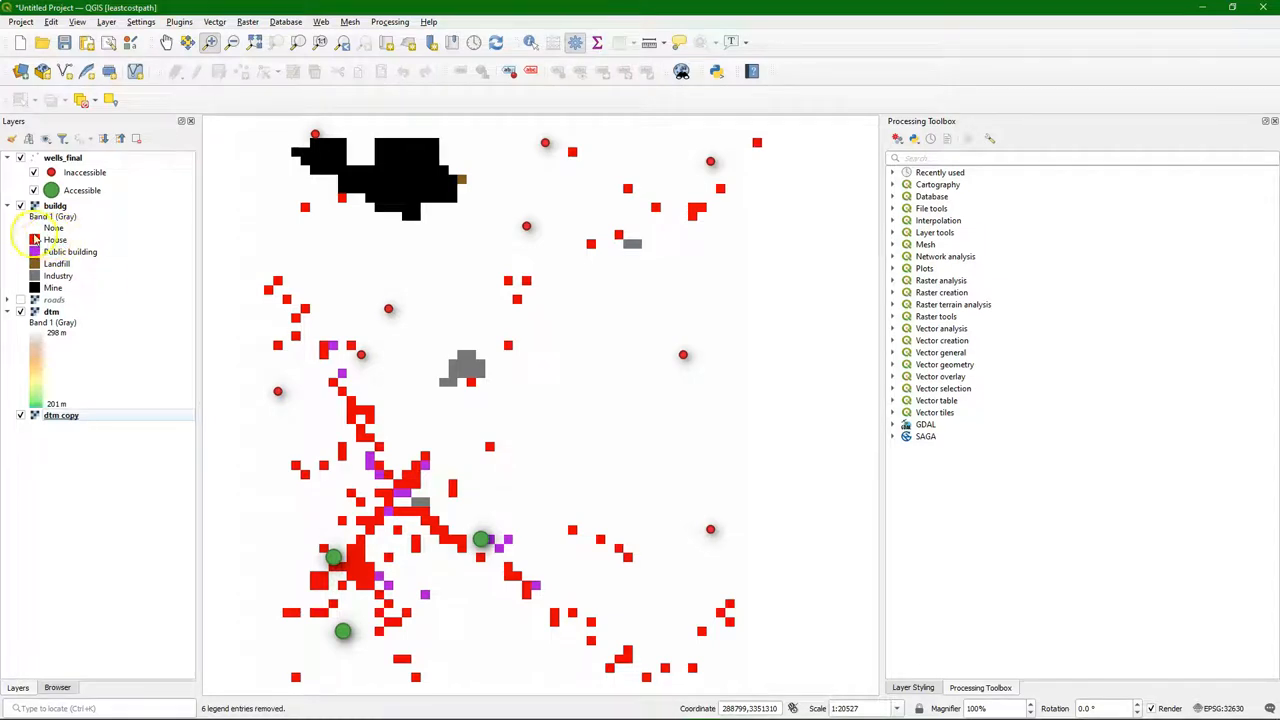
- Hide the buildg and roads layers so only wells_final and dtm display
left_click(20, 205)
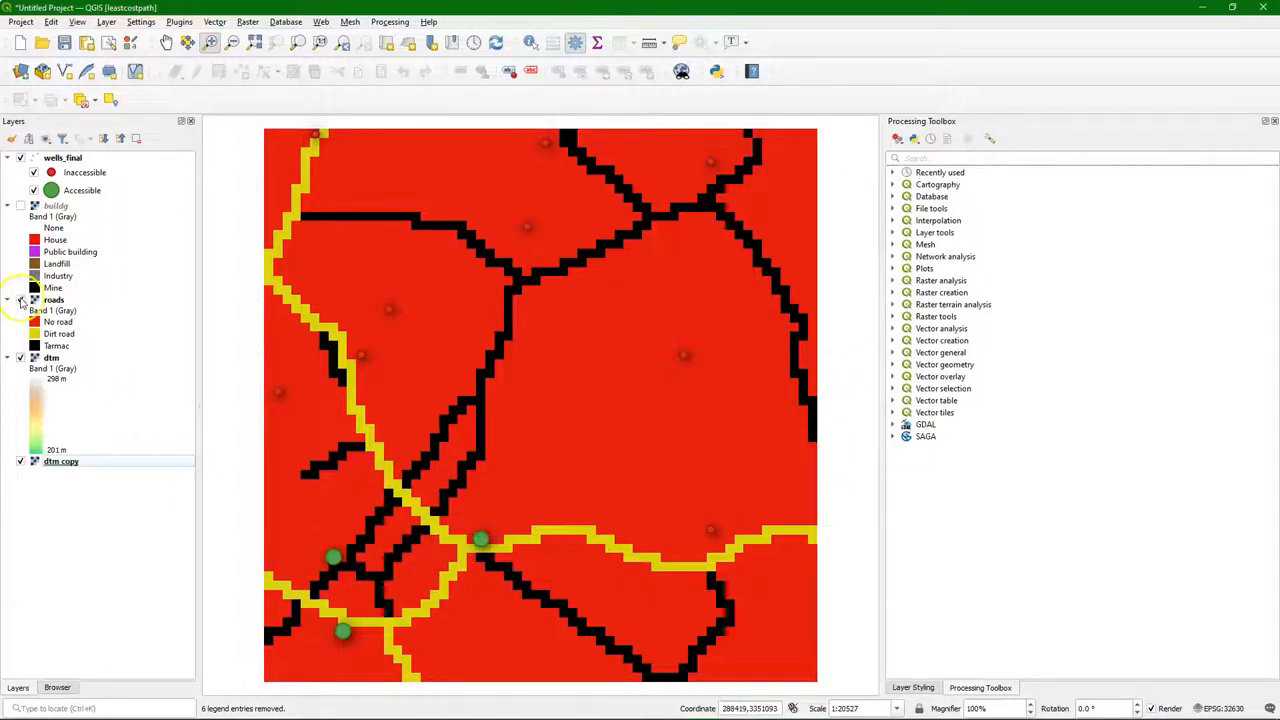
left_click(20, 300)
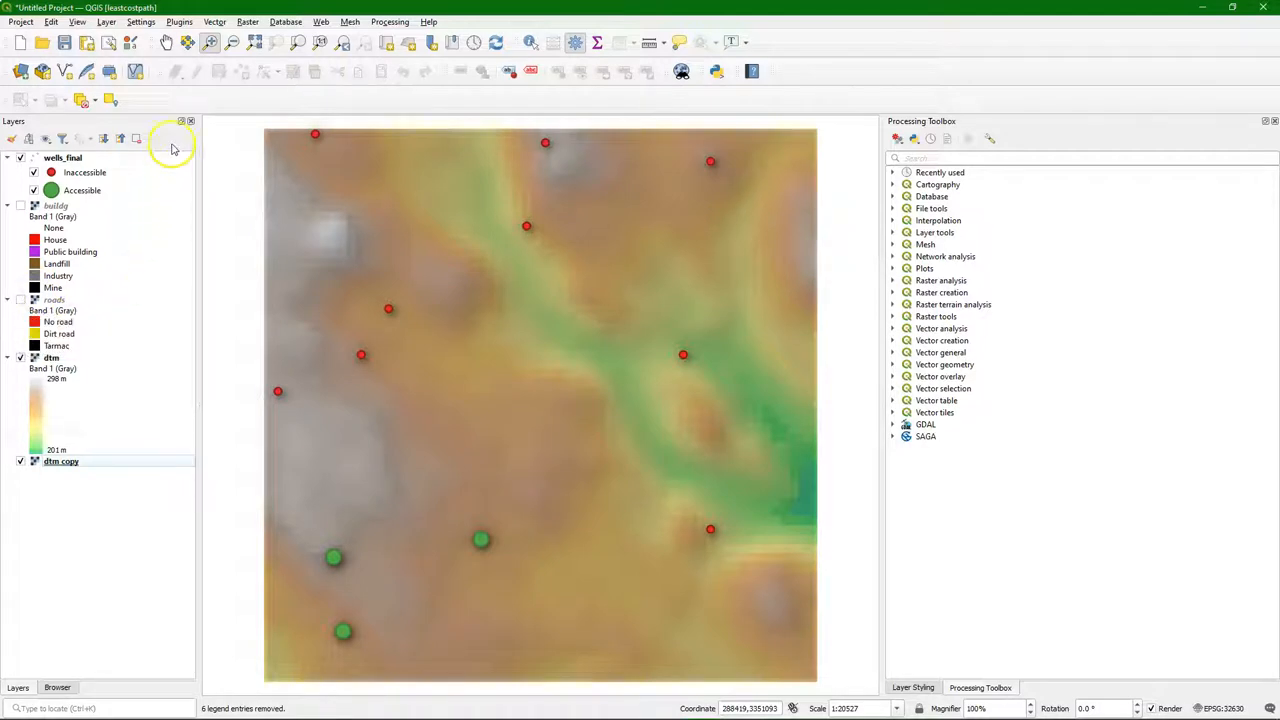
- Install the Least-Cost Path plugin through the plugin manager
left_click(179, 21)
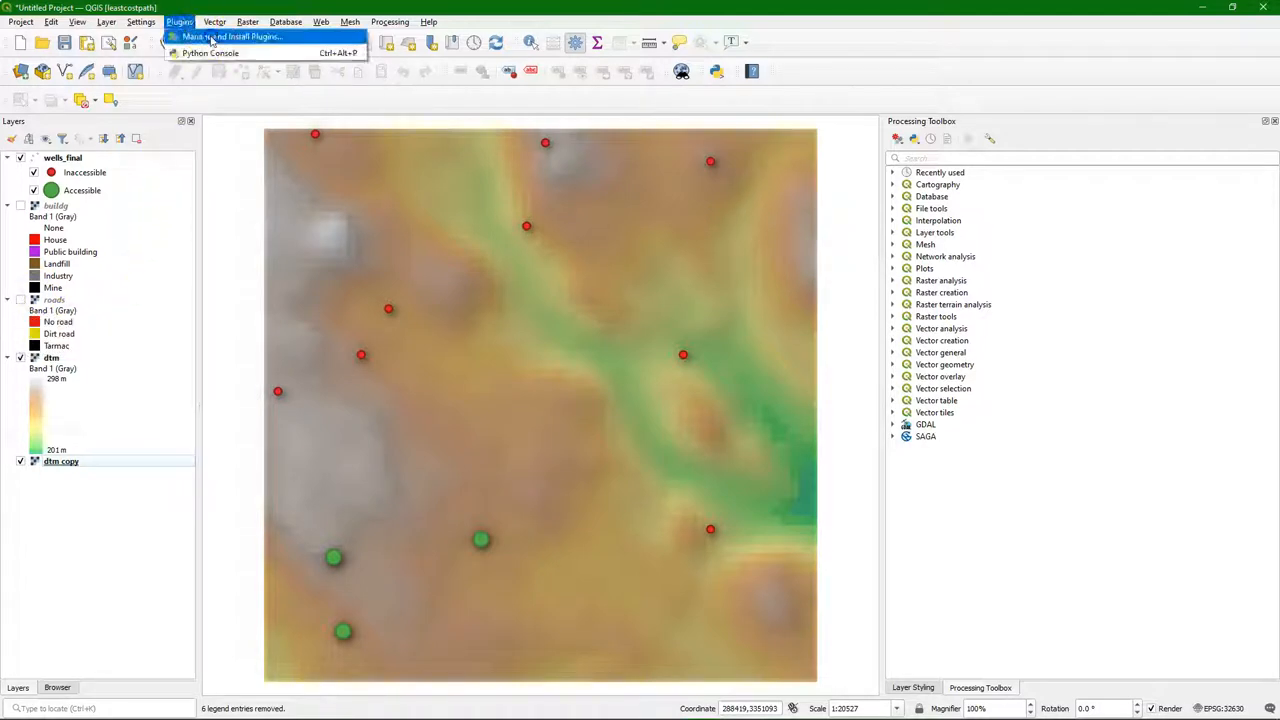
left_click(232, 37)
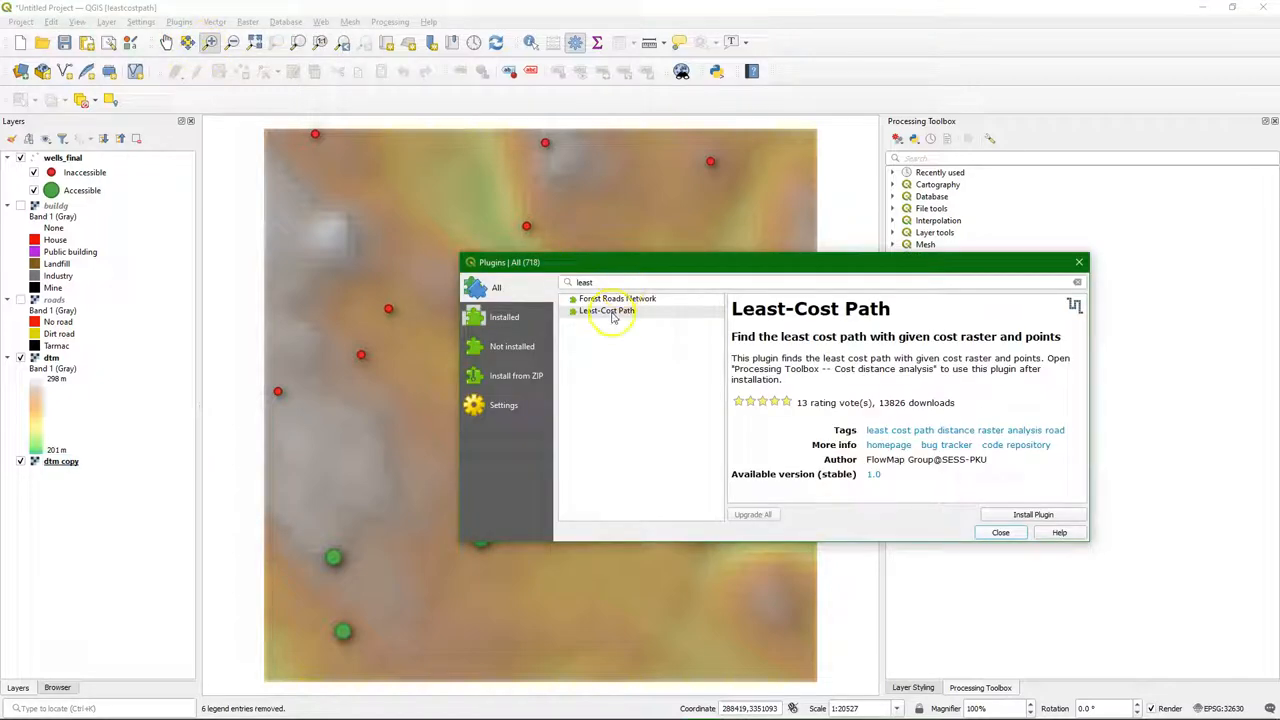
left_click(1033, 514)
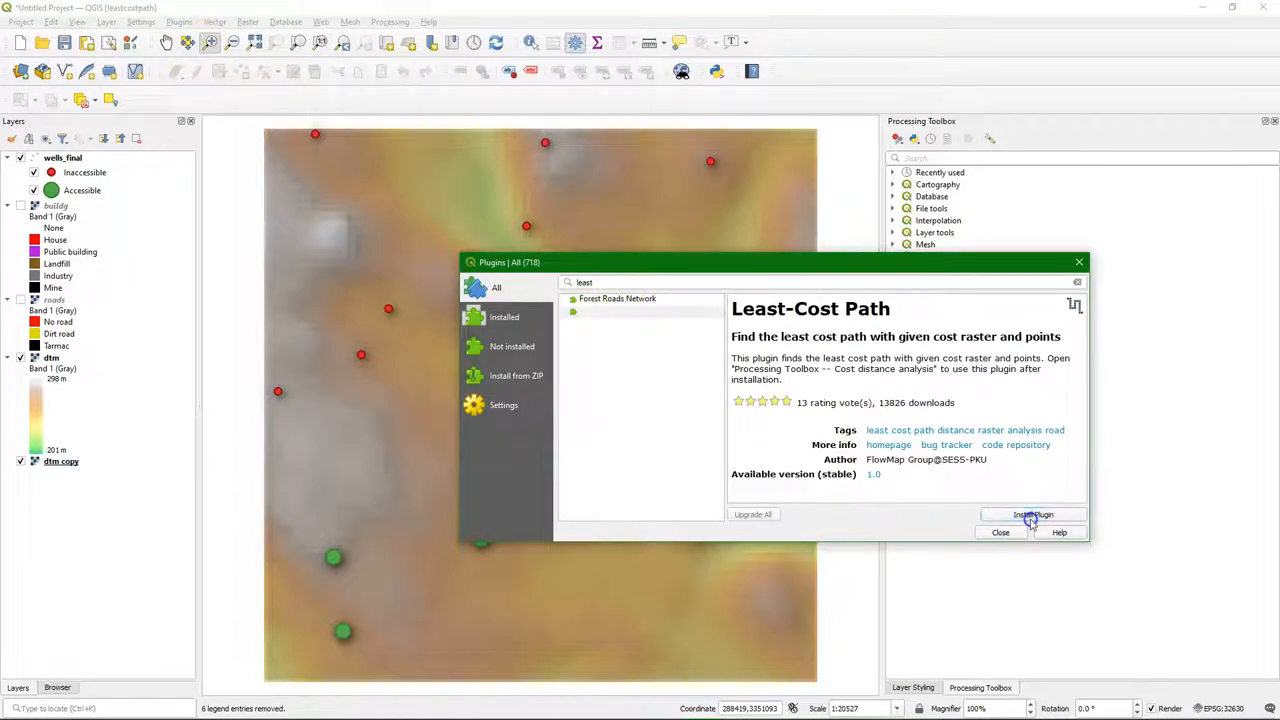
left_click(1033, 514)
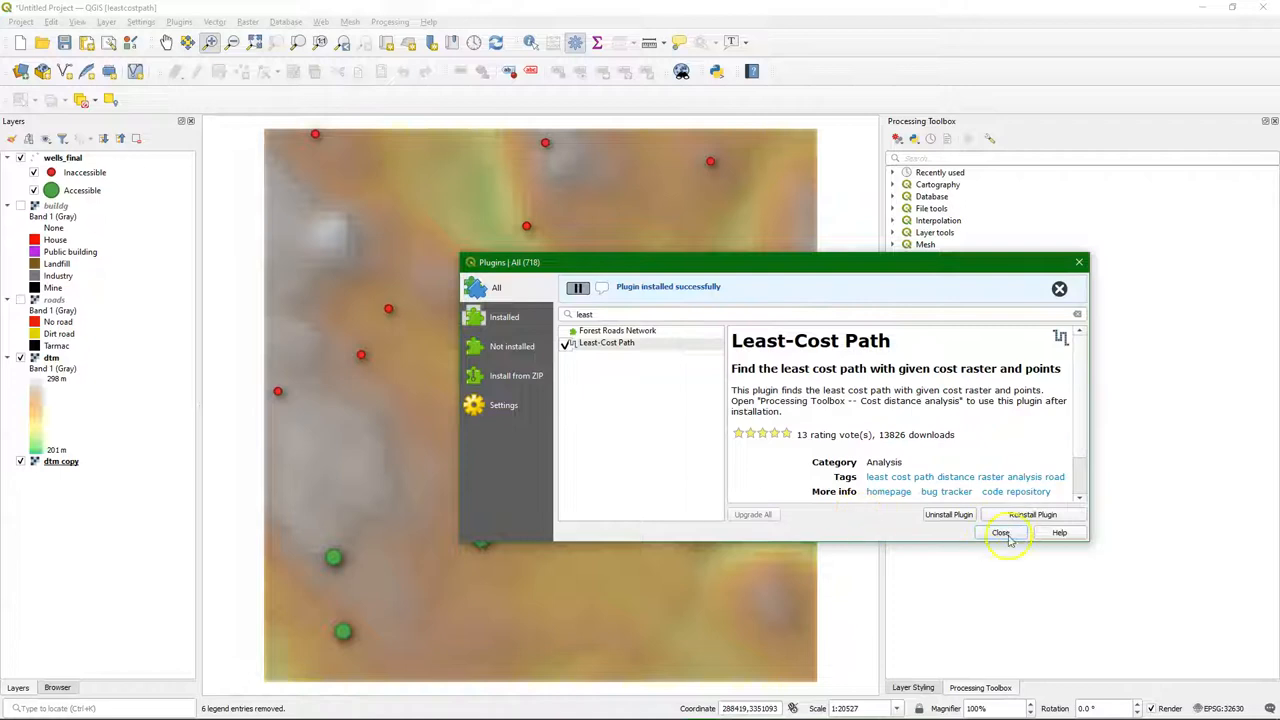
left_click(1000, 532)
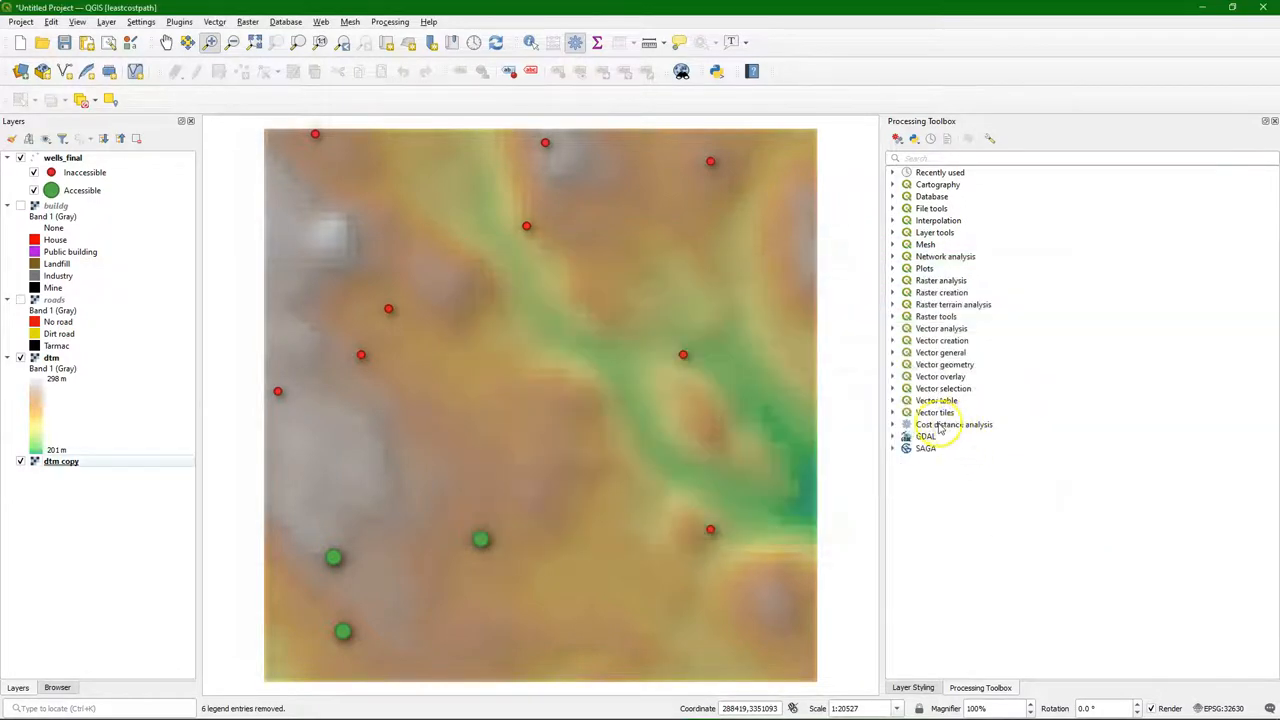
left_click(953, 424)
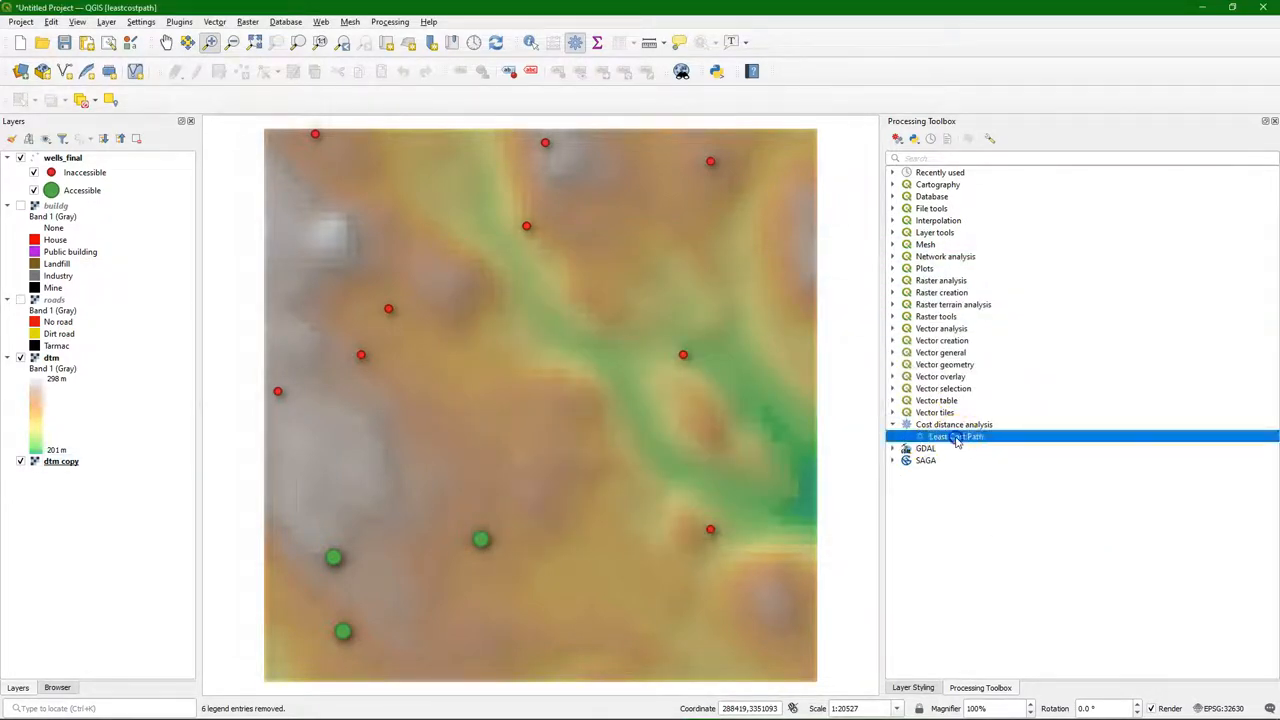
double_click(955, 436)
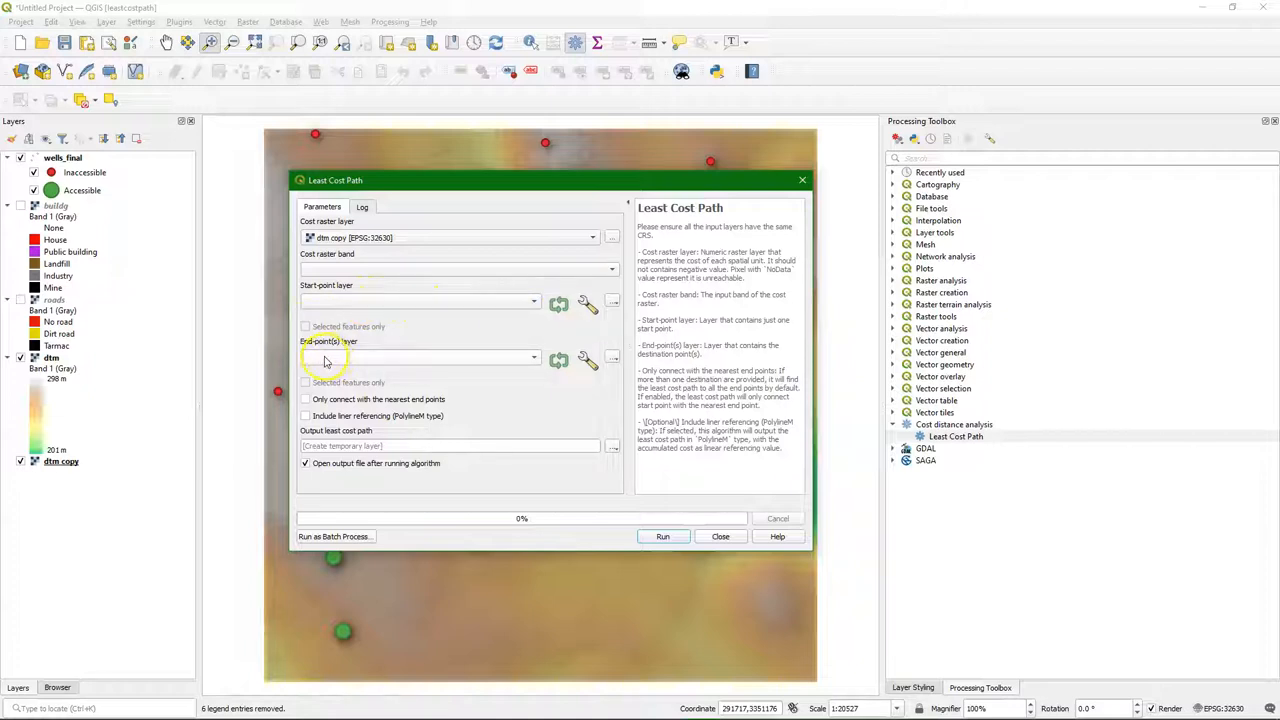
mouse_move(583, 400)
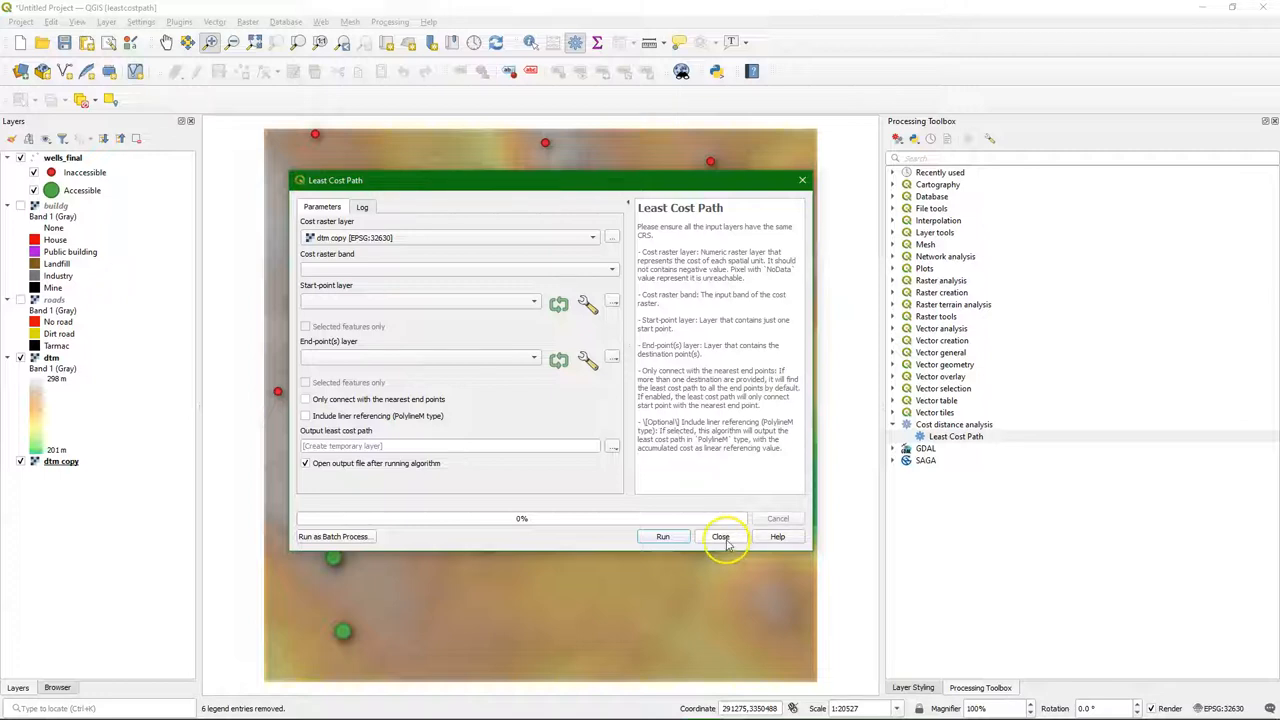
left_click(720, 537)
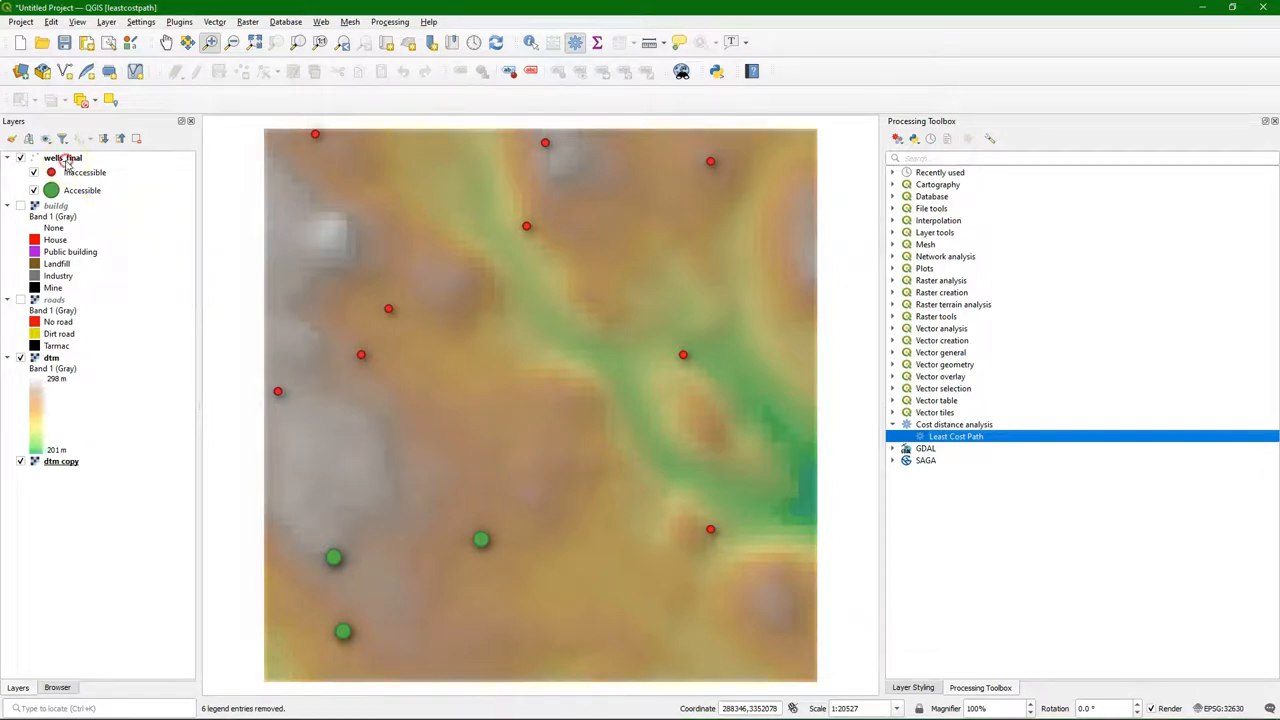
- Select wells_final features with the expression "accessible" = 1 from its attribute table
right_click(63, 158)
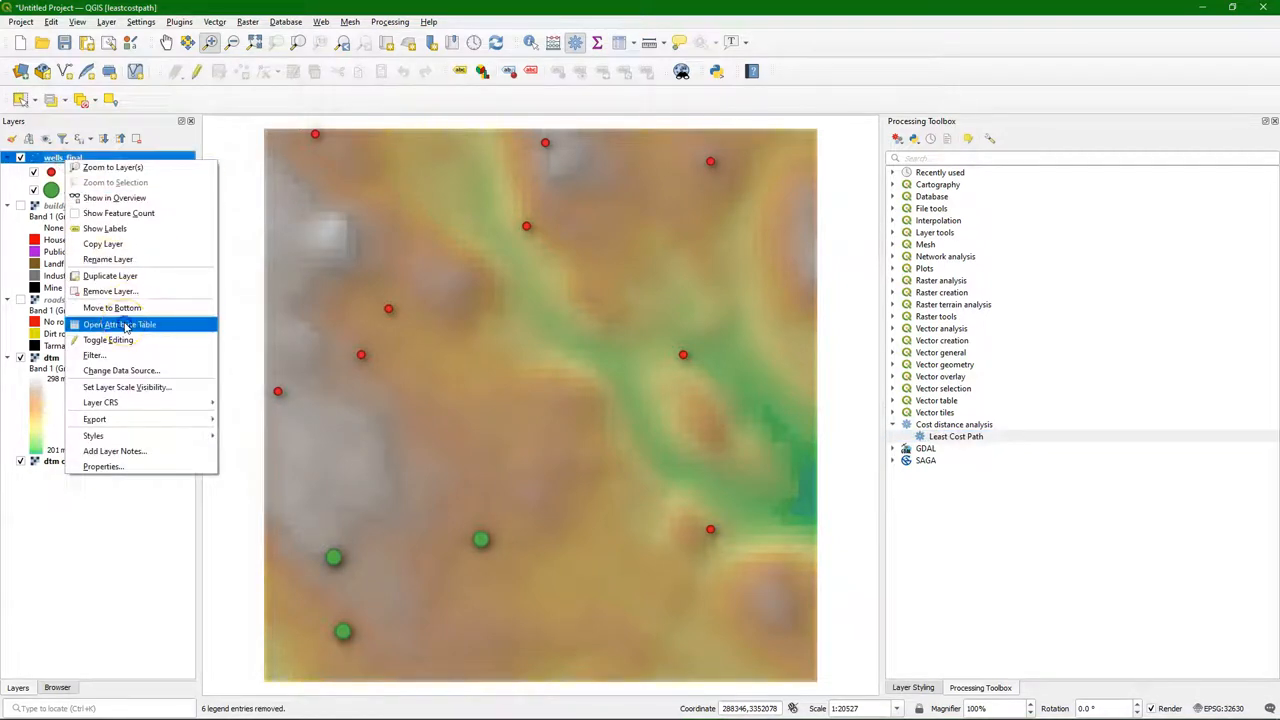
left_click(120, 324)
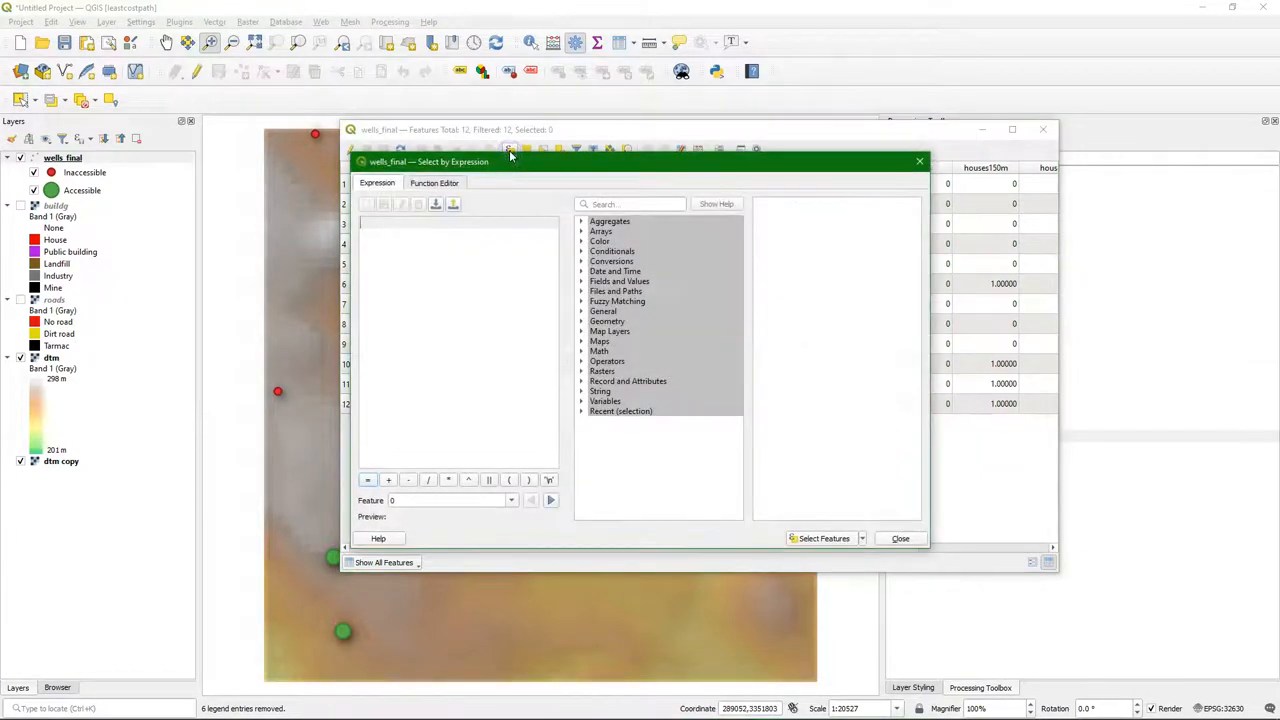
left_click(582, 281)
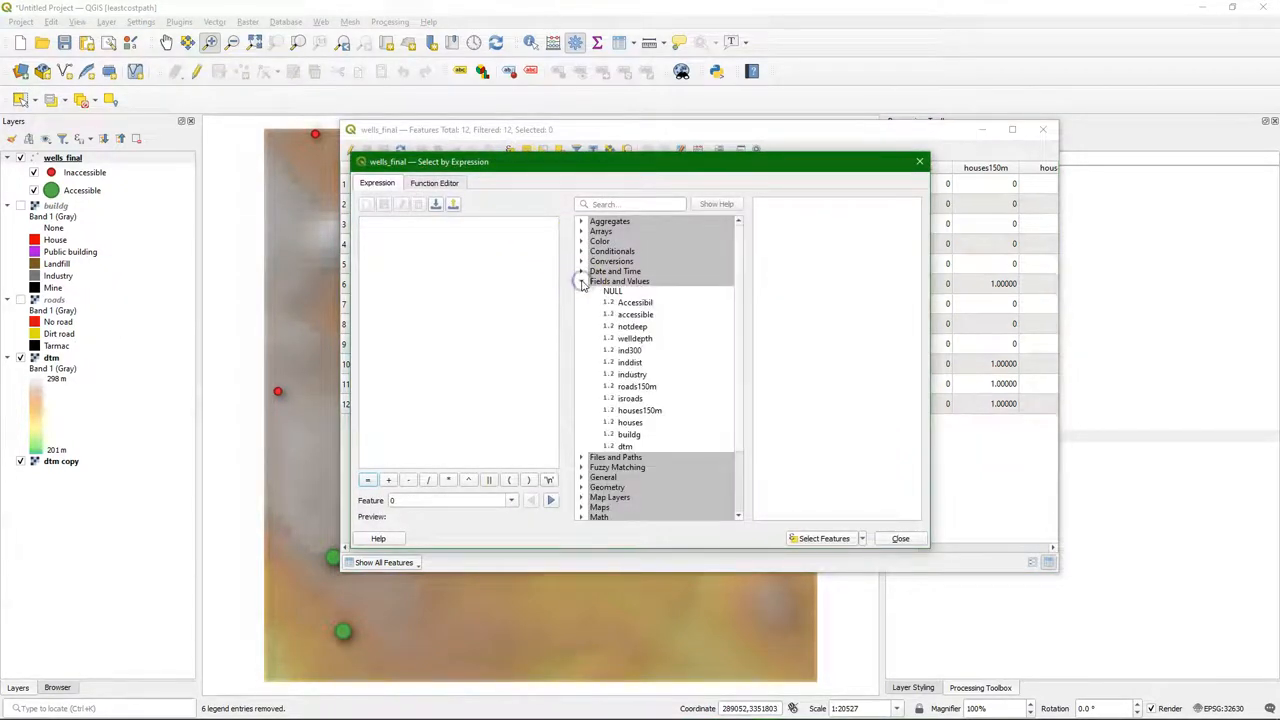
double_click(635, 314)
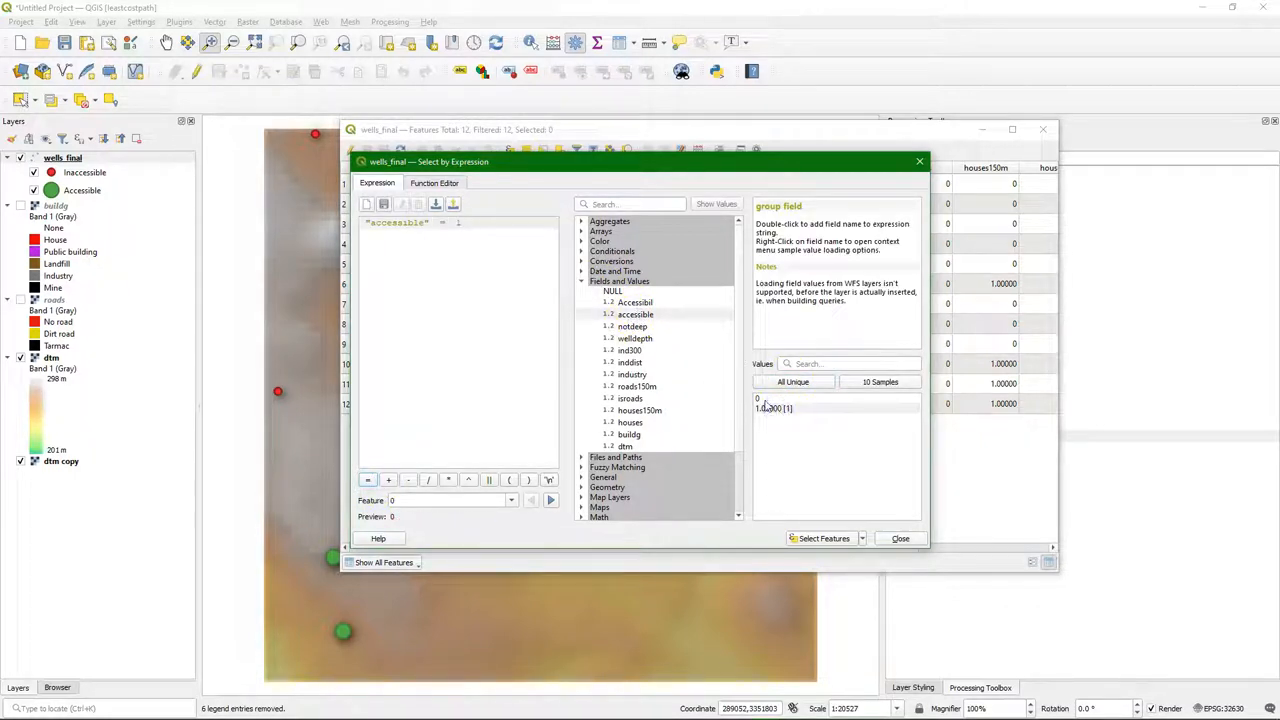
left_click(824, 538)
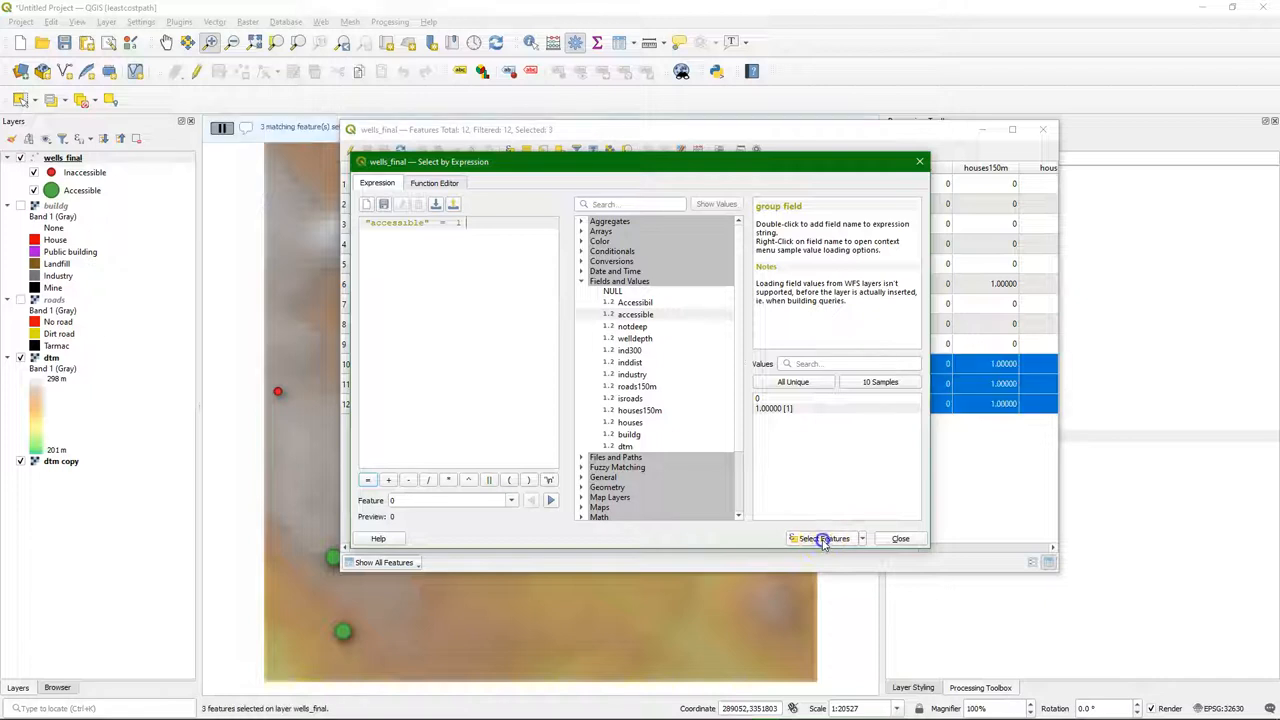
left_click(824, 538)
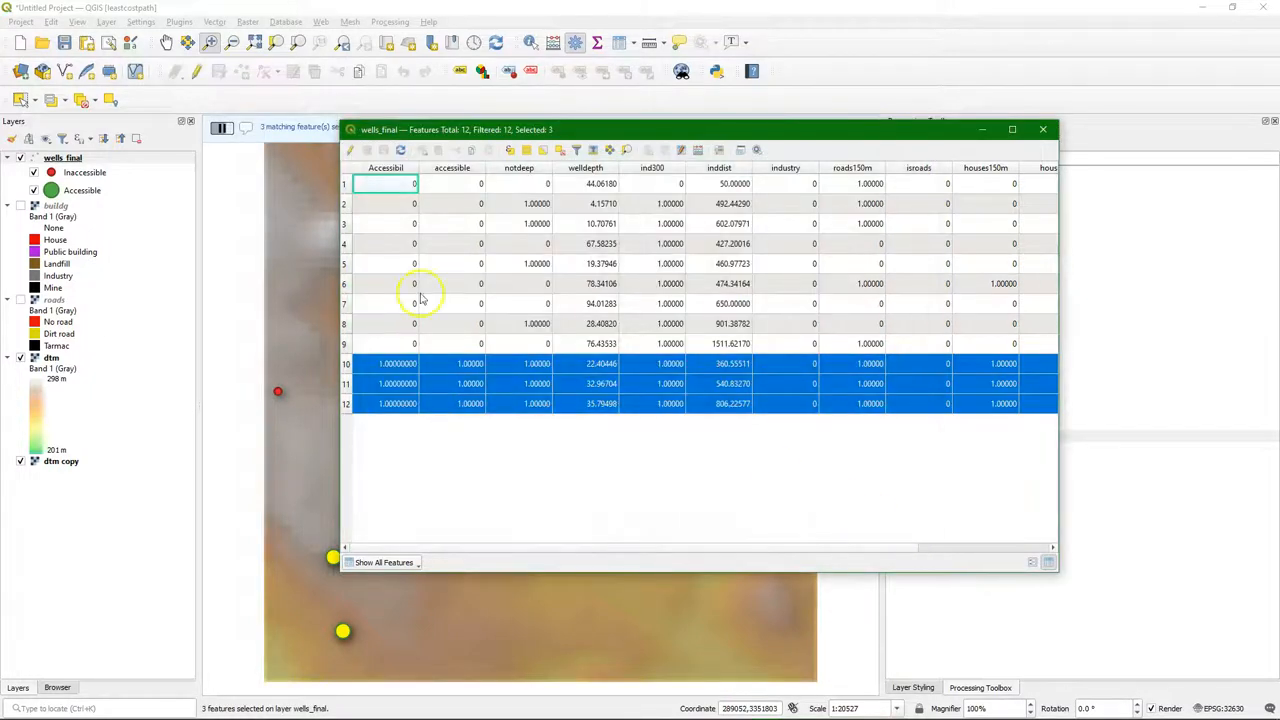
- Save the selected wells as the shapefile 'accessible' in Z:\accessible
right_click(60, 158)
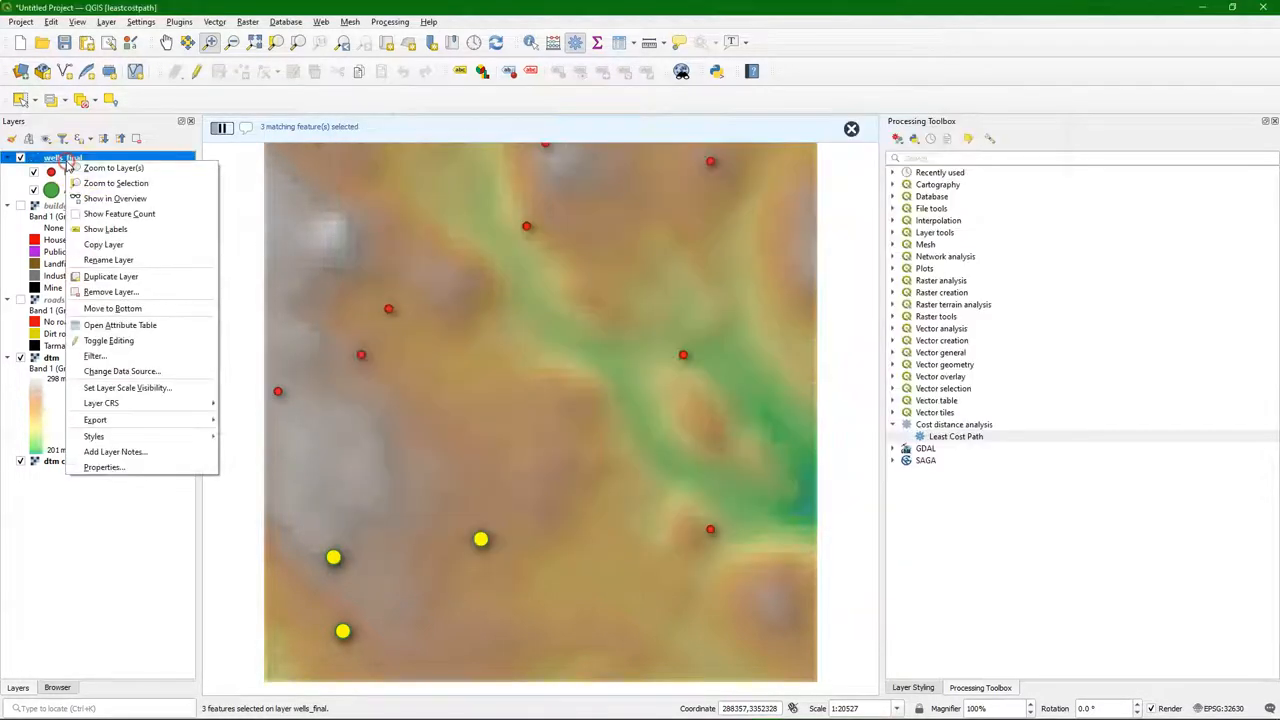
mouse_move(95, 419)
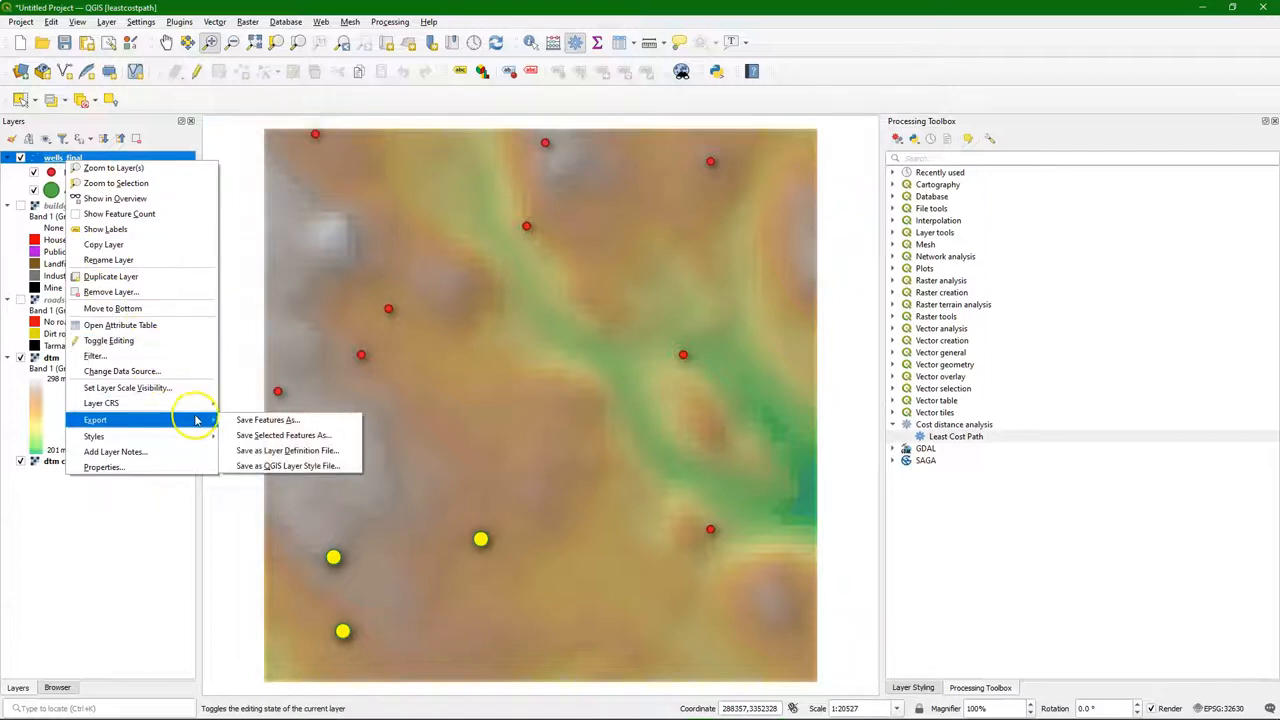
left_click(267, 419)
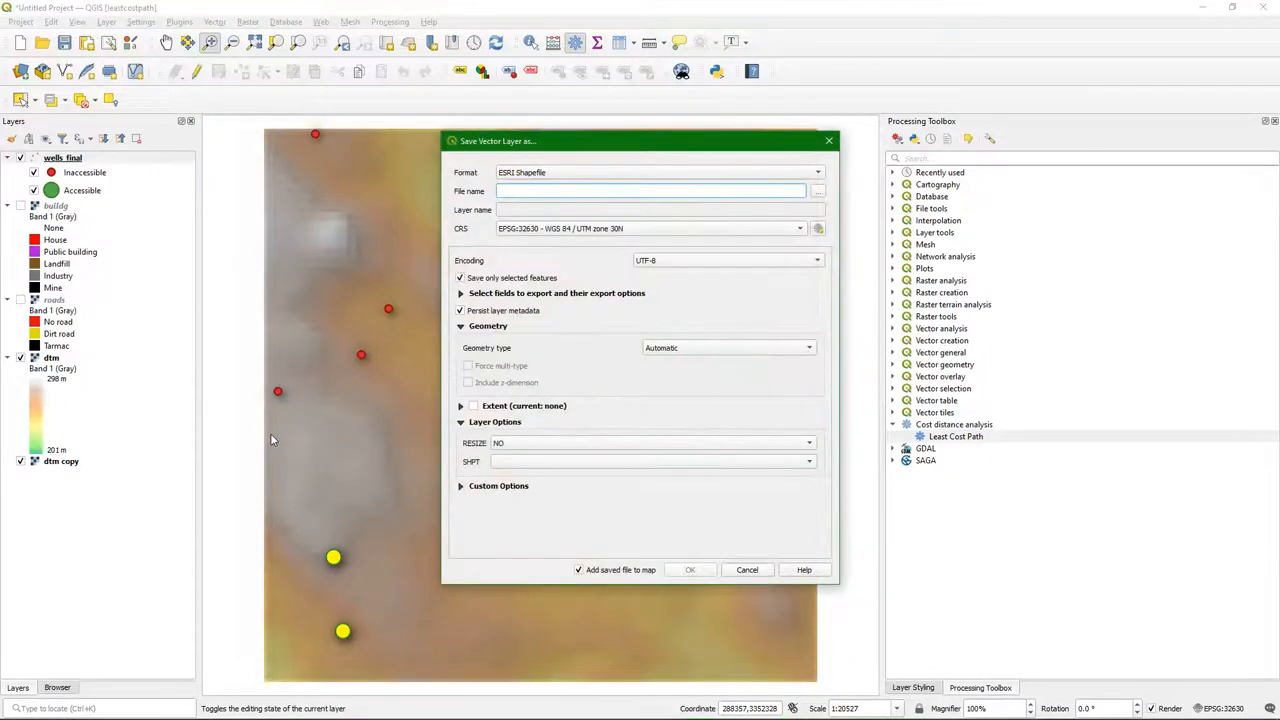
left_click(818, 191)
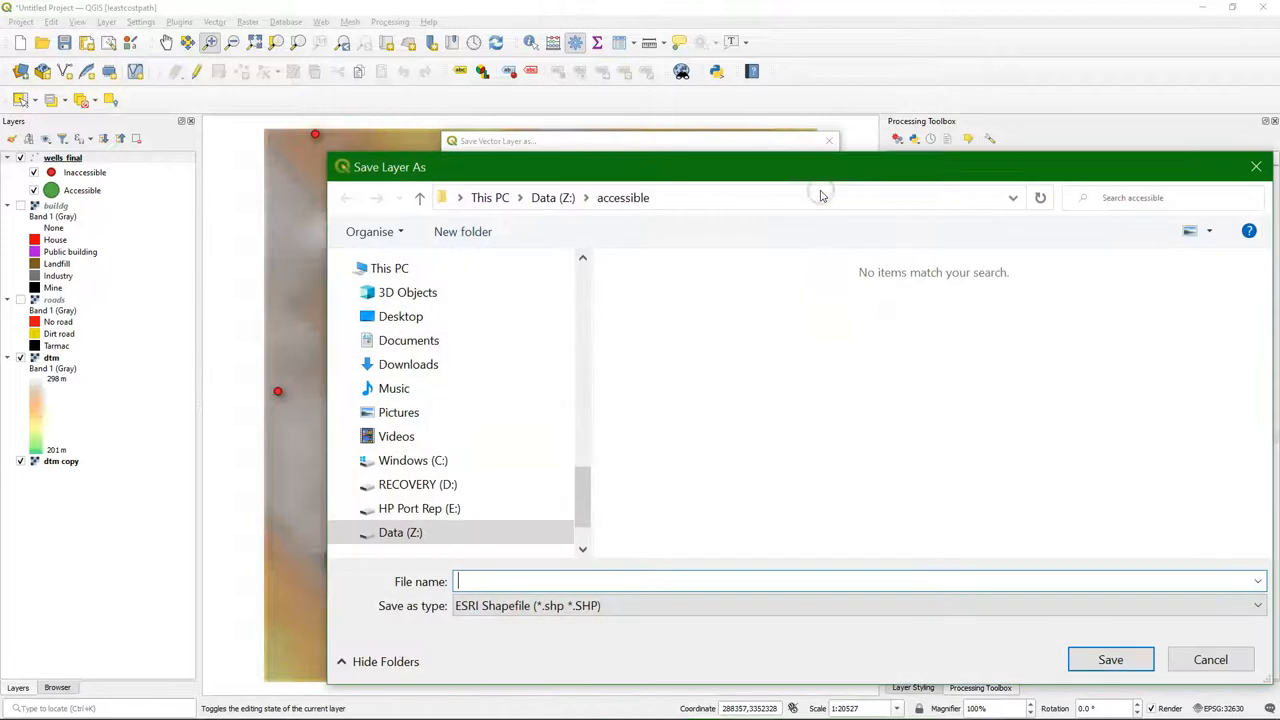
type("a")
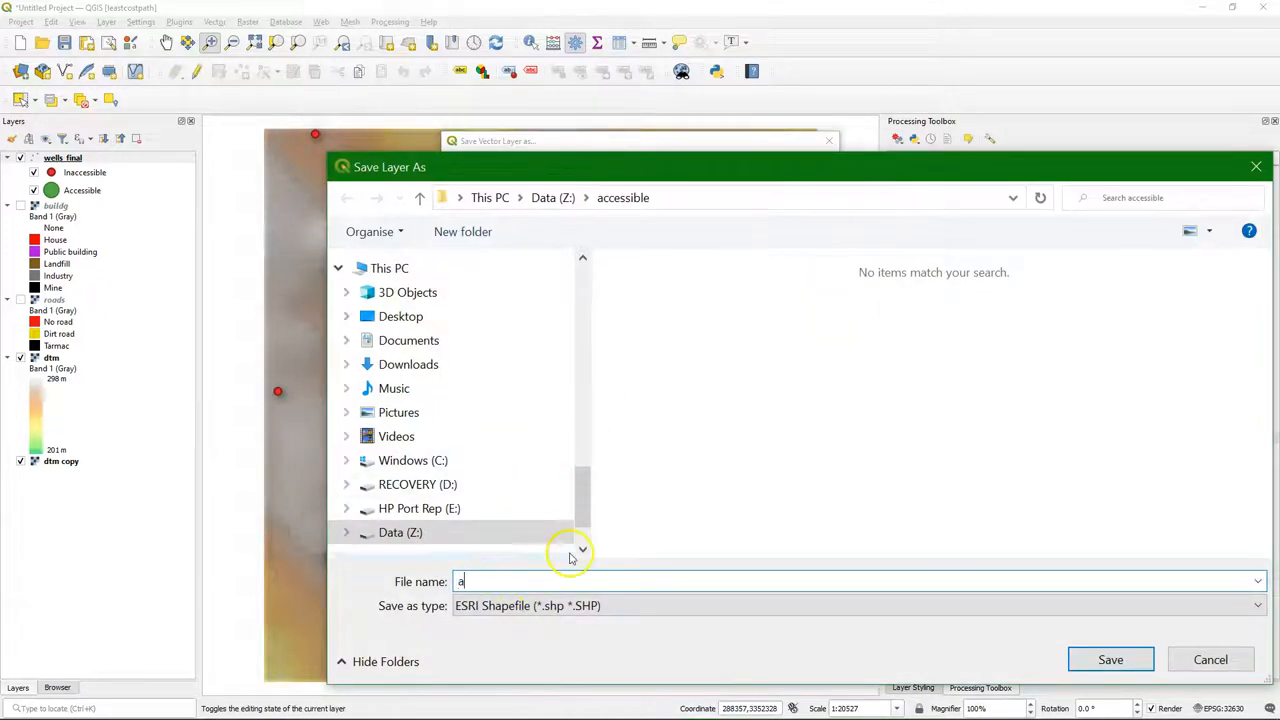
type("ccessible")
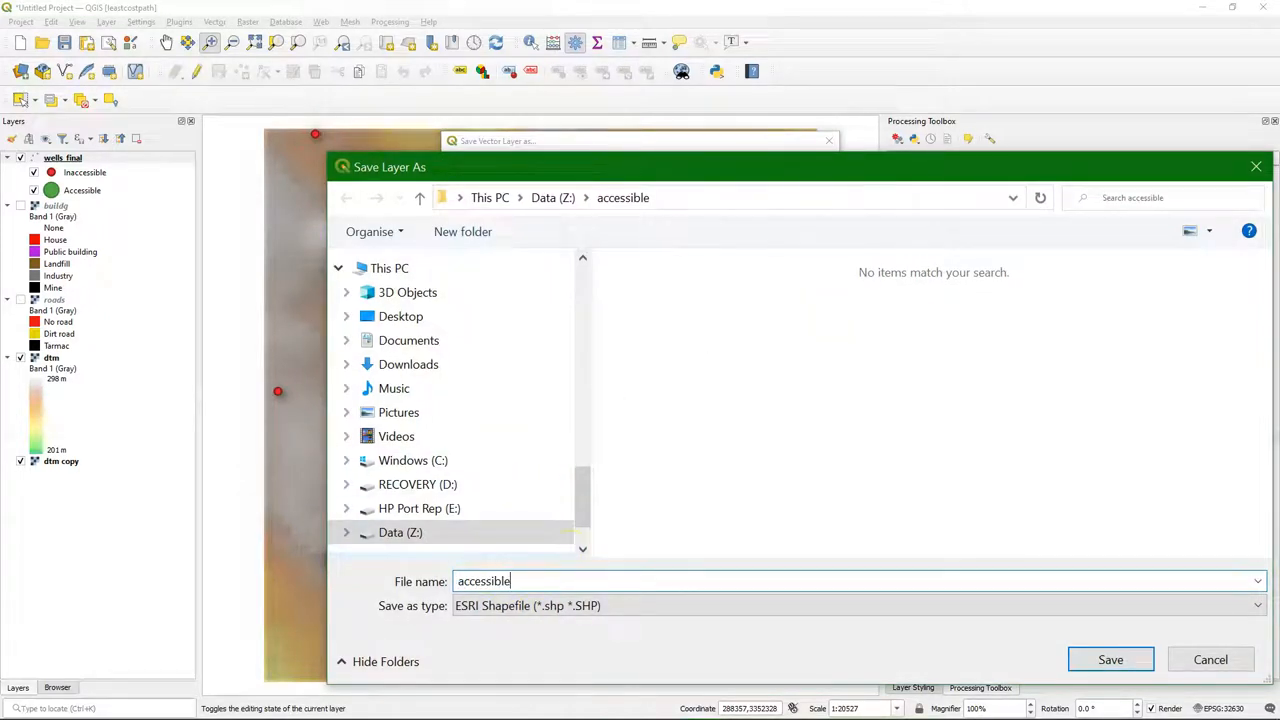
left_click(1110, 659)
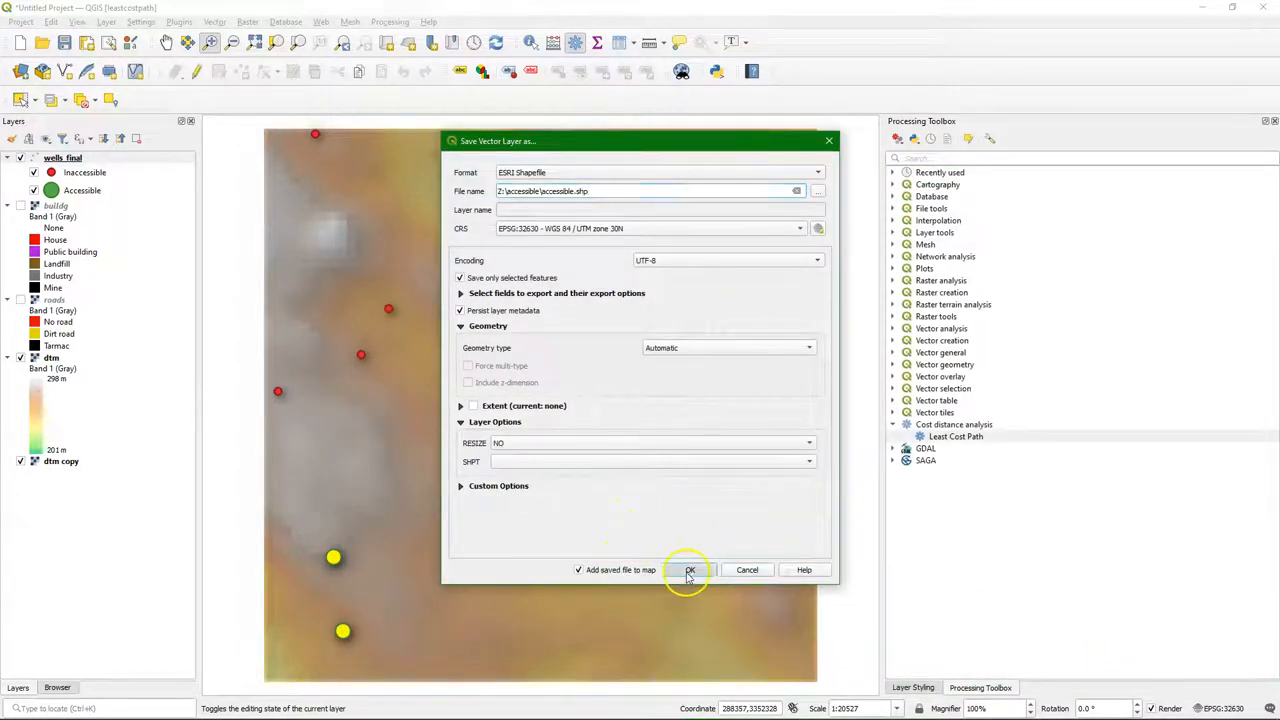
left_click(689, 570)
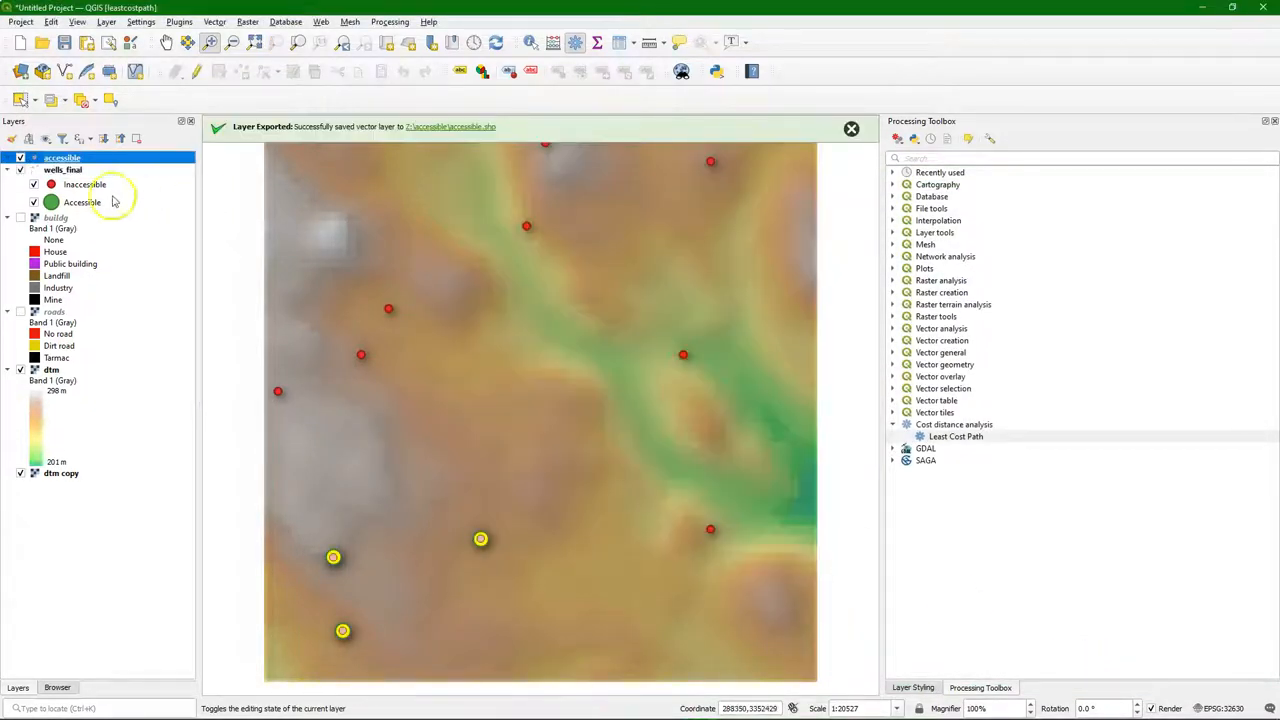
mouse_move(62, 170)
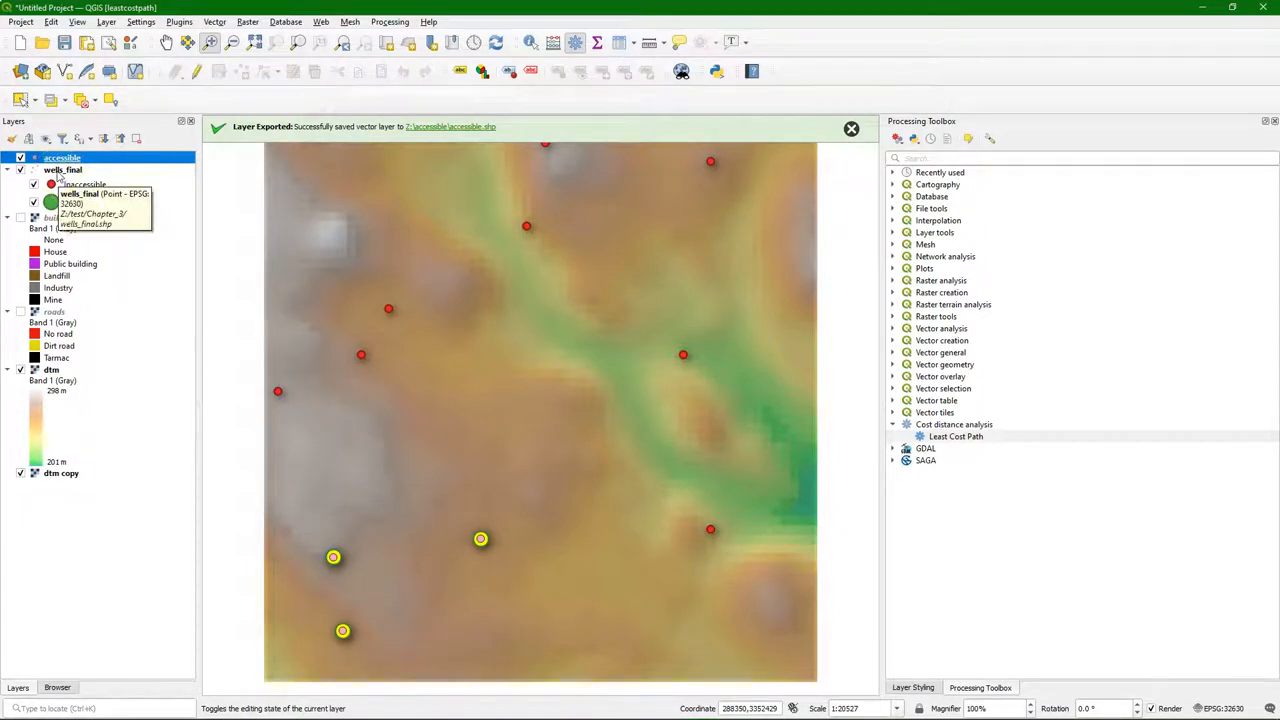
- Hide wells_final and show the buildg layer under the accessible wells
right_click(62, 169)
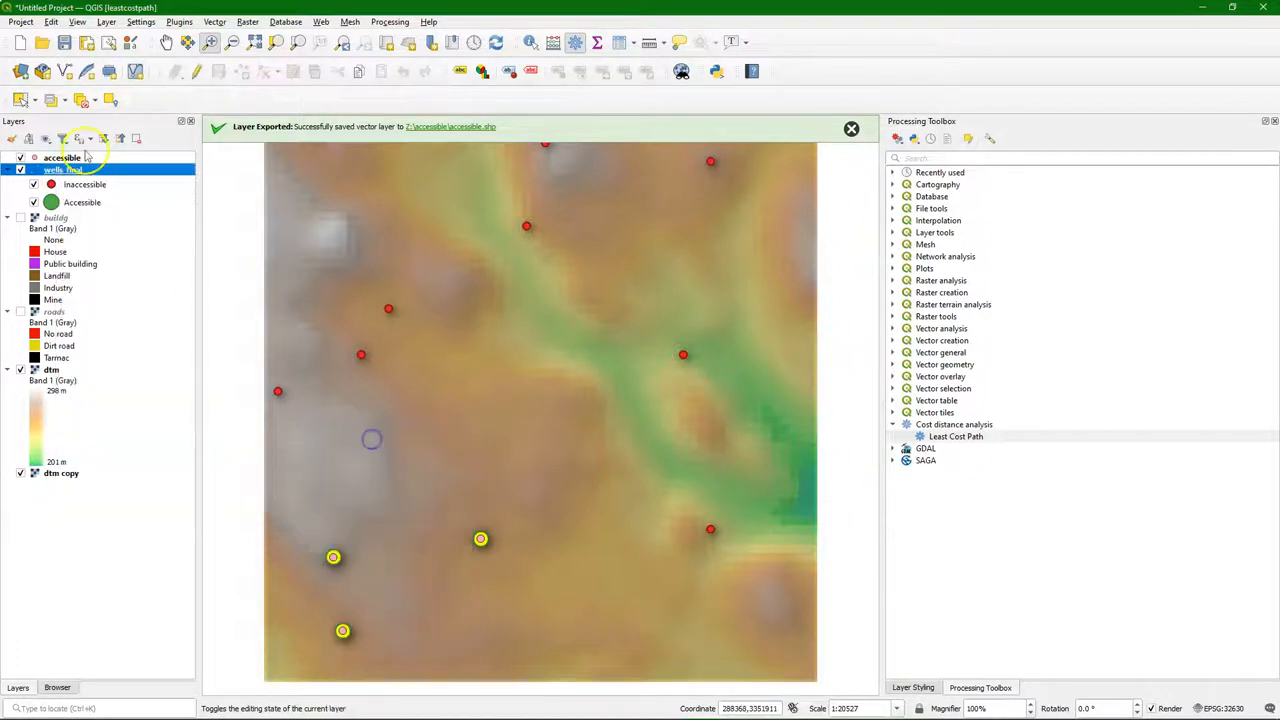
right_click(62, 158)
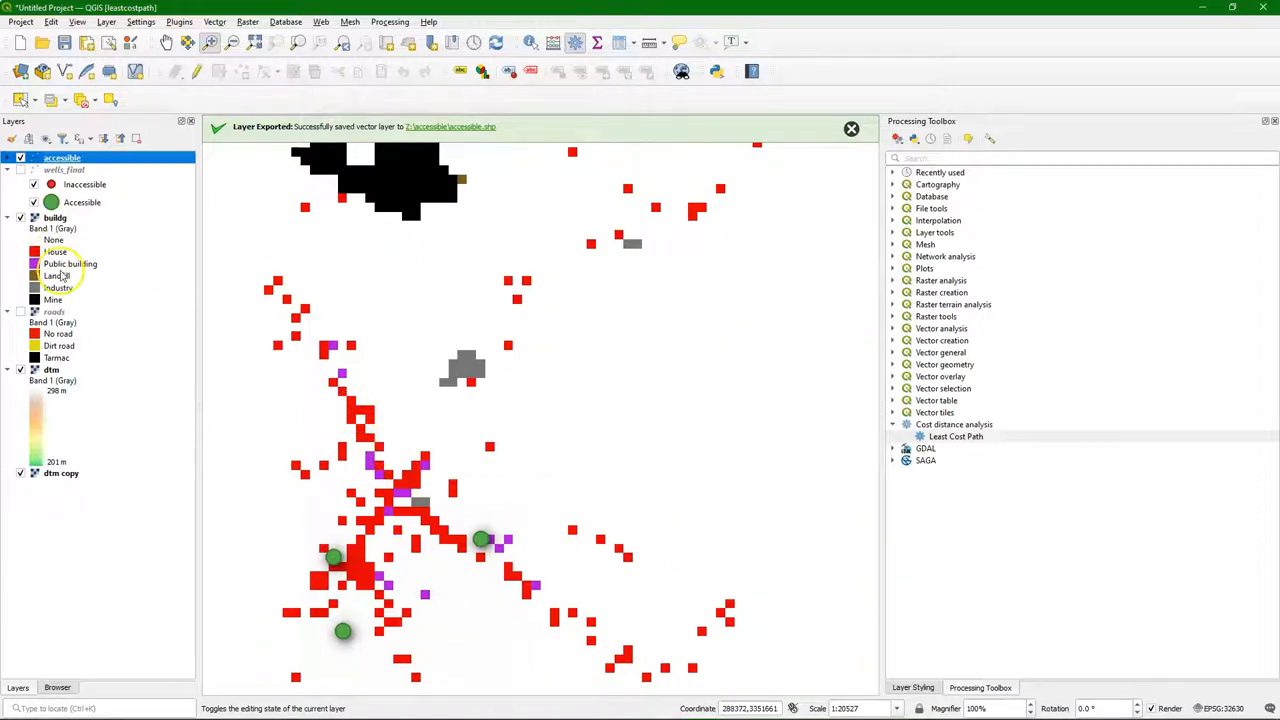
- Calculate "buildg@1" = 1 in the Raster Calculator, saving it as houses.tif
left_click(247, 21)
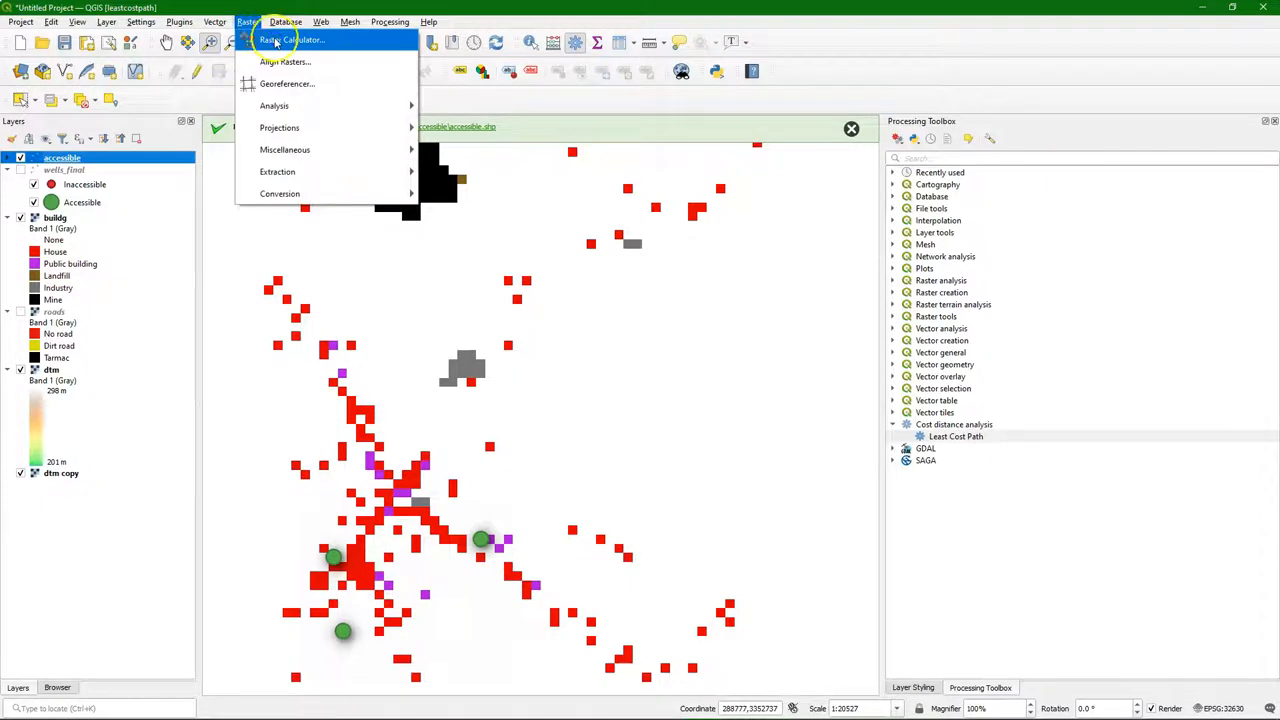
left_click(293, 40)
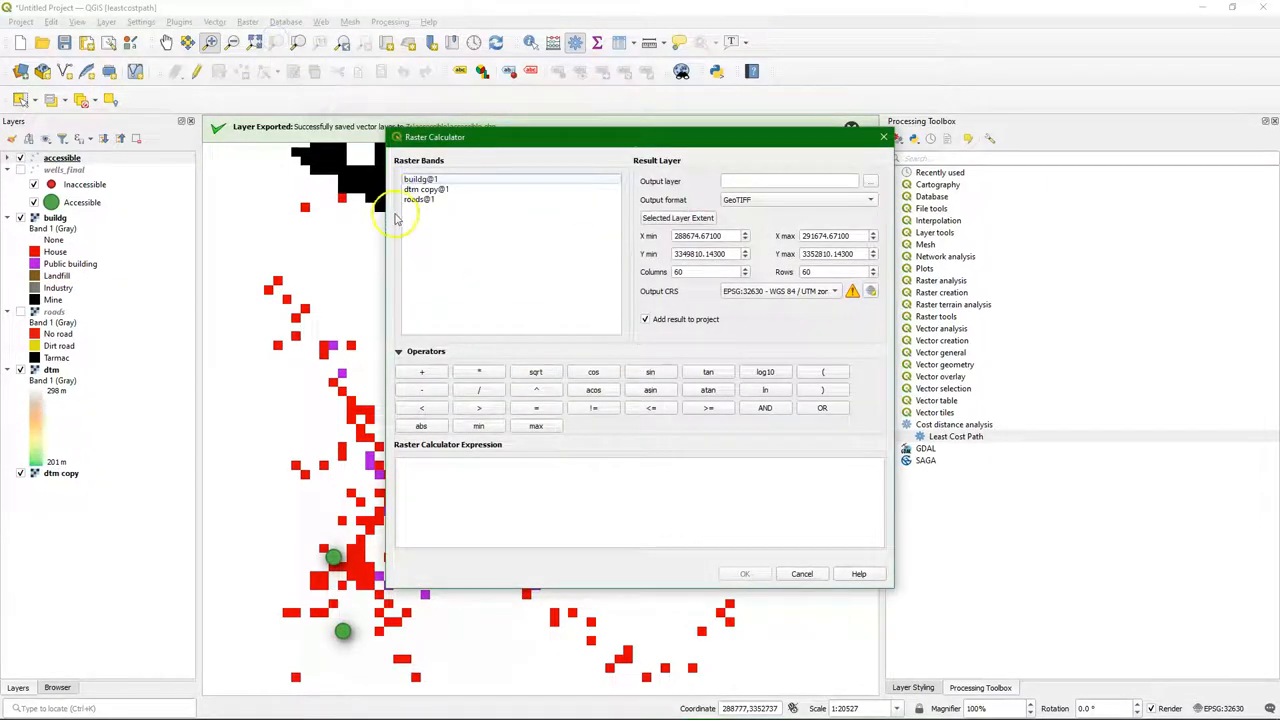
mouse_move(558, 303)
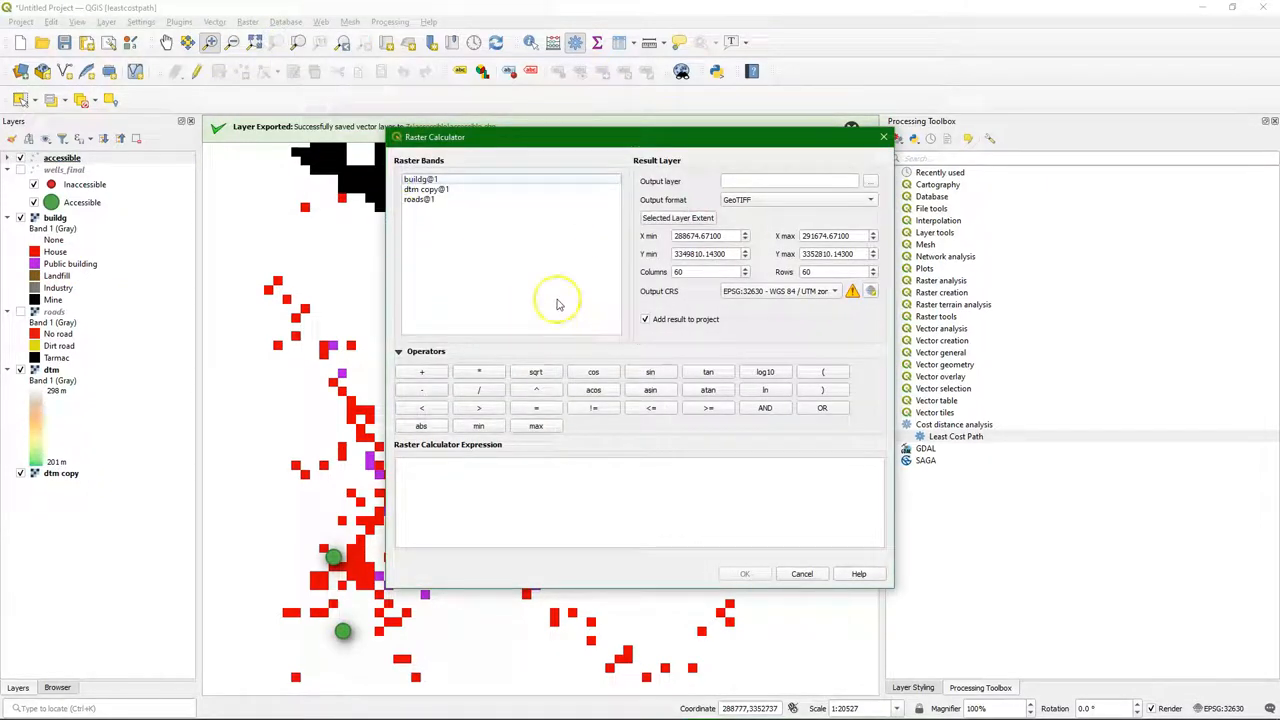
double_click(420, 179)
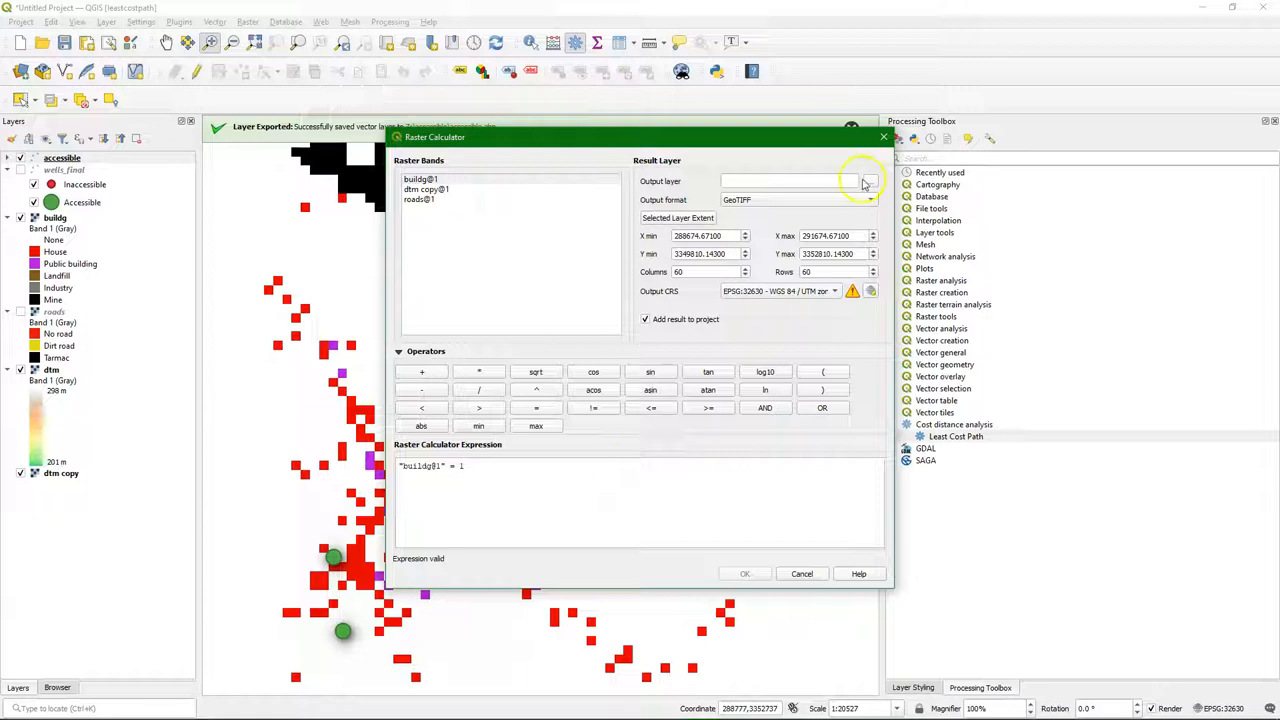
left_click(868, 183)
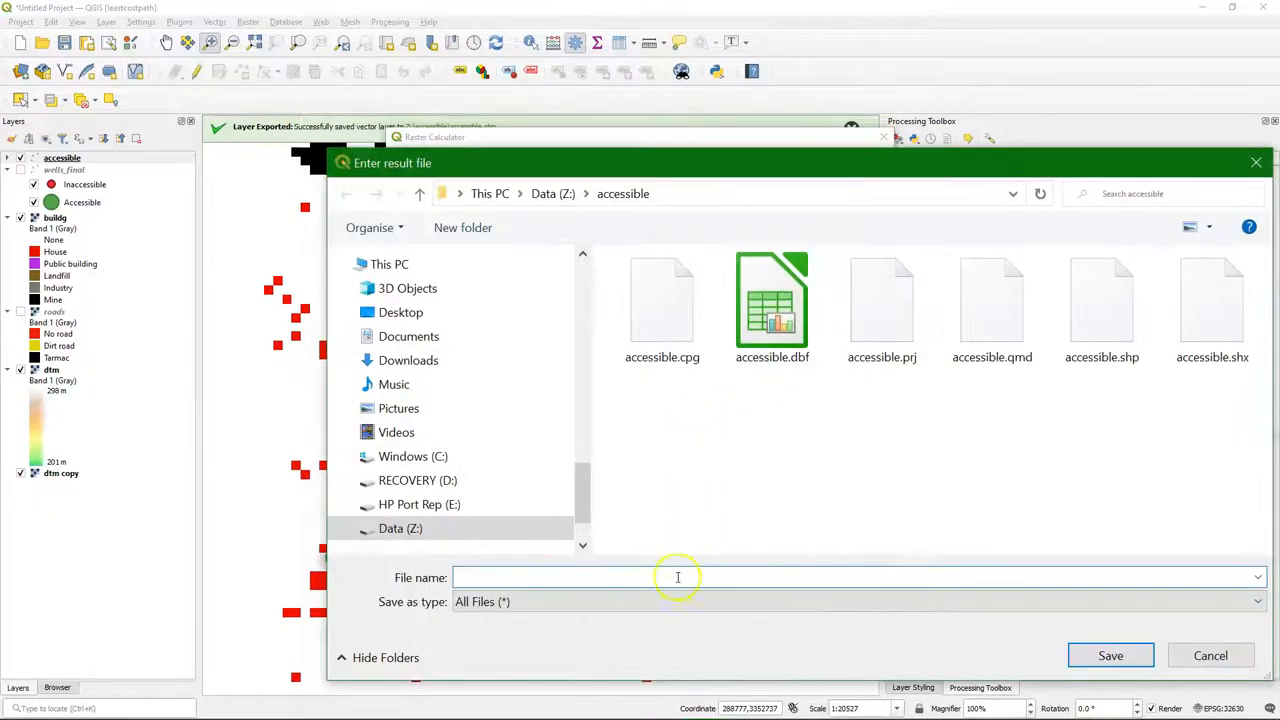
type("houses")
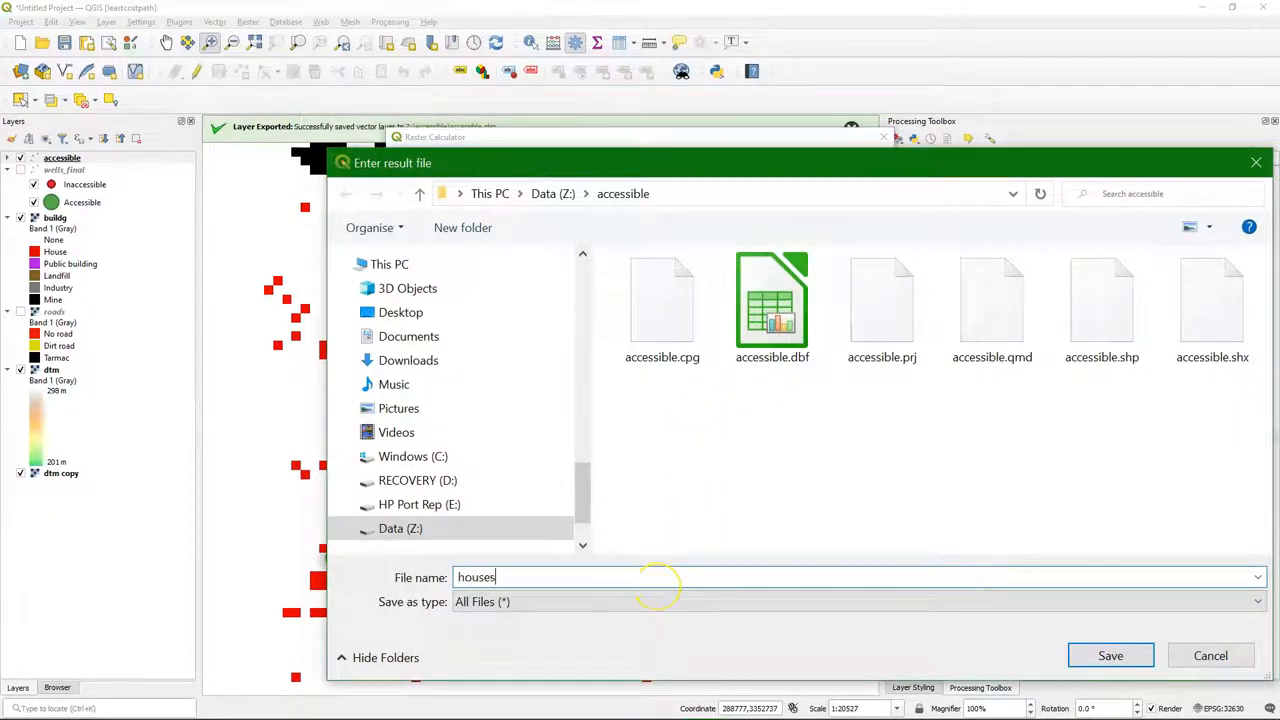
left_click(1110, 655)
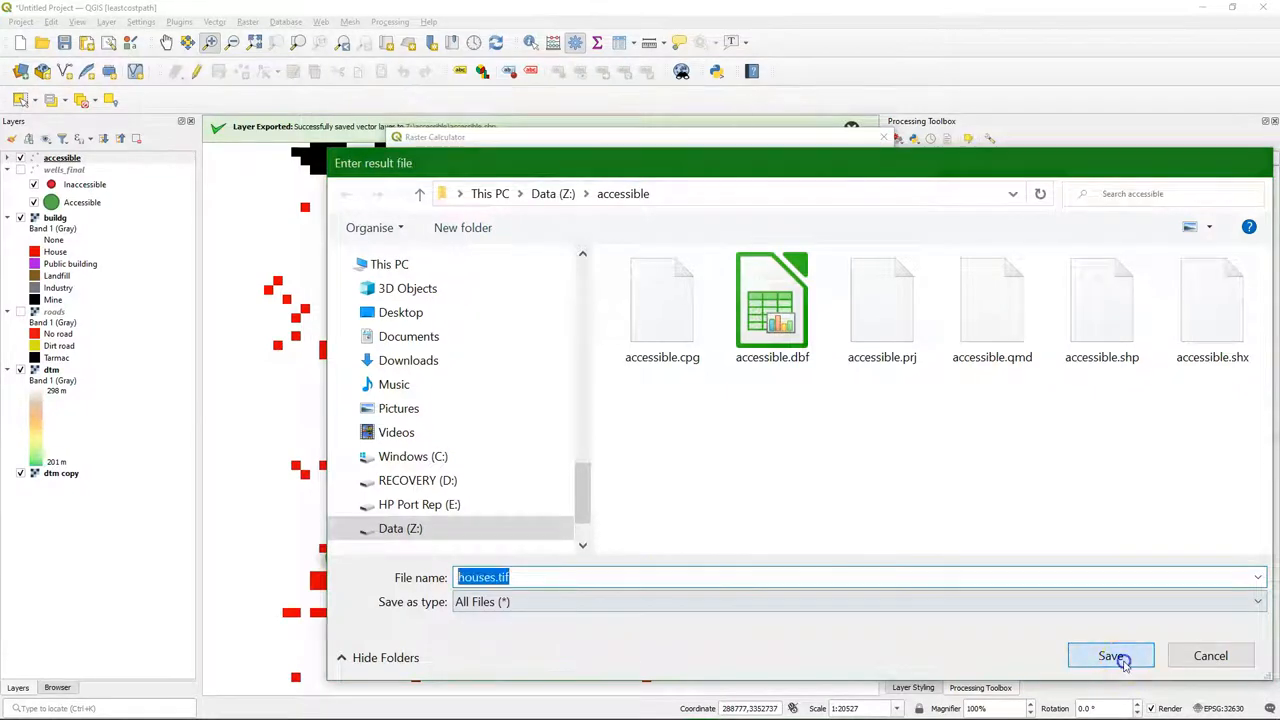
left_click(1110, 655)
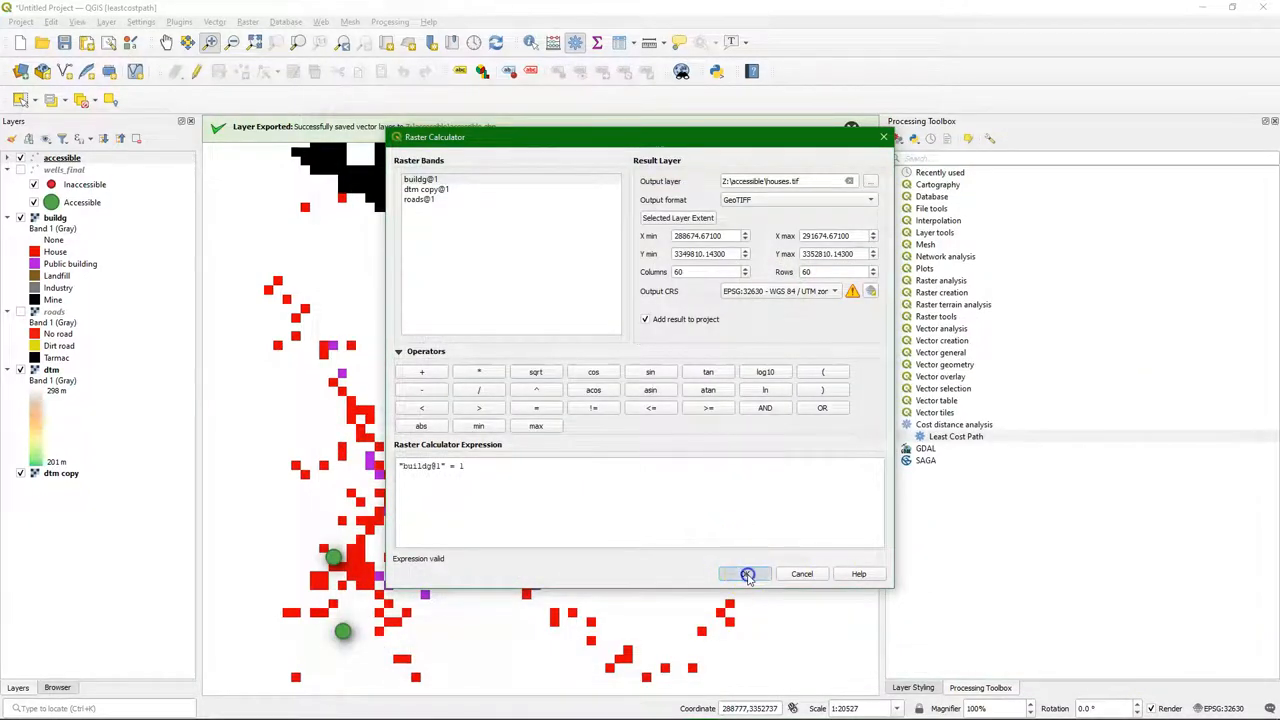
left_click(745, 573)
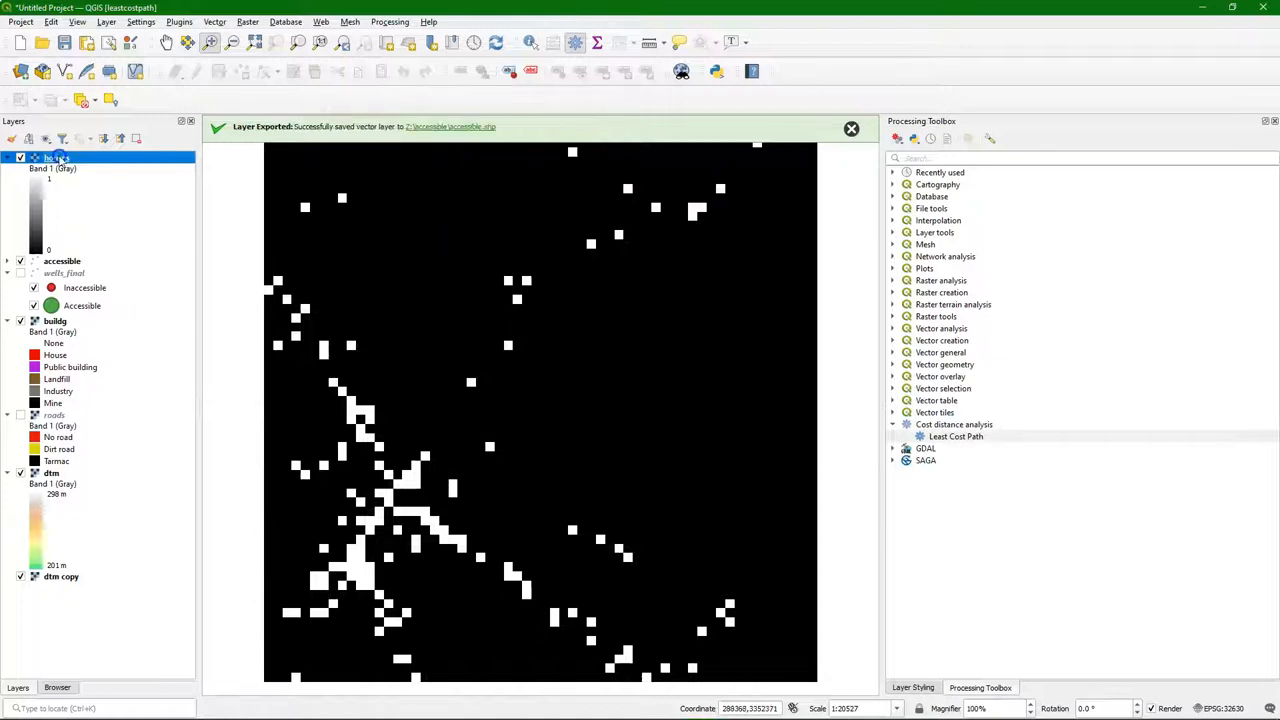
- Classify the houses raster by paletted unique values, 0 cyan and 1 red
left_click(57, 158)
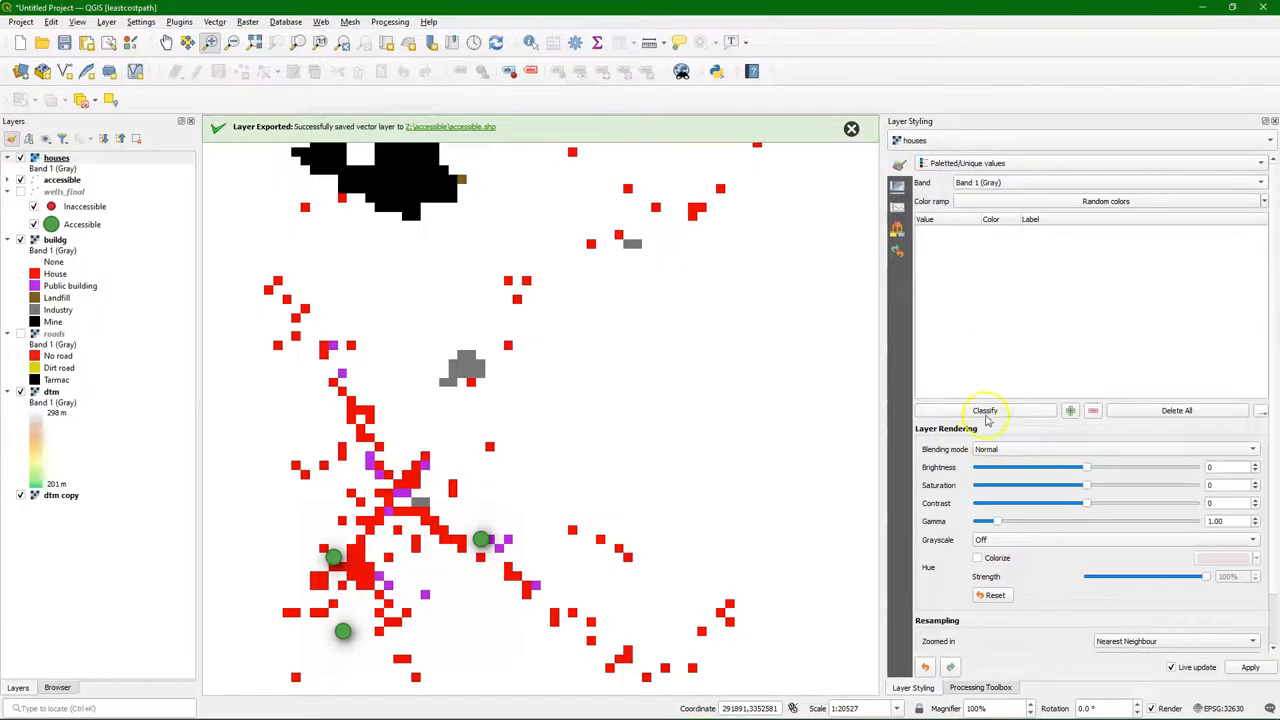
left_click(985, 410)
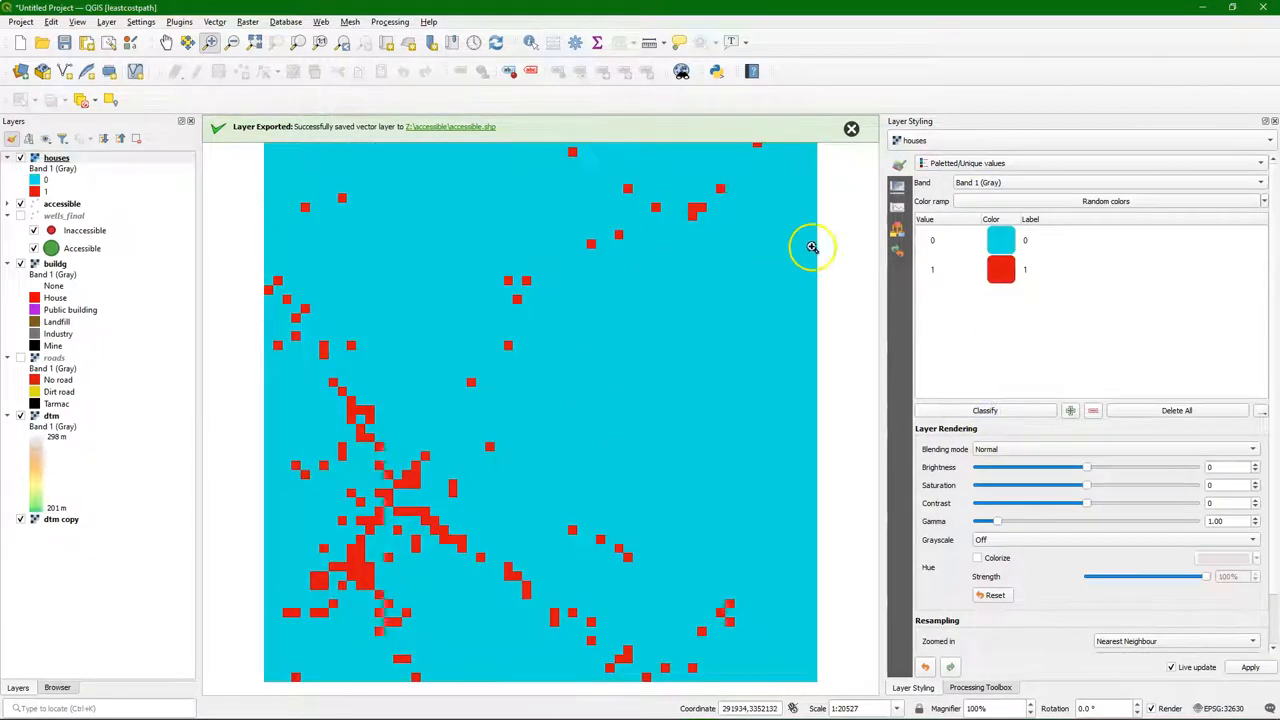
mouse_move(432, 216)
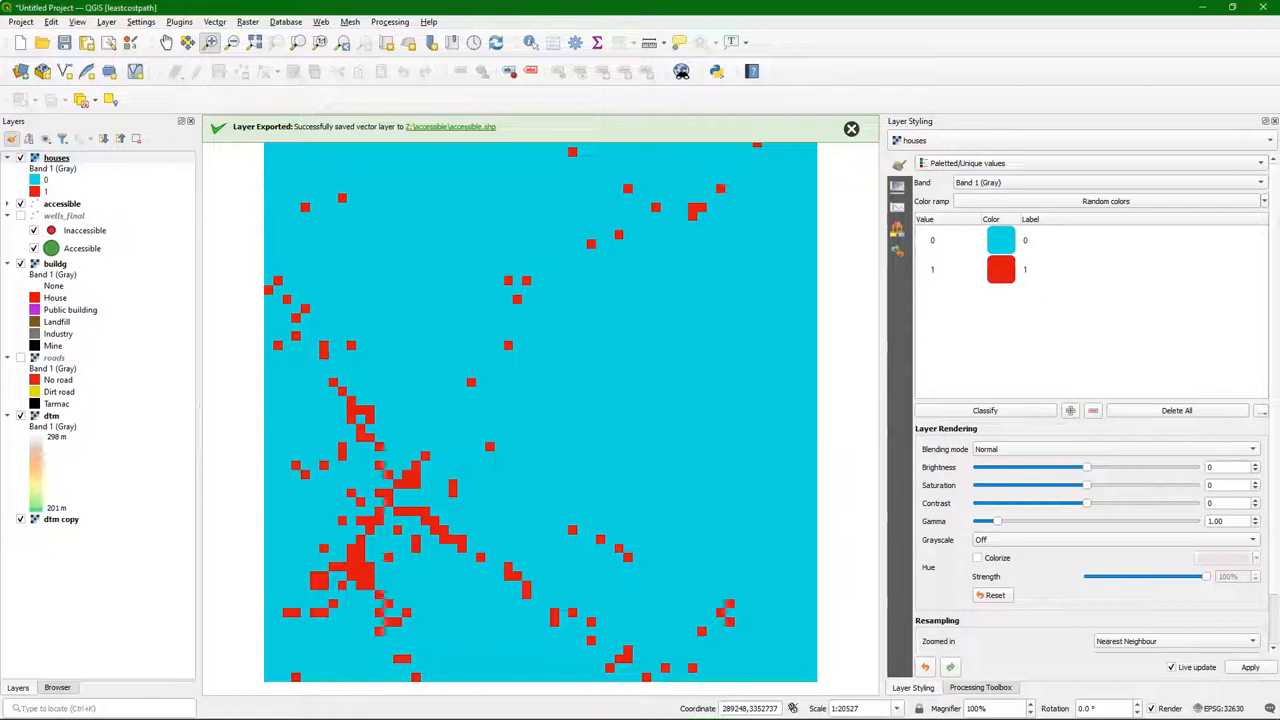
left_click(247, 21)
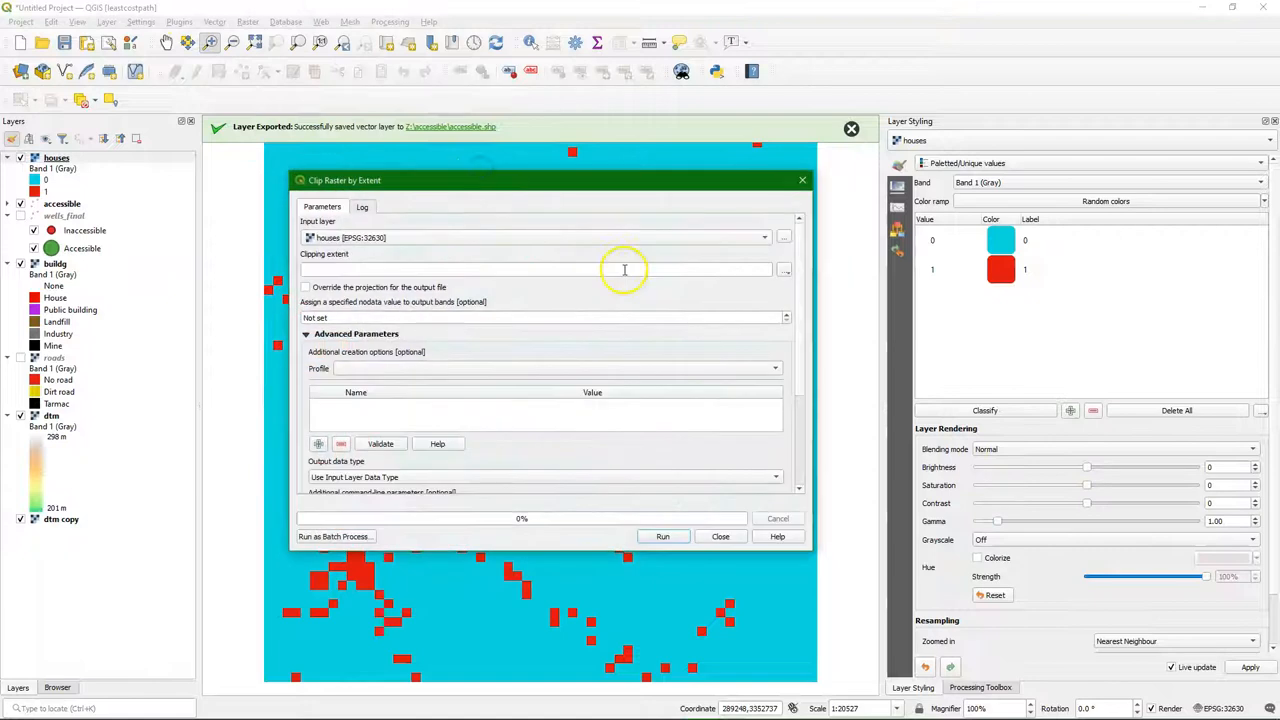
- Clip houses to its own extent with nodata 0, saving as housesnozero.tif
left_click(786, 270)
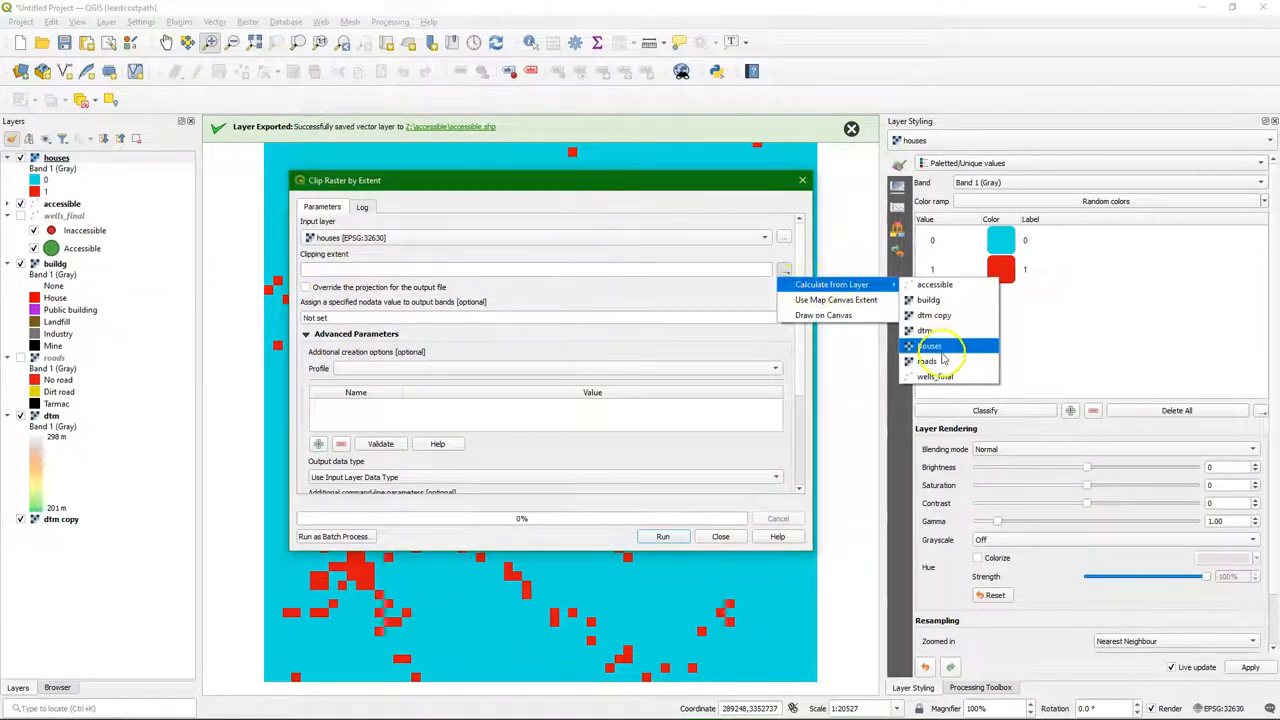
left_click(930, 345)
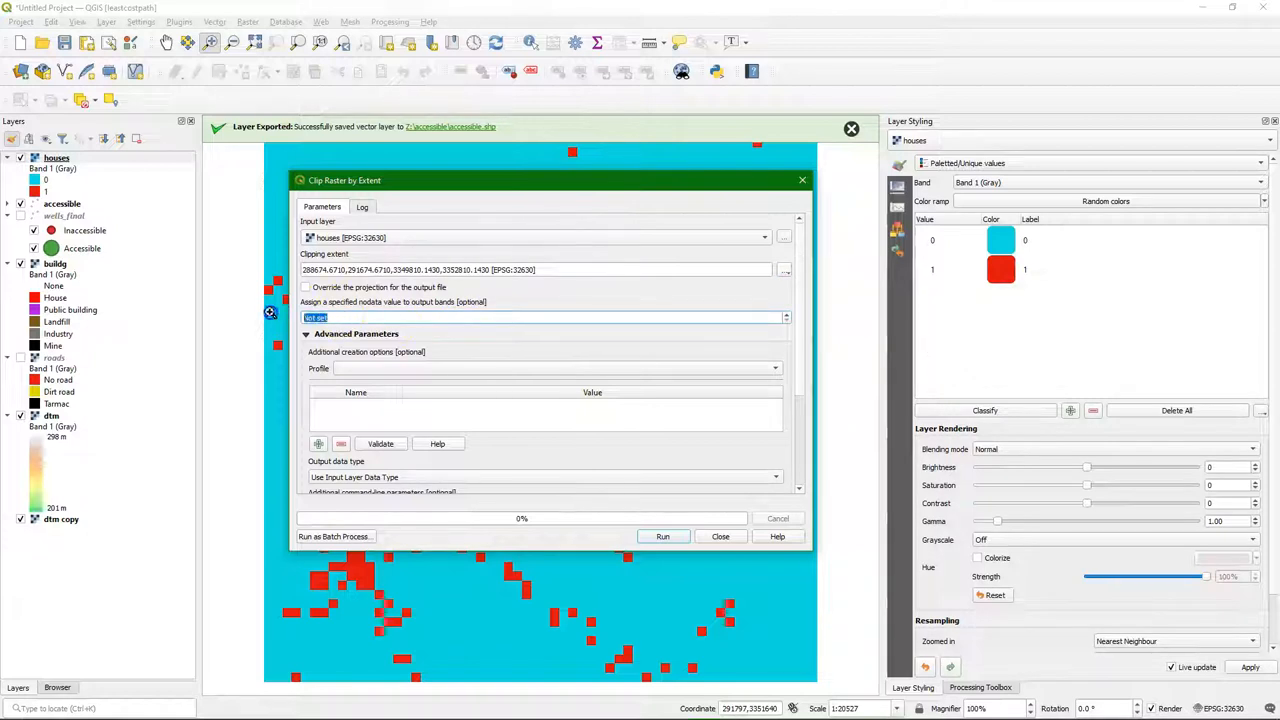
type("0")
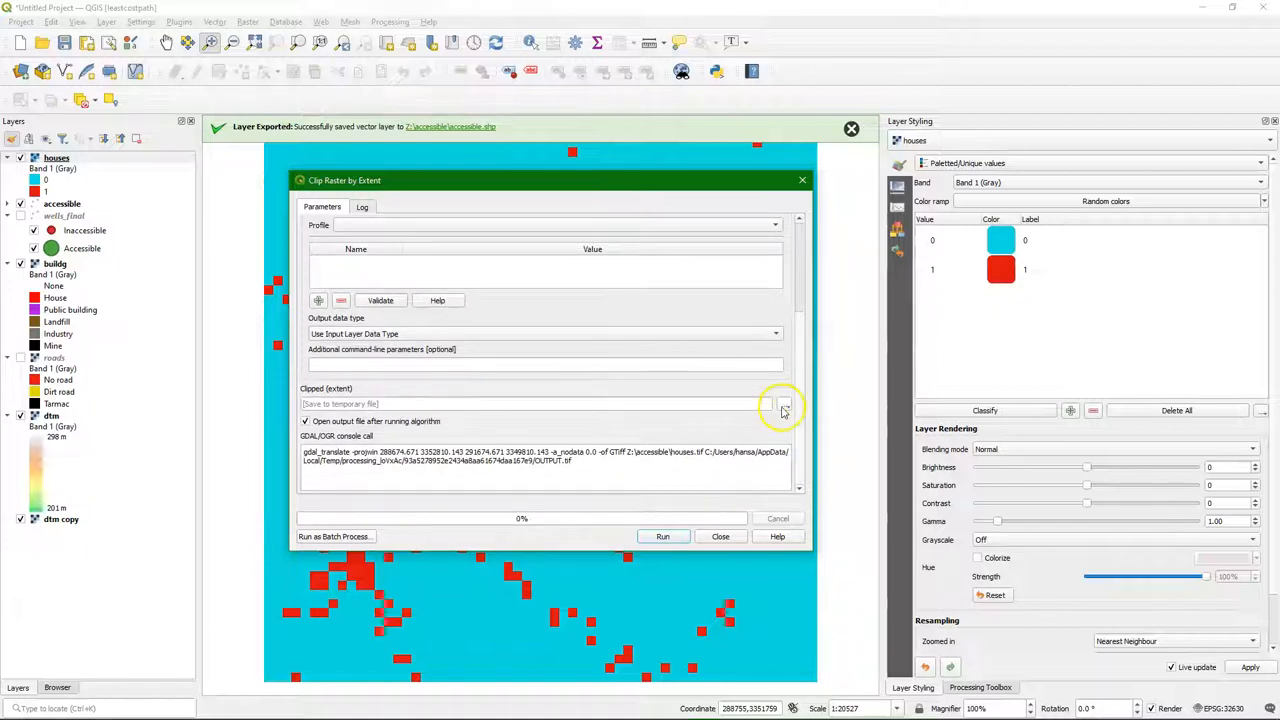
left_click(785, 404)
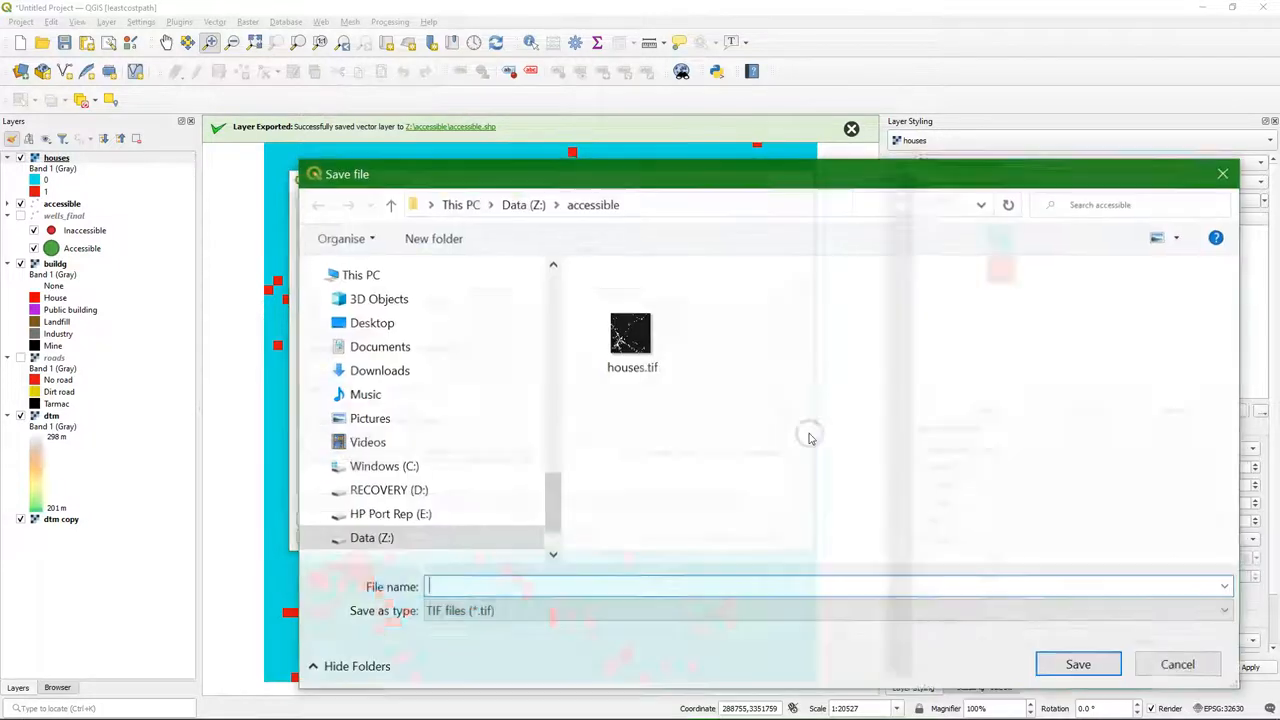
type("housesnozer")
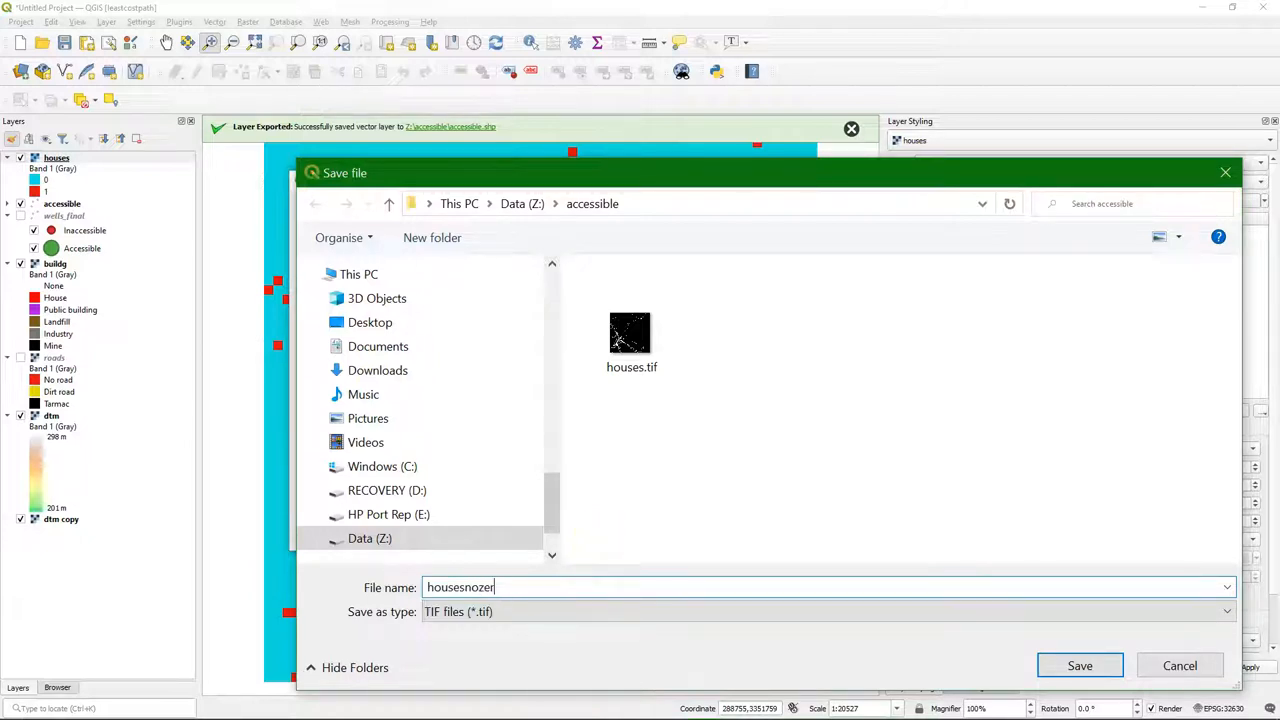
left_click(1079, 665)
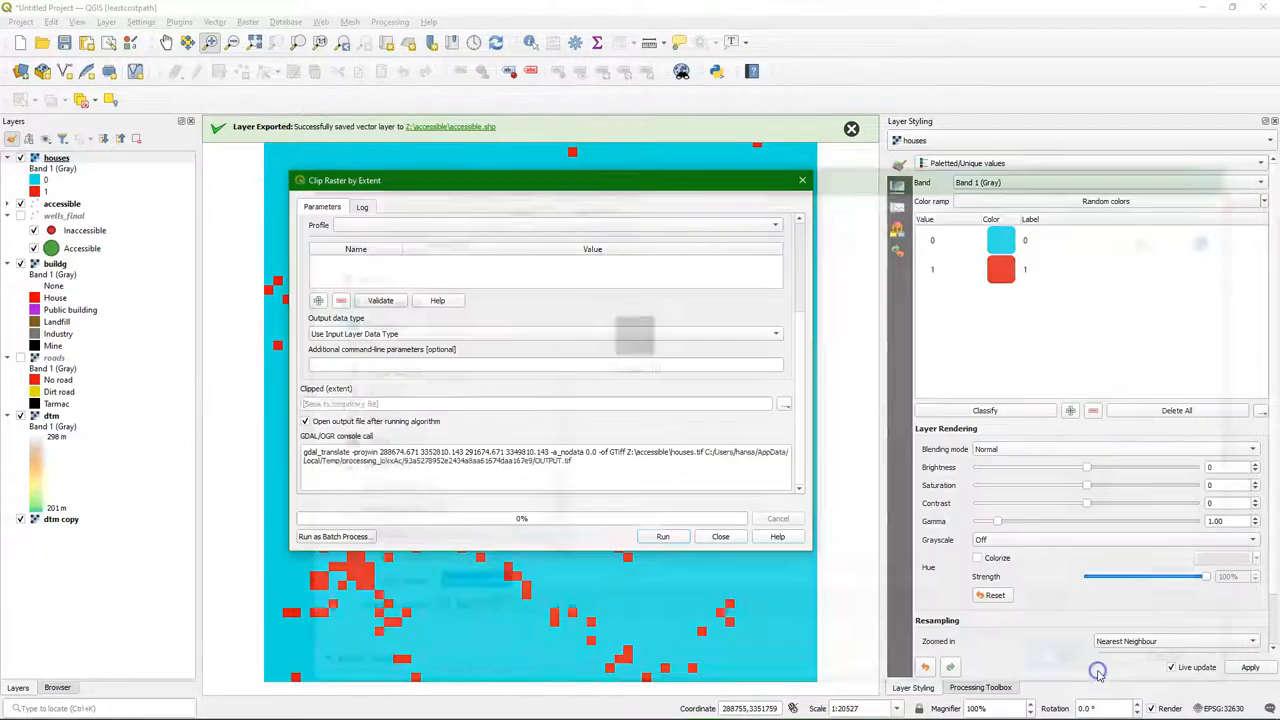
left_click(662, 536)
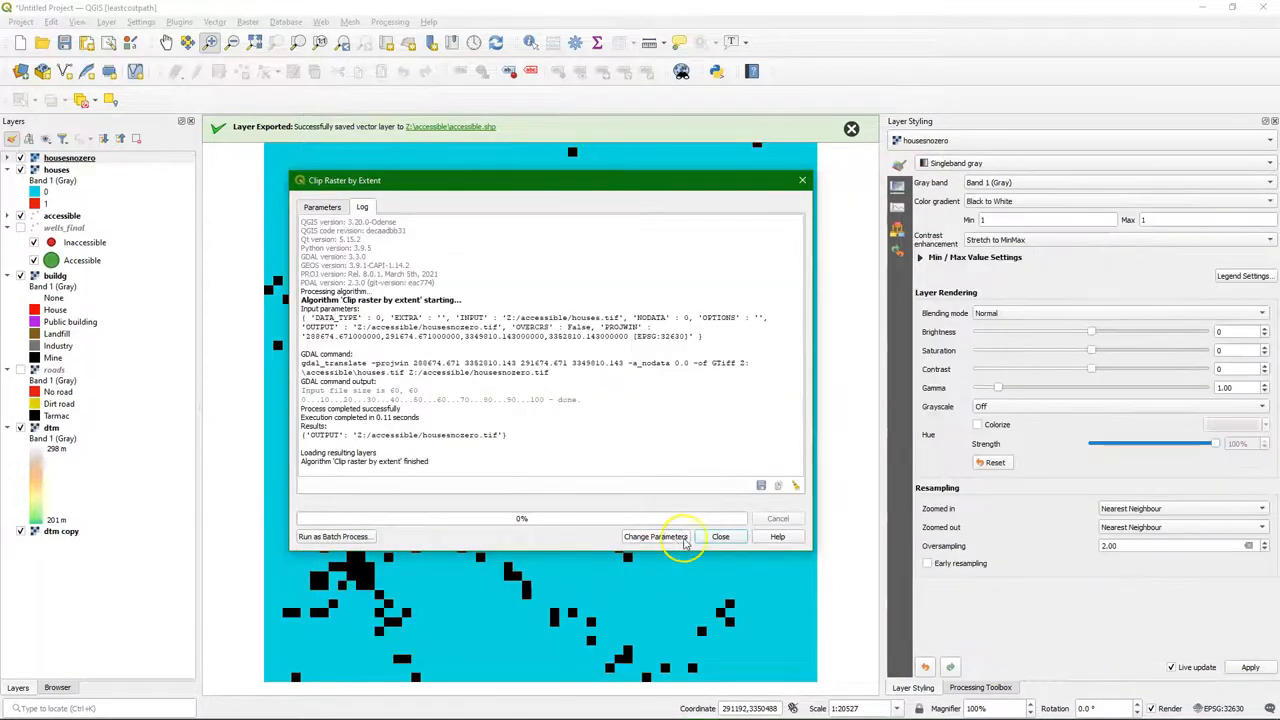
left_click(720, 536)
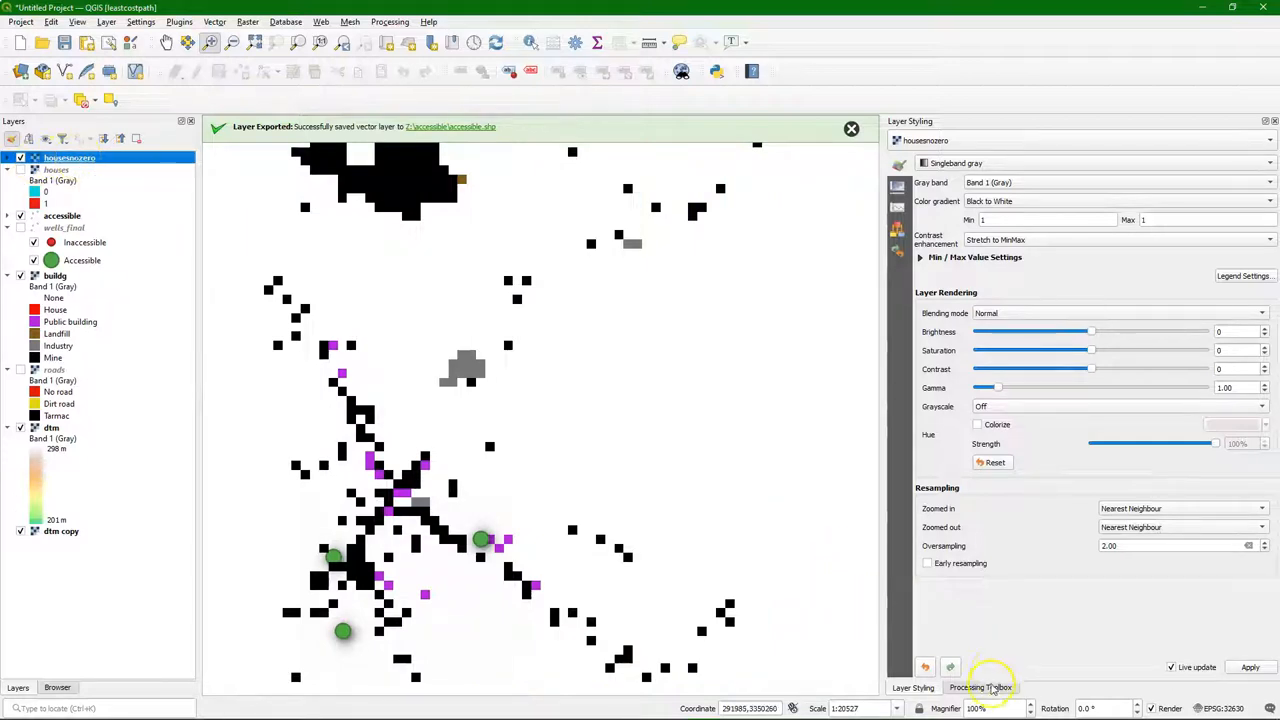
- Convert housesnozero pixels to points with field 'houses', saved as houses.shp
left_click(979, 687)
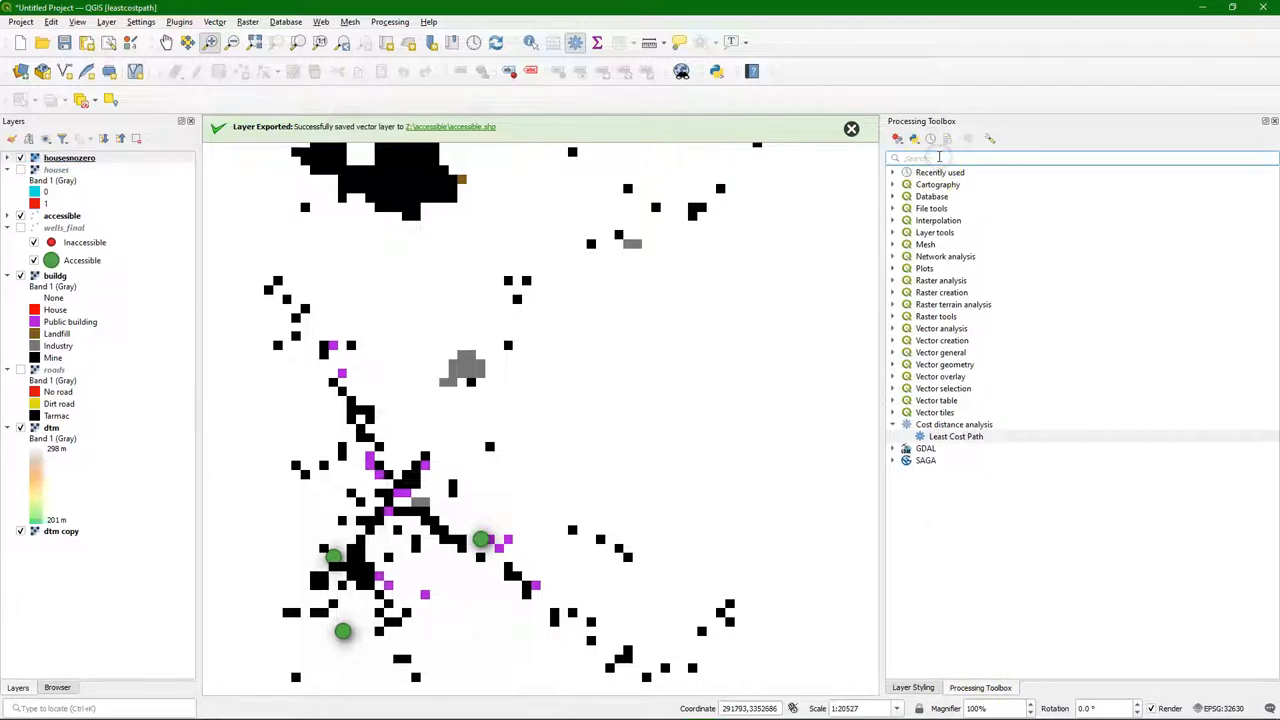
type("raster point")
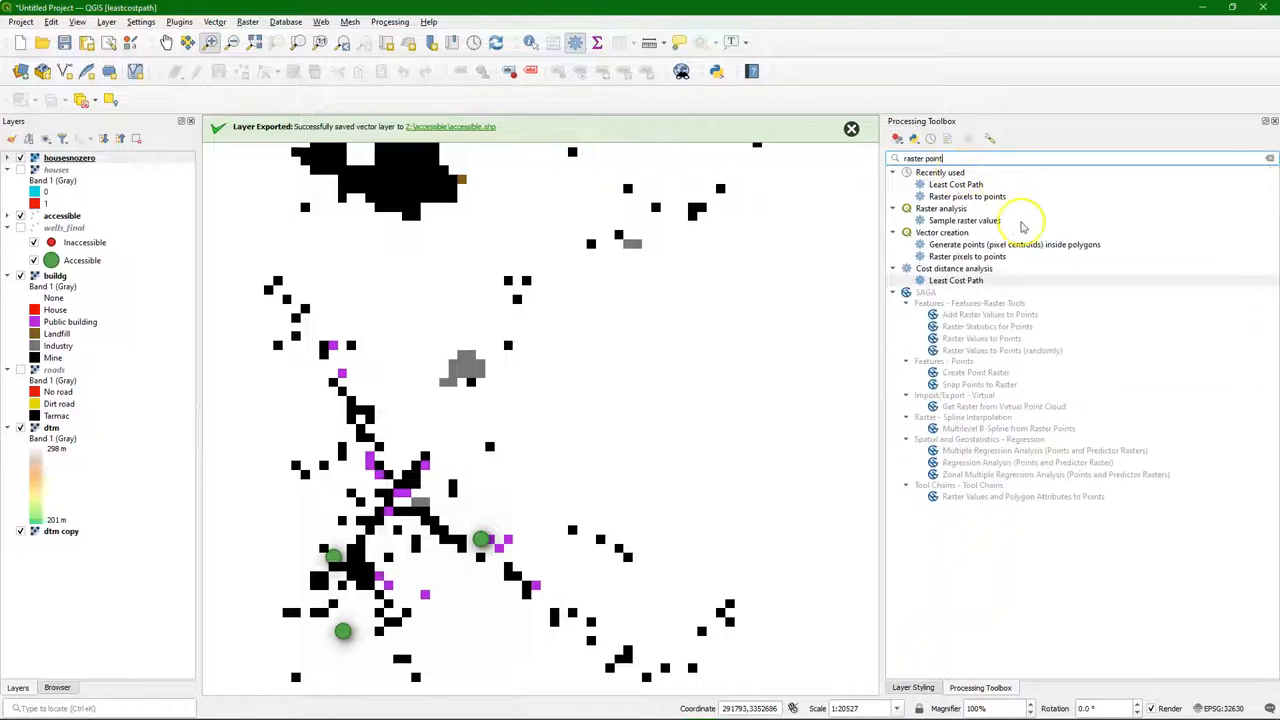
double_click(967, 256)
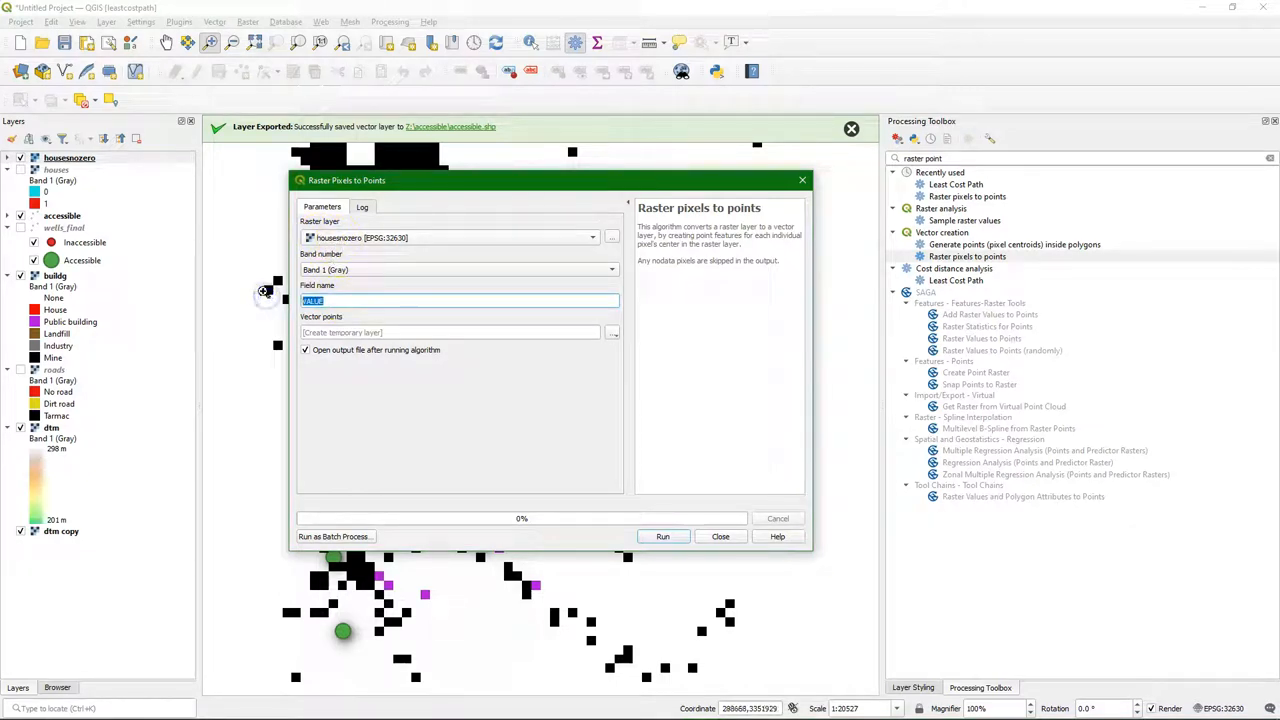
type("hou")
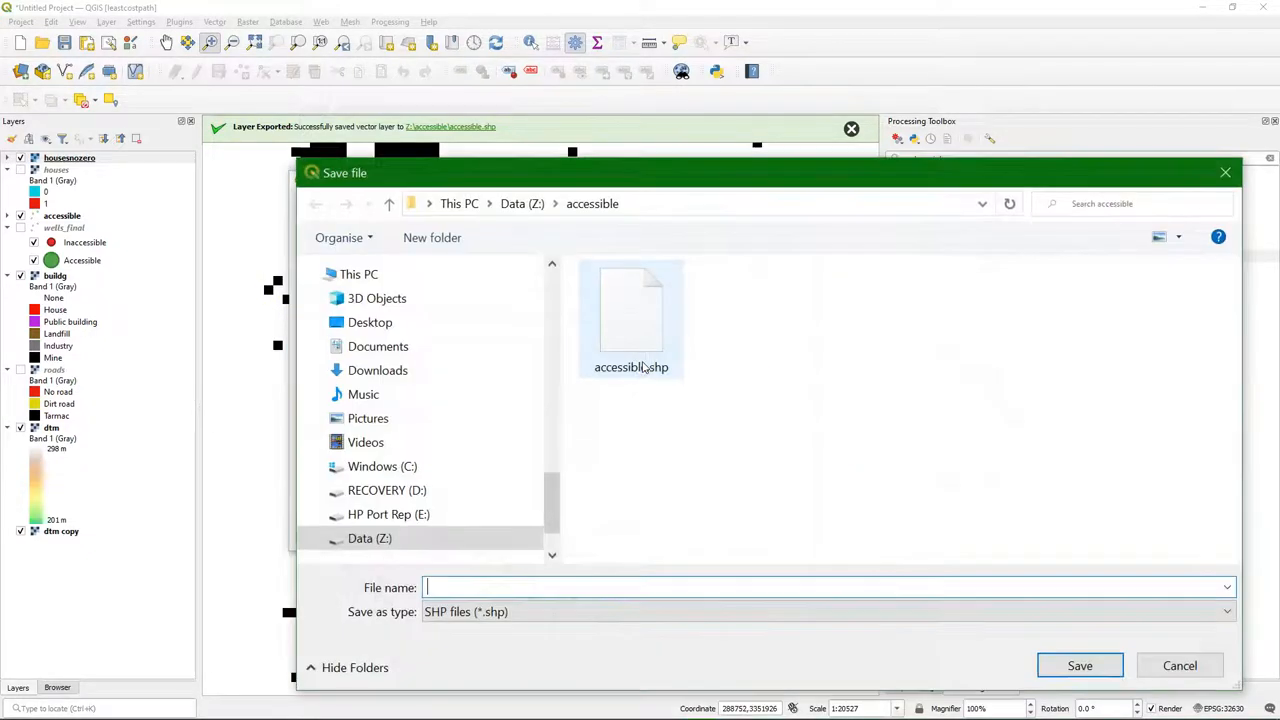
type("houses")
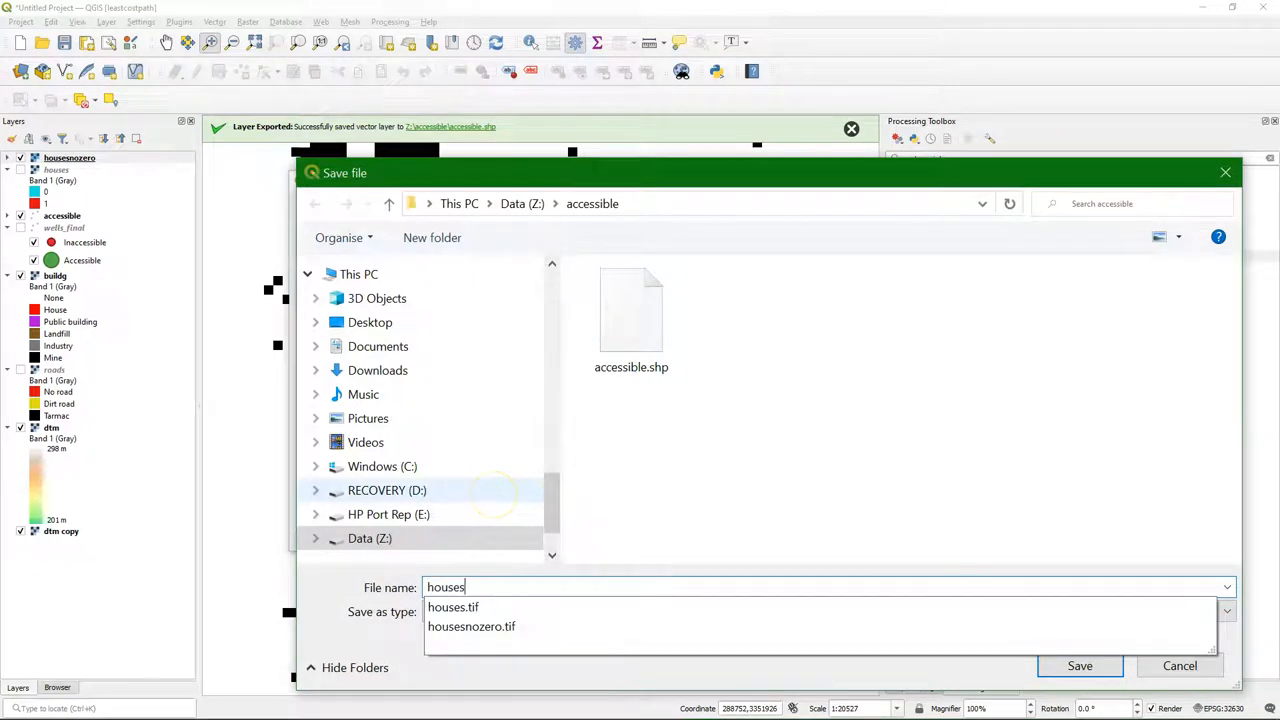
left_click(1079, 665)
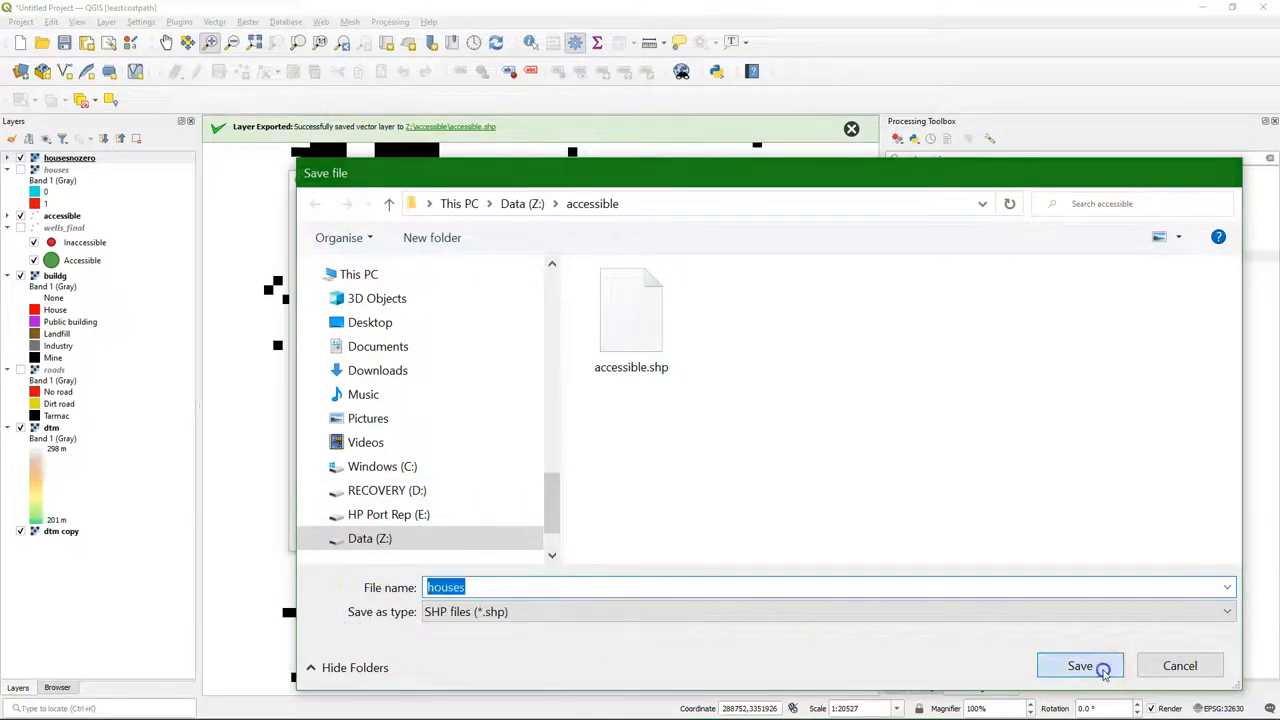
left_click(1080, 666)
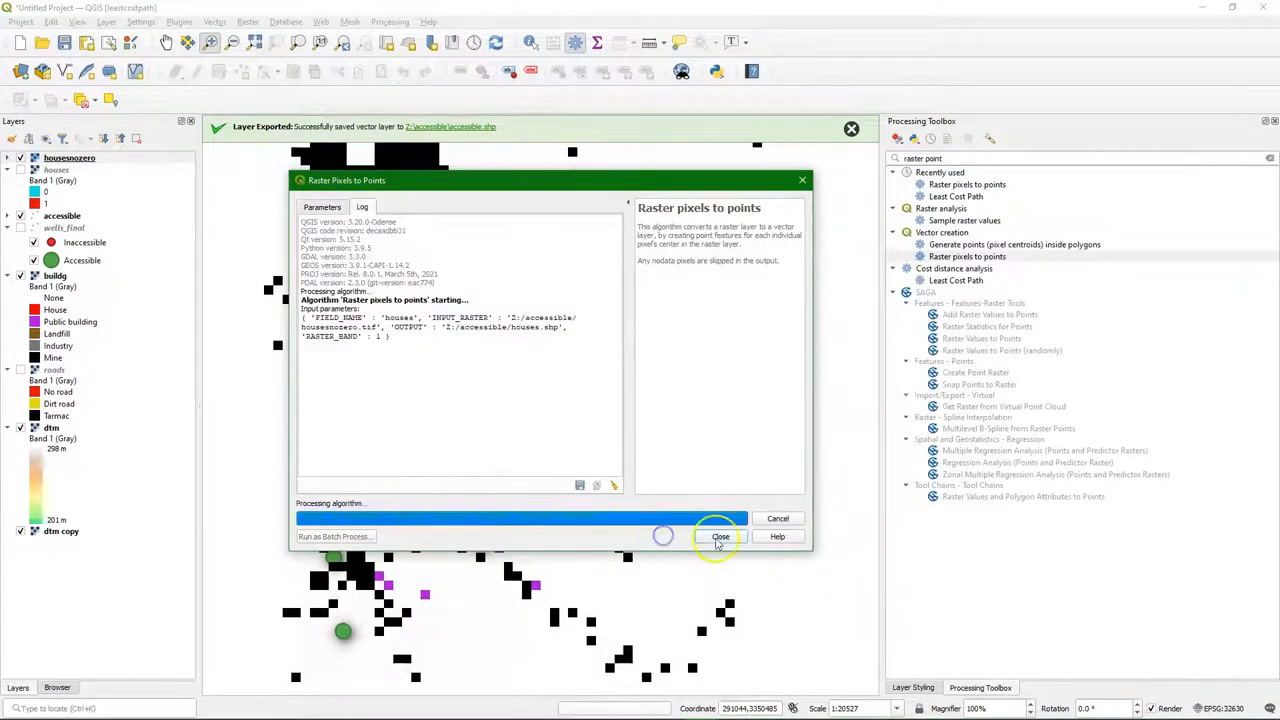
left_click(720, 537)
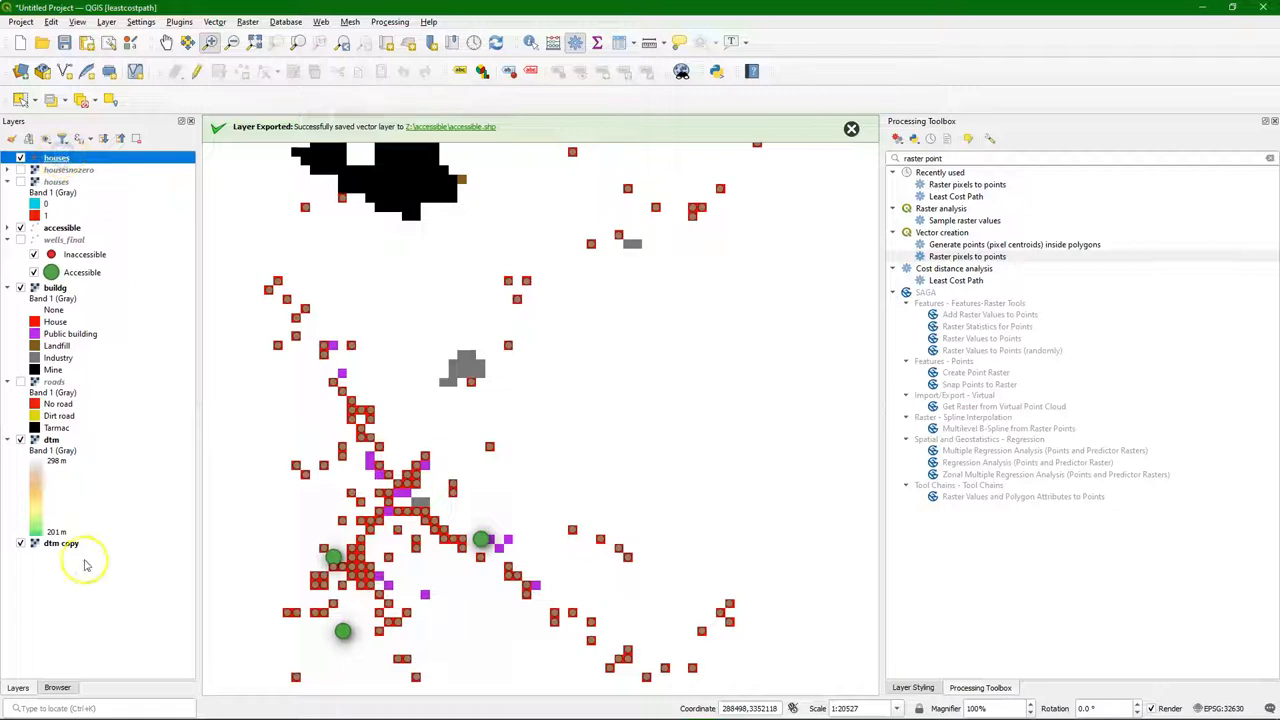
- Style the houses points with a red house SVG marker 3.8 mm wide
left_click(912, 687)
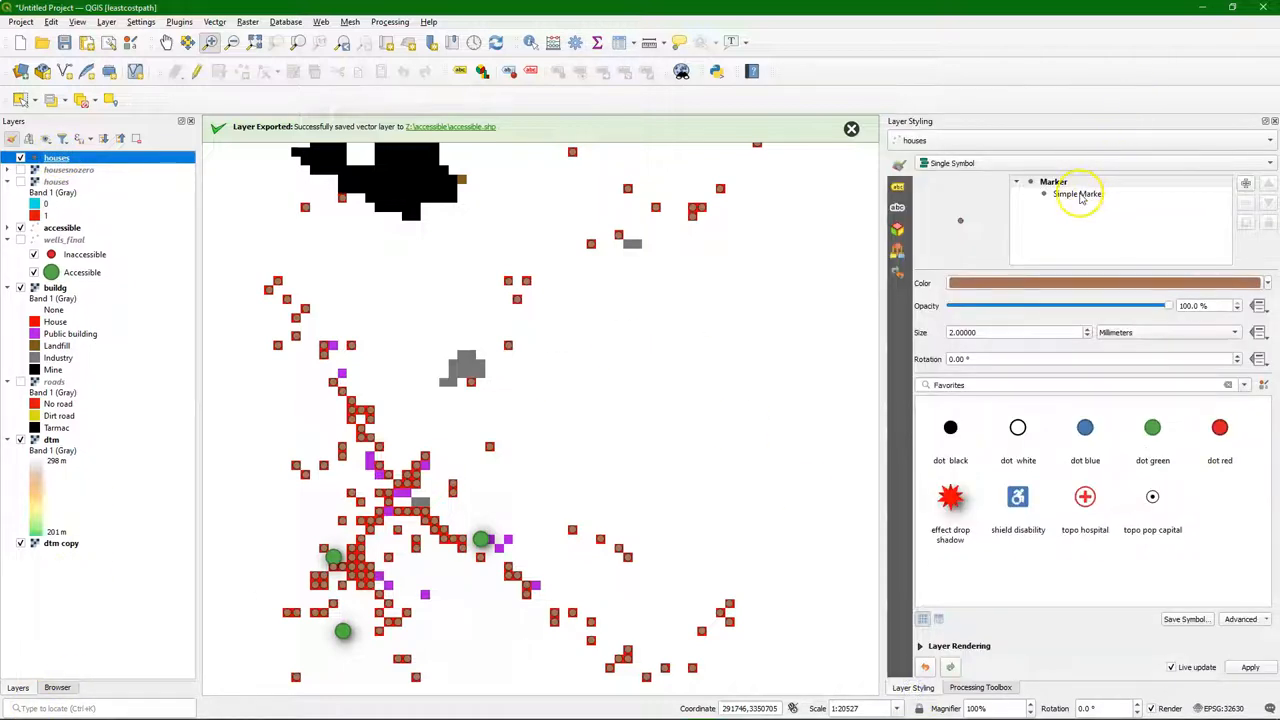
left_click(1078, 193)
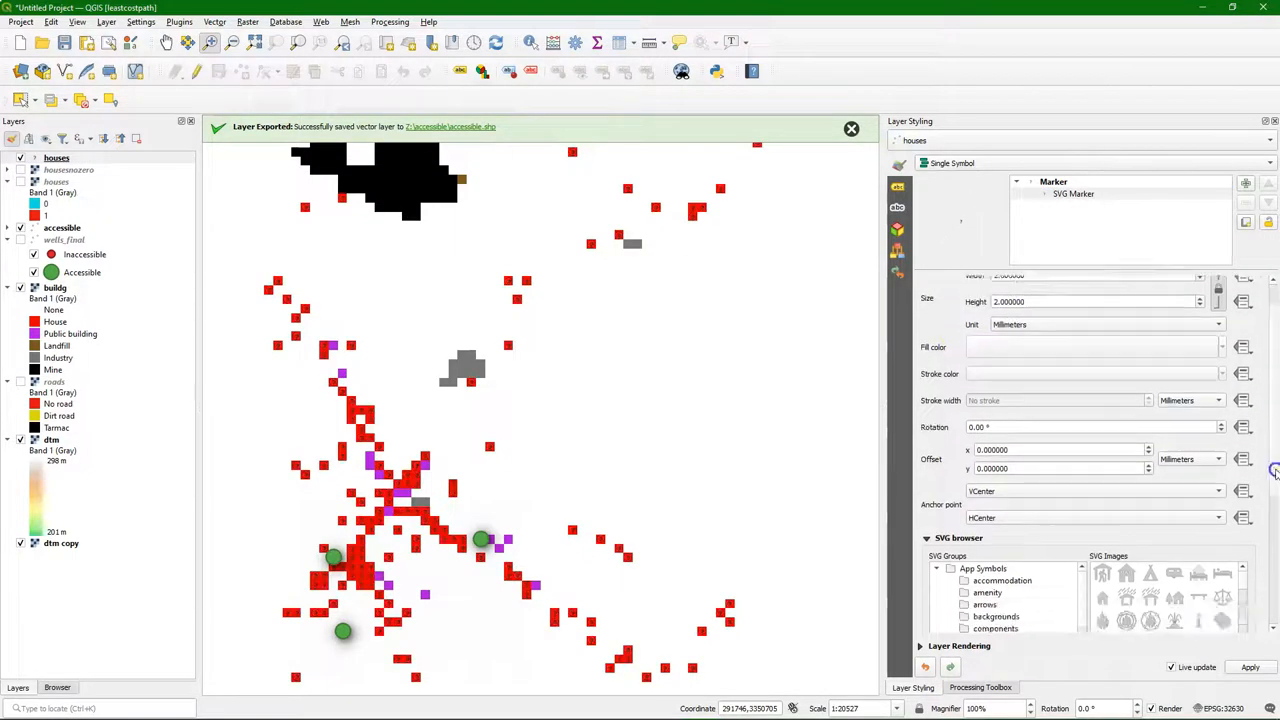
type("ho")
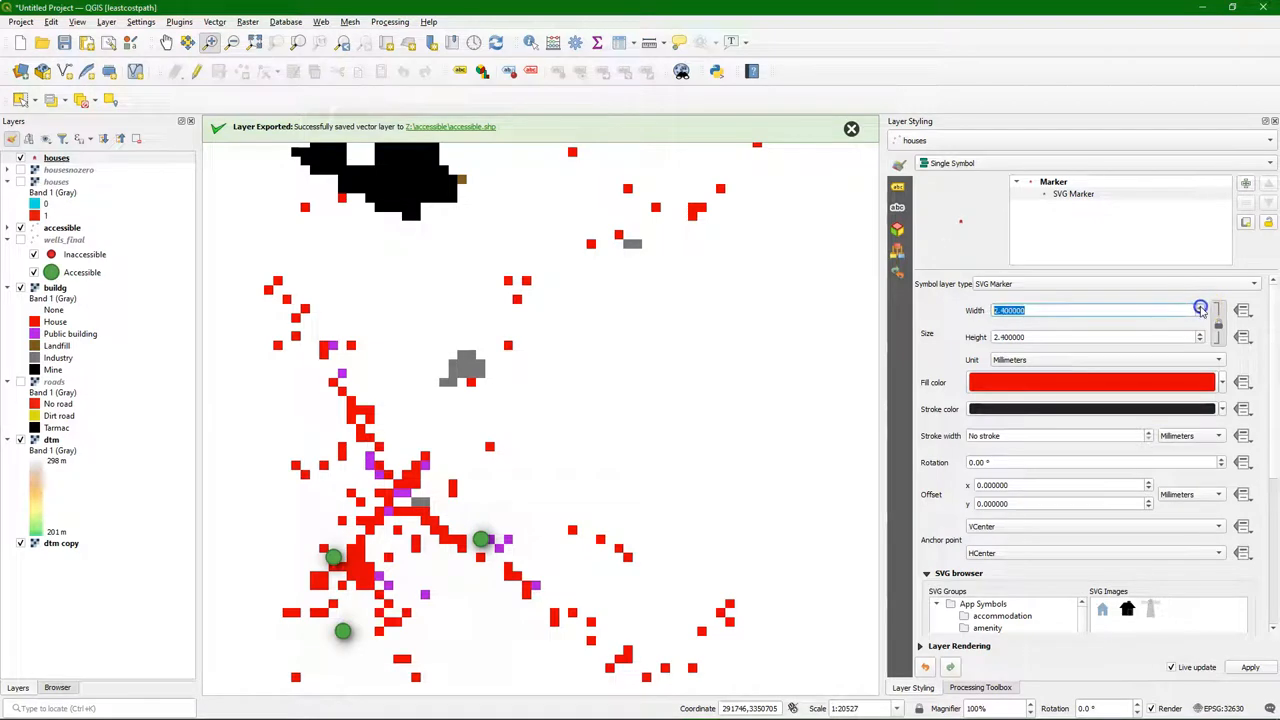
left_click(1200, 307)
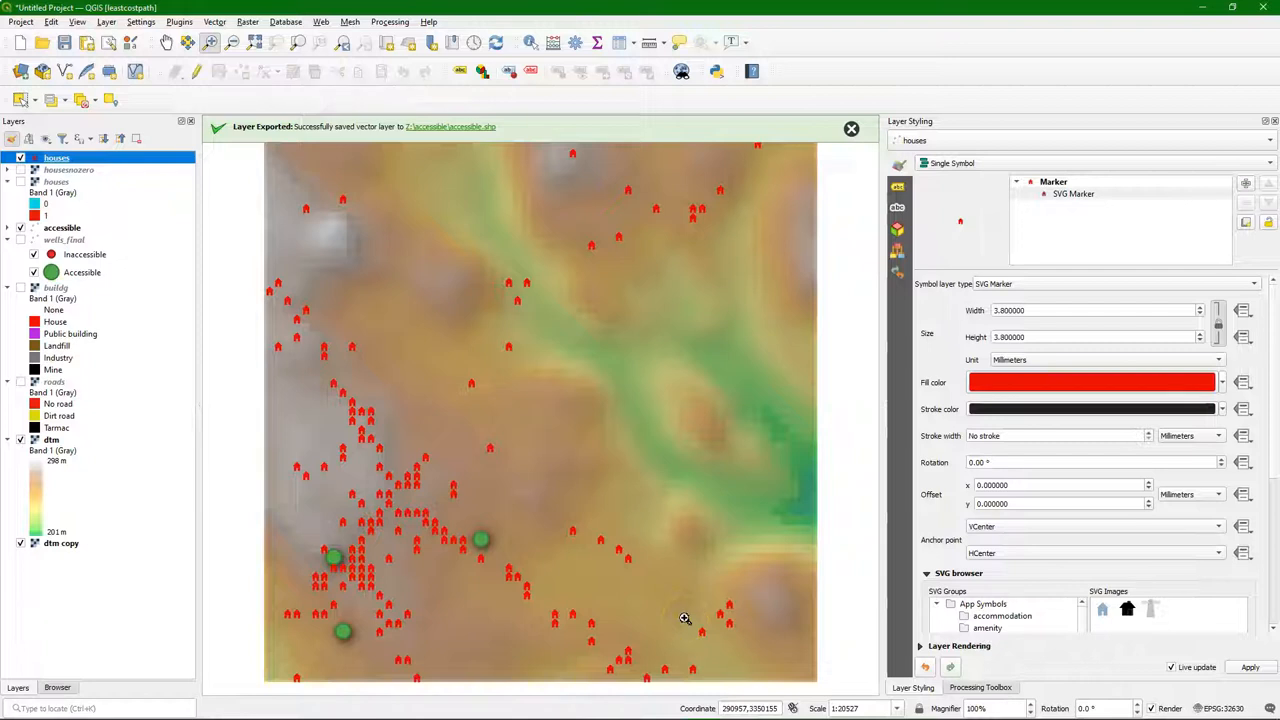
mouse_move(685, 618)
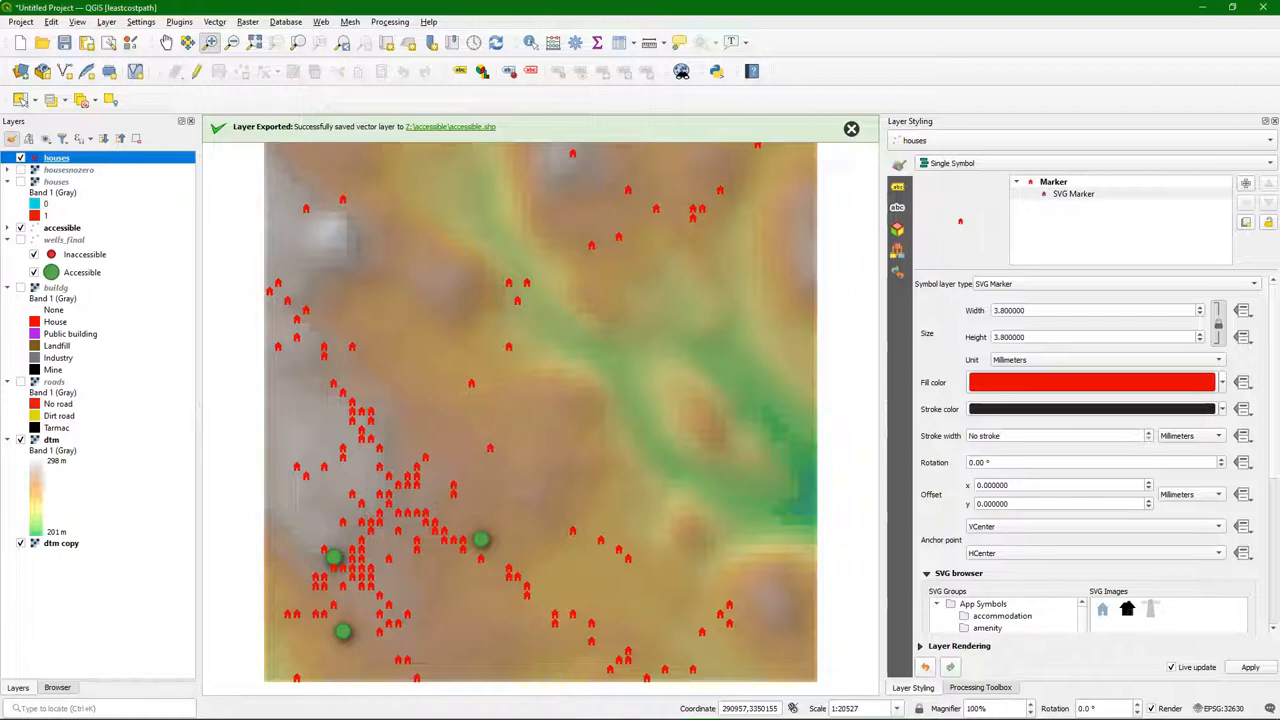
mouse_move(667, 556)
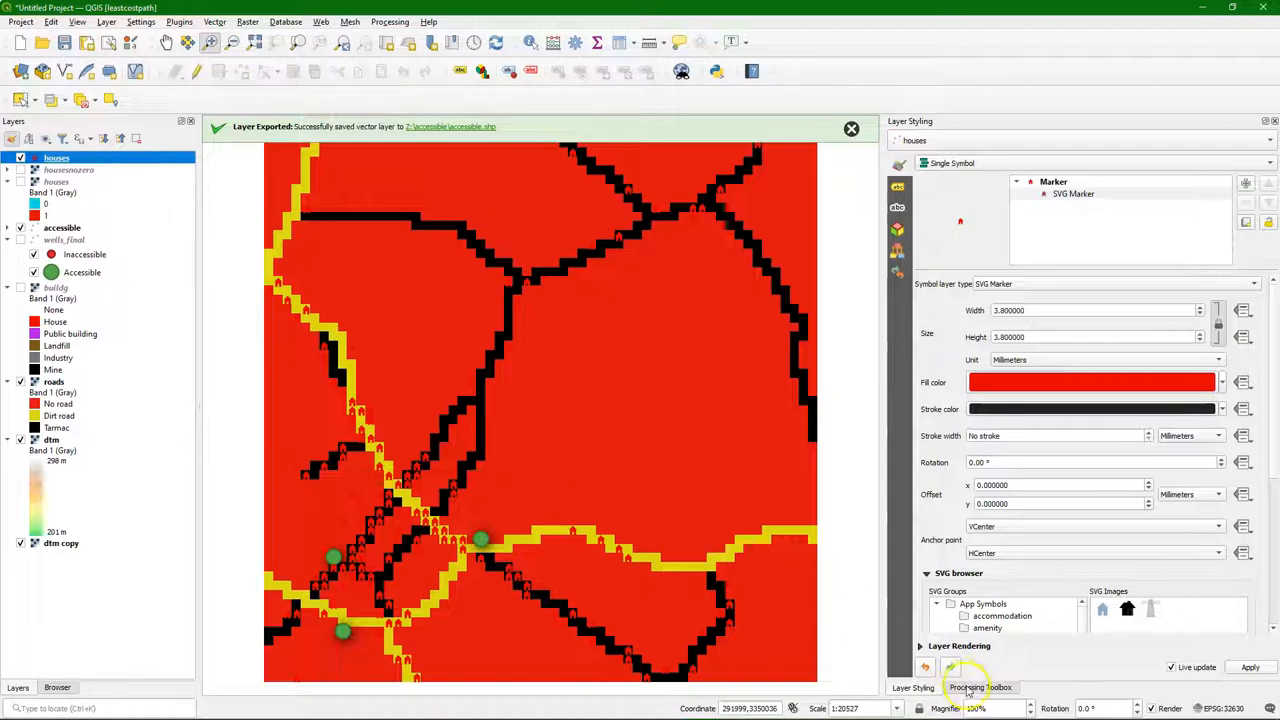
- Set up Reclassify by table on roads with classes 0→10, 1→5 and 2→1
left_click(980, 687)
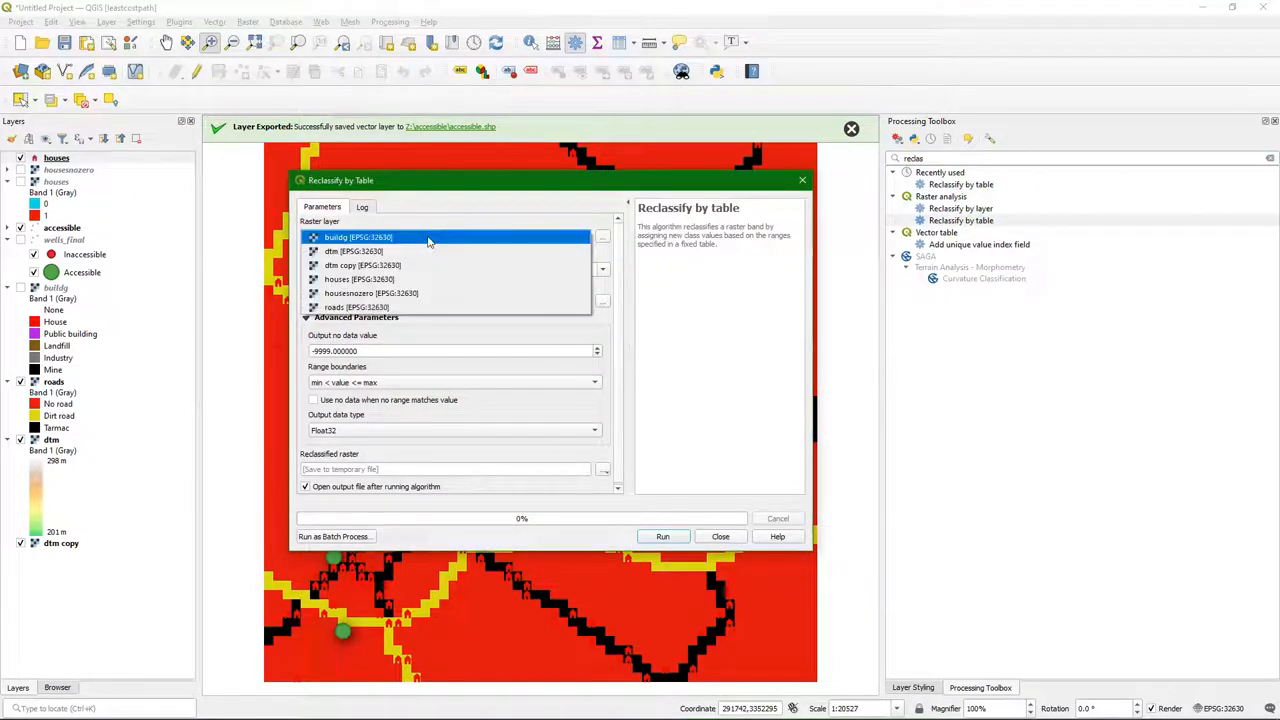
left_click(357, 307)
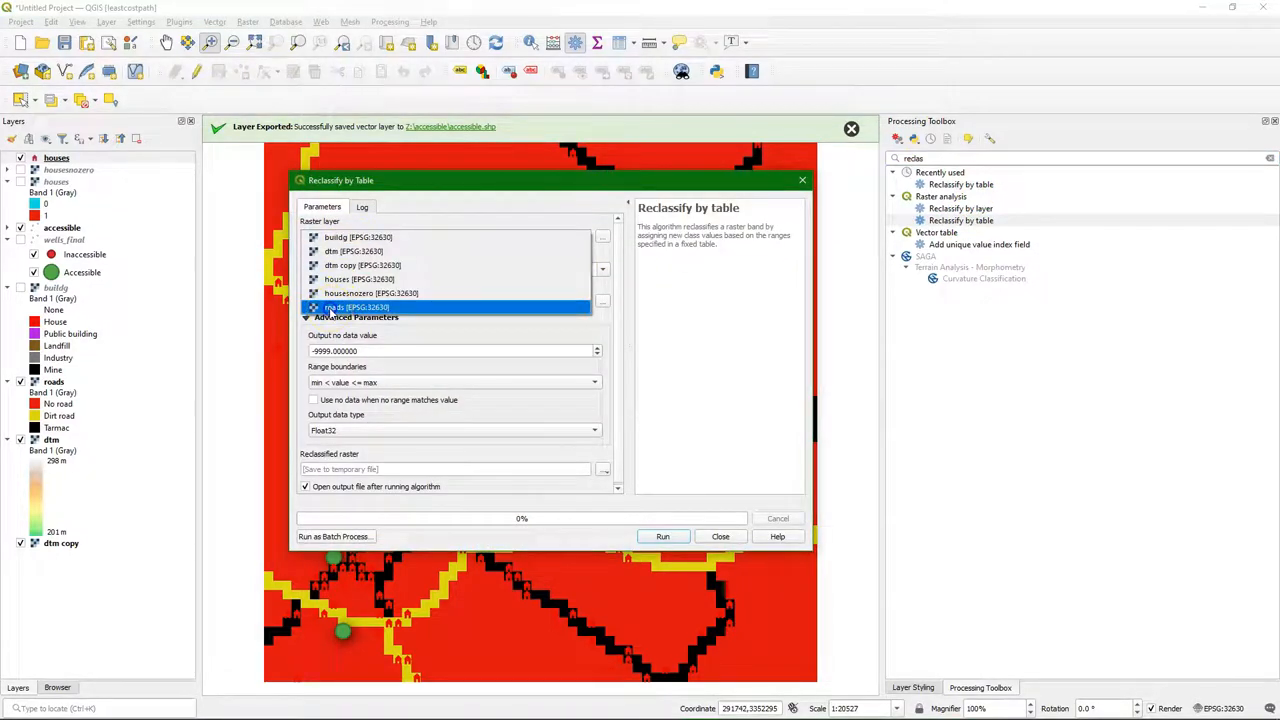
left_click(357, 307)
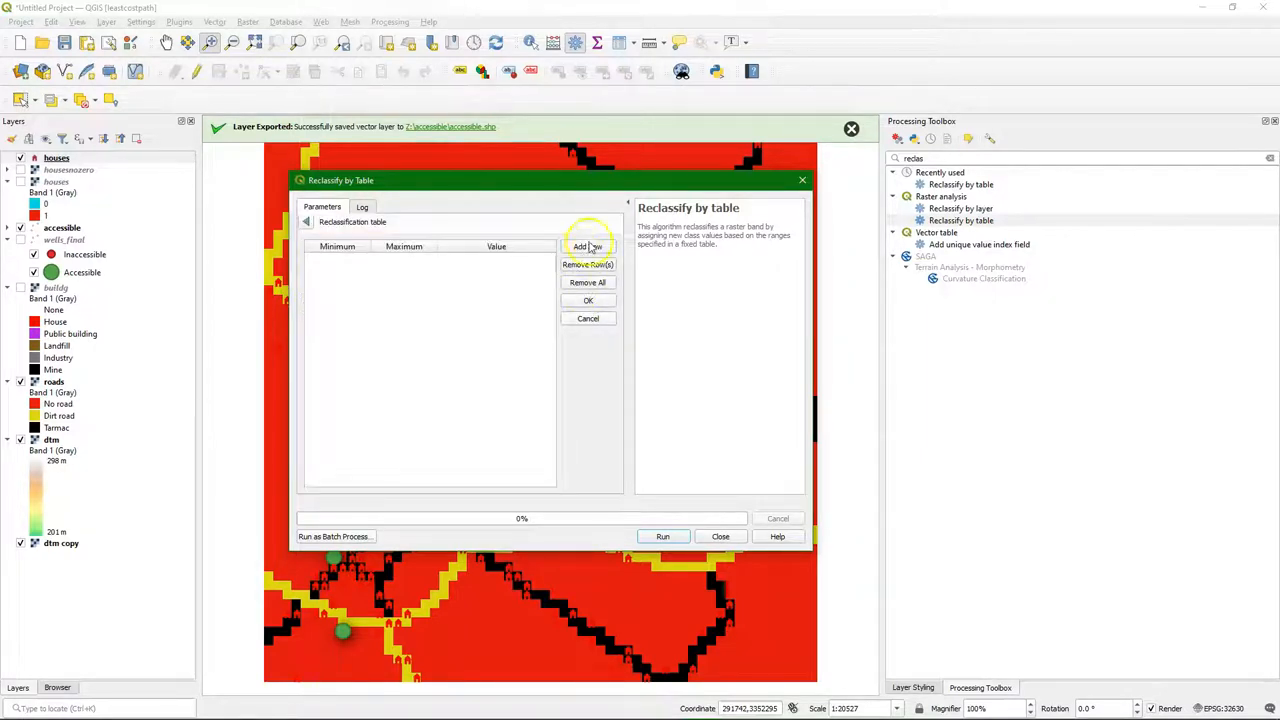
left_click(587, 247)
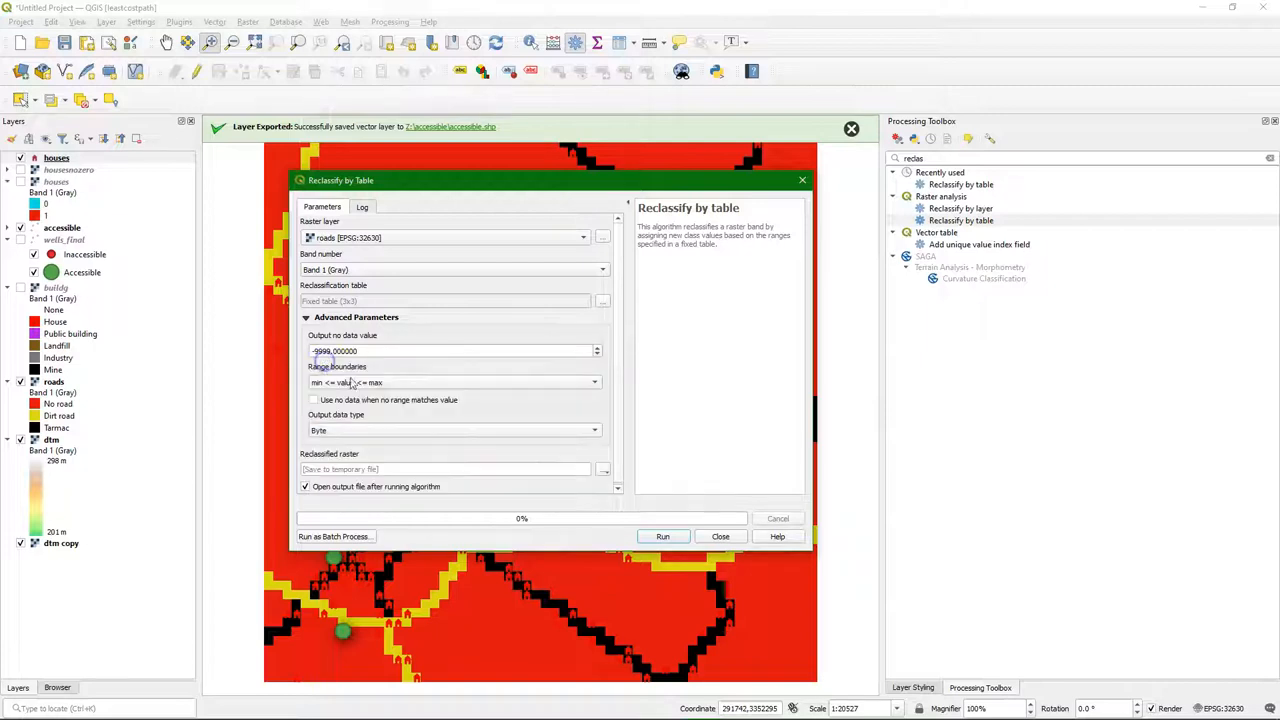
left_click(603, 469)
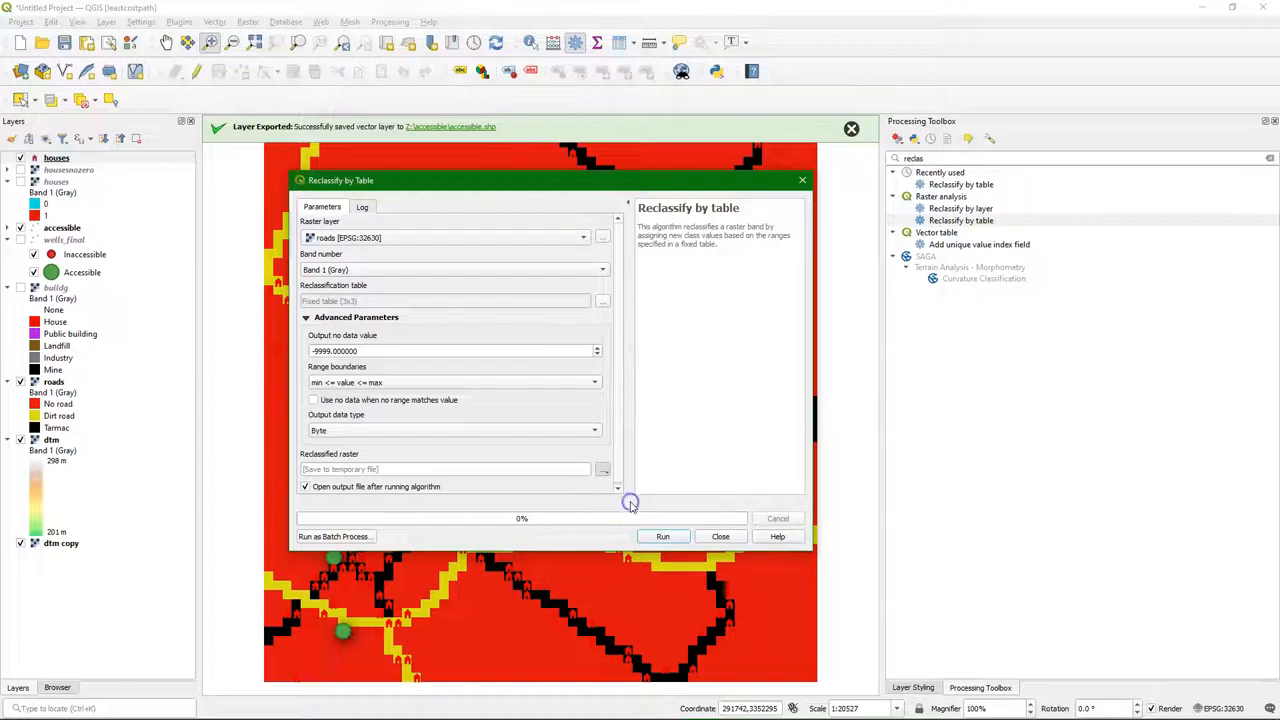
- Save the reclassified output as roadfriction.tif and run the tool
left_click(602, 469)
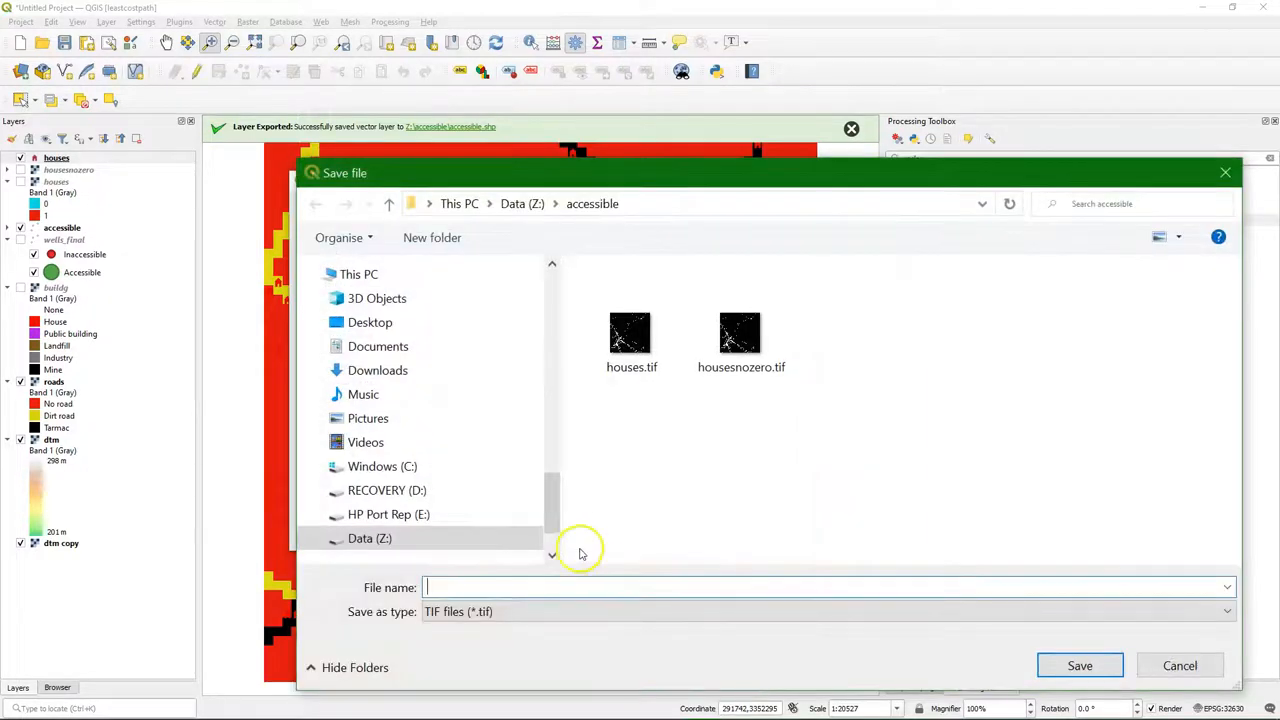
type("roadfriction")
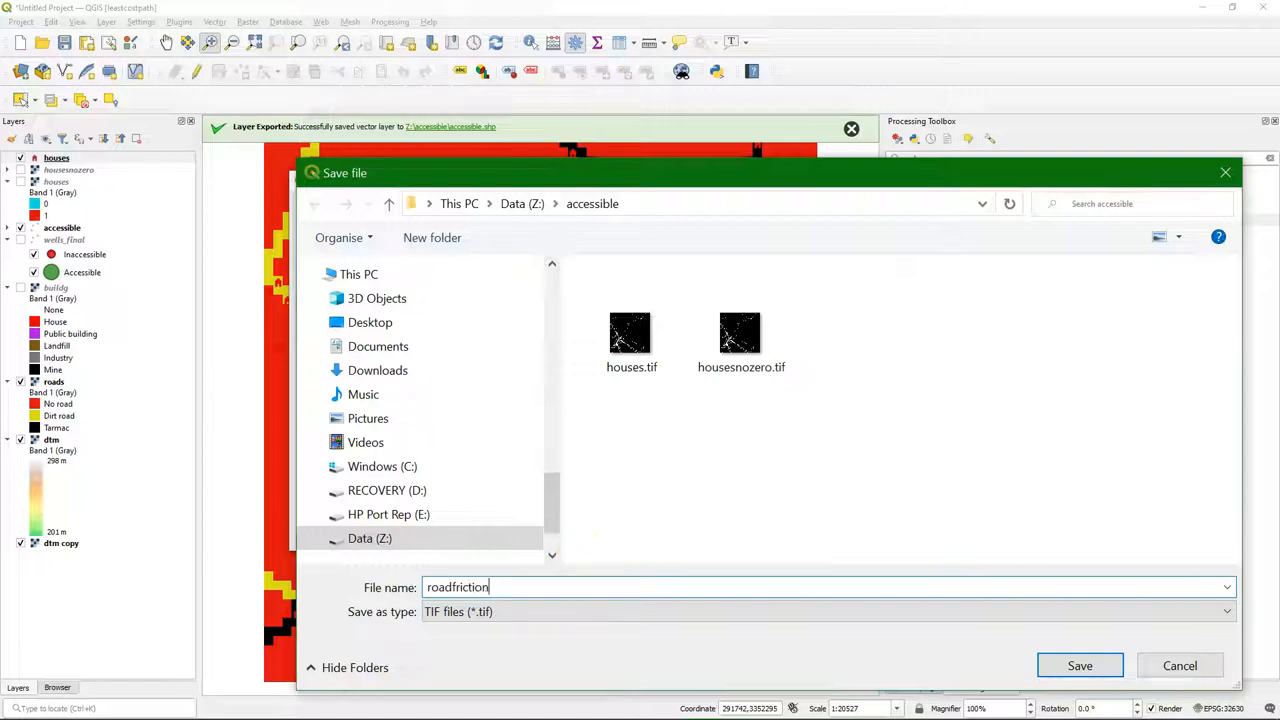
left_click(1079, 665)
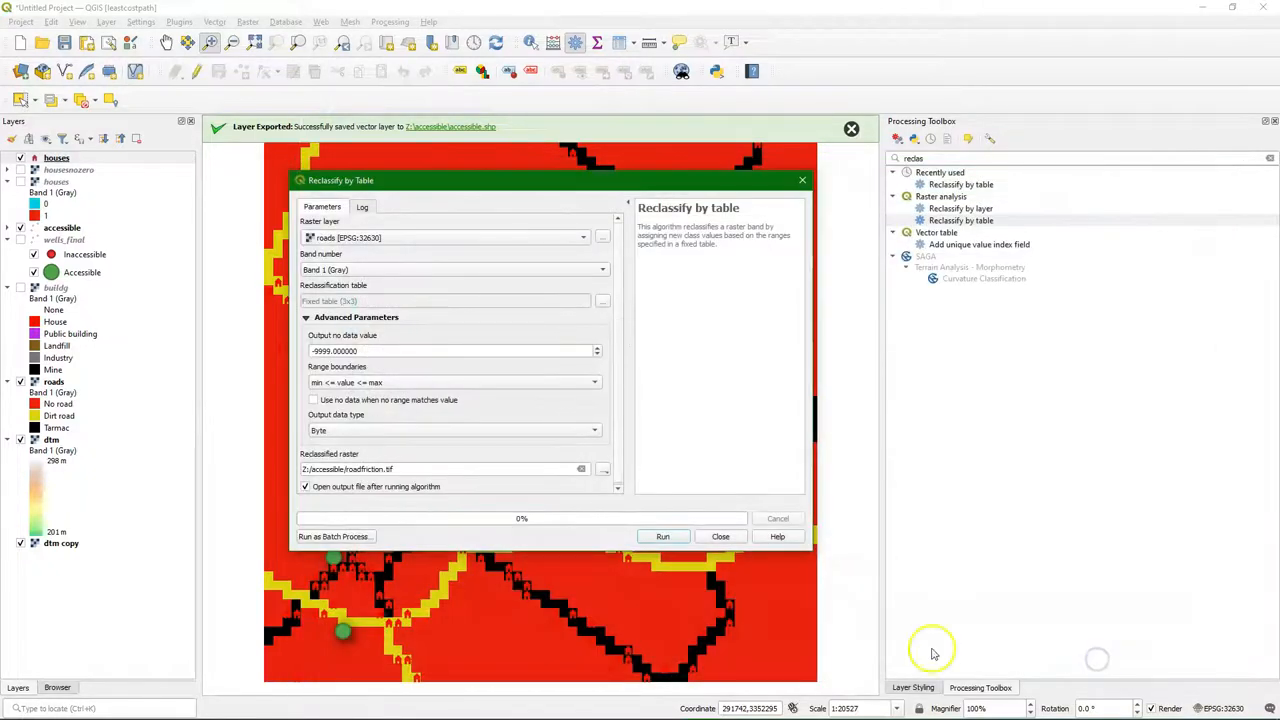
left_click(662, 536)
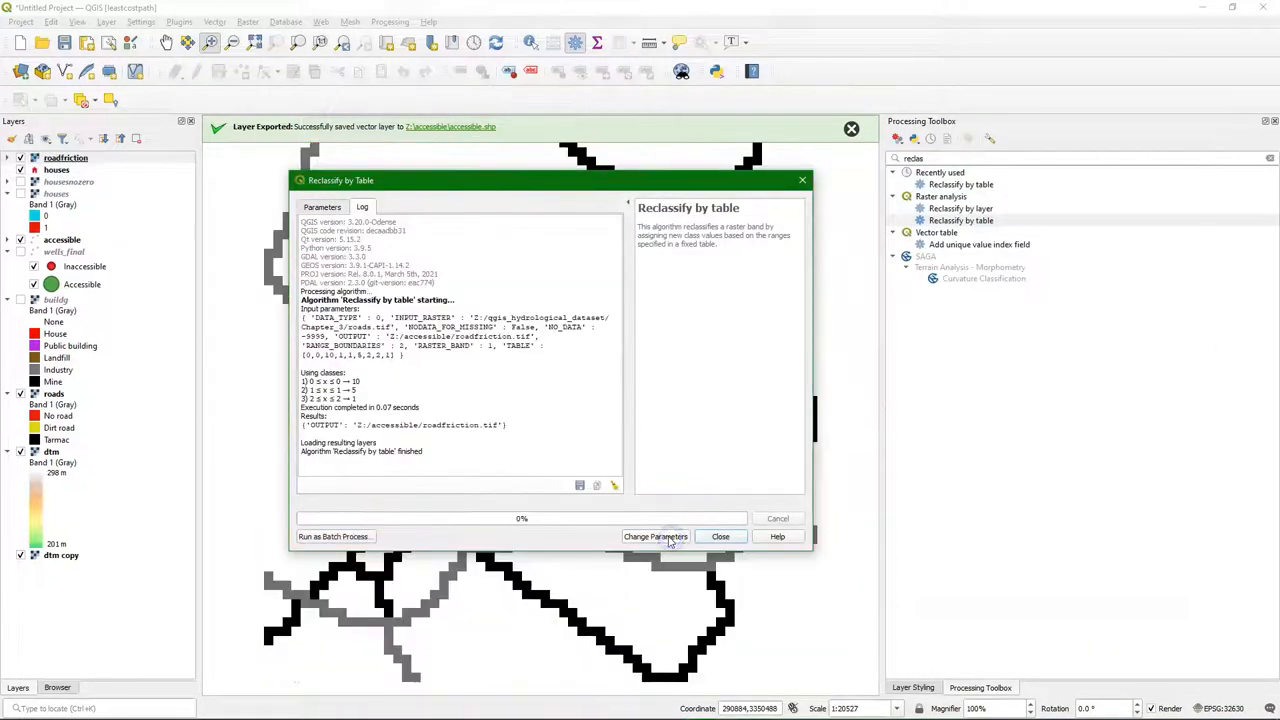
left_click(719, 537)
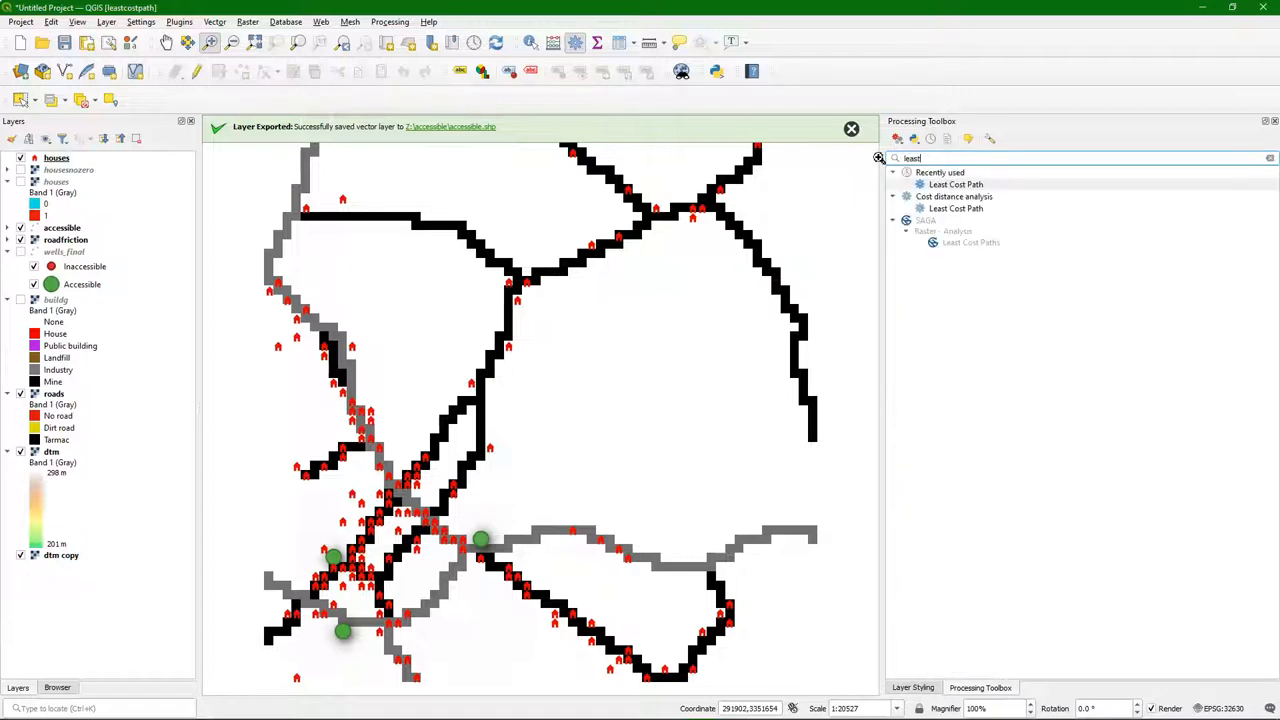
- Choose roadfriction Band 1 as the cost raster, then select a single house
double_click(955, 208)
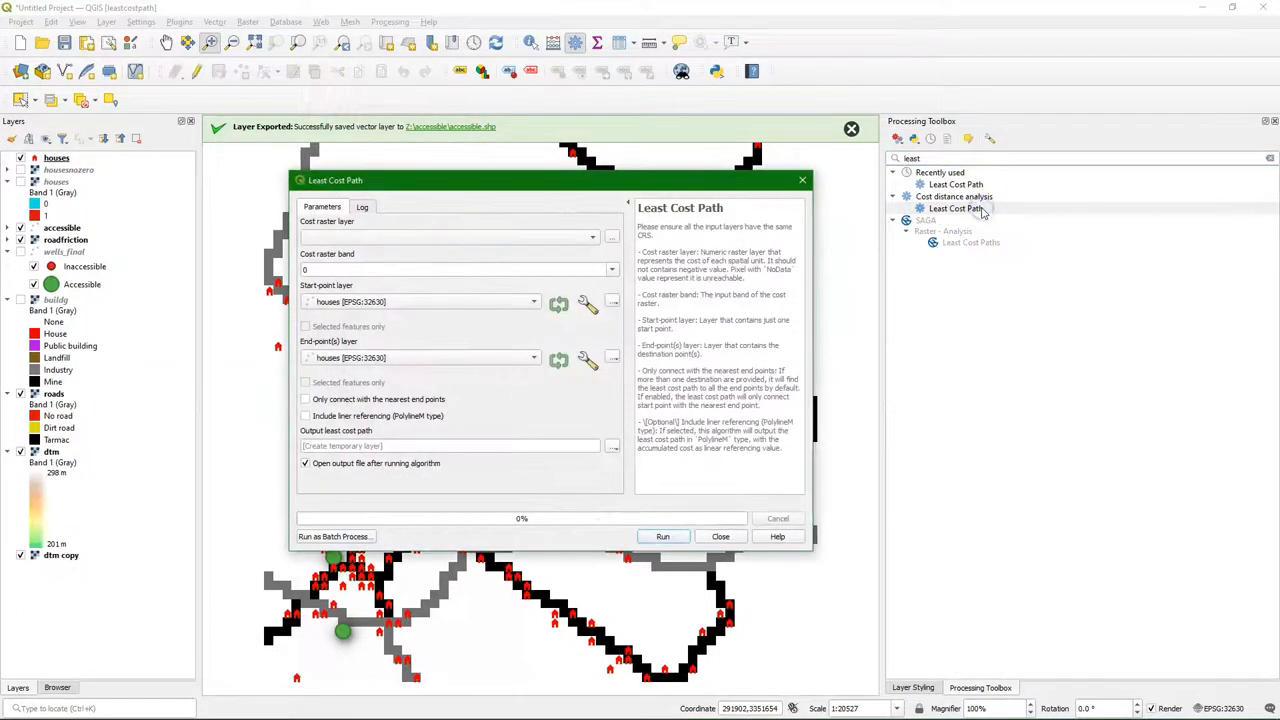
left_click(593, 237)
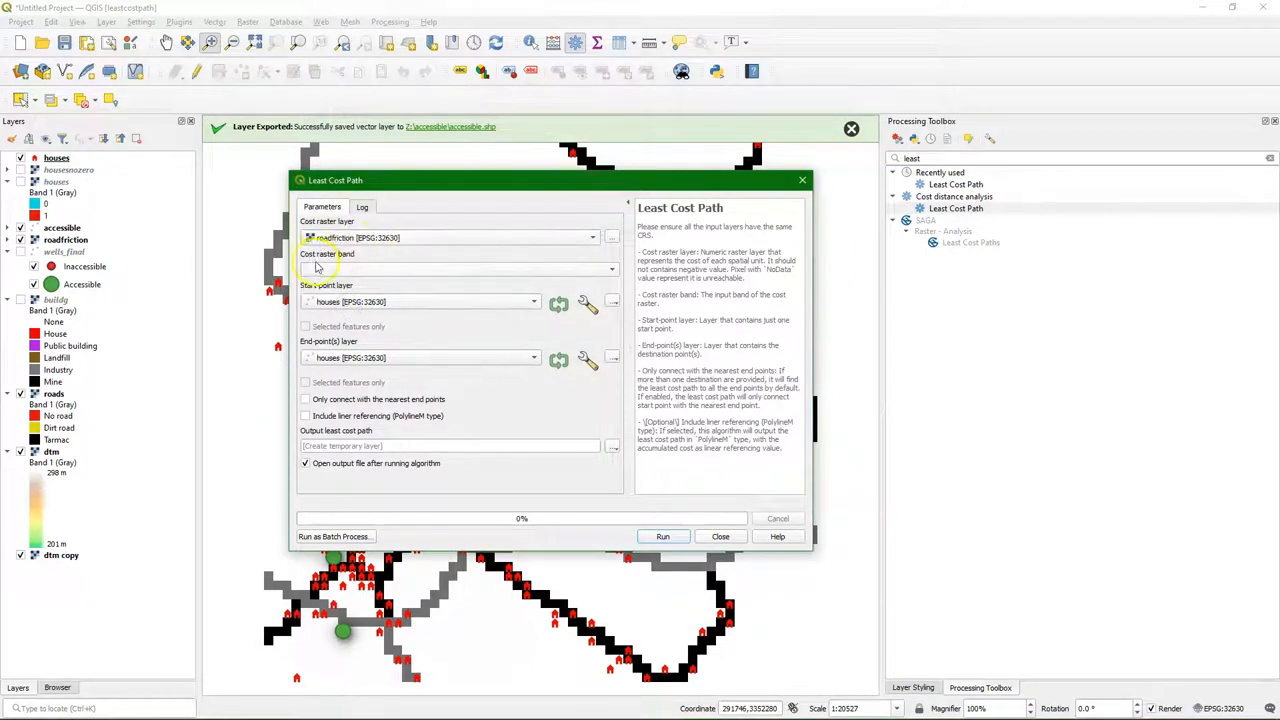
left_click(458, 269)
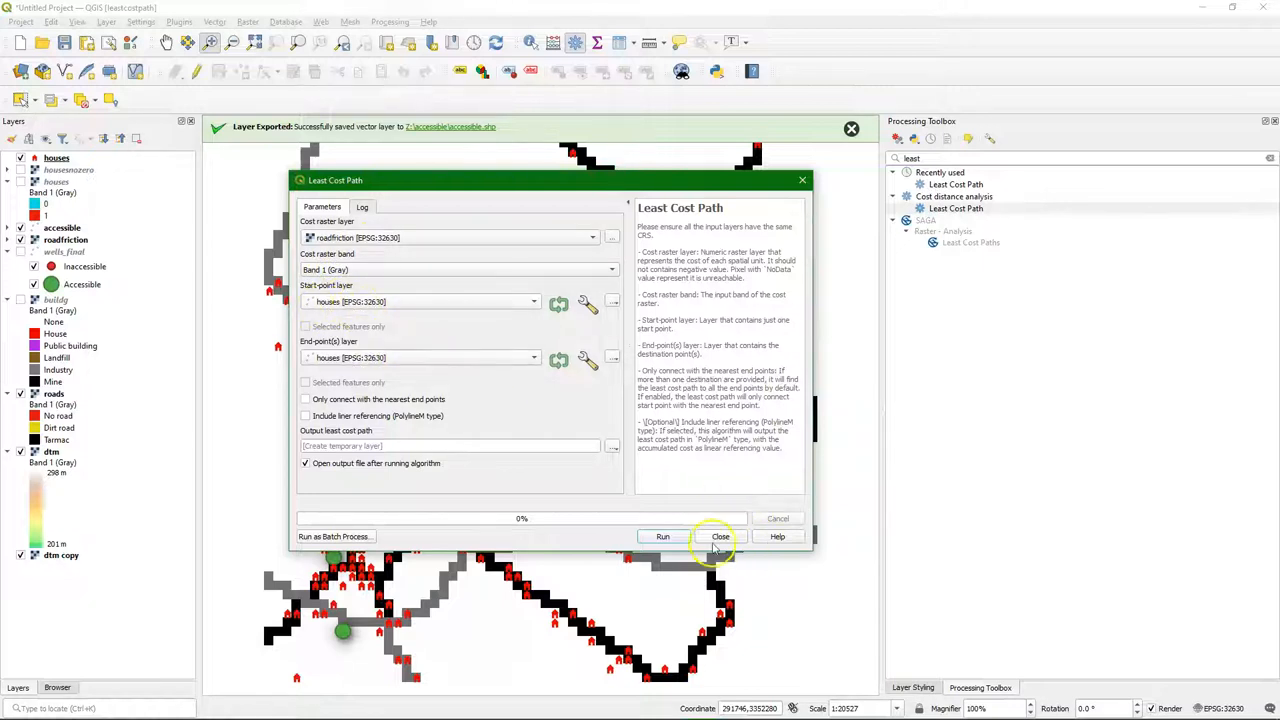
left_click(720, 537)
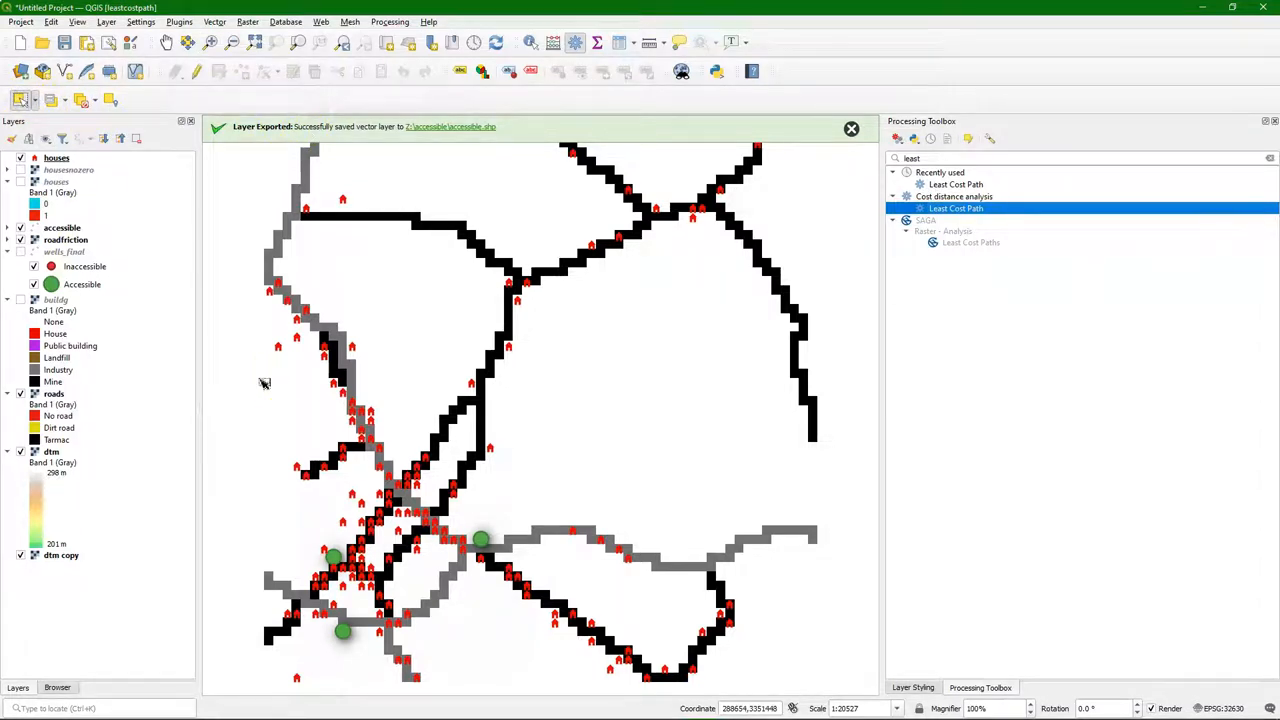
left_click(520, 613)
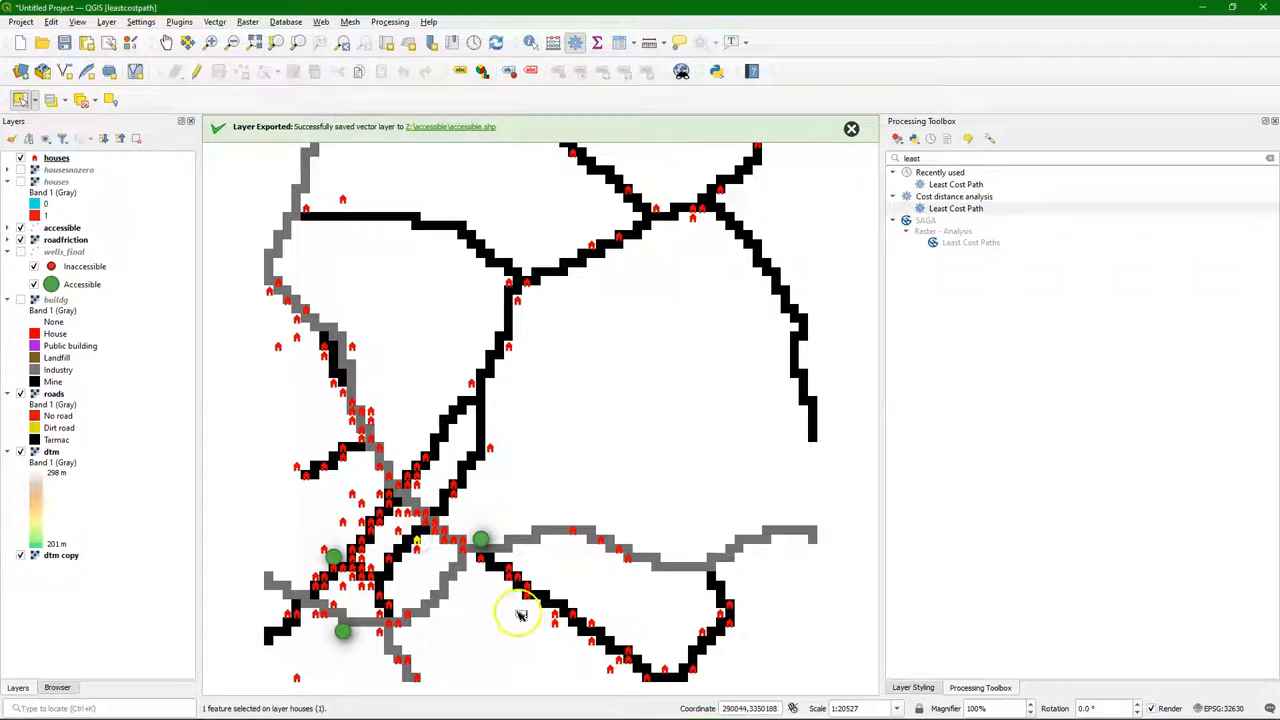
- Run Least Cost Path from the selected house only to the accessible wells
left_click(955, 208)
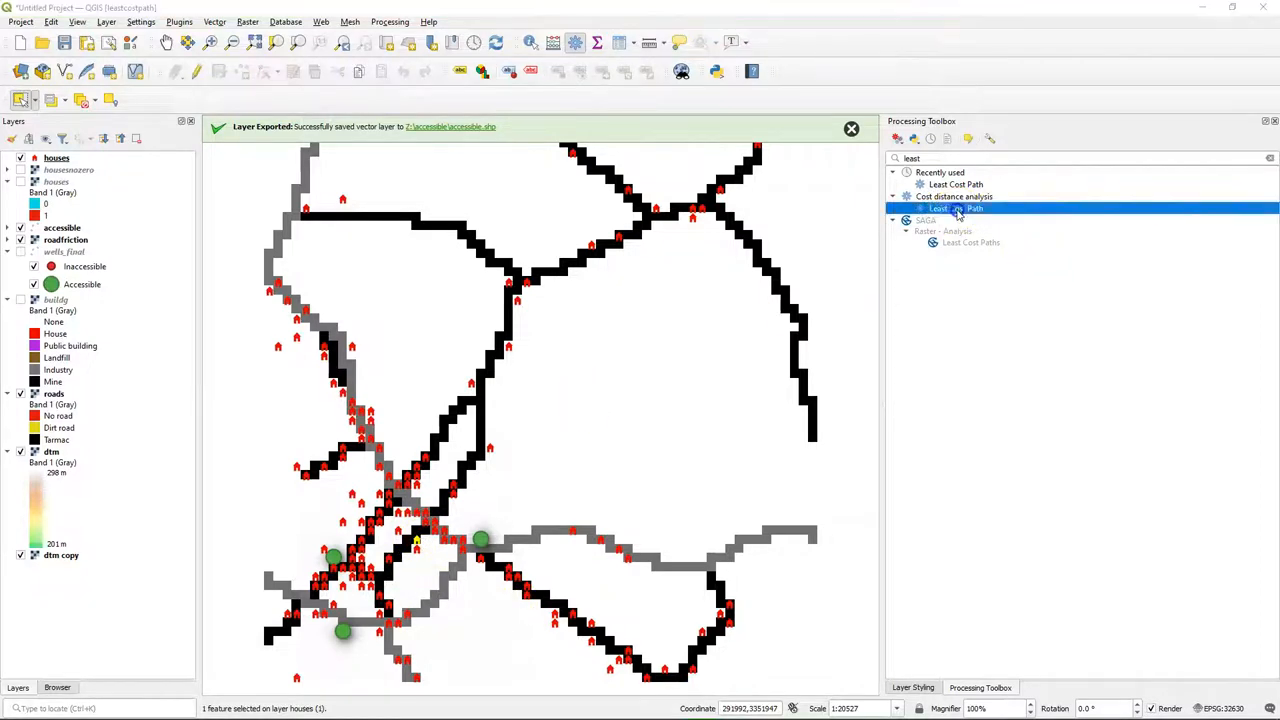
double_click(953, 208)
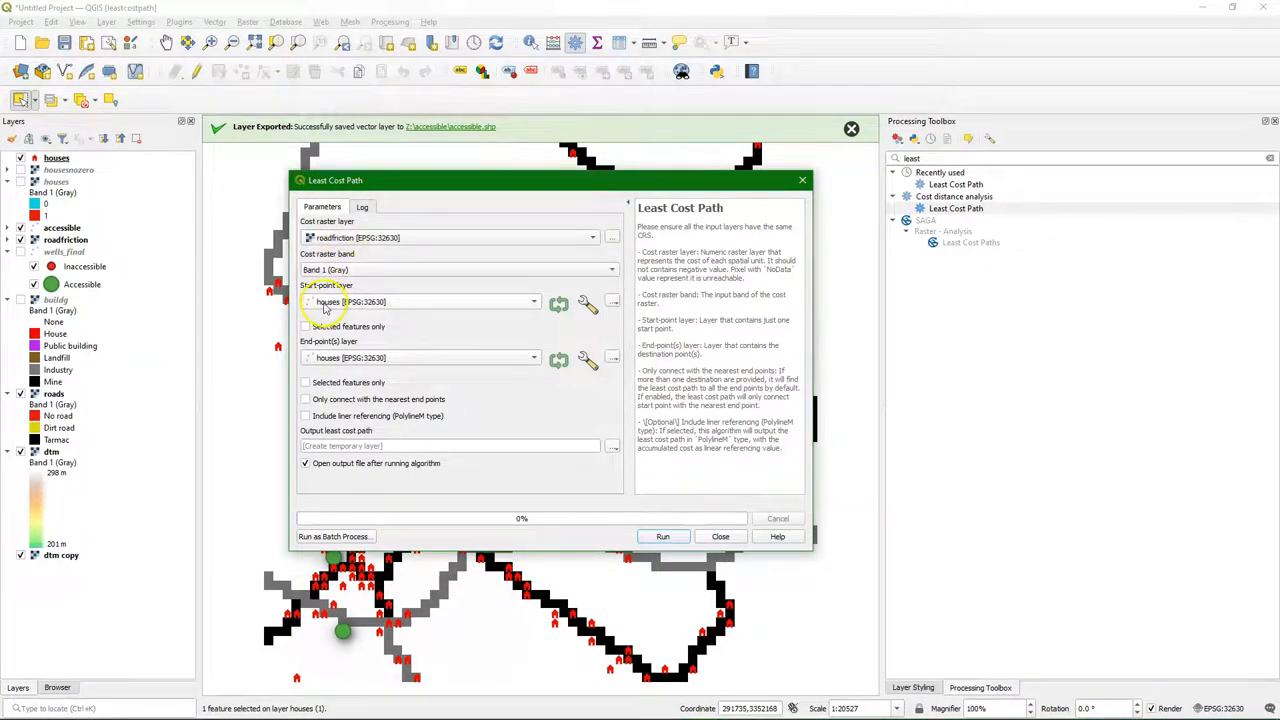
left_click(306, 326)
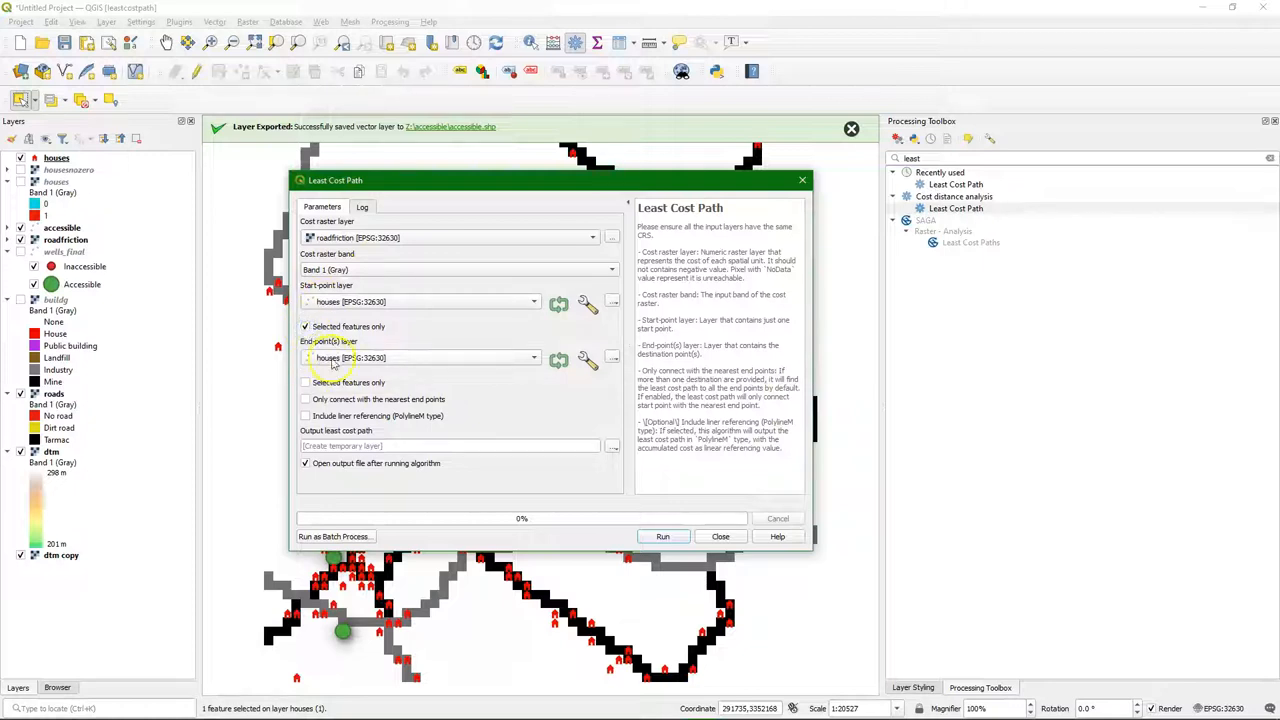
left_click(420, 357)
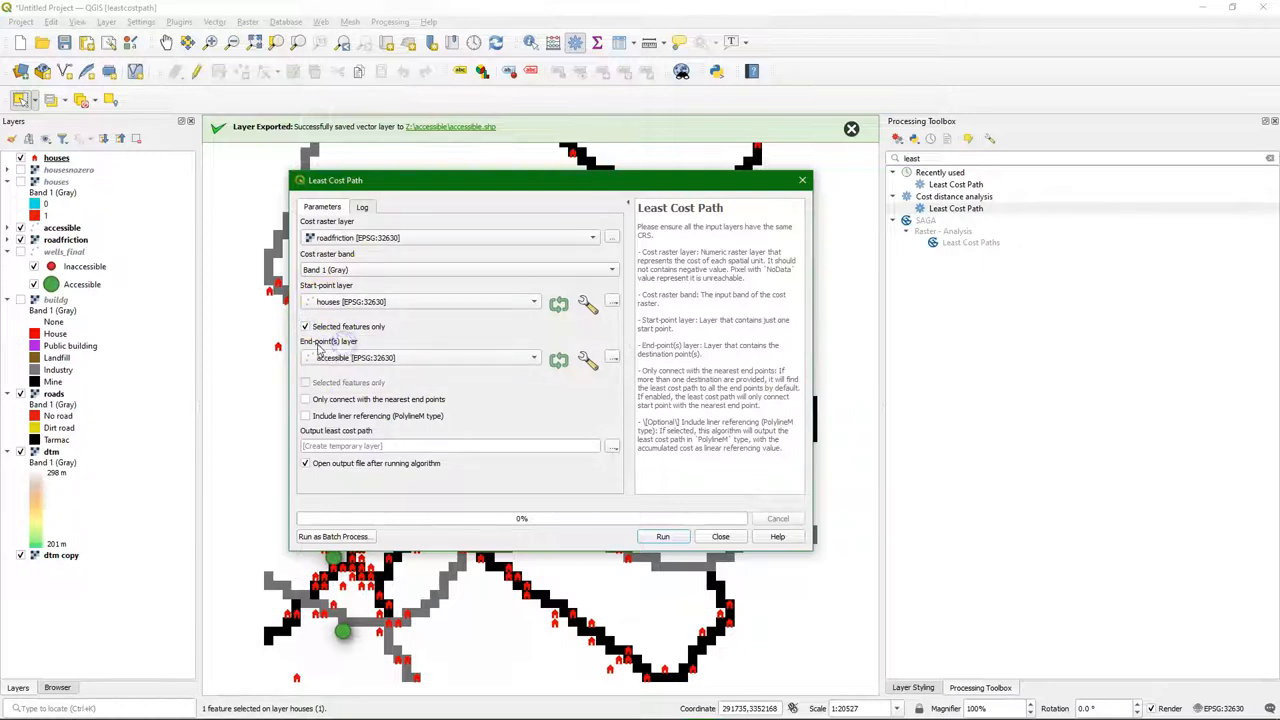
left_click(335, 445)
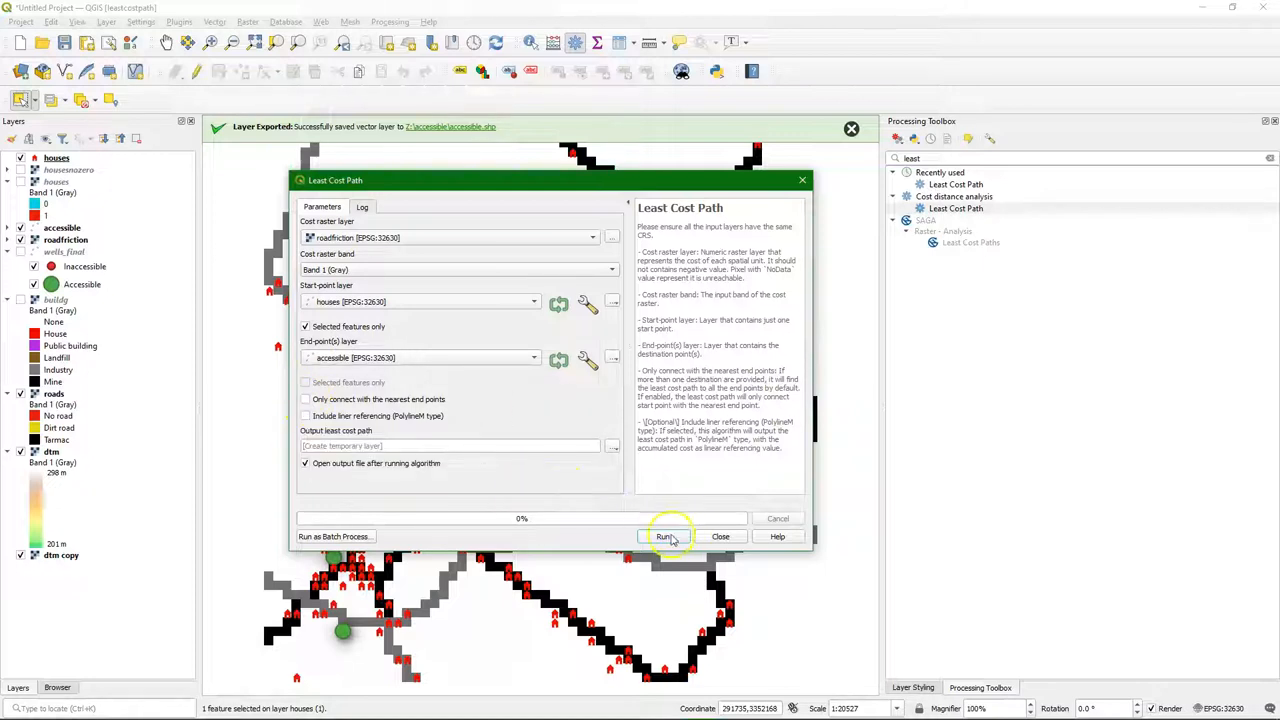
left_click(665, 536)
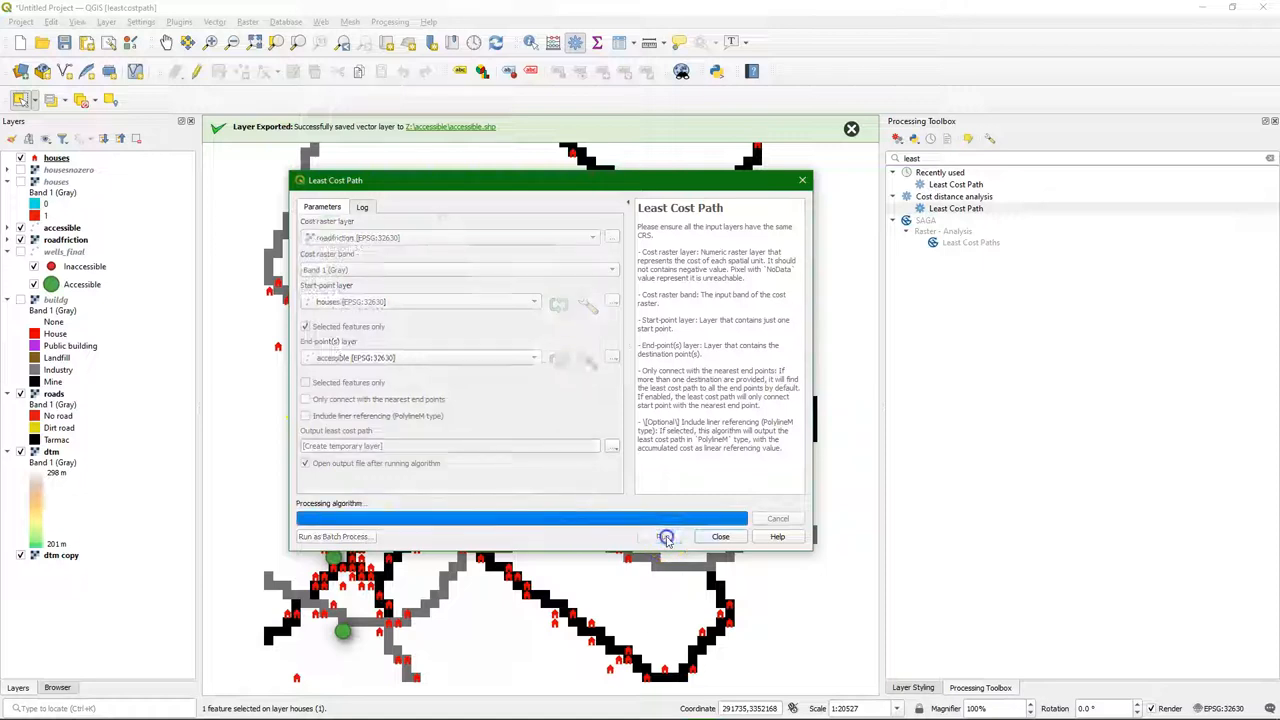
left_click(719, 536)
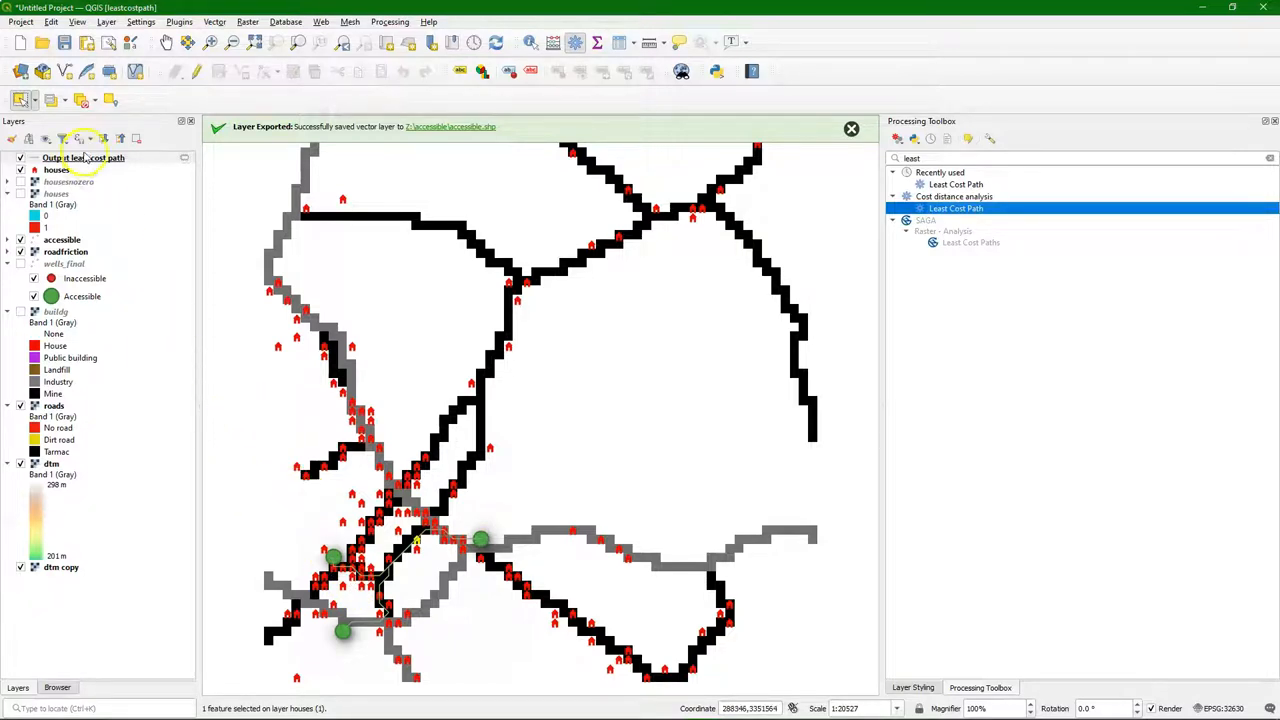
mouse_move(85, 158)
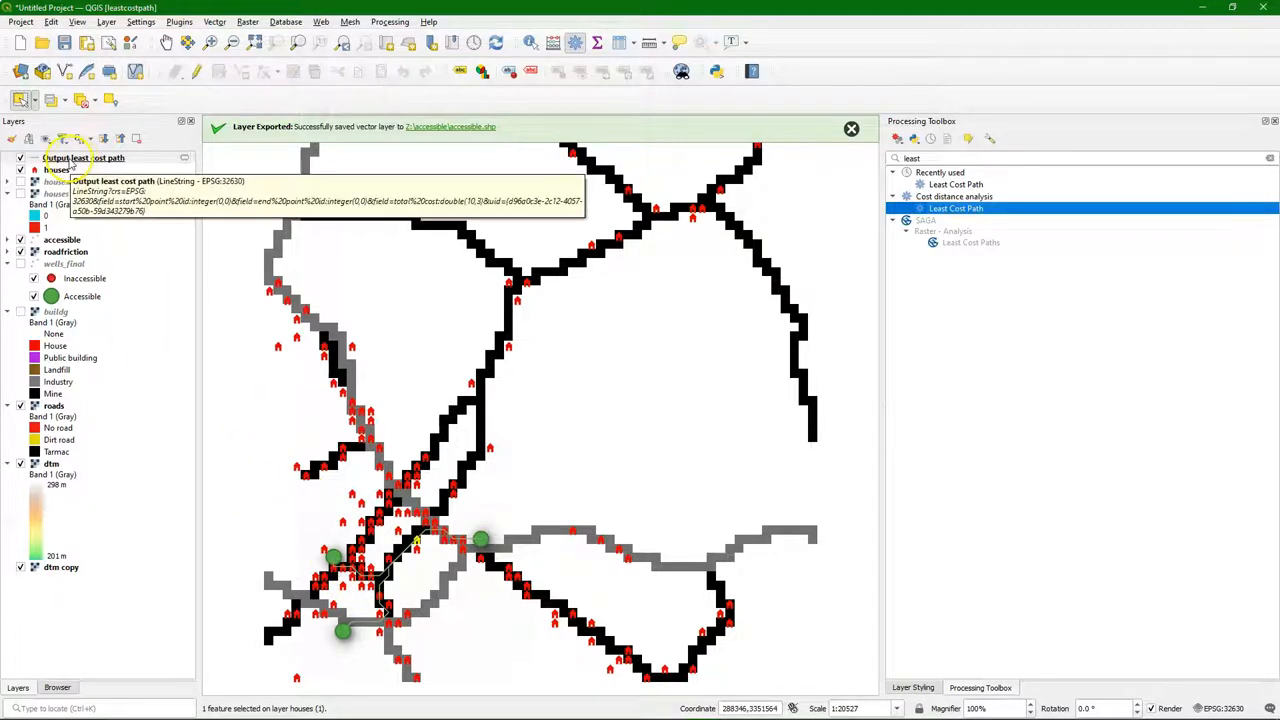
- Open the output path layer's attribute table and select the 16.571 total-cost path
right_click(85, 158)
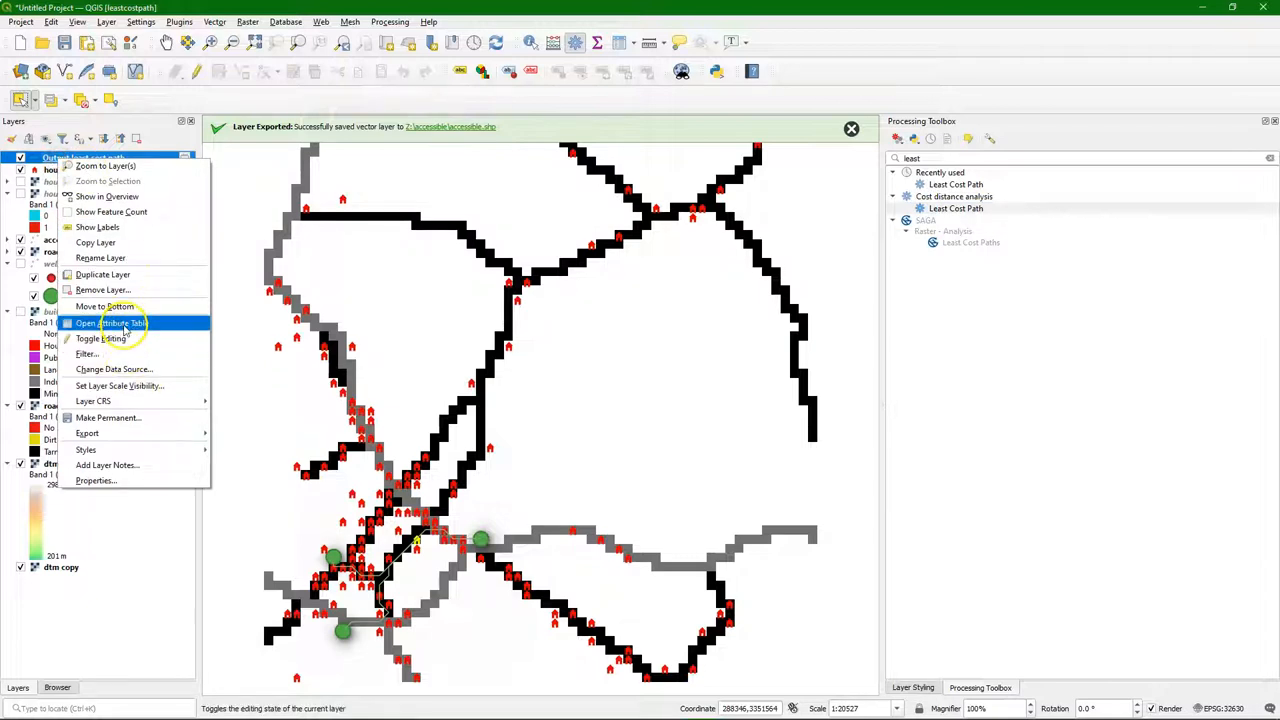
left_click(120, 322)
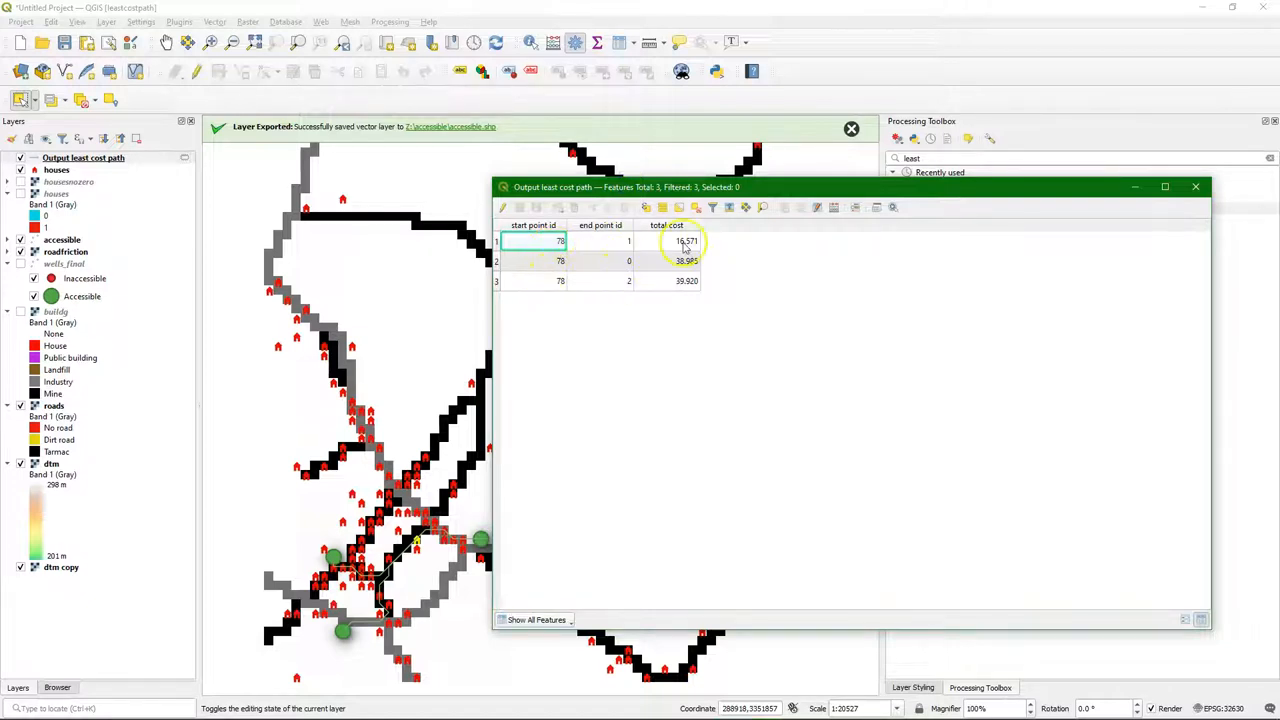
left_click(560, 241)
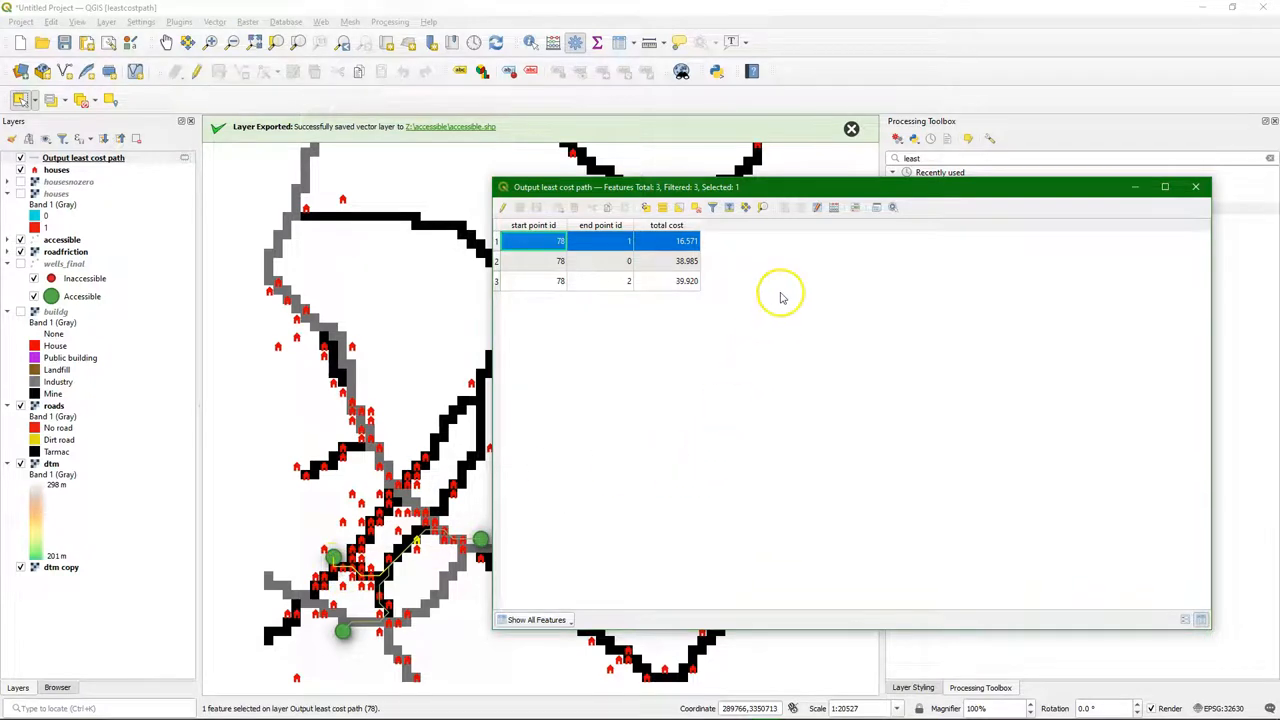
mouse_move(1196, 187)
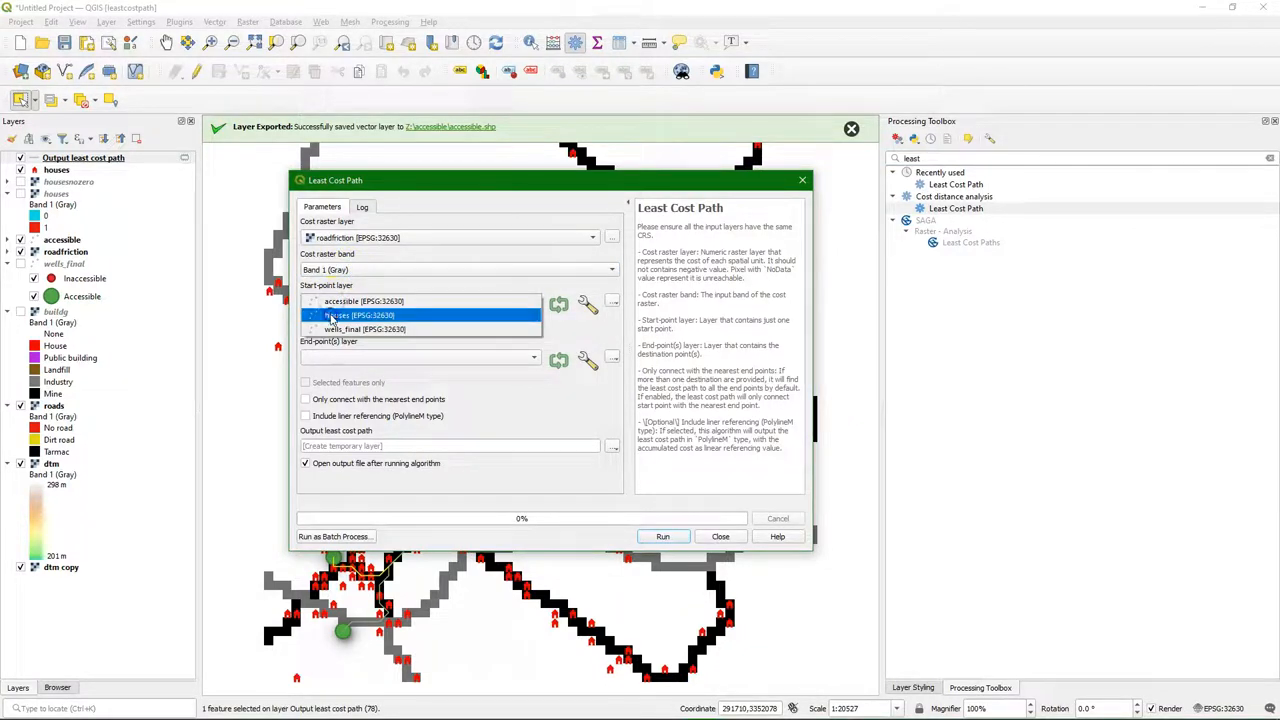
- Run Least Cost Path from the selected house, connecting only to the nearest accessible well
left_click(360, 315)
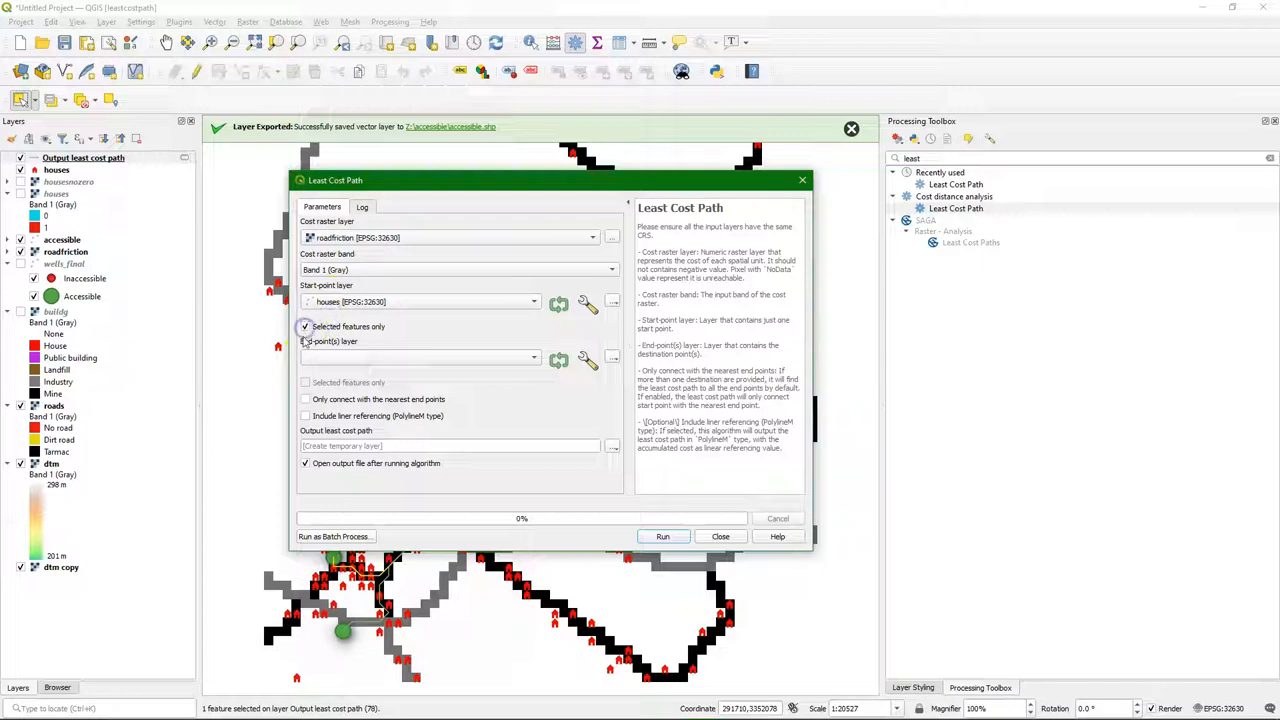
left_click(533, 357)
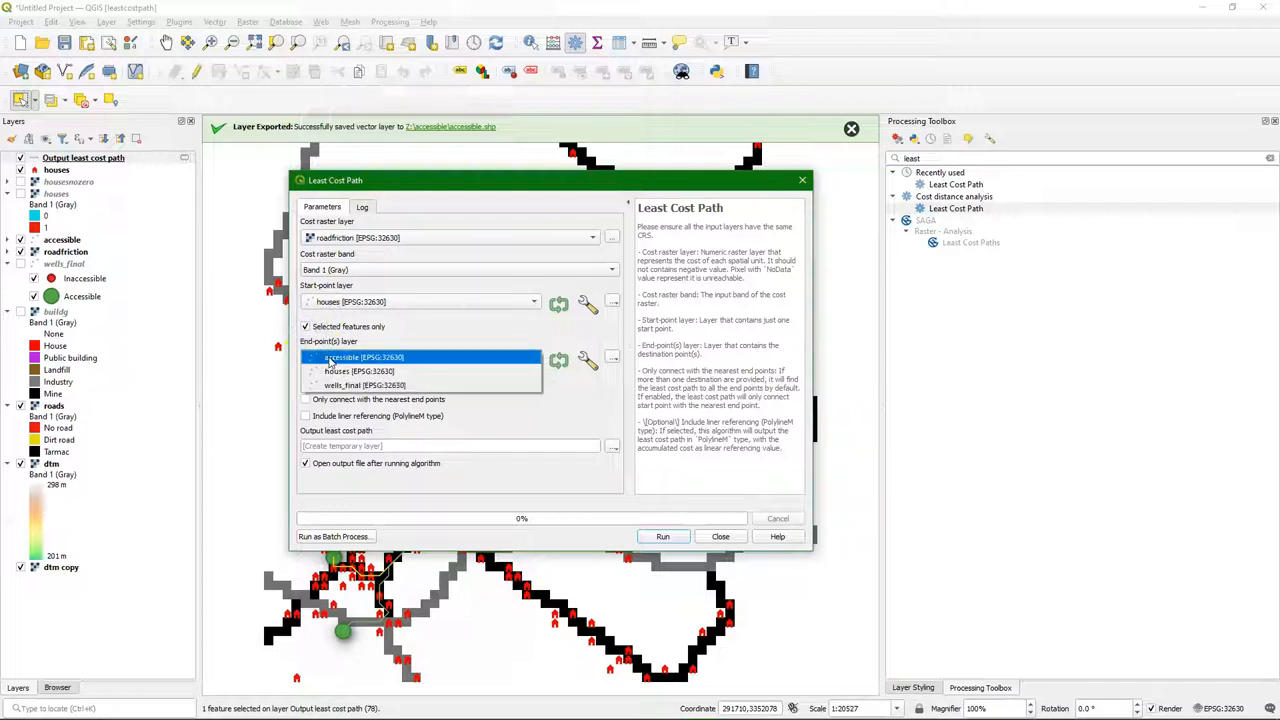
left_click(362, 357)
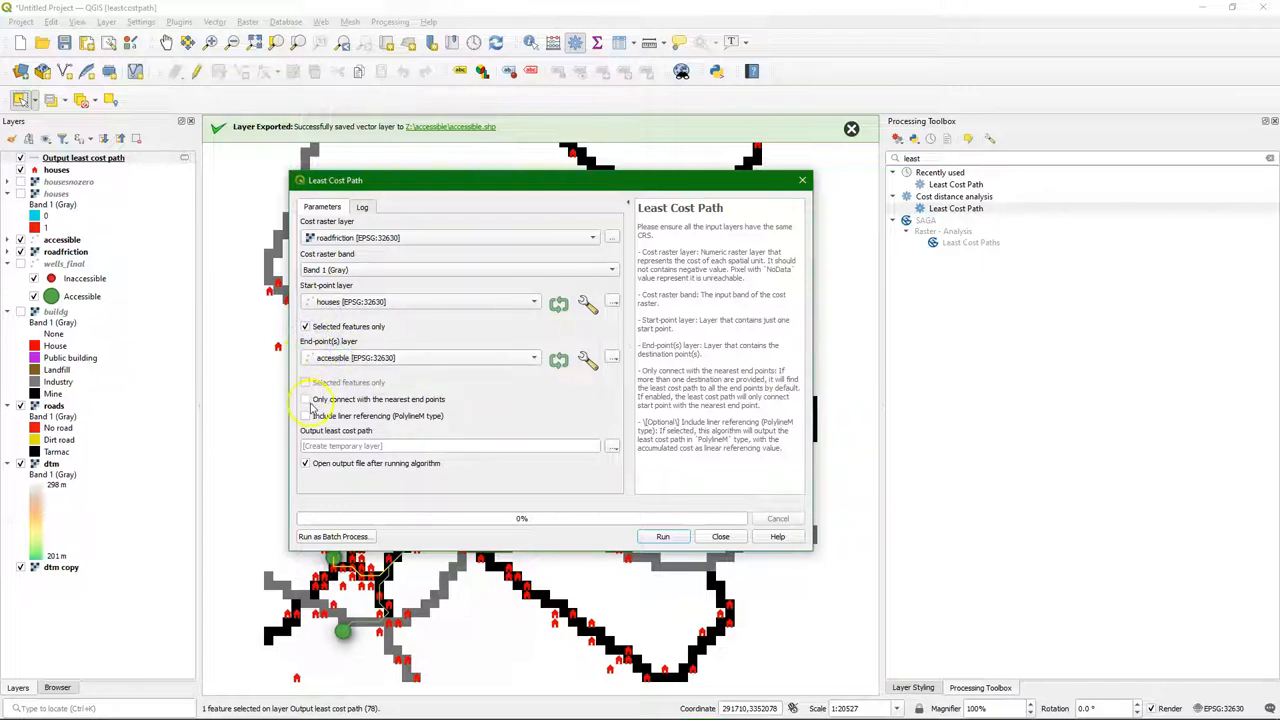
left_click(306, 399)
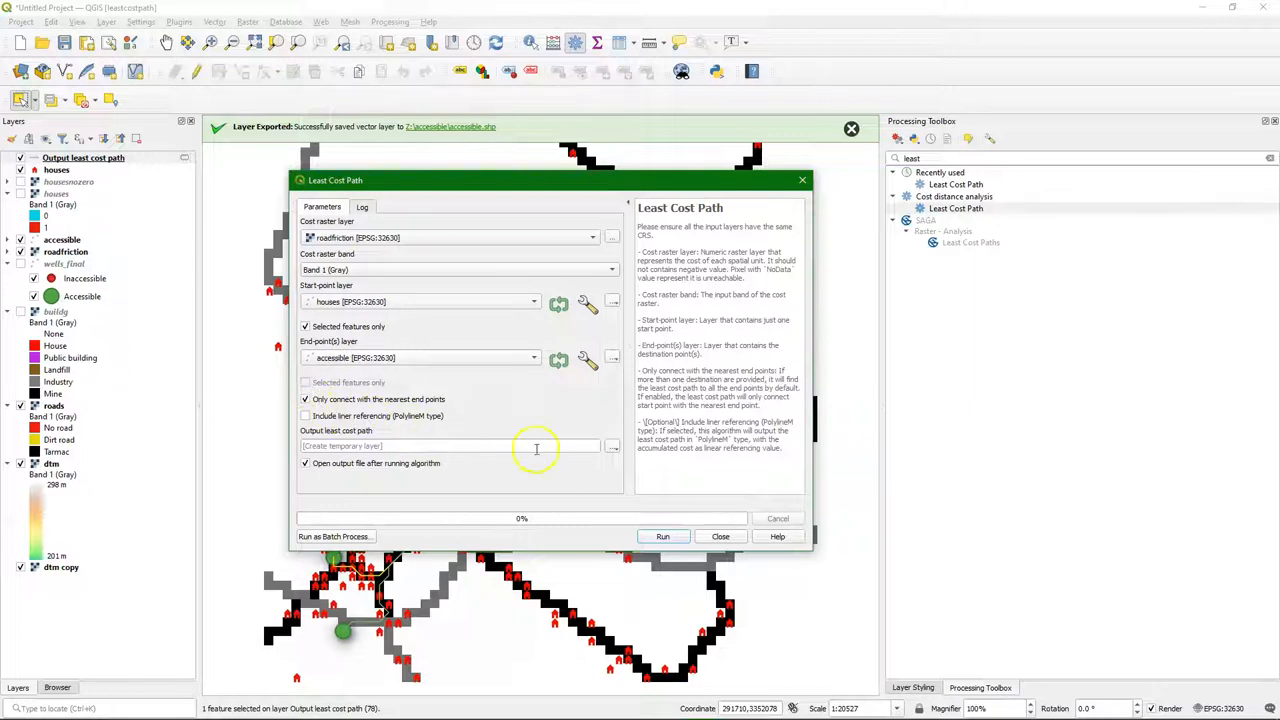
left_click(662, 536)
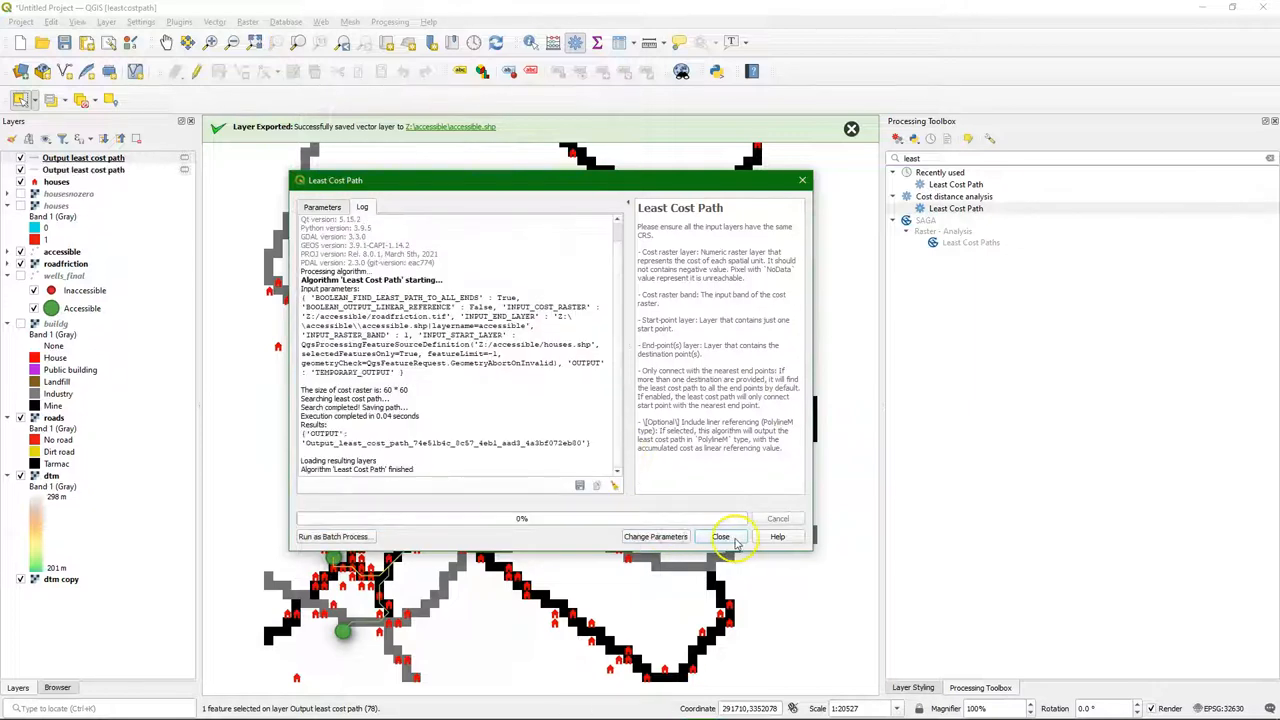
left_click(720, 536)
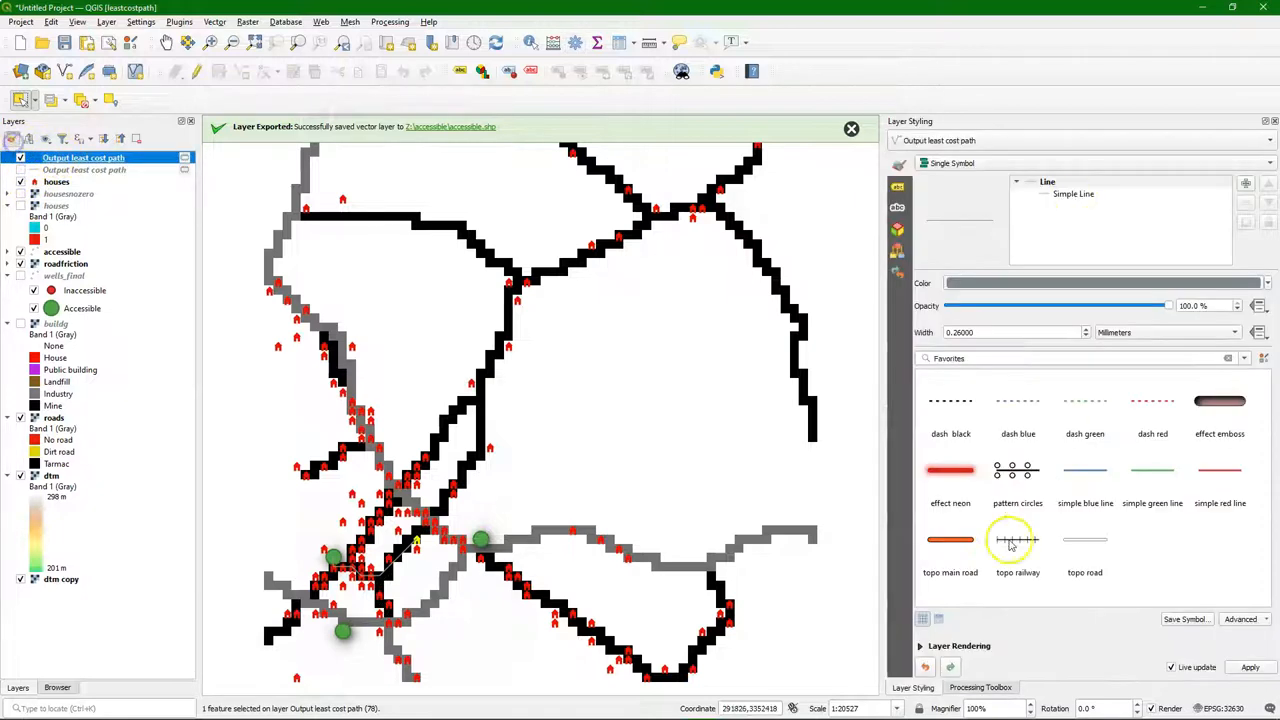
- Apply the preset simple blue line symbol to the Output least cost path layer
left_click(1085, 470)
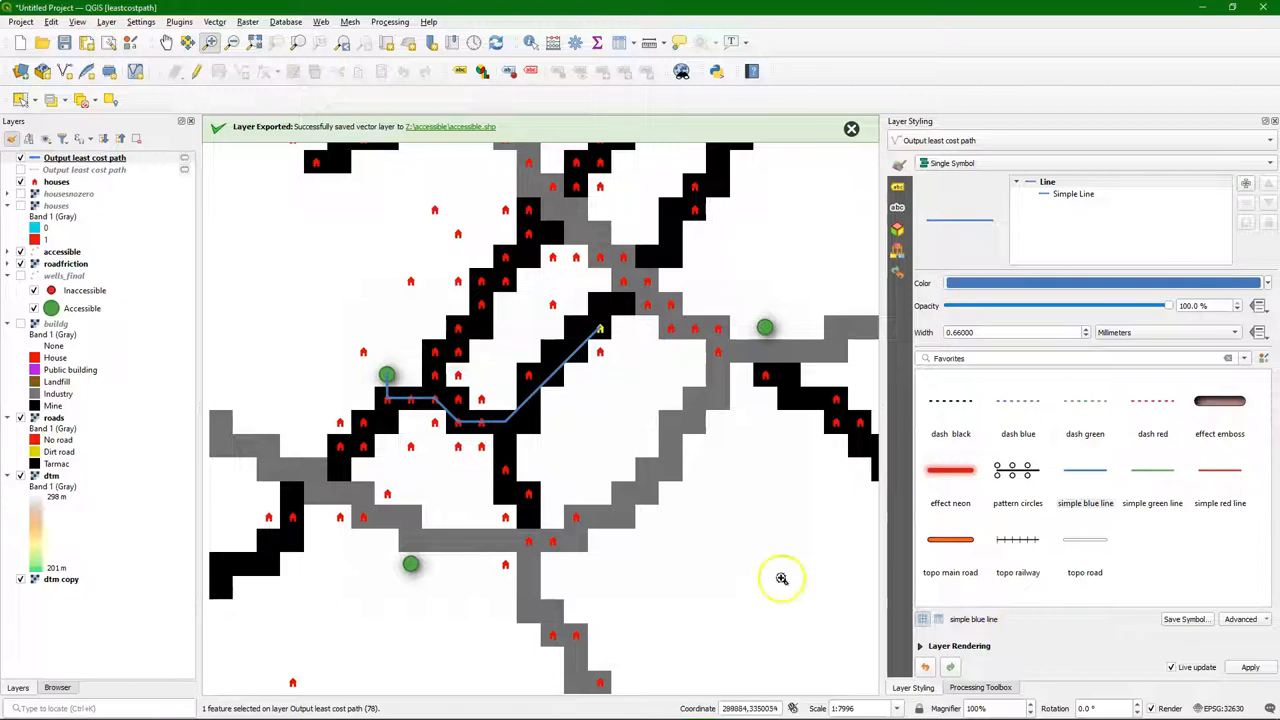
mouse_move(235, 25)
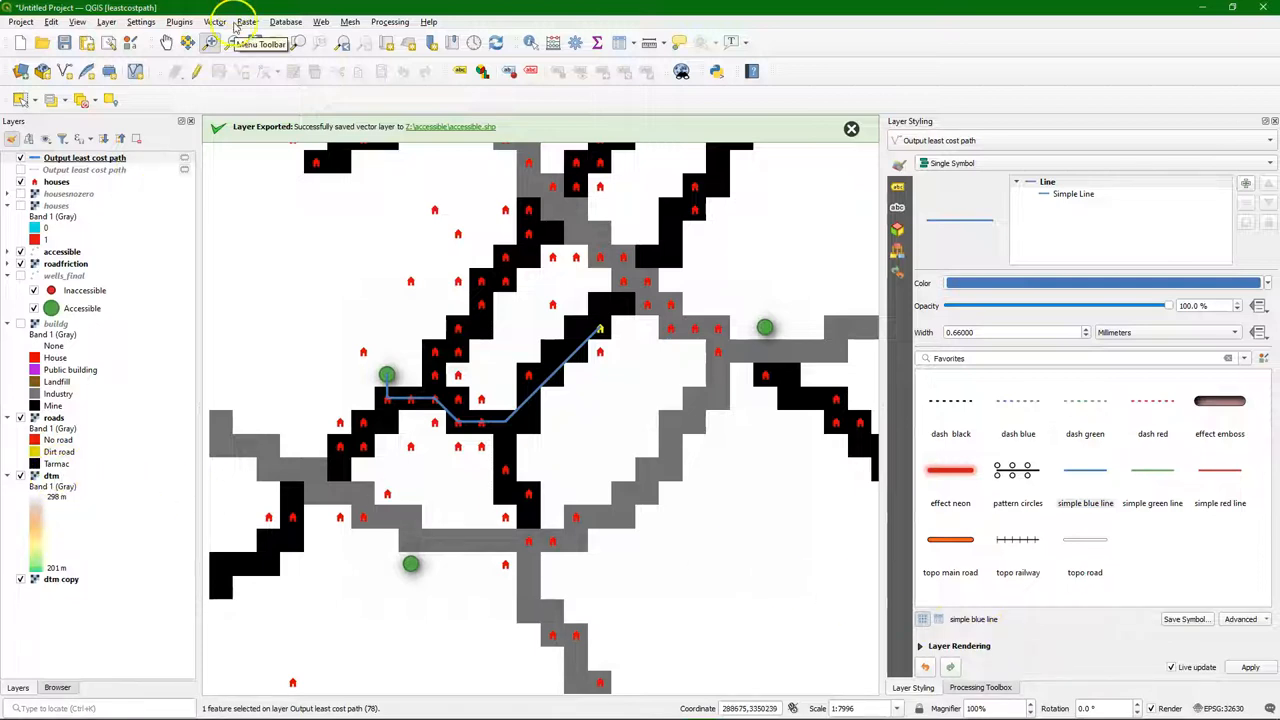
- Compute slope from the dtm raster and save it as slope.tif
left_click(246, 21)
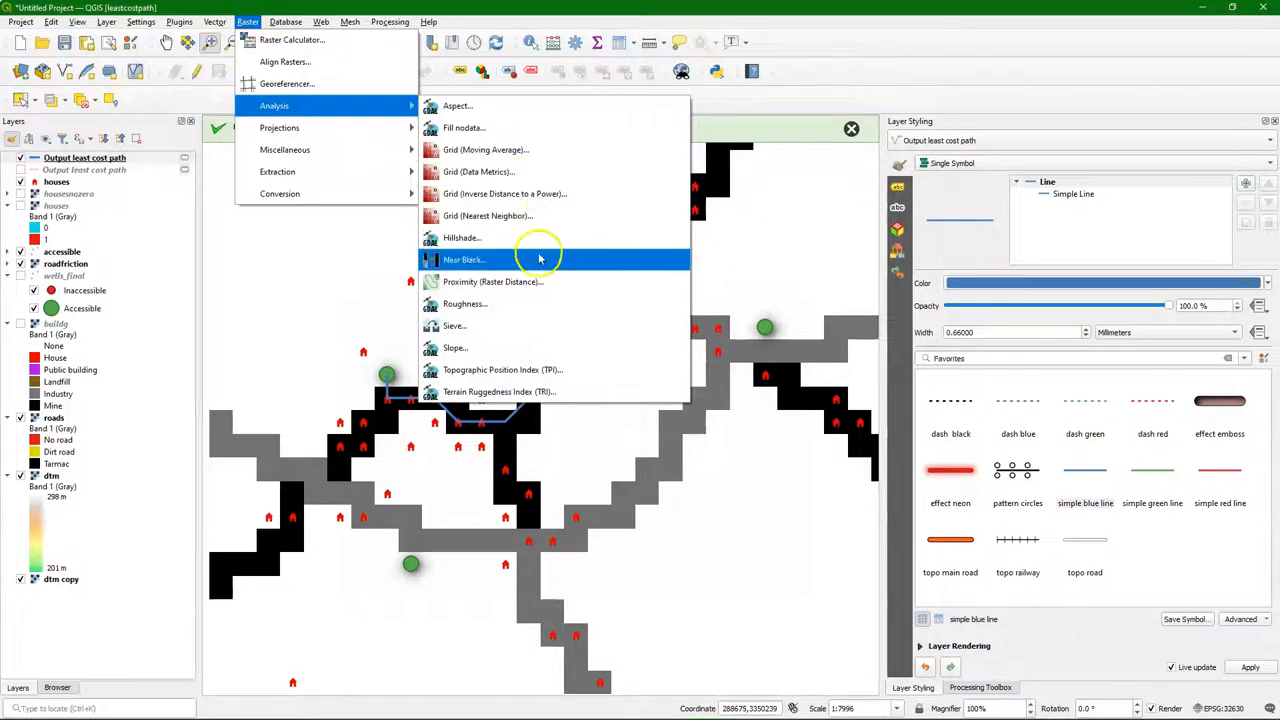
left_click(455, 347)
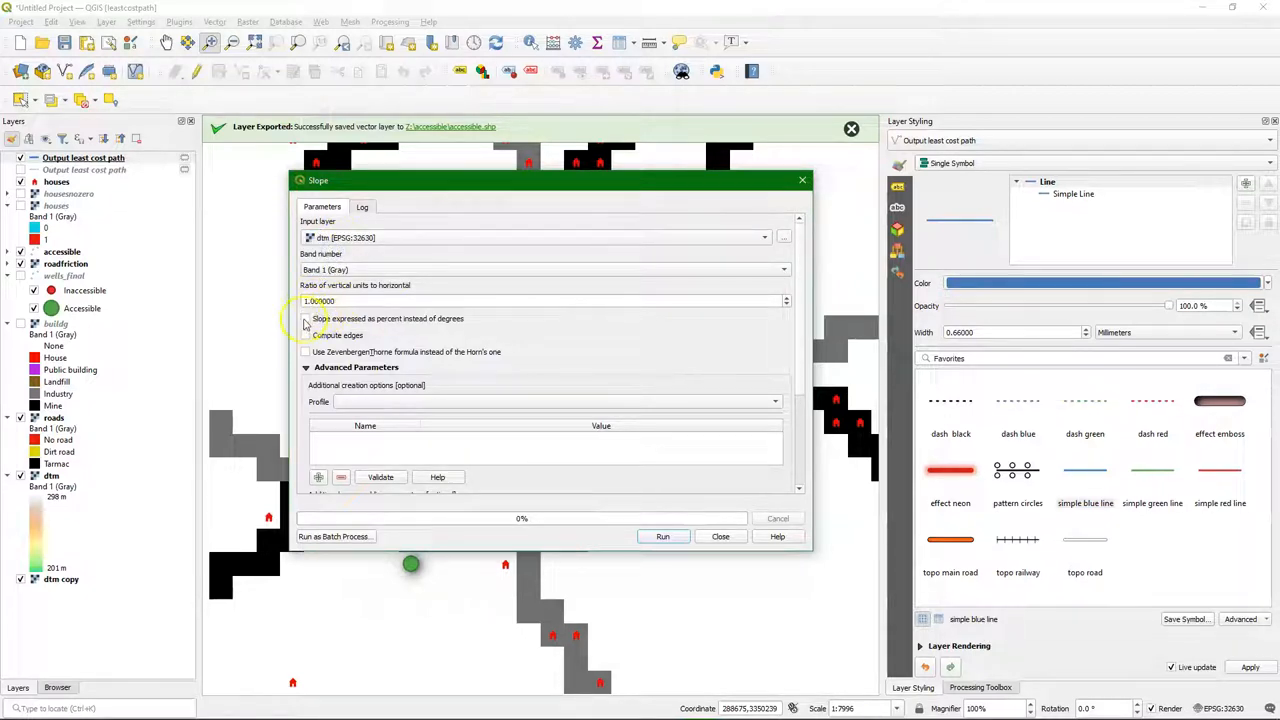
mouse_move(420, 325)
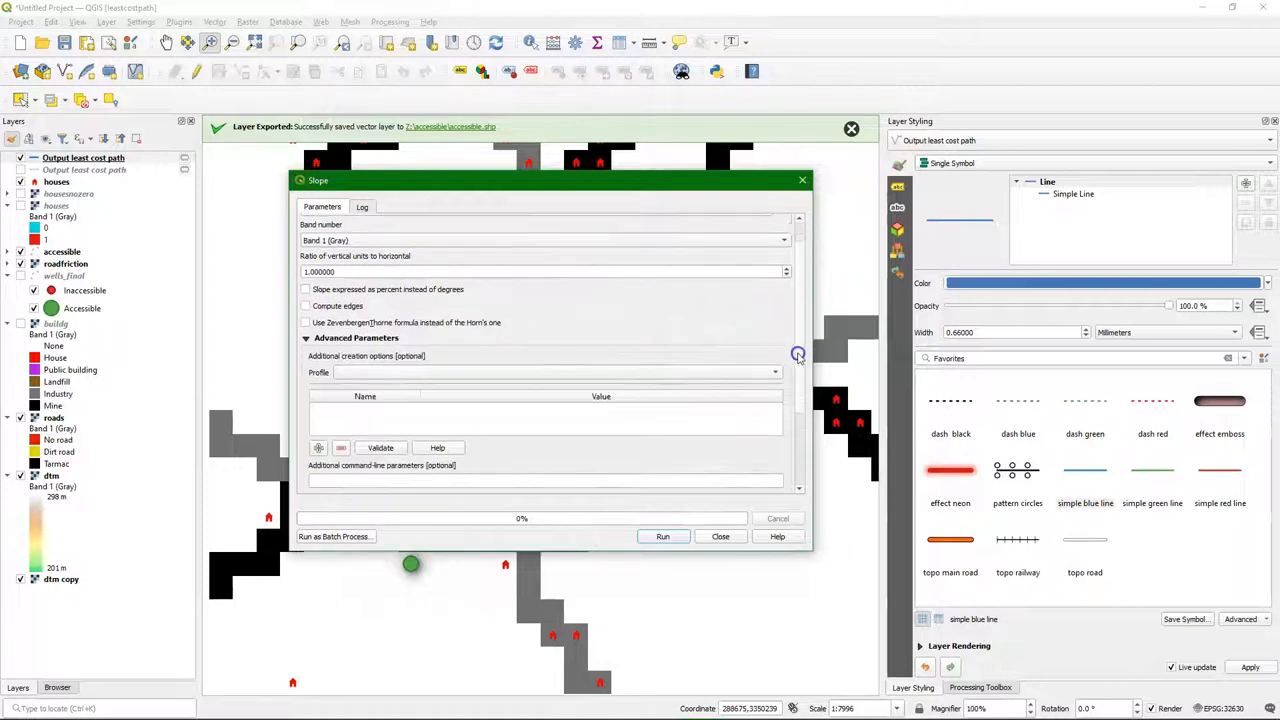
left_click(784, 404)
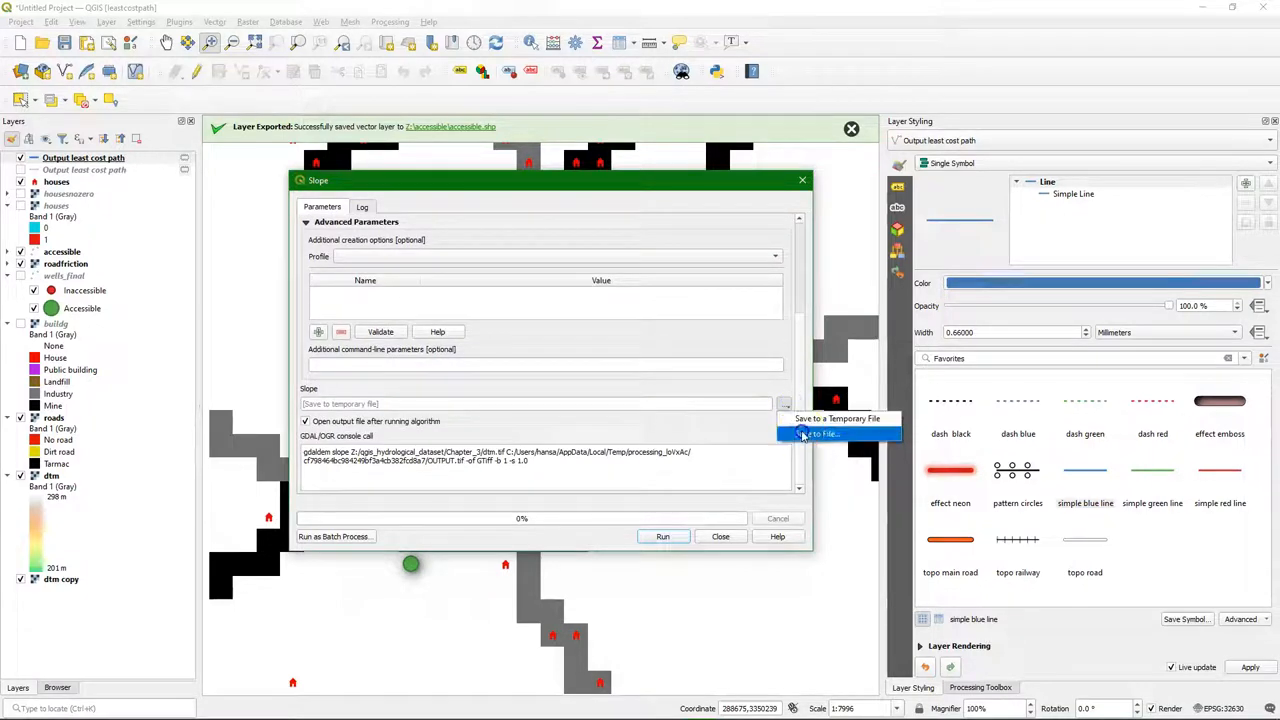
left_click(820, 433)
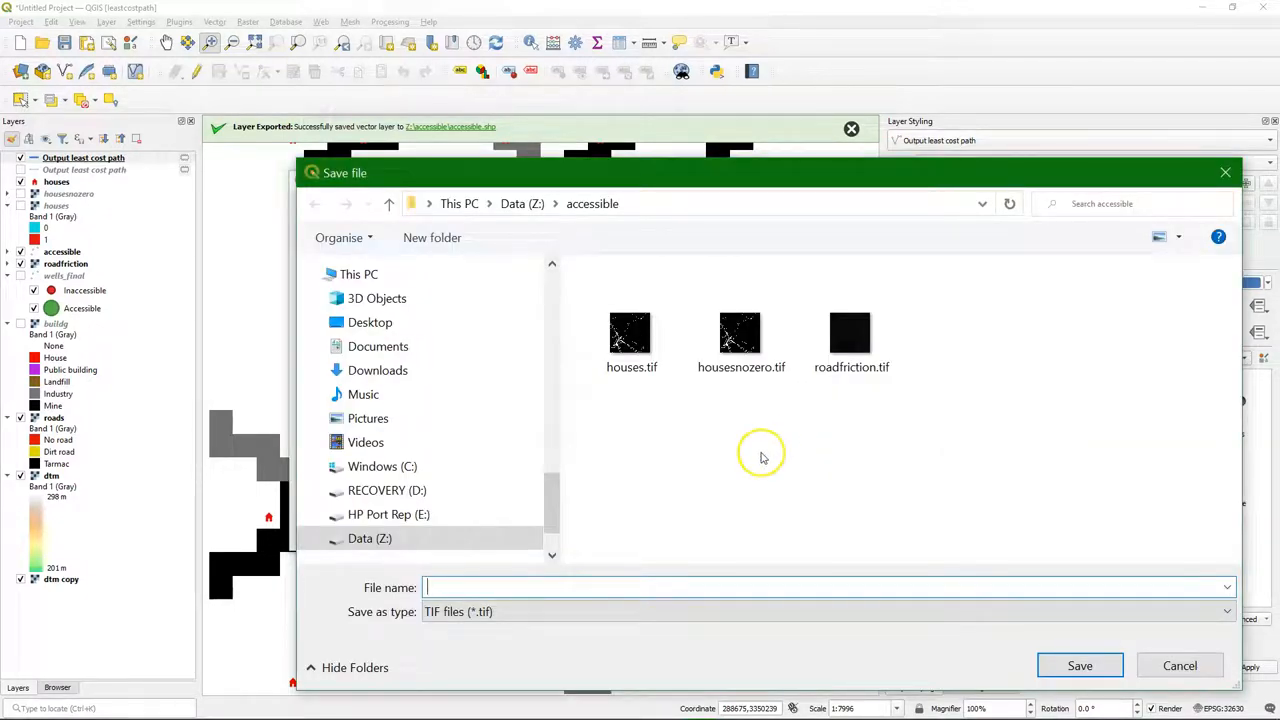
type("slope")
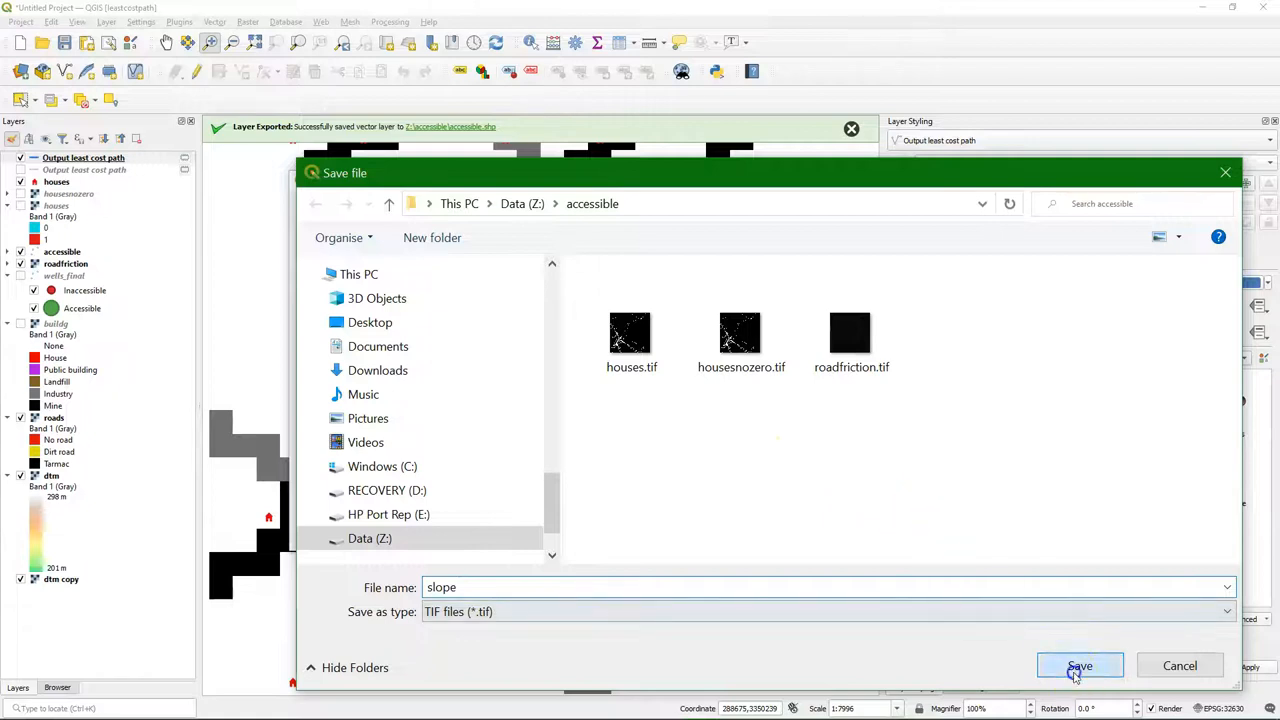
left_click(1079, 666)
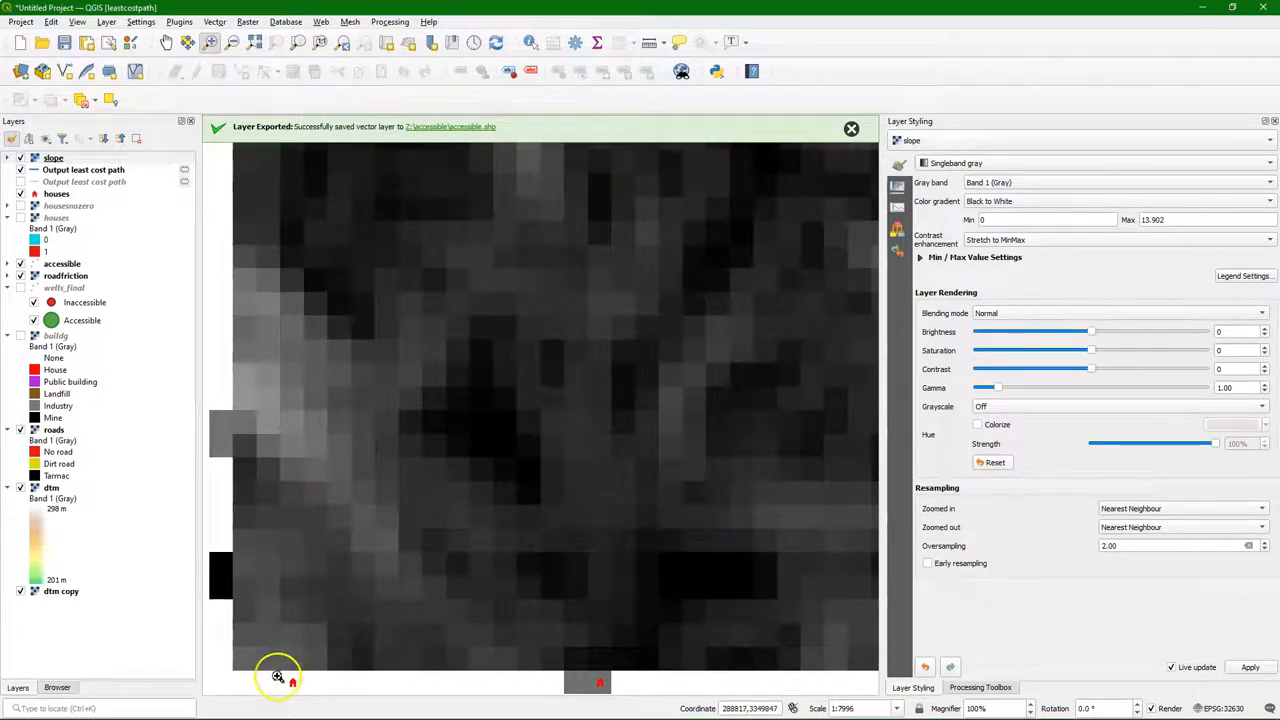
mouse_move(261, 408)
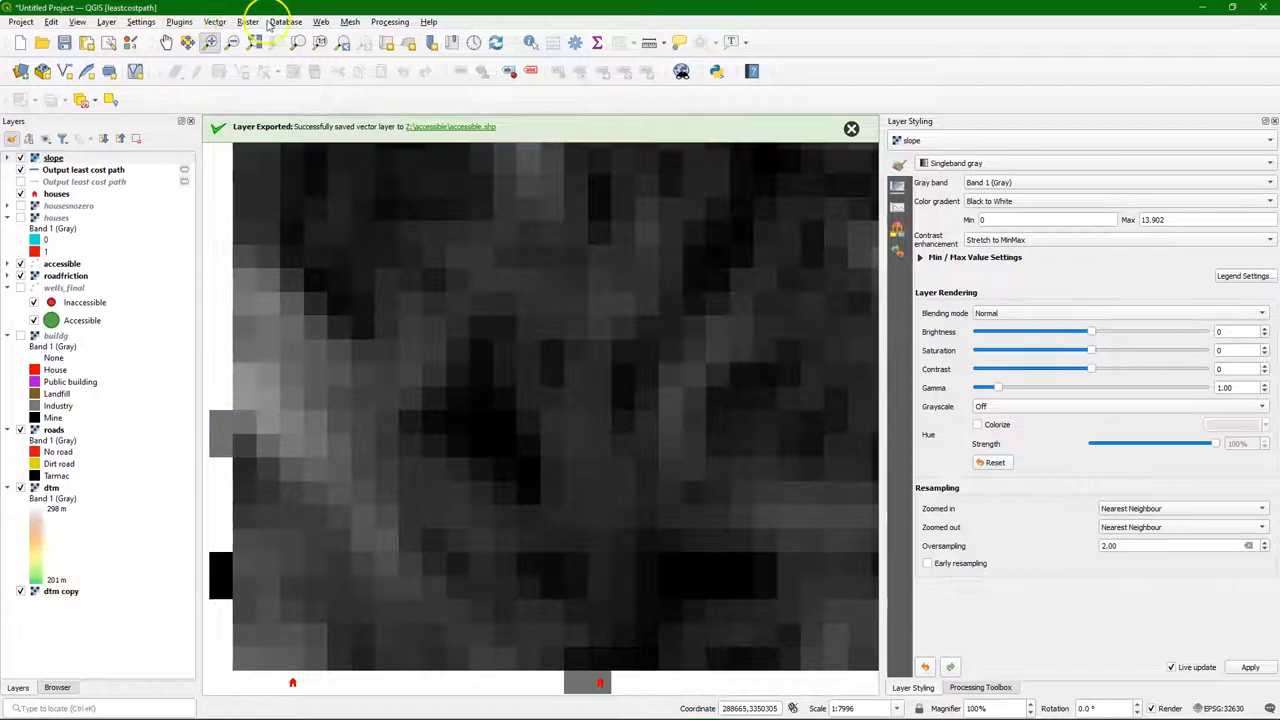
- Compute dtm slope with edges as slopedge.tif, then hide the older slope layer
left_click(248, 21)
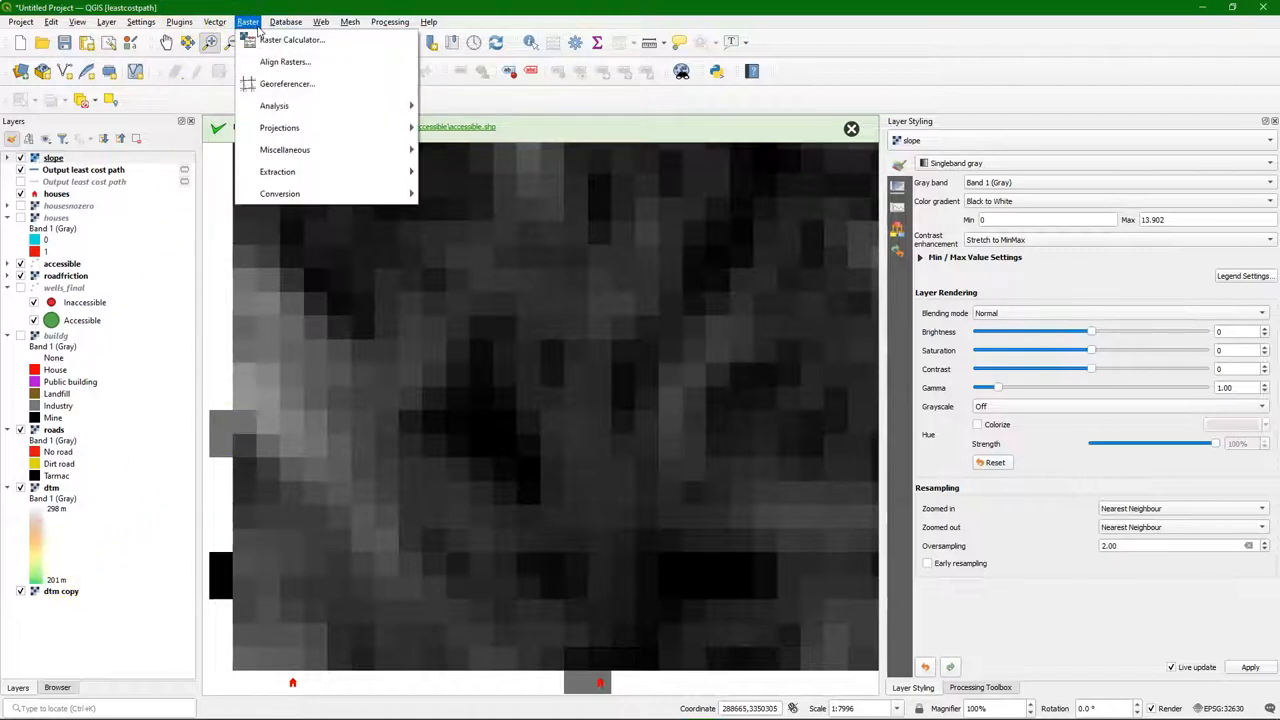
mouse_move(274, 105)
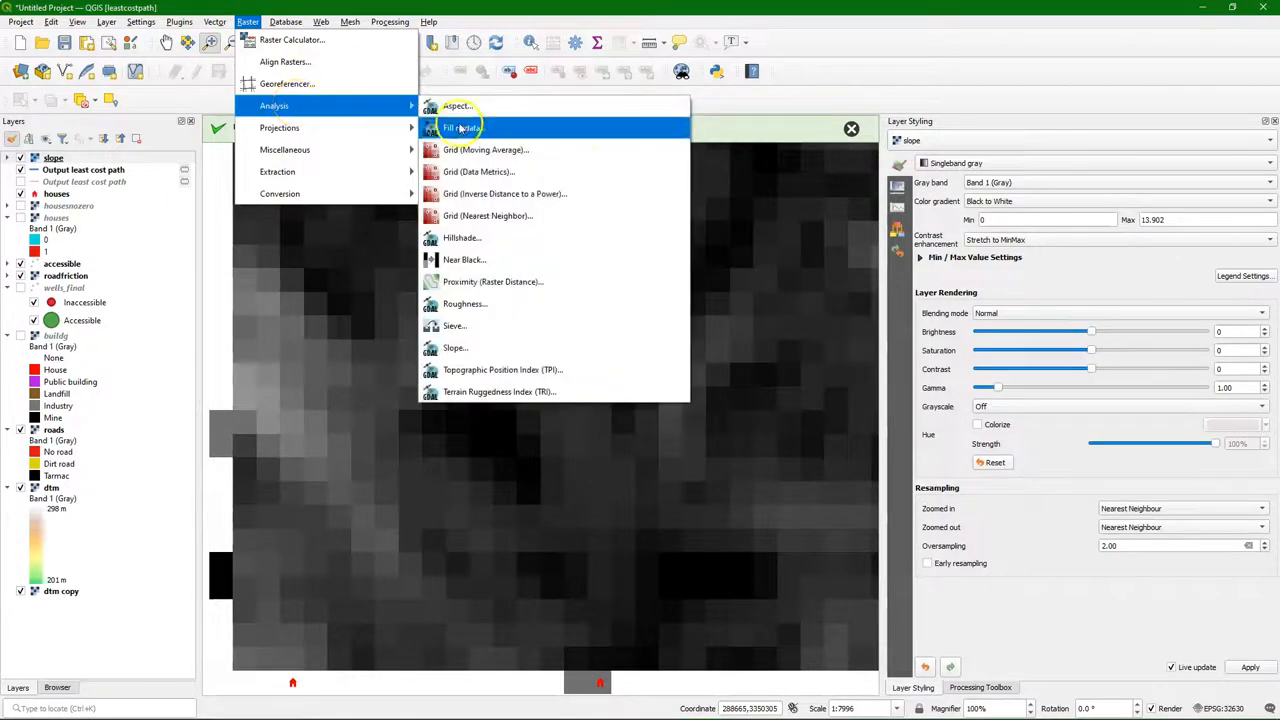
left_click(454, 347)
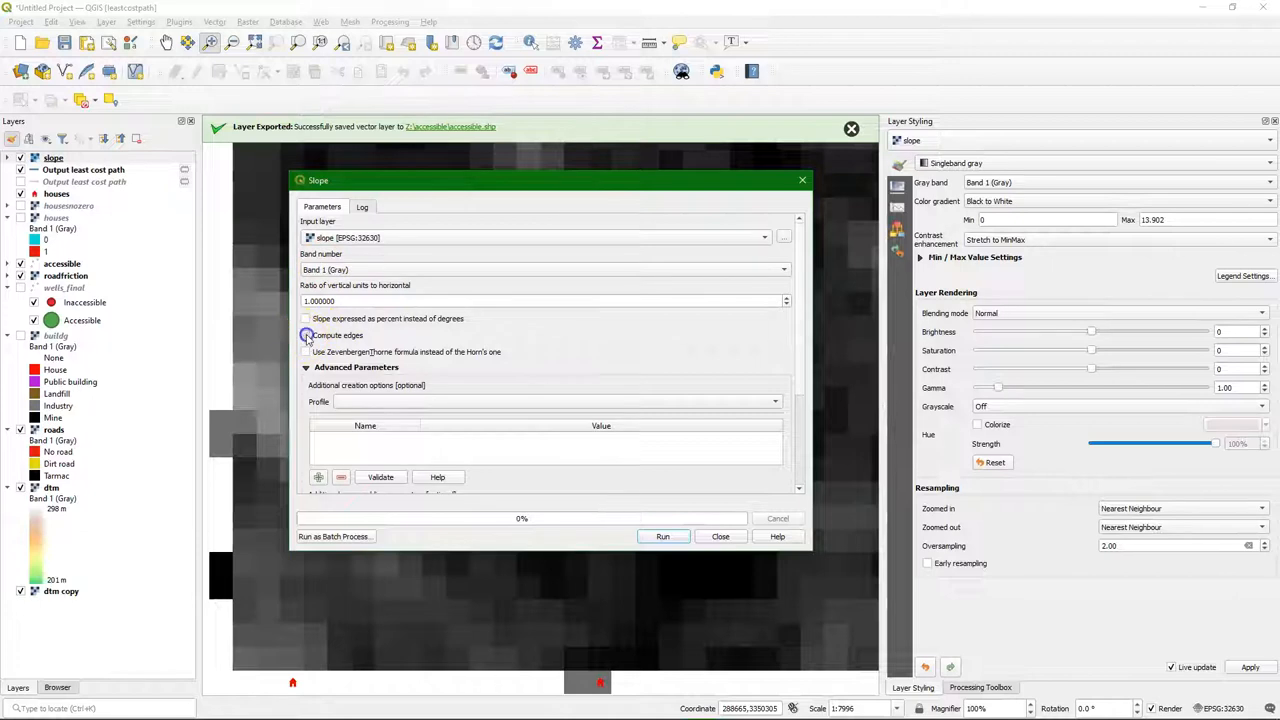
left_click(765, 237)
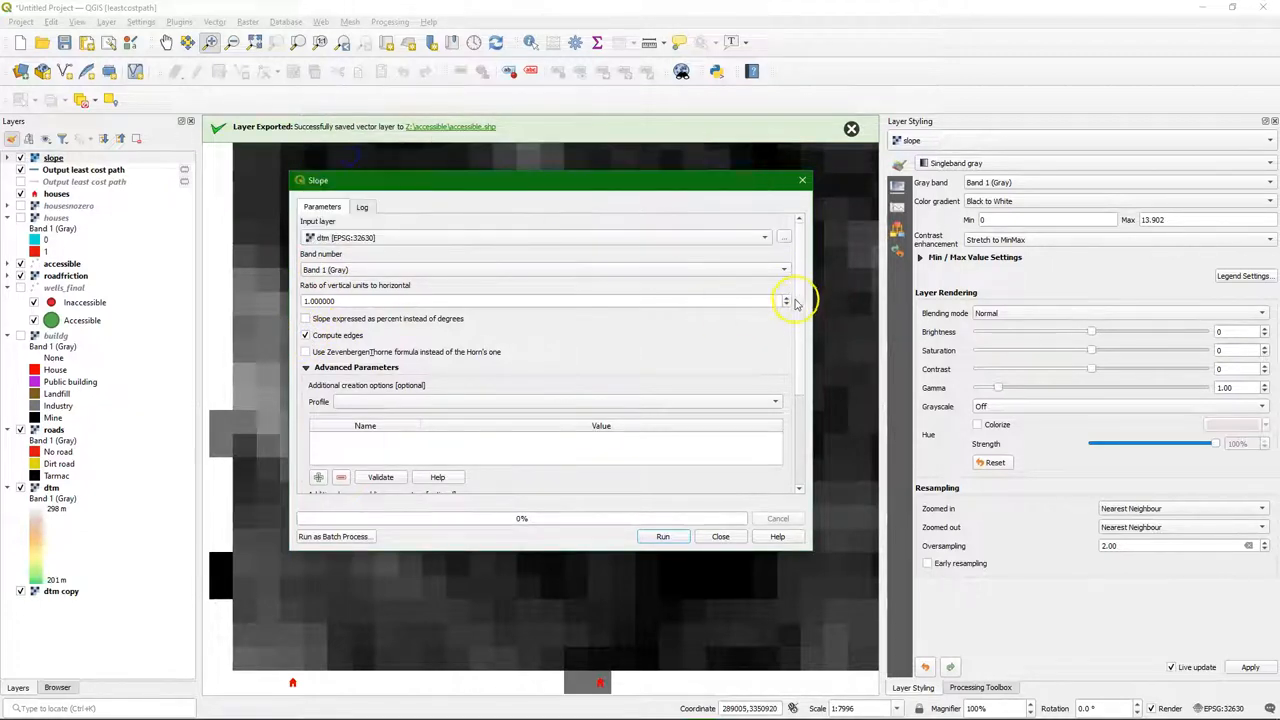
scroll("down", 3)
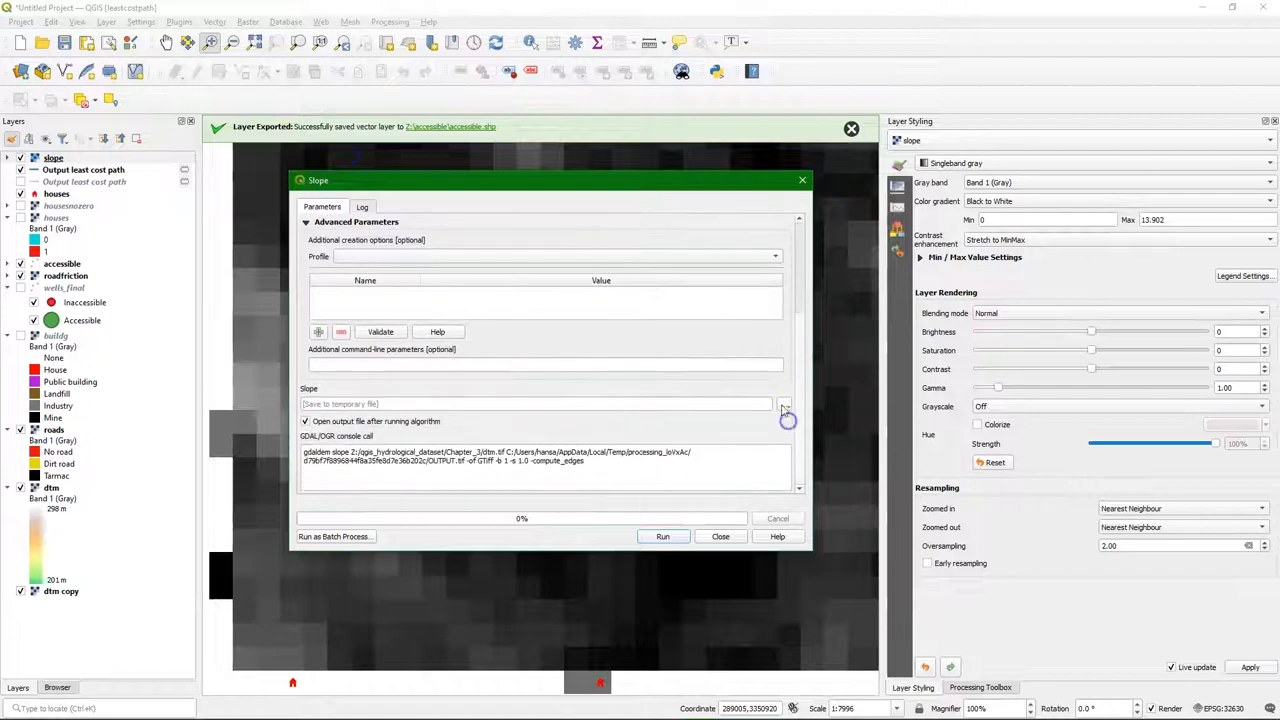
left_click(785, 404)
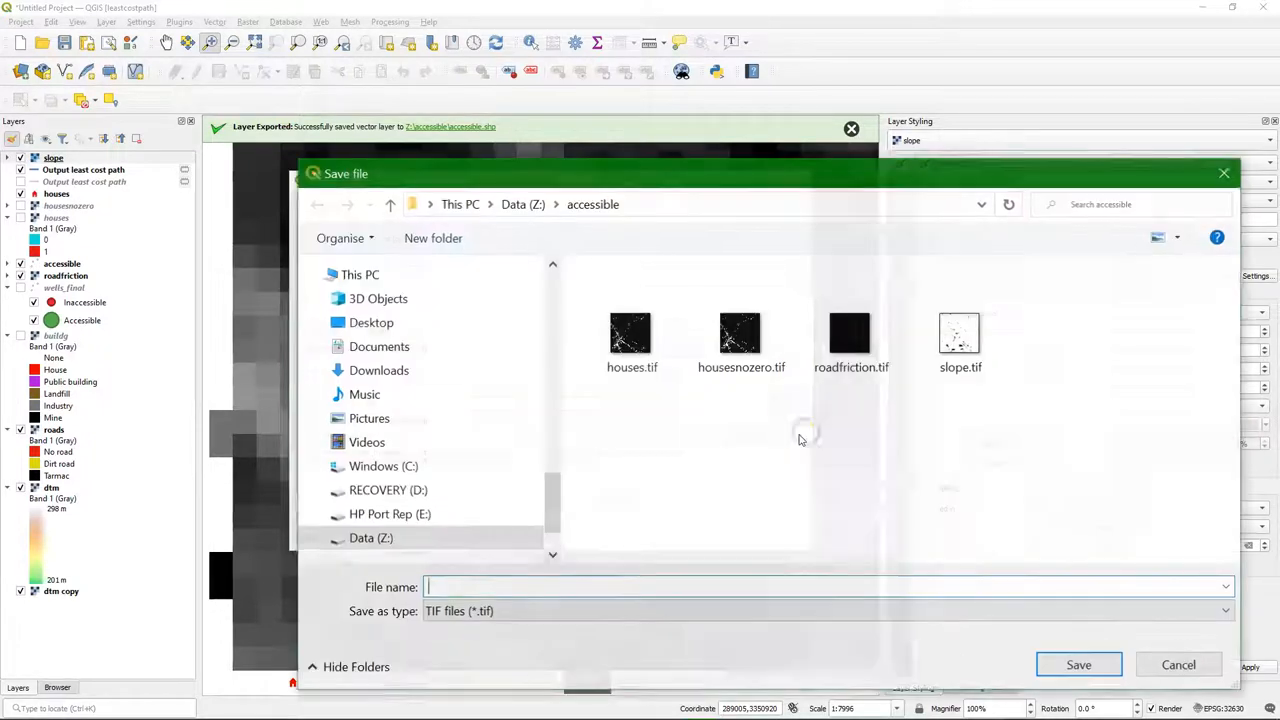
type("slopedge.tif")
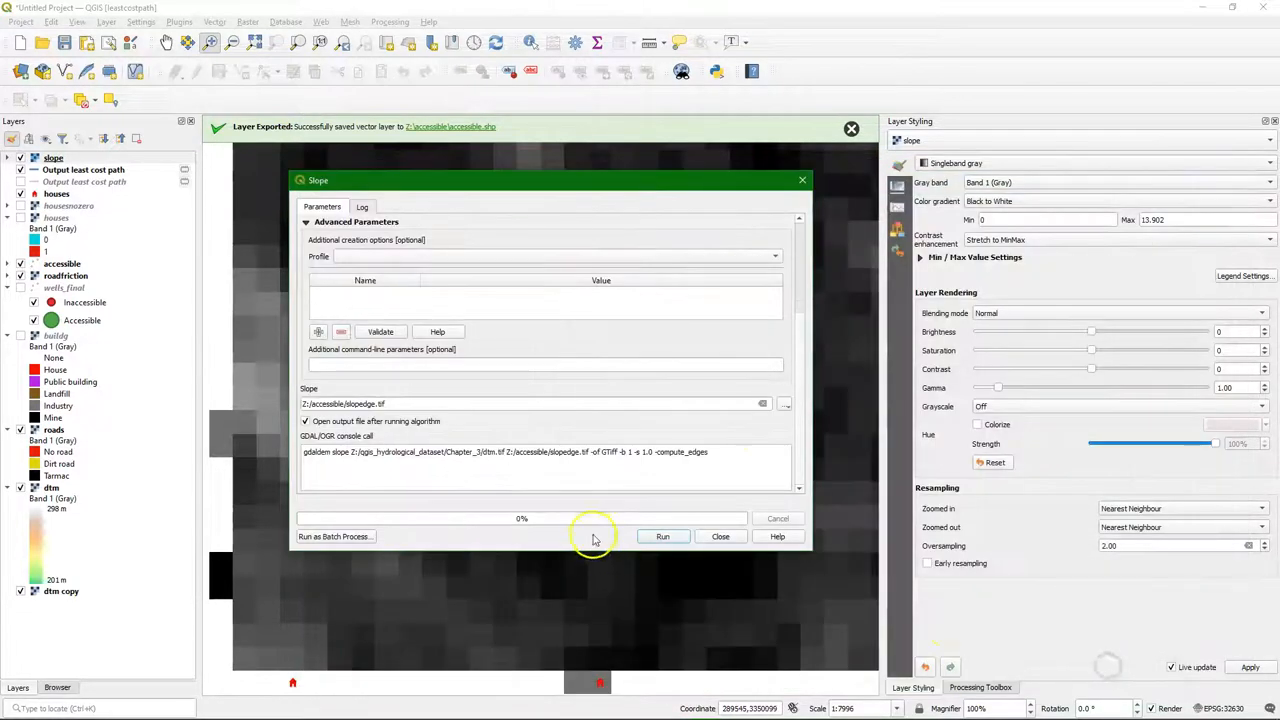
left_click(662, 536)
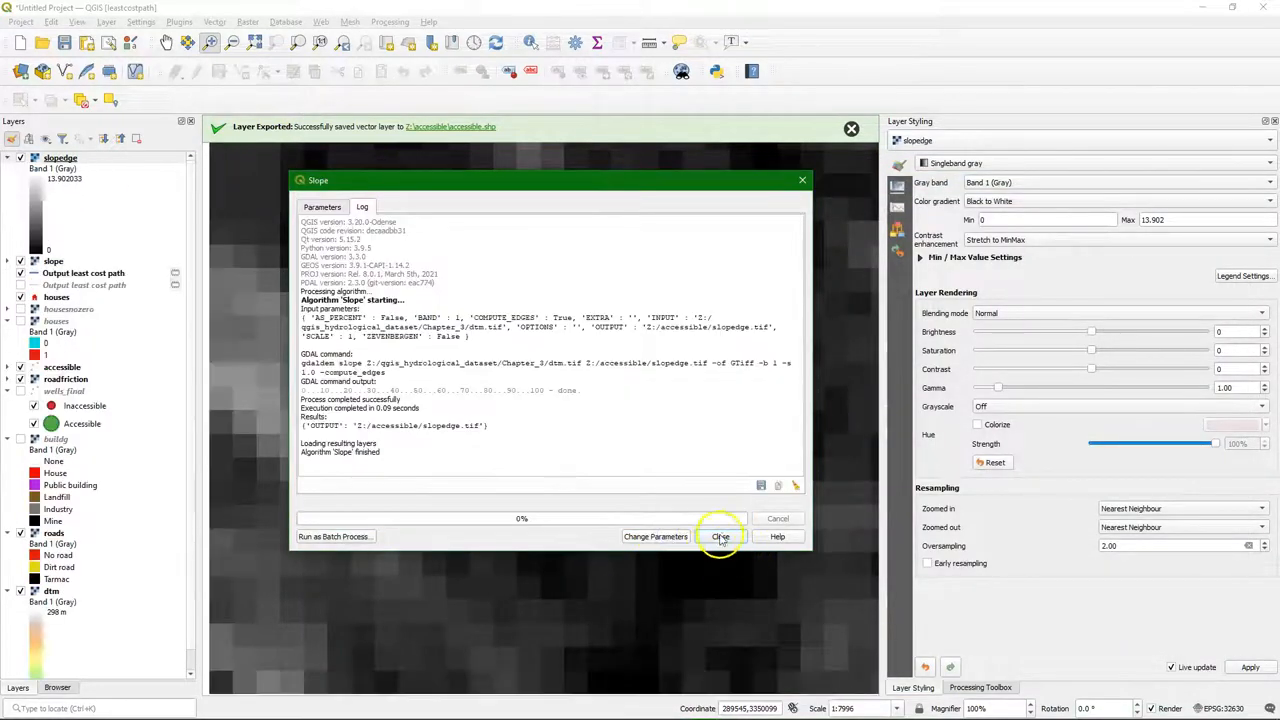
left_click(721, 537)
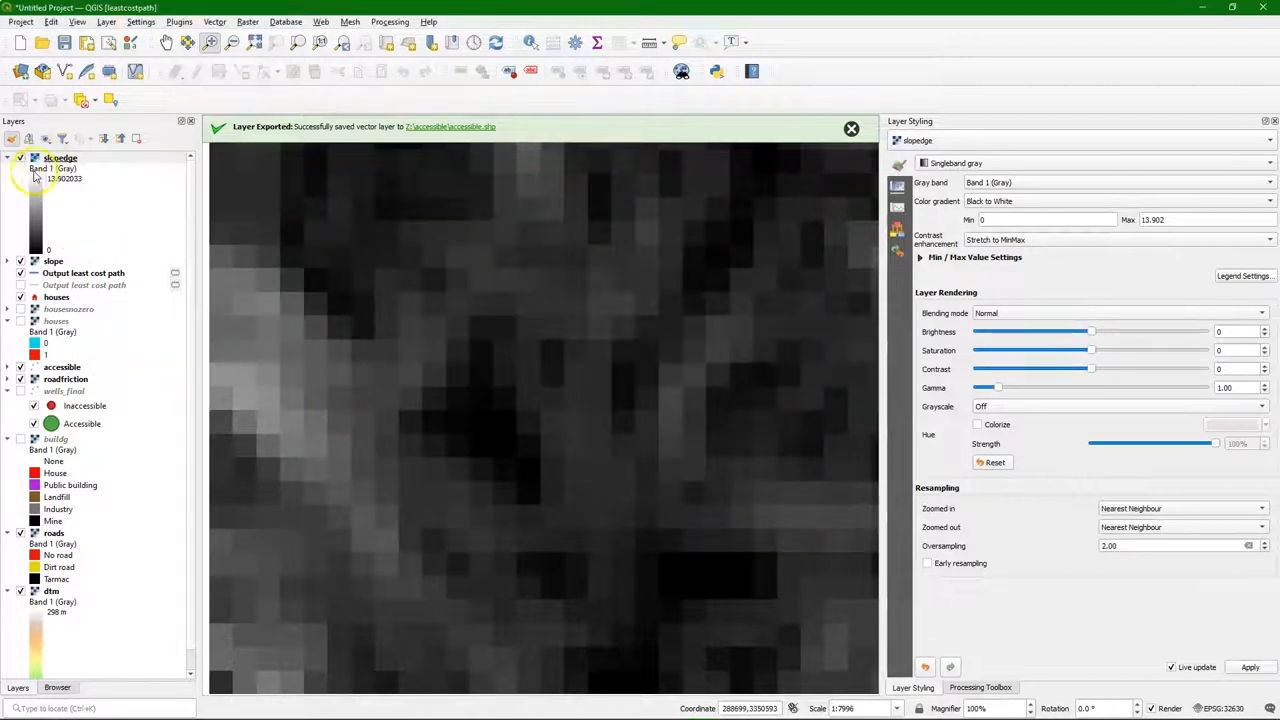
left_click(60, 157)
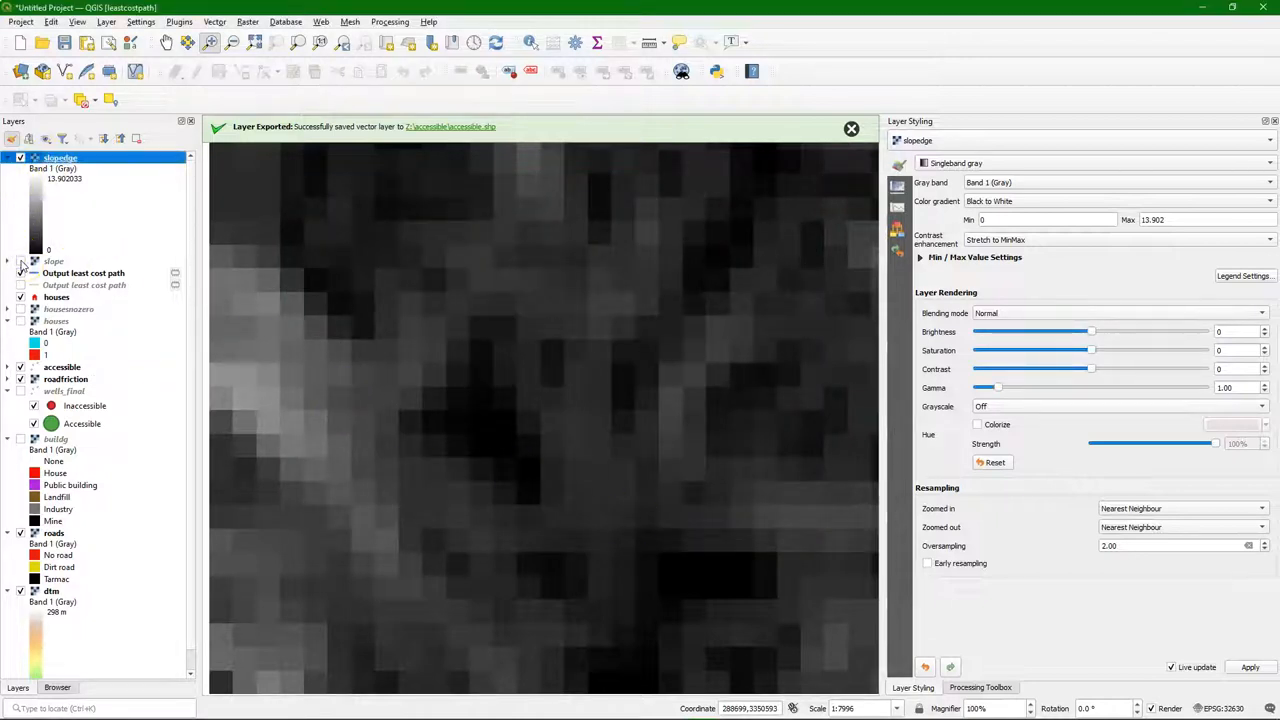
left_click(20, 261)
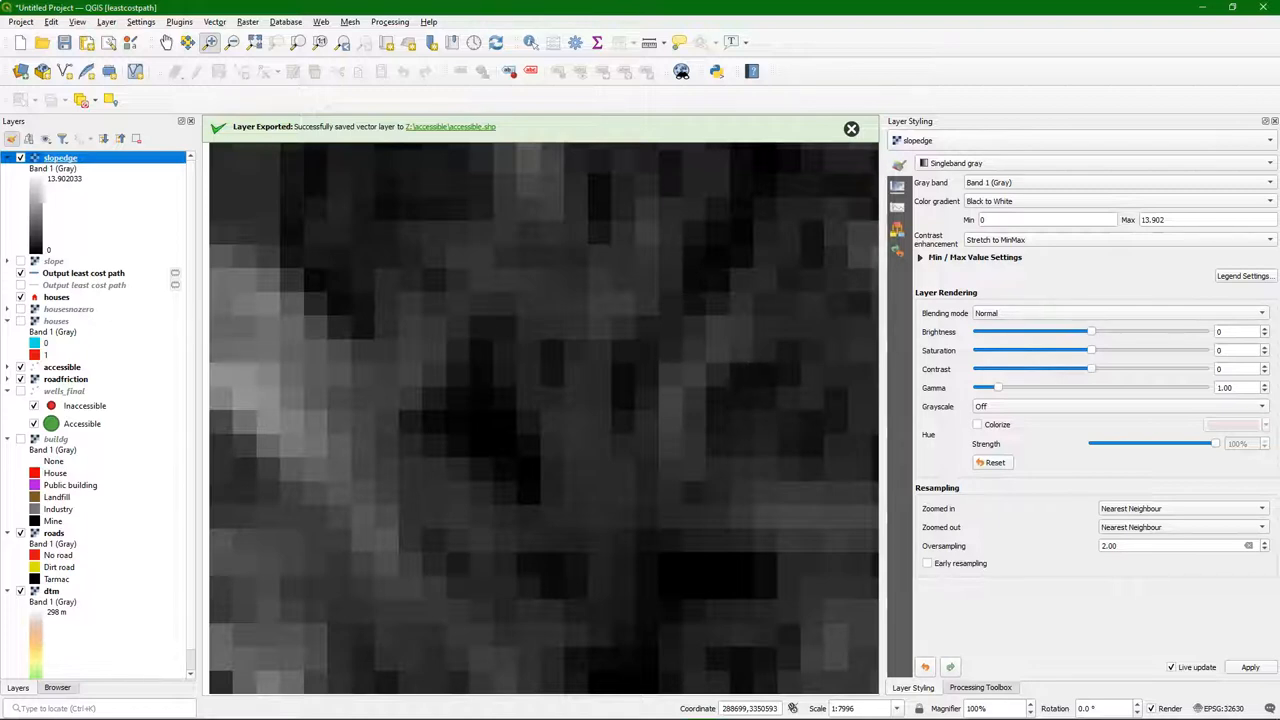
- Calculate roadfriction@1 * slopedge@1 into roadslopefriction.tif, then hide the slopedge layer
left_click(247, 21)
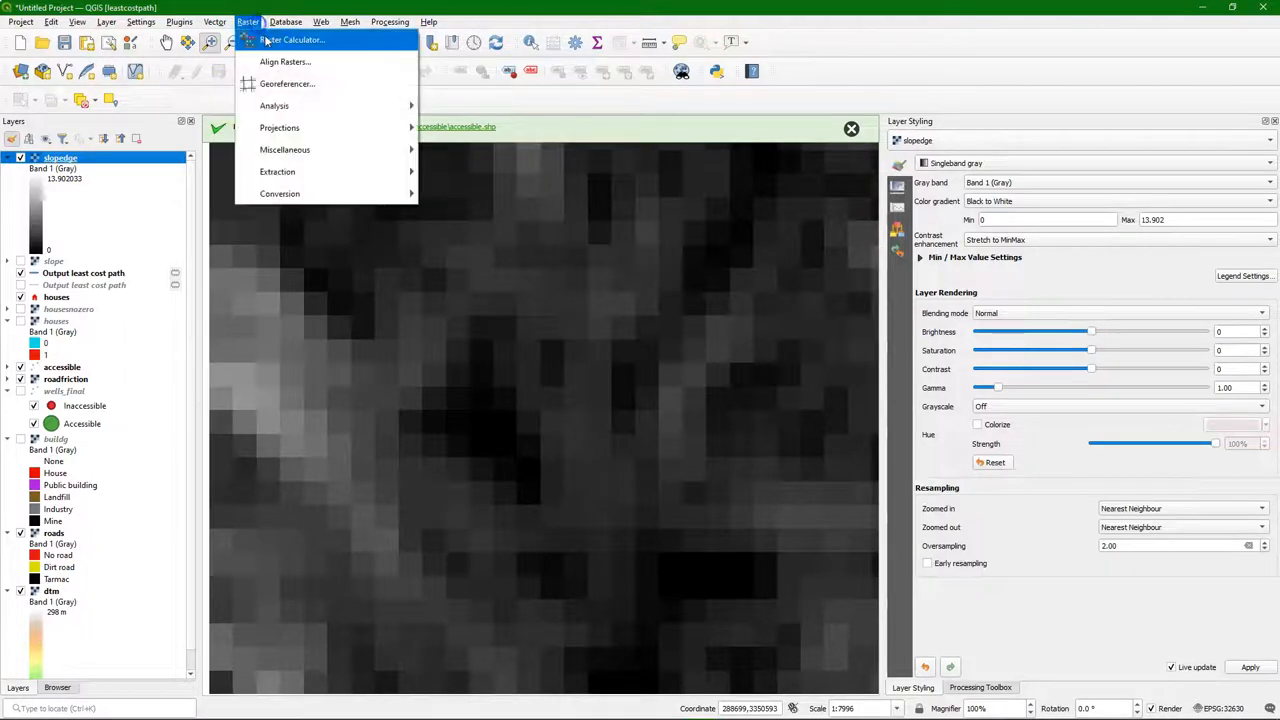
left_click(291, 39)
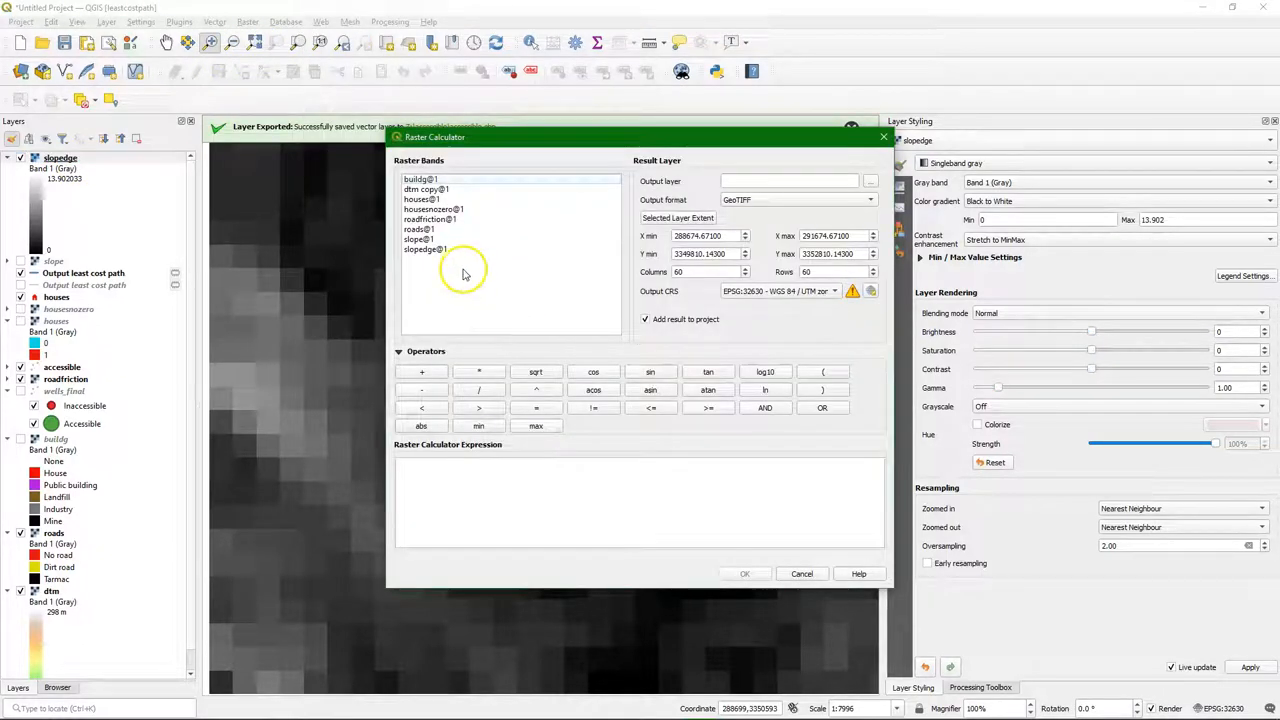
double_click(430, 219)
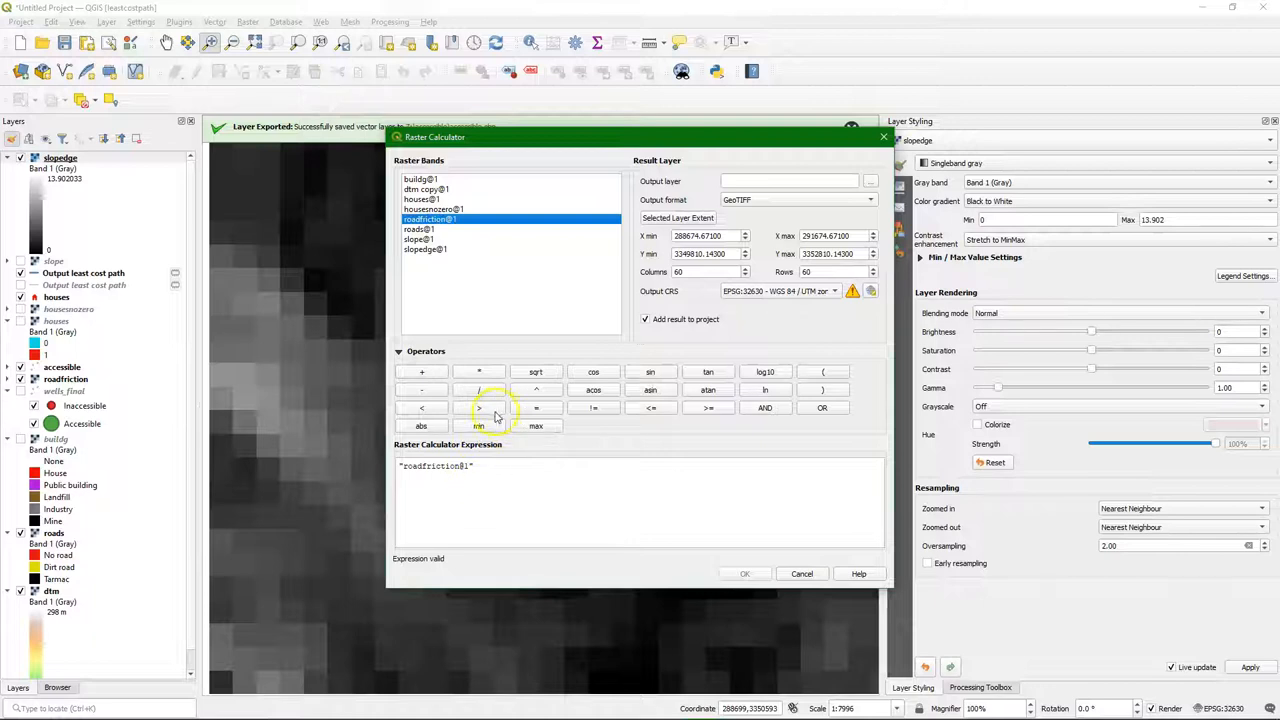
left_click(479, 371)
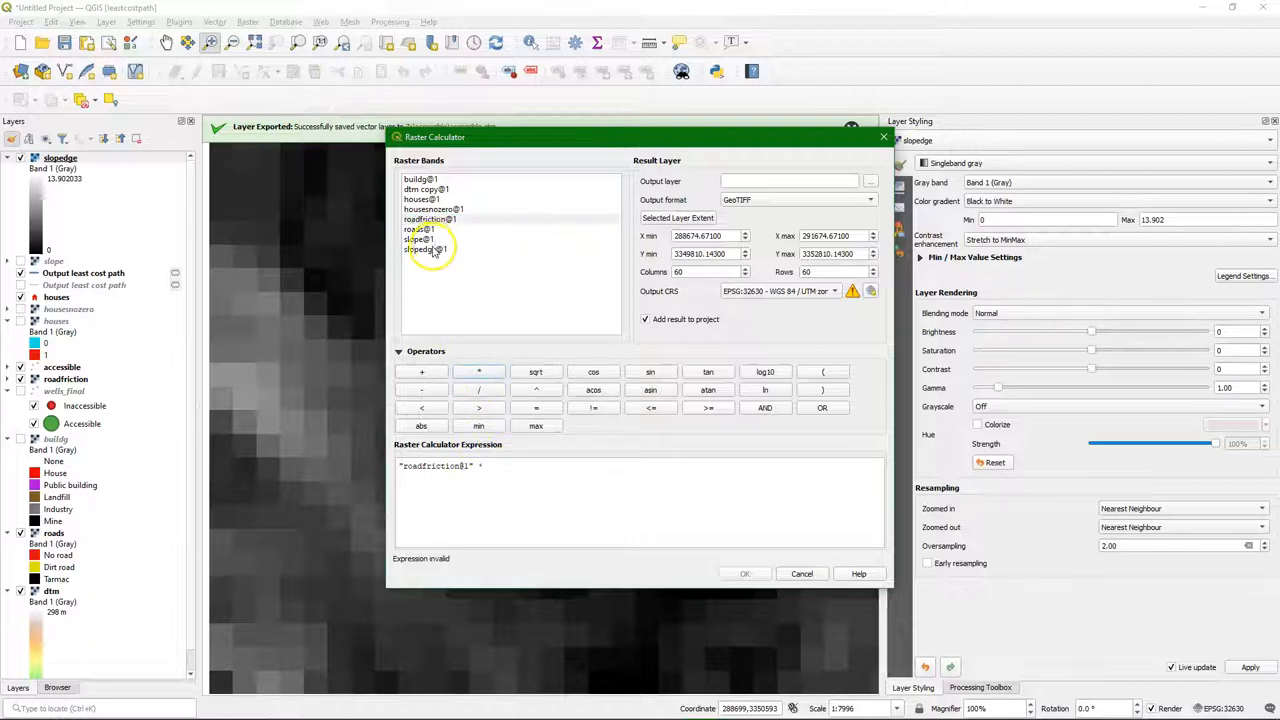
double_click(425, 248)
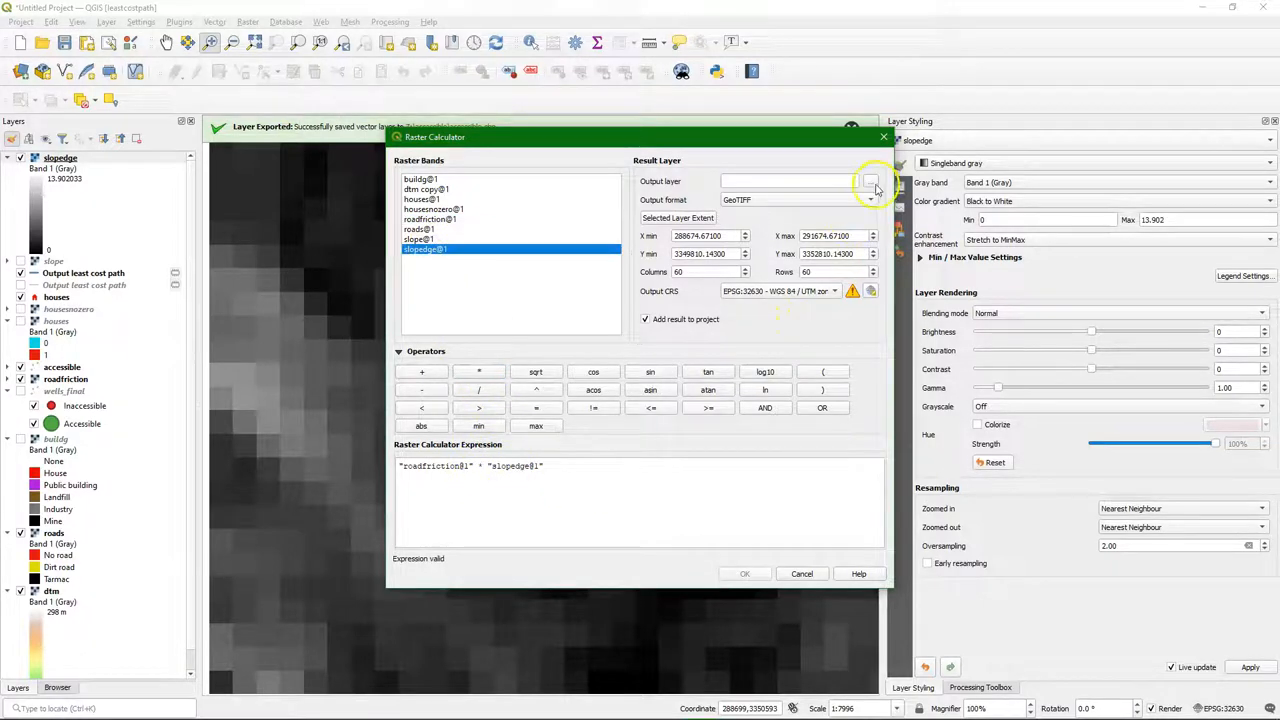
left_click(871, 181)
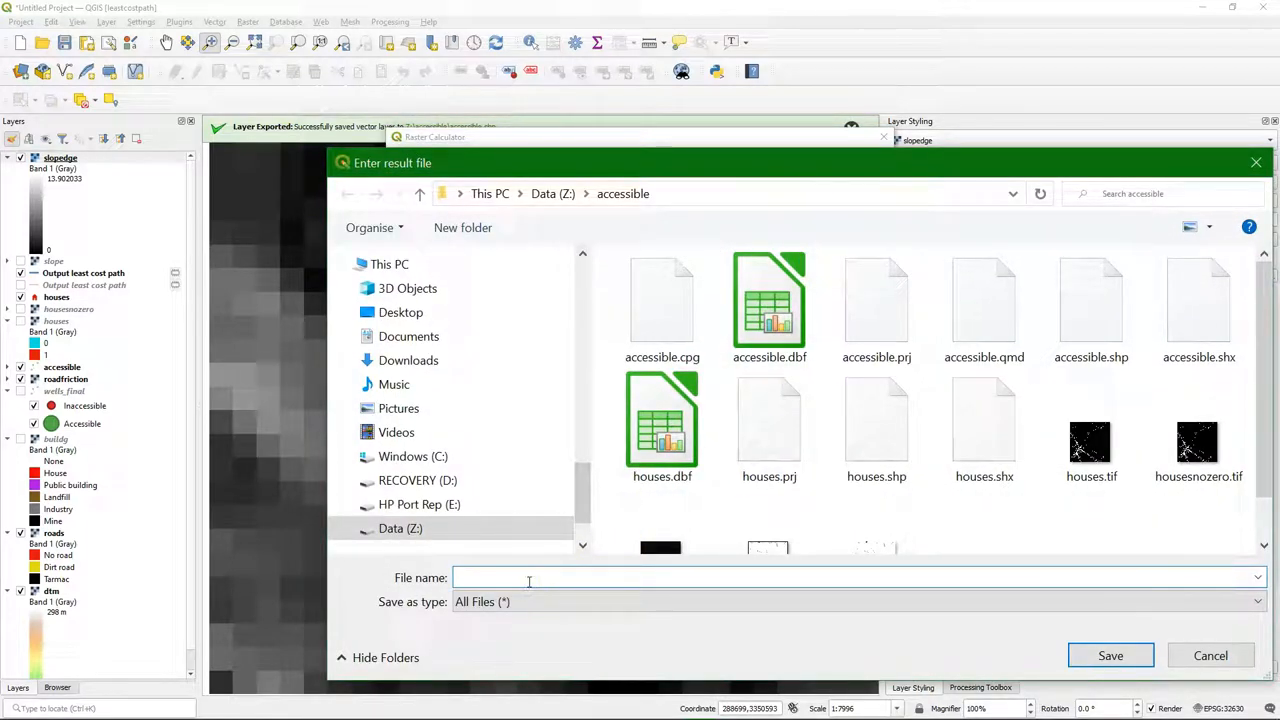
type("roadslopefriction.t")
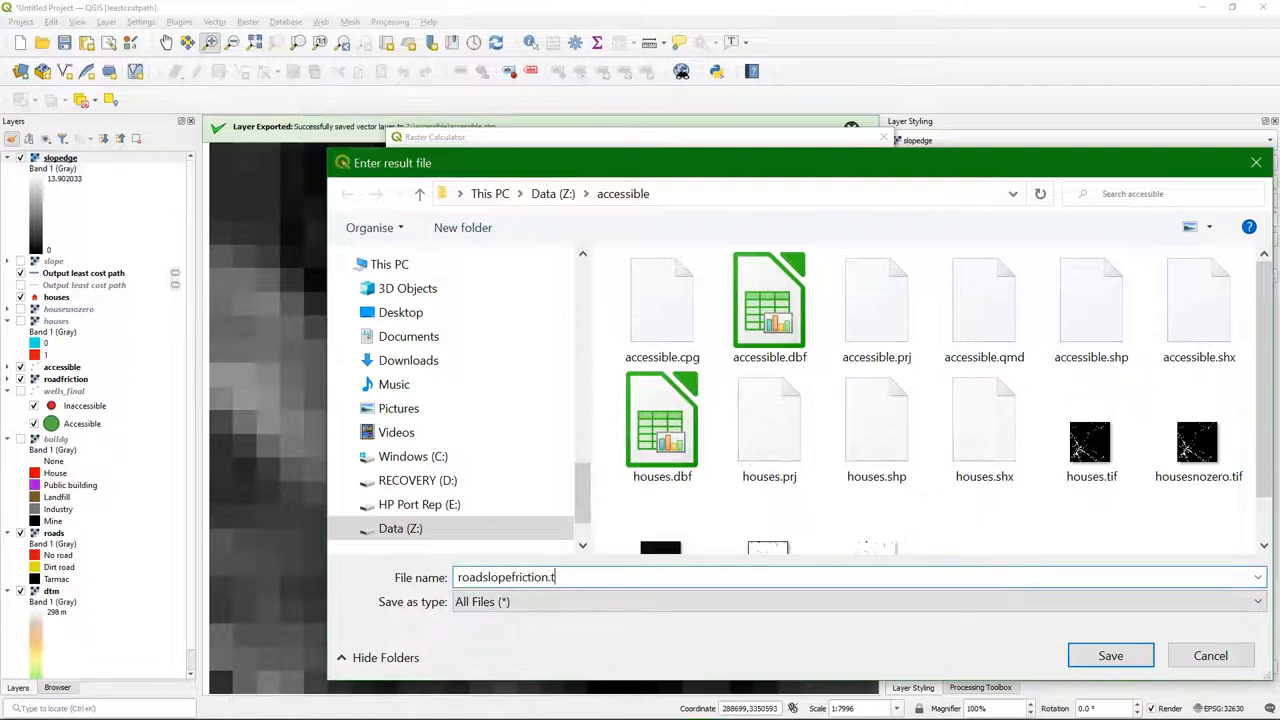
left_click(1109, 655)
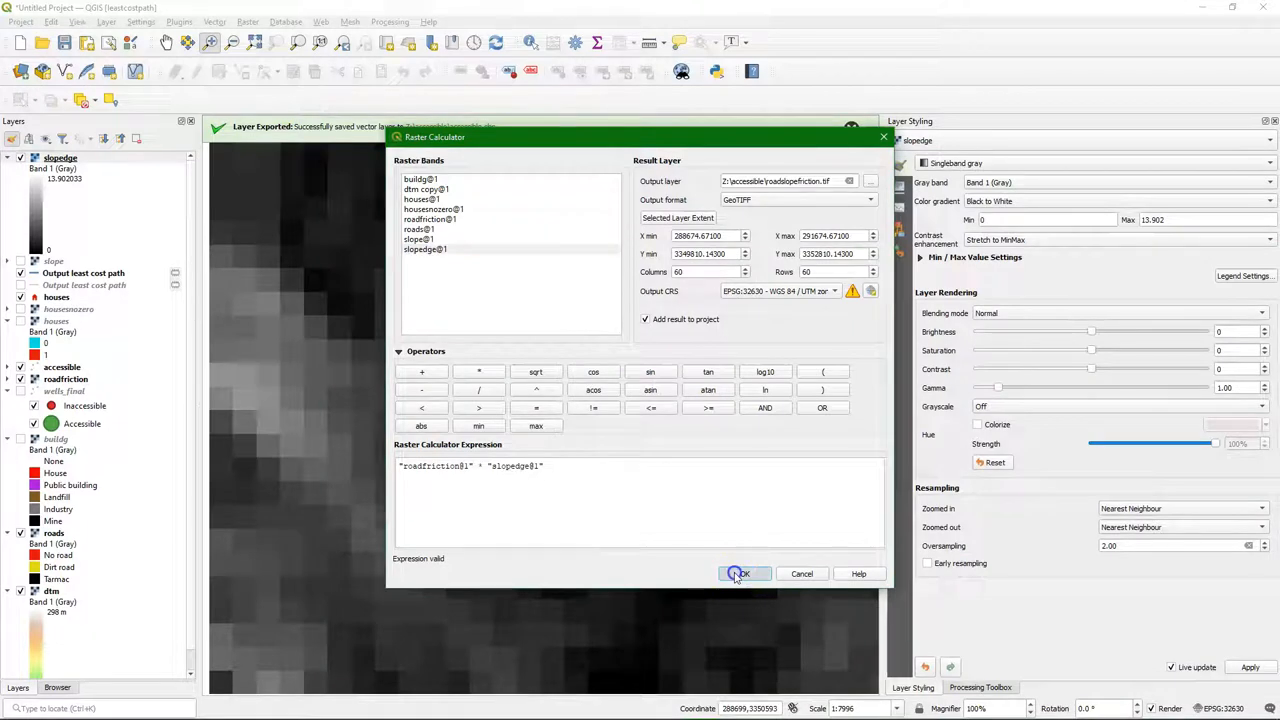
left_click(742, 573)
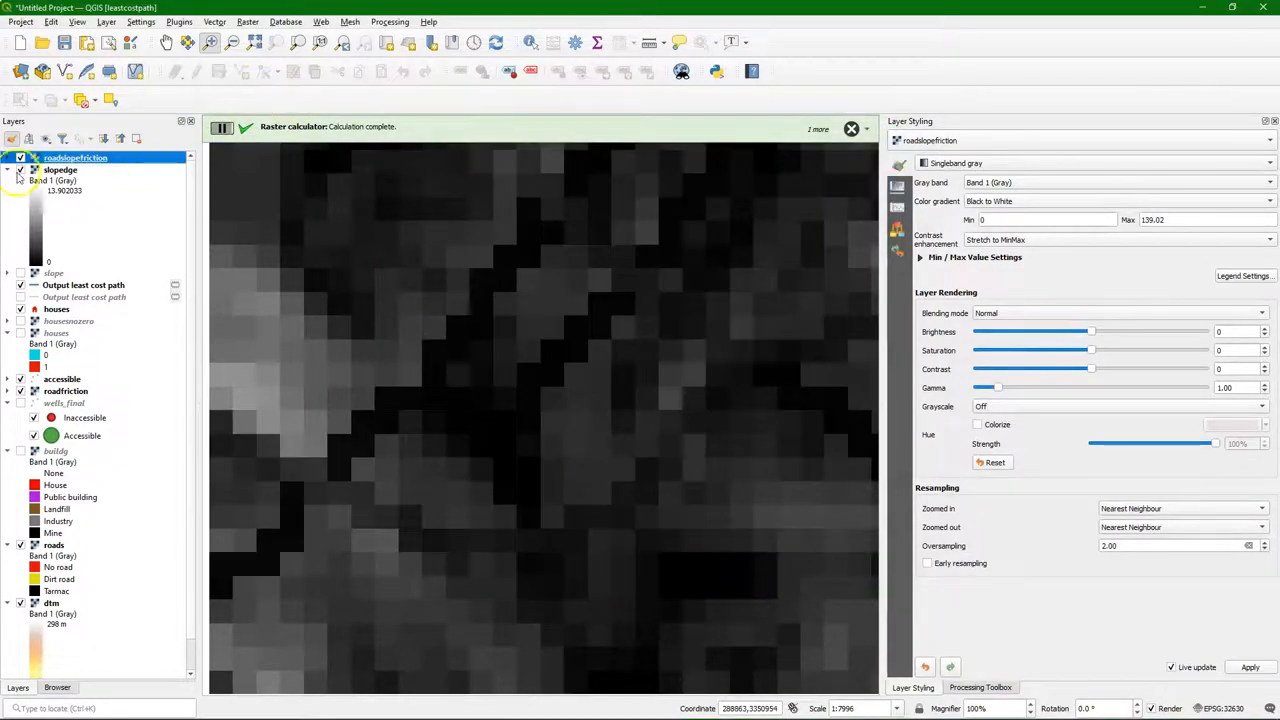
left_click(20, 158)
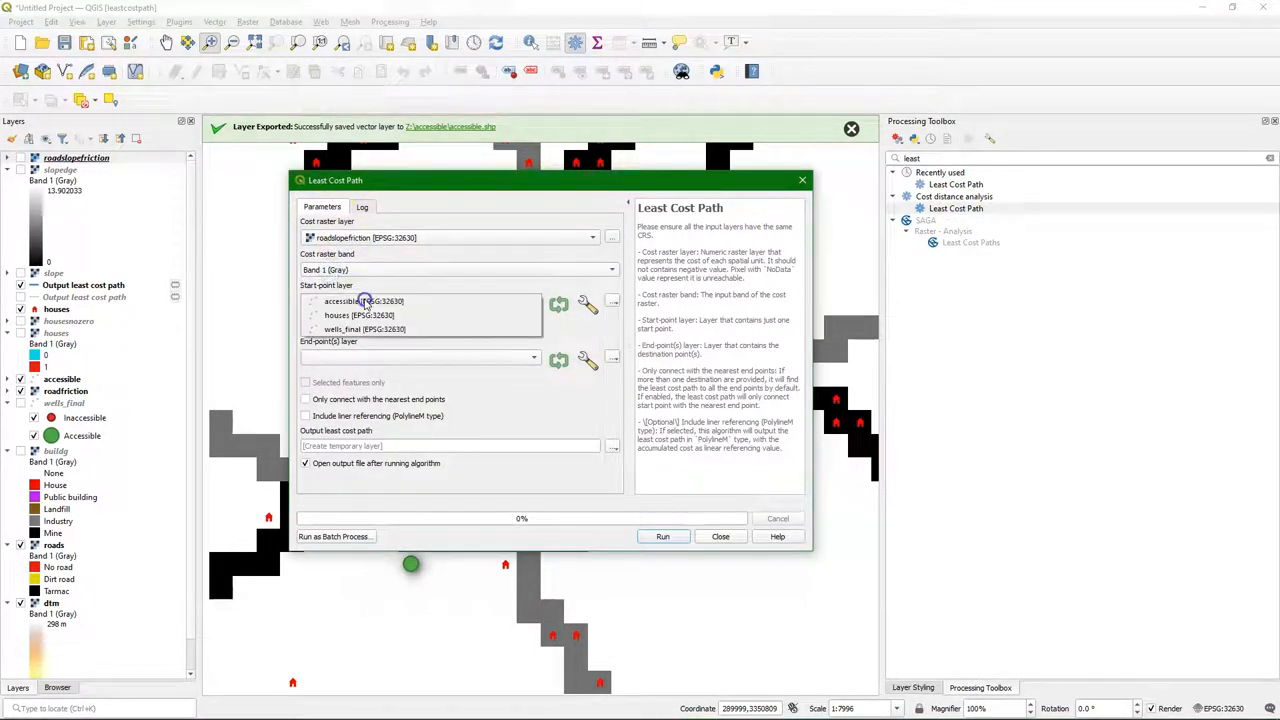
- Run Least Cost Path from houses to accessible wells and select the cheapest 33.882 path
left_click(360, 315)
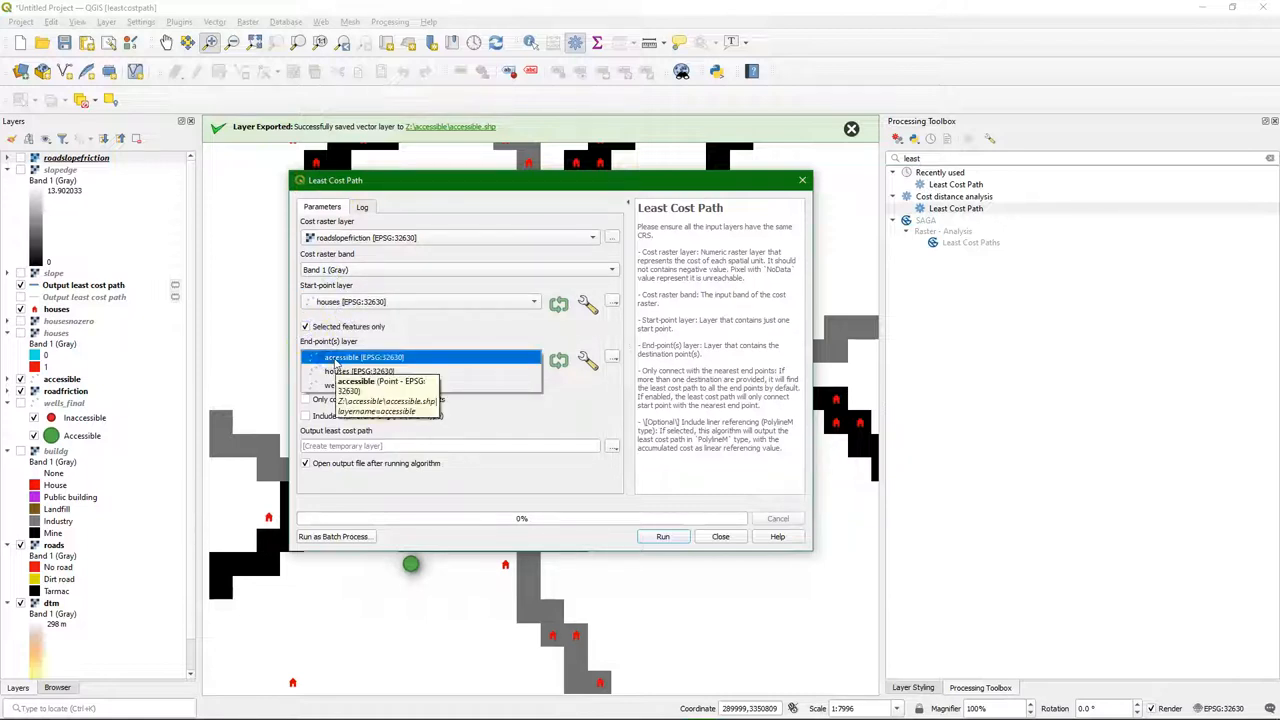
left_click(363, 357)
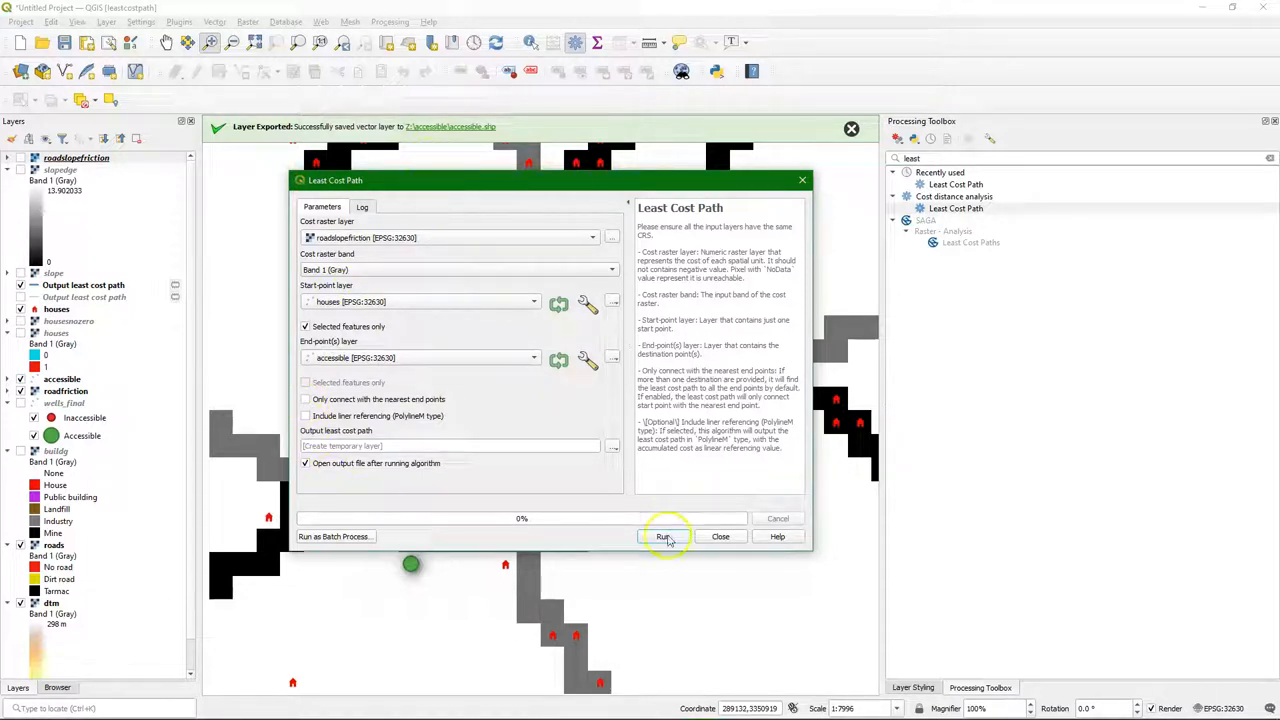
left_click(663, 536)
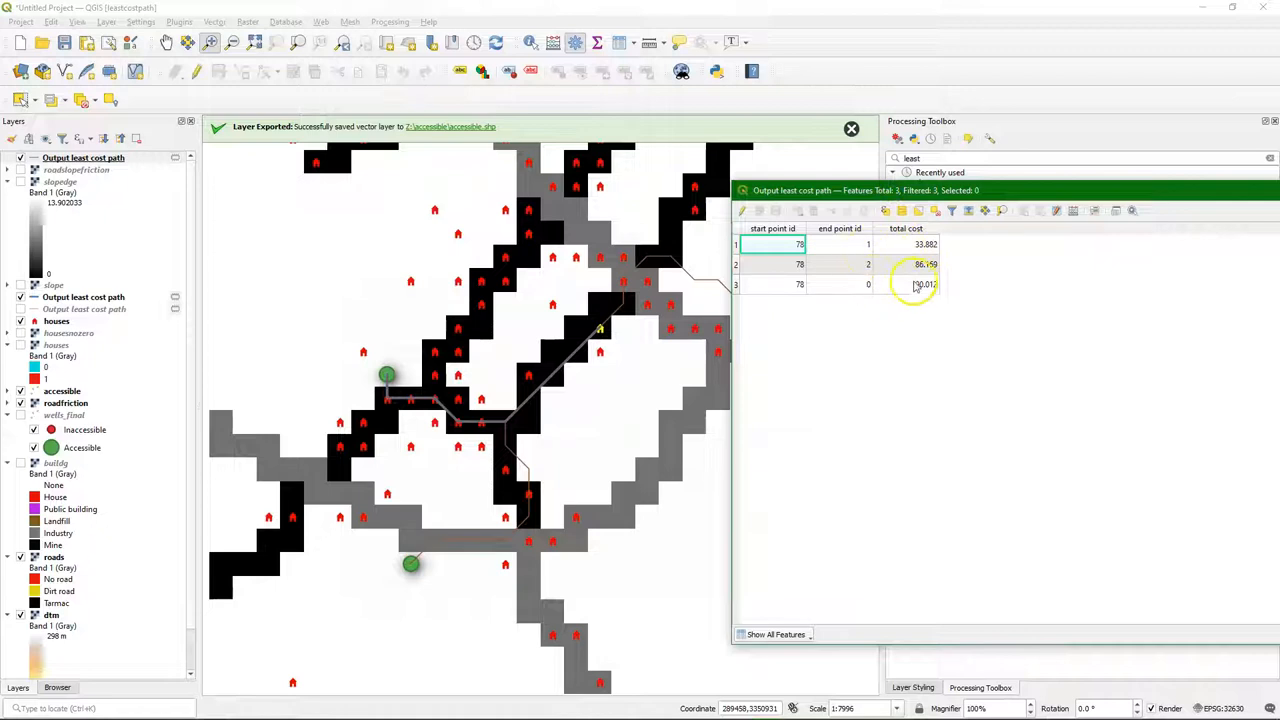
left_click(799, 244)
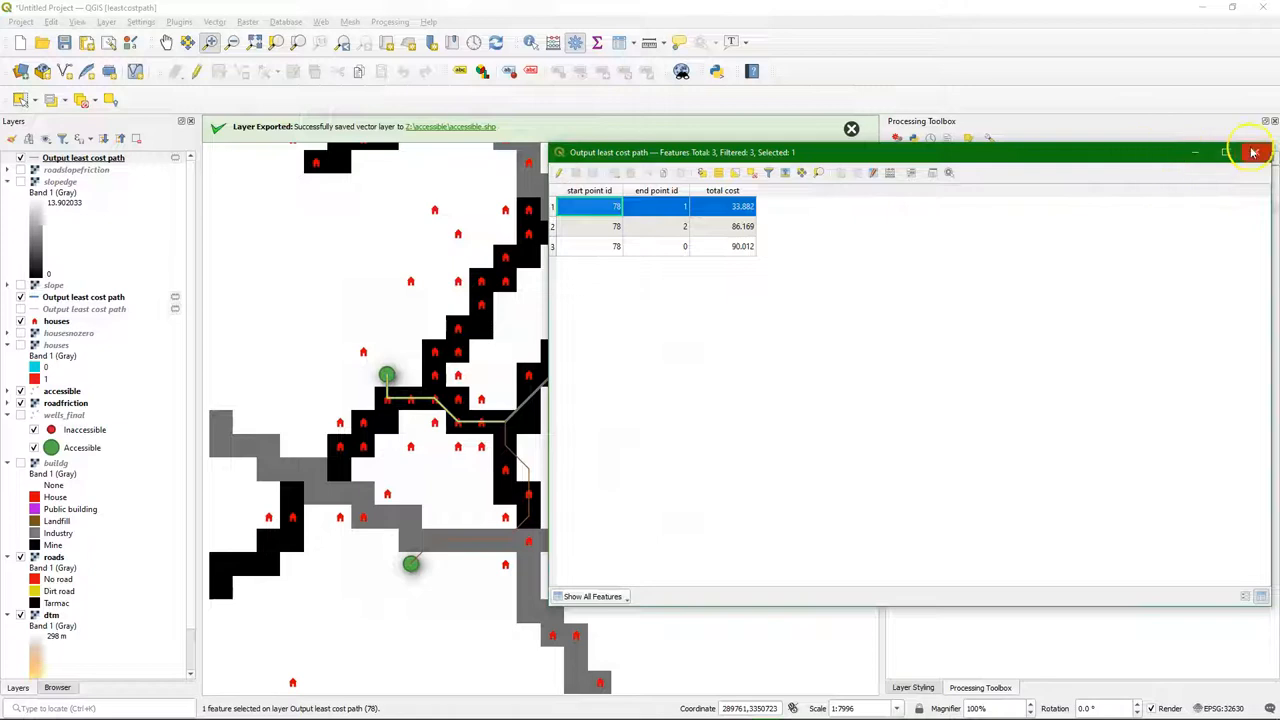
- Clear the selection and run Least Cost Path from every house to its nearest accessible well
left_click(1253, 152)
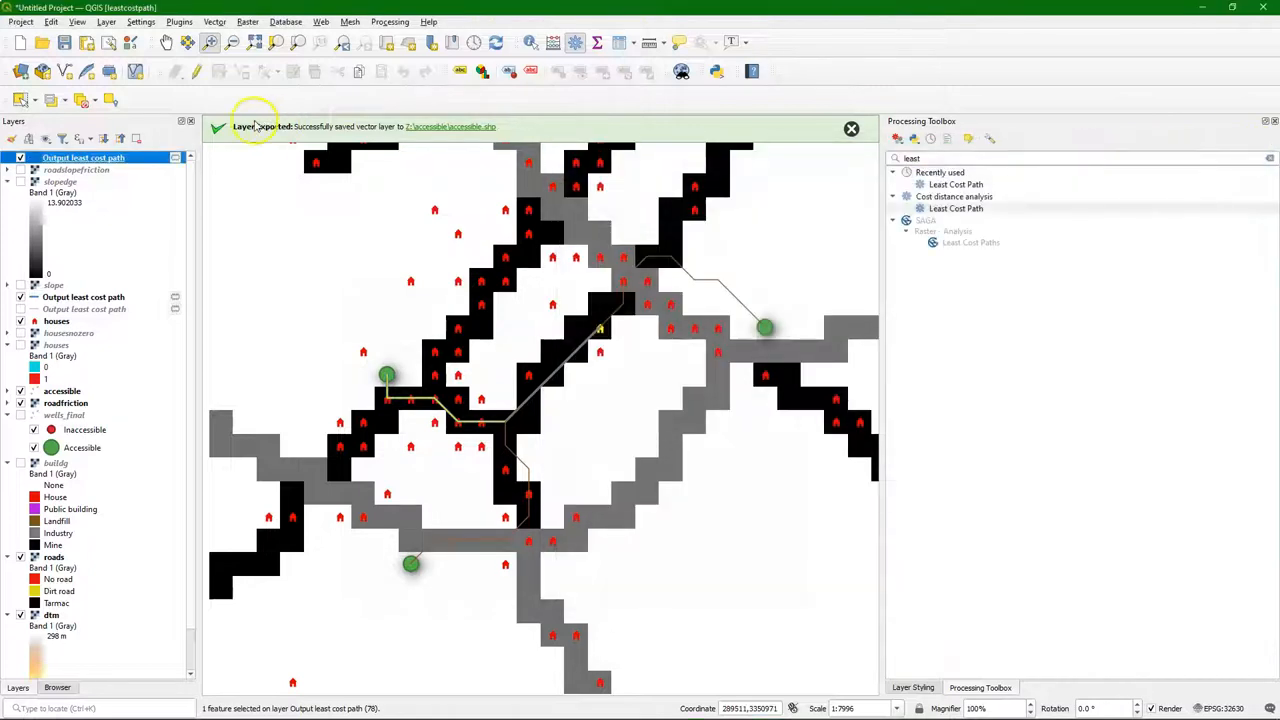
left_click(80, 99)
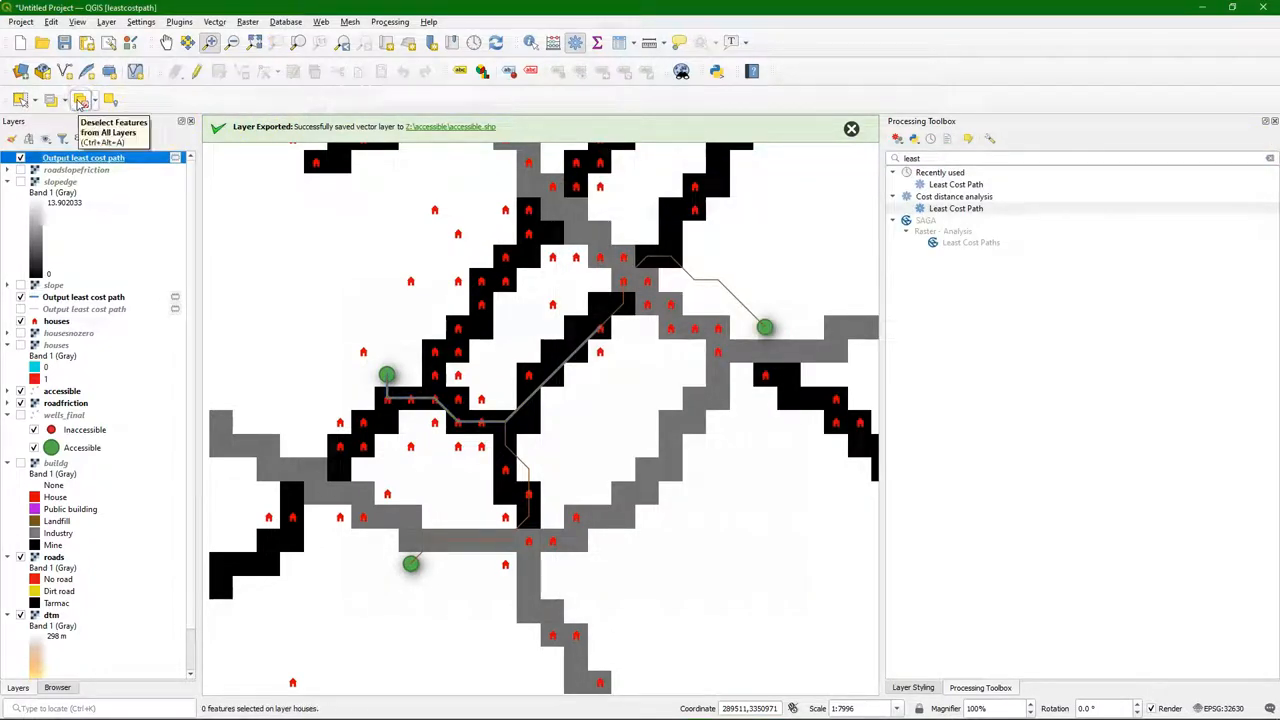
left_click(955, 208)
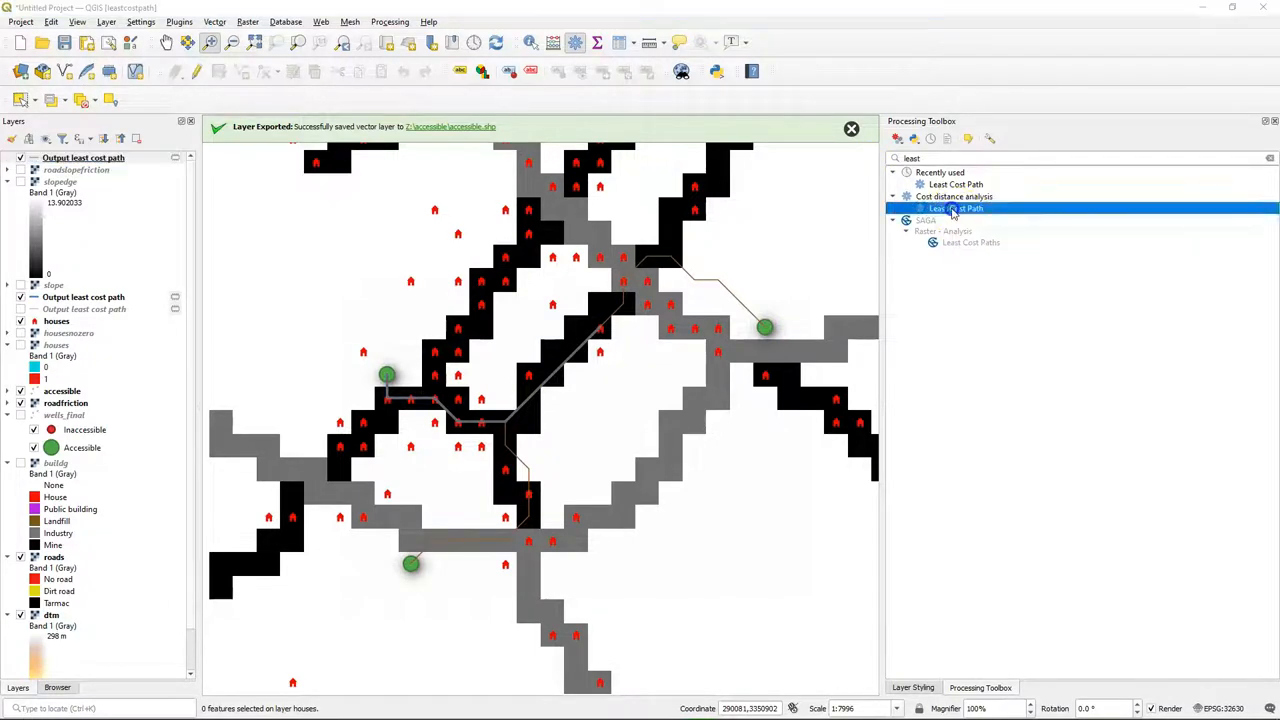
double_click(955, 208)
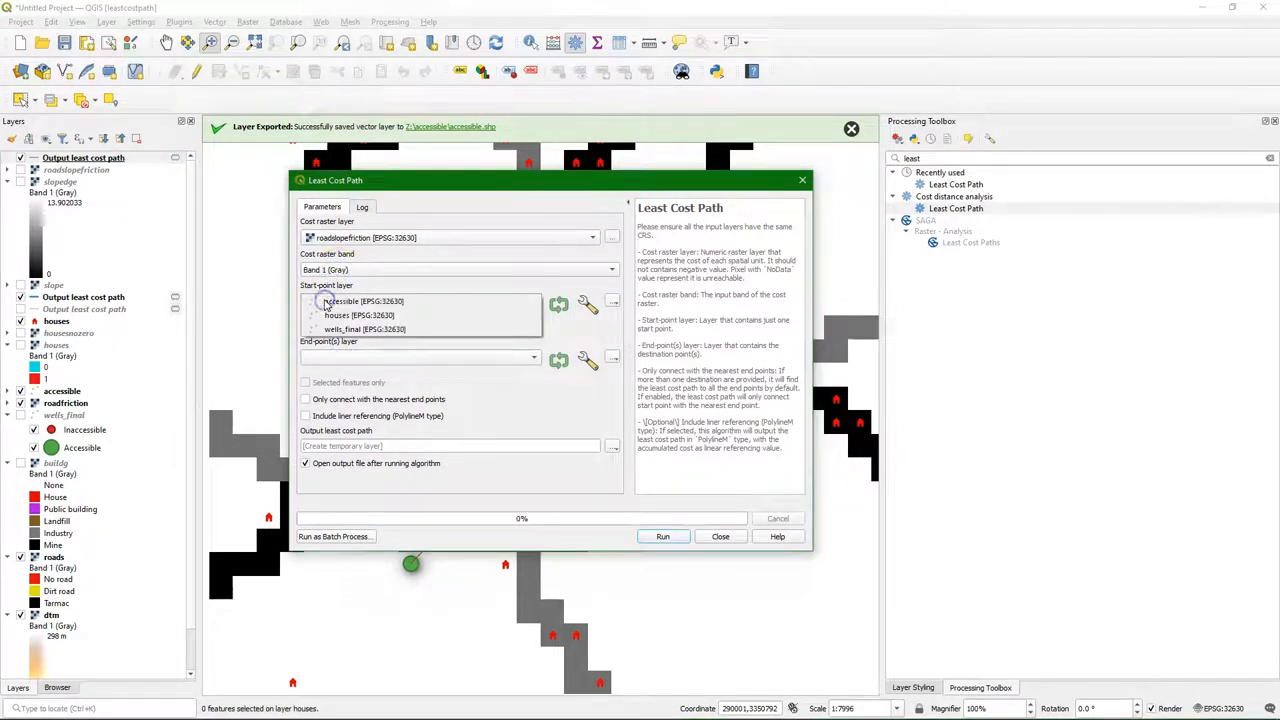
left_click(358, 315)
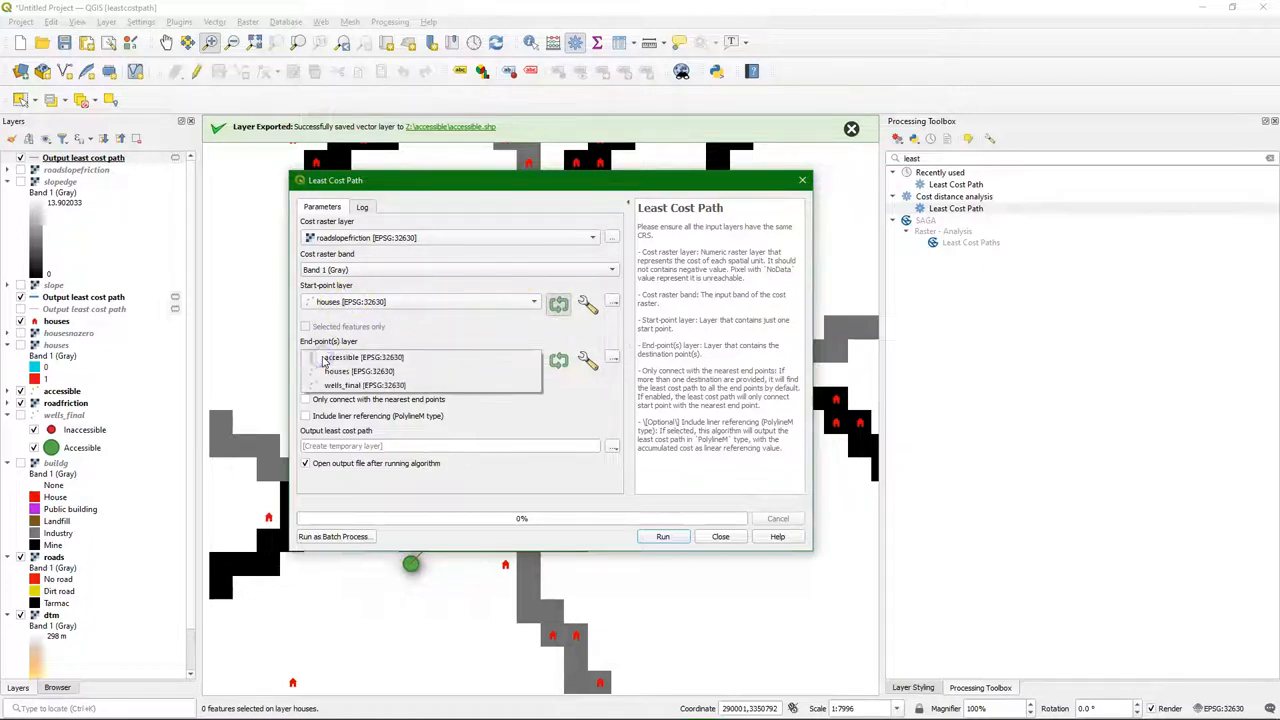
left_click(360, 357)
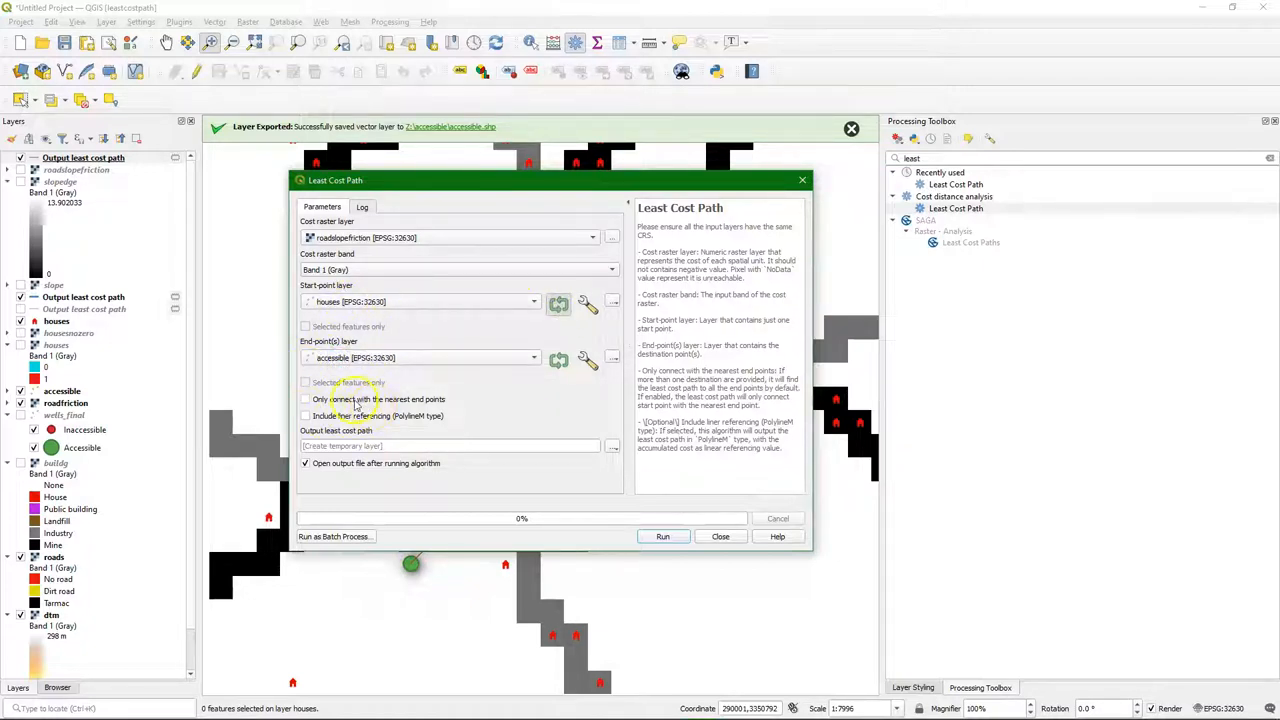
left_click(306, 399)
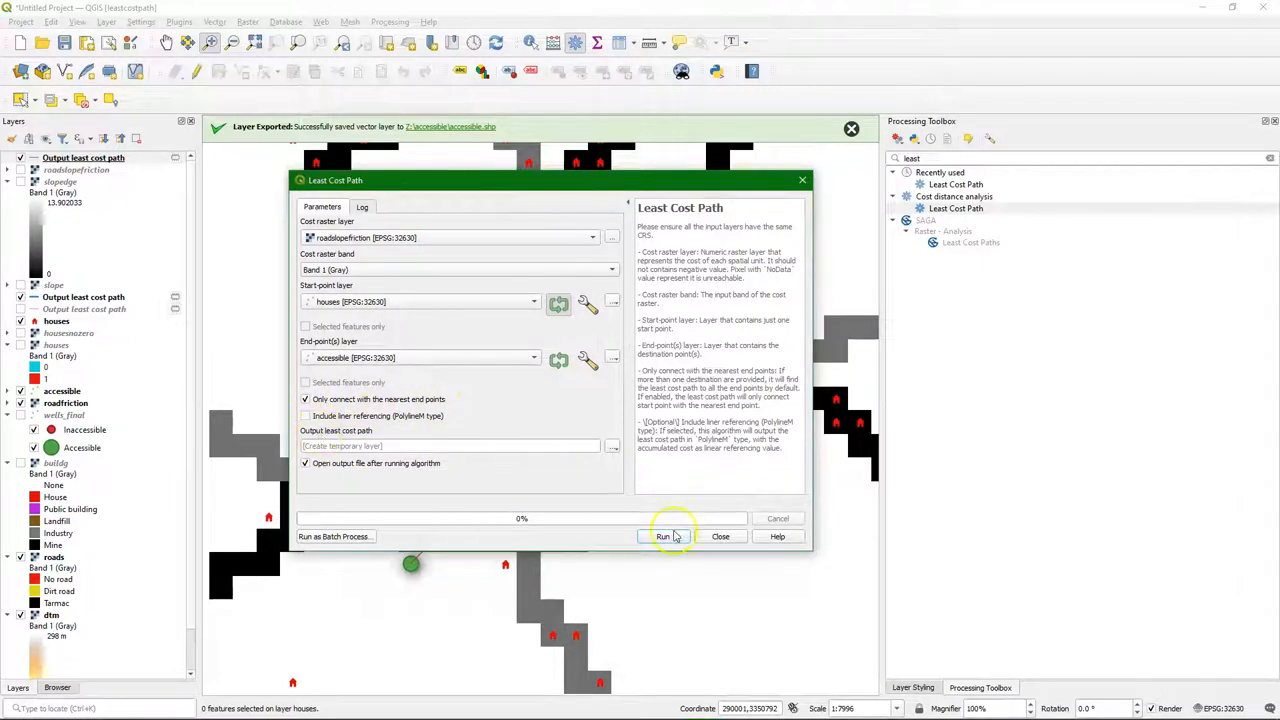
left_click(662, 536)
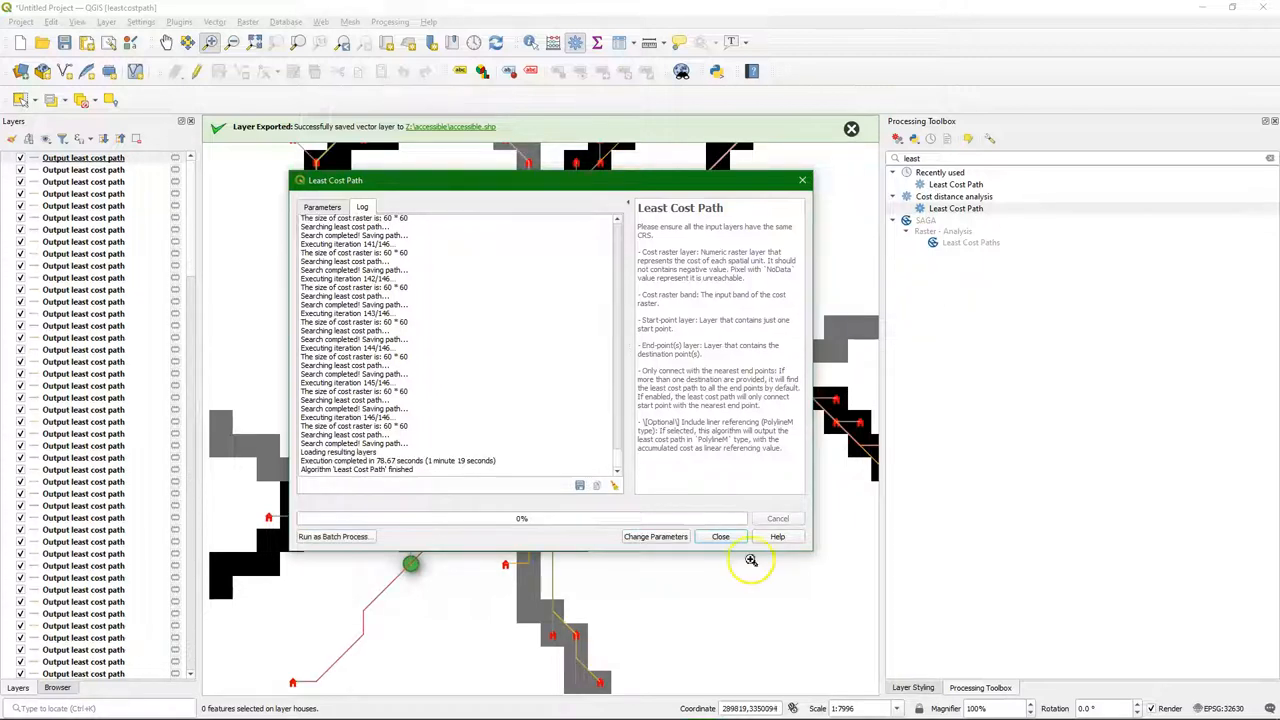
- Close the tool and group all Output least cost path layers into group1, checking one attribute table
left_click(720, 536)
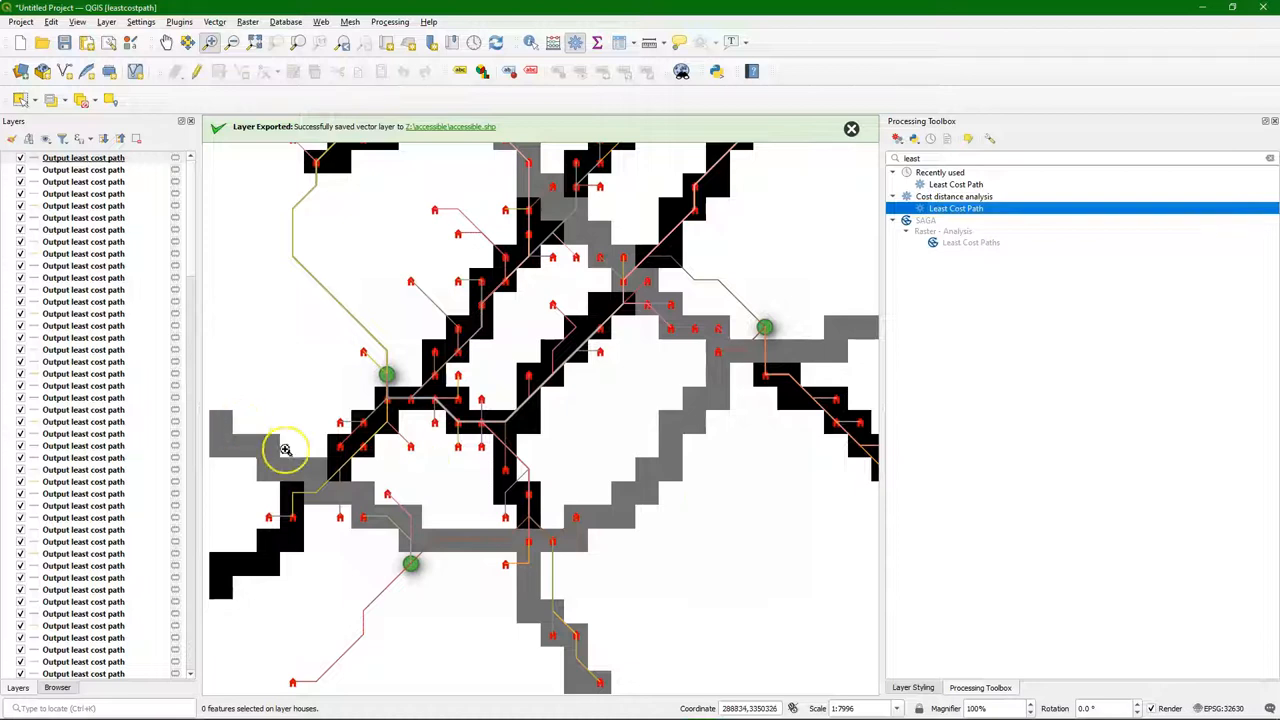
mouse_move(650, 393)
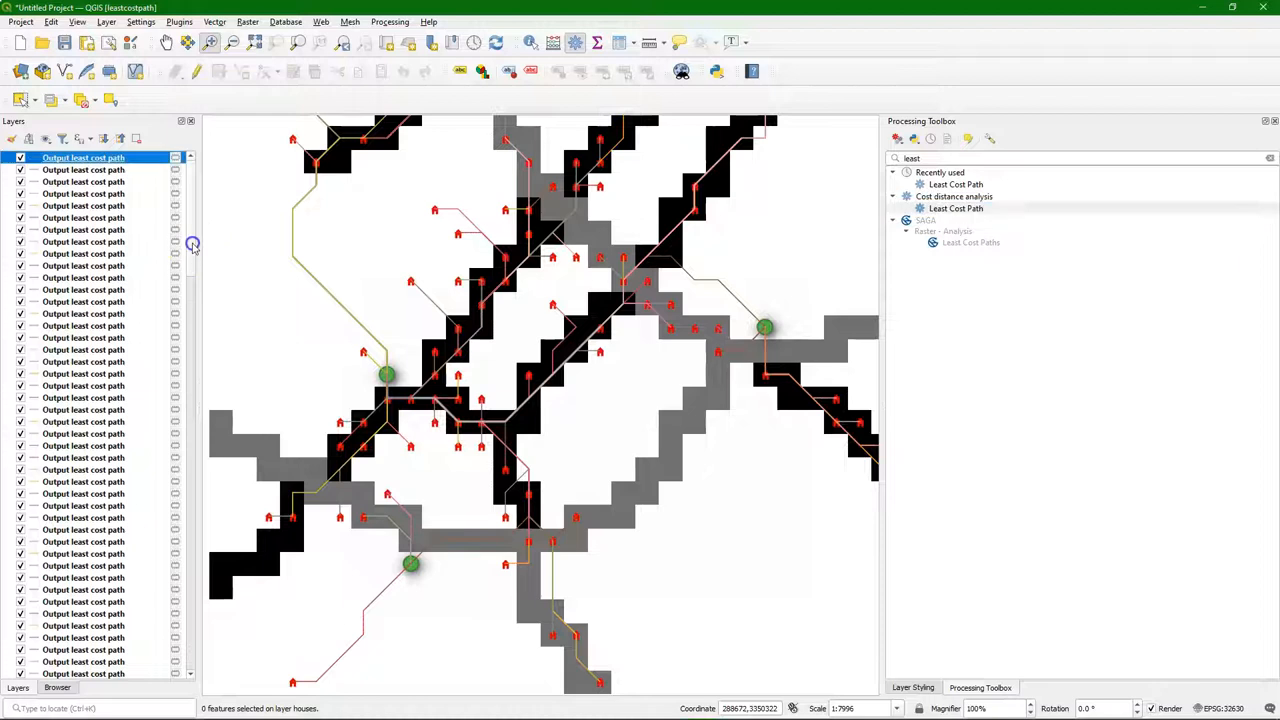
right_click(83, 157)
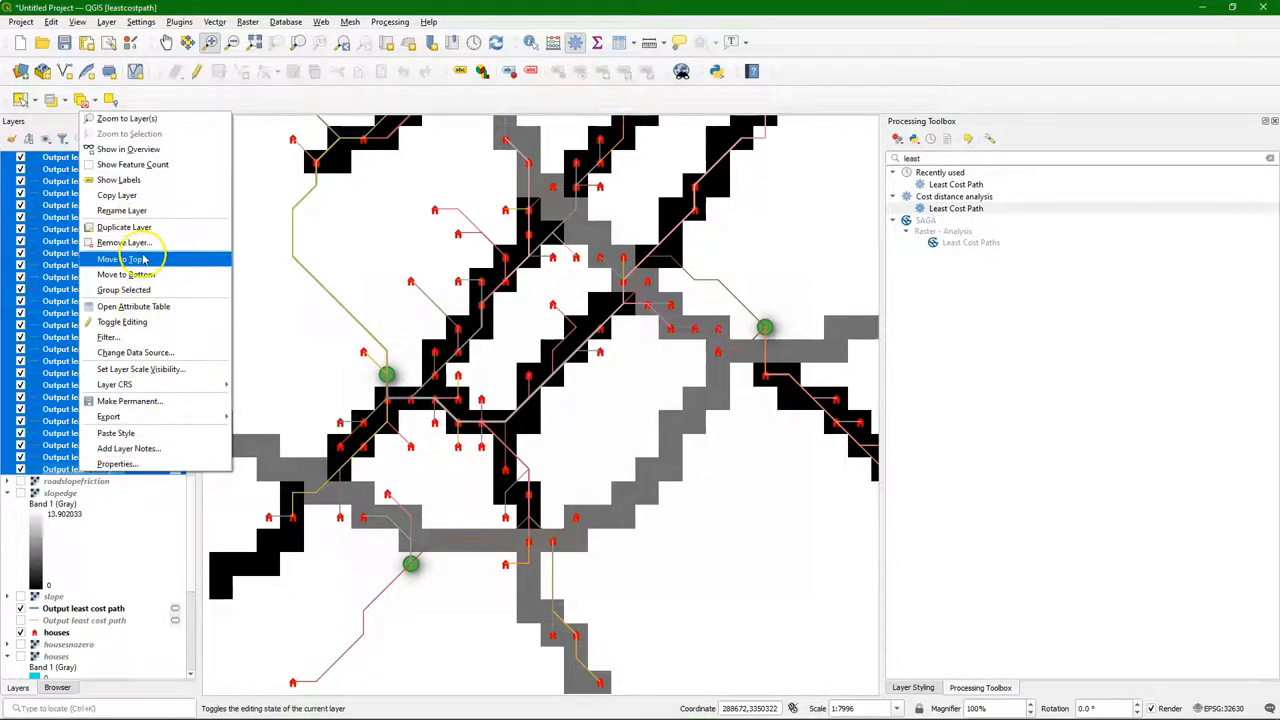
left_click(124, 289)
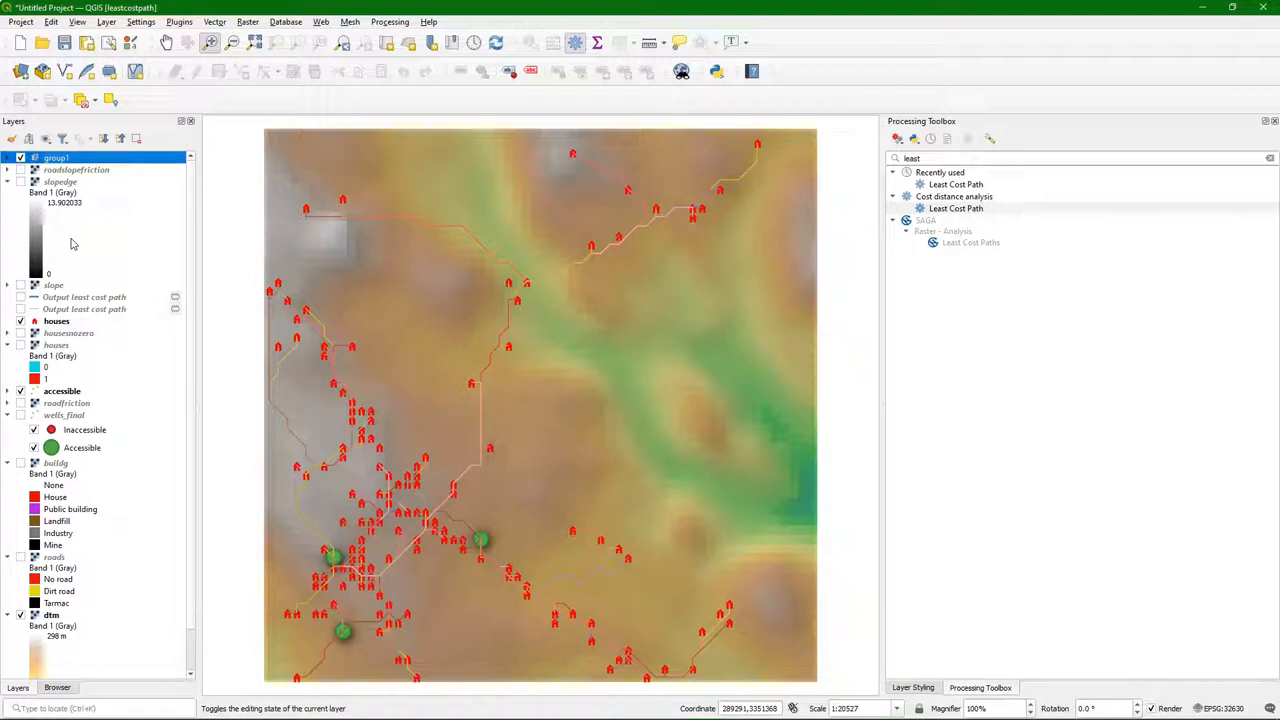
right_click(56, 169)
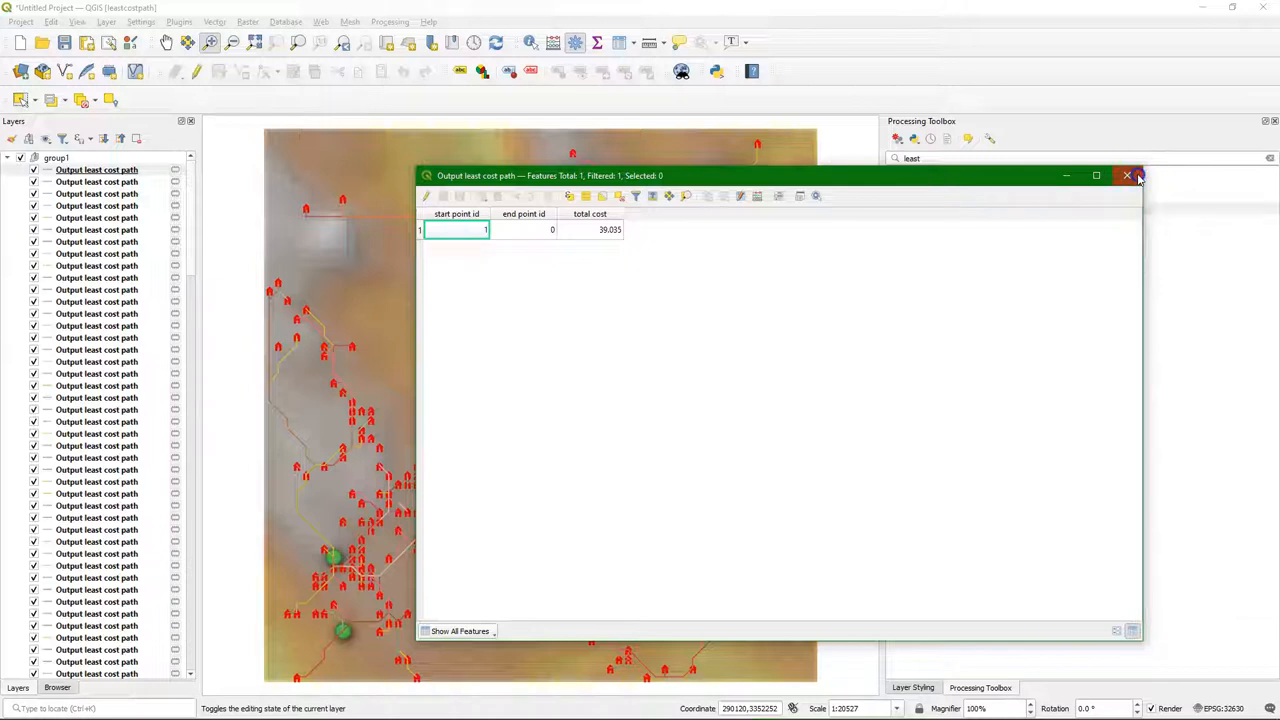
left_click(1127, 175)
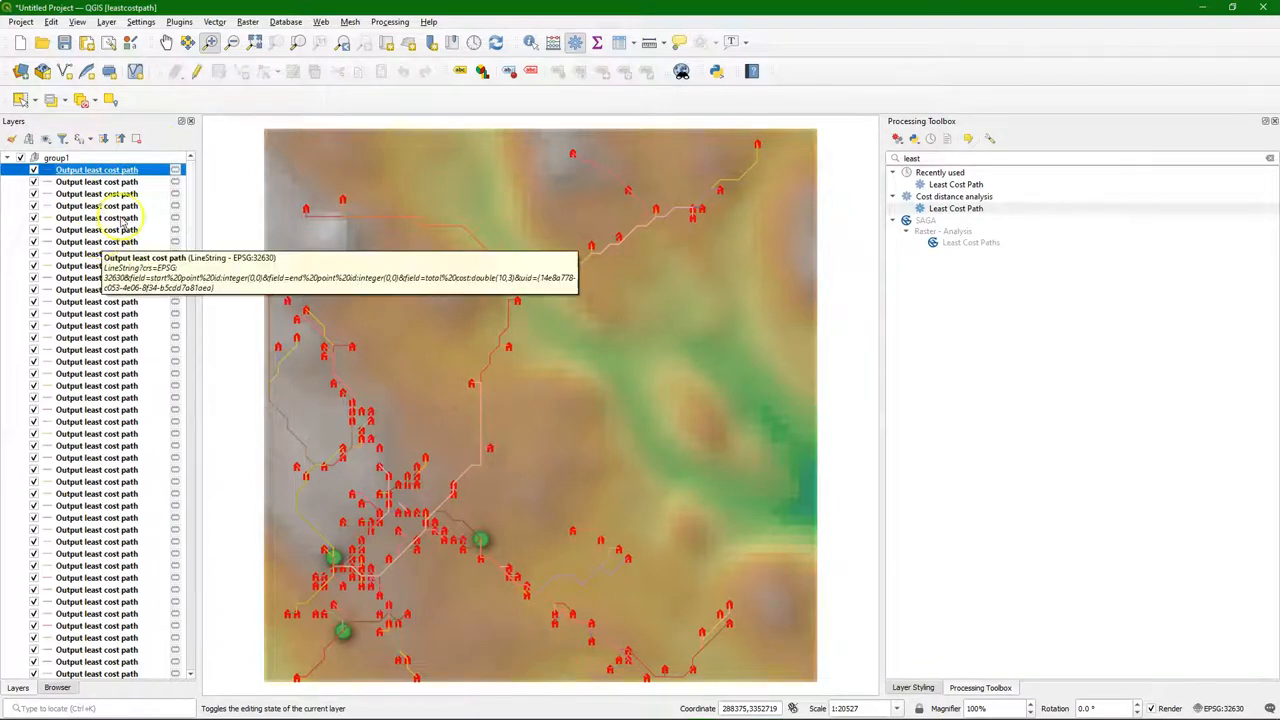
mouse_move(170, 20)
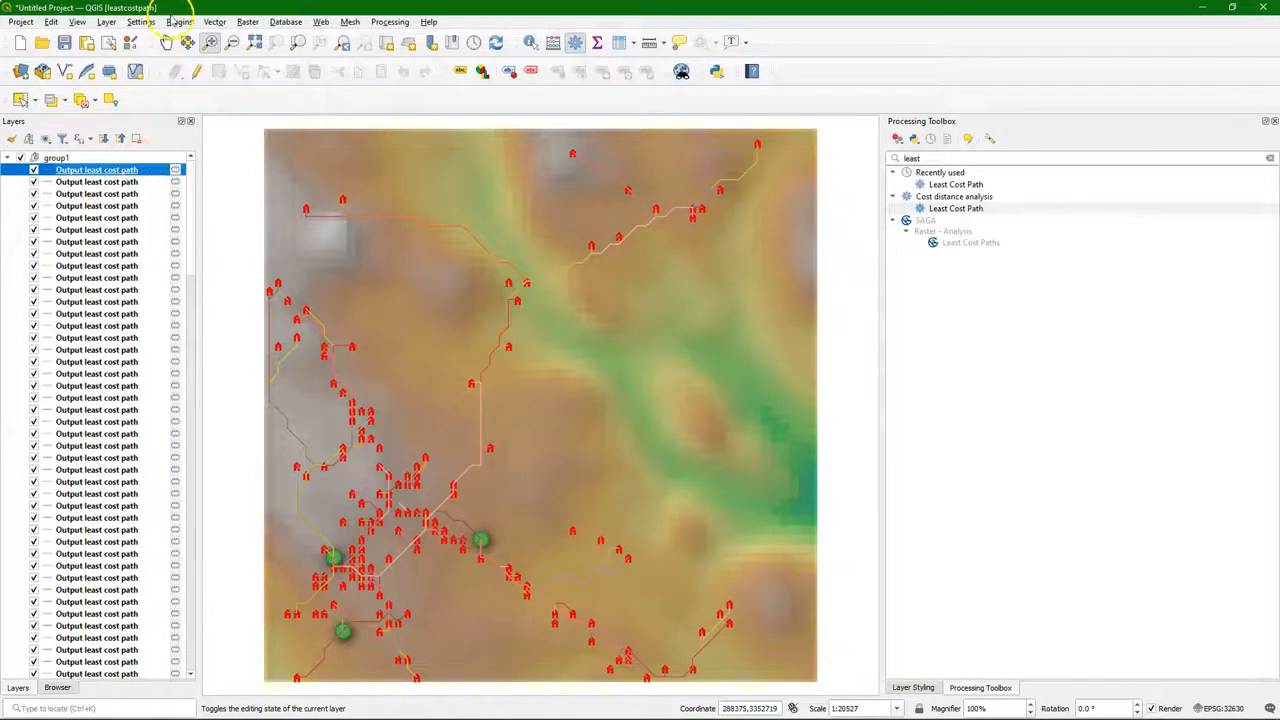
- Merge all 149 least cost path layers with Merge Vector Layers into paths.shp
left_click(214, 21)
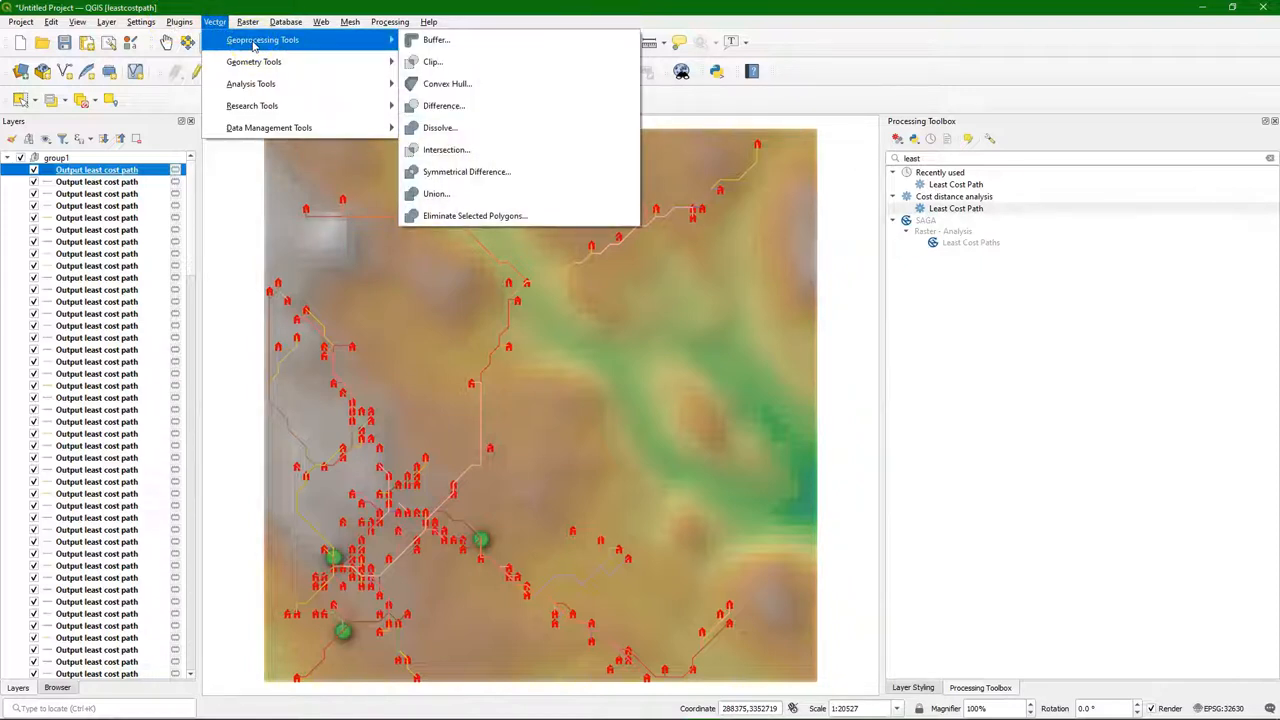
mouse_move(253, 61)
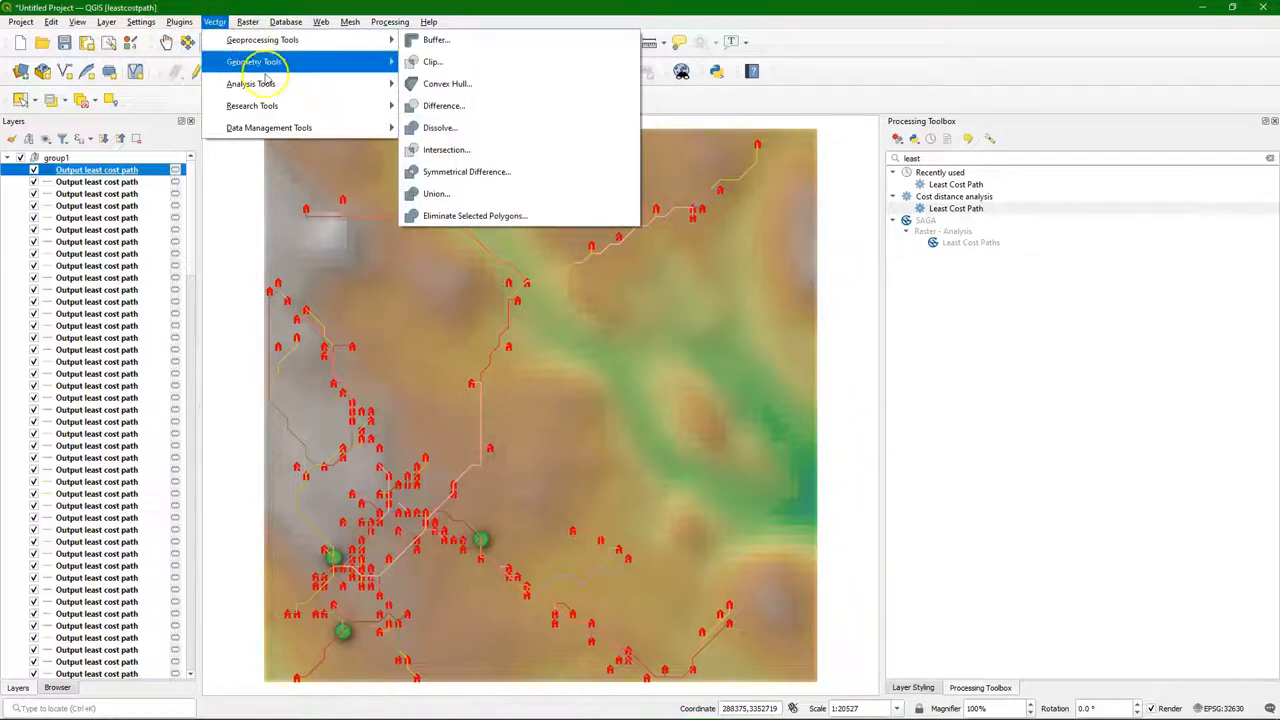
mouse_move(268, 127)
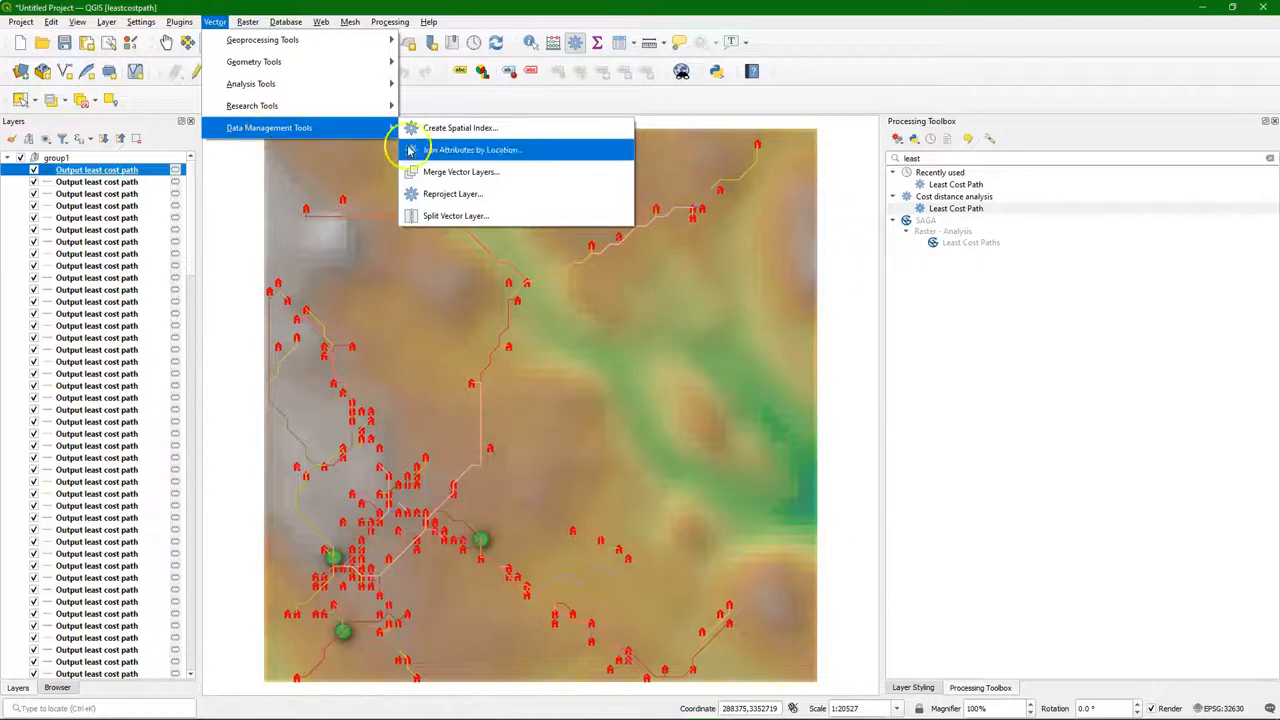
left_click(459, 171)
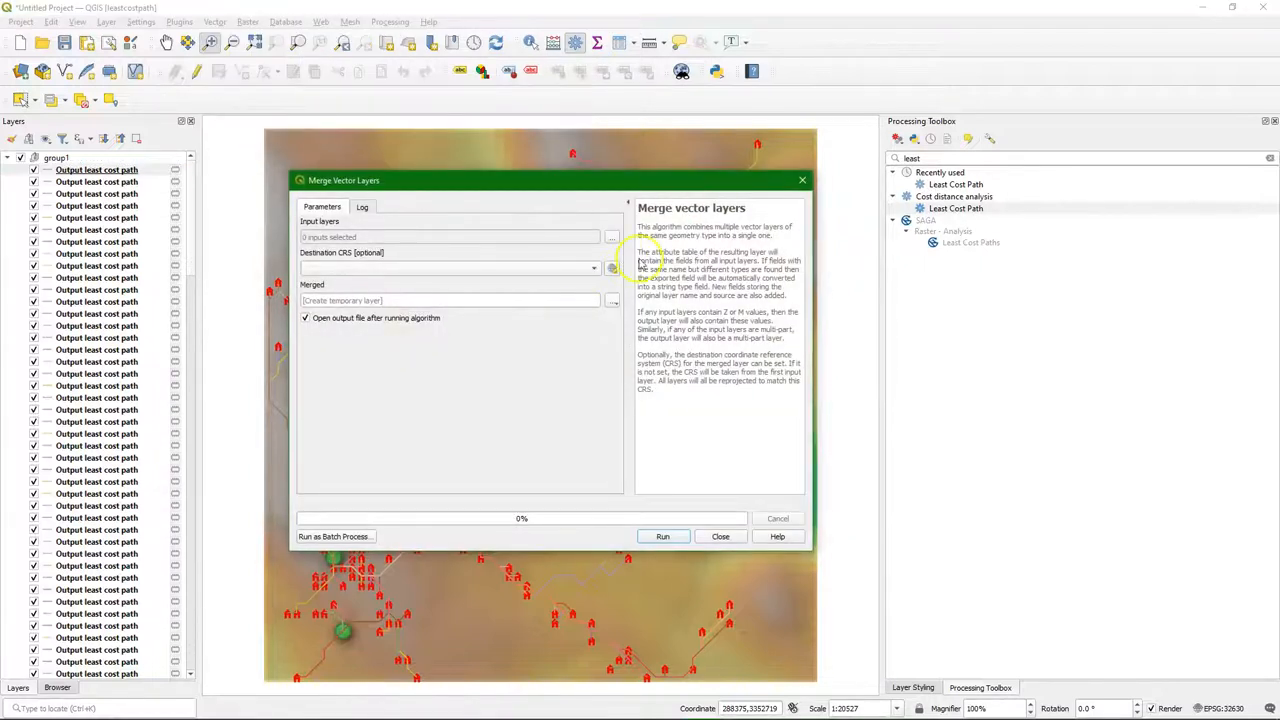
left_click(611, 237)
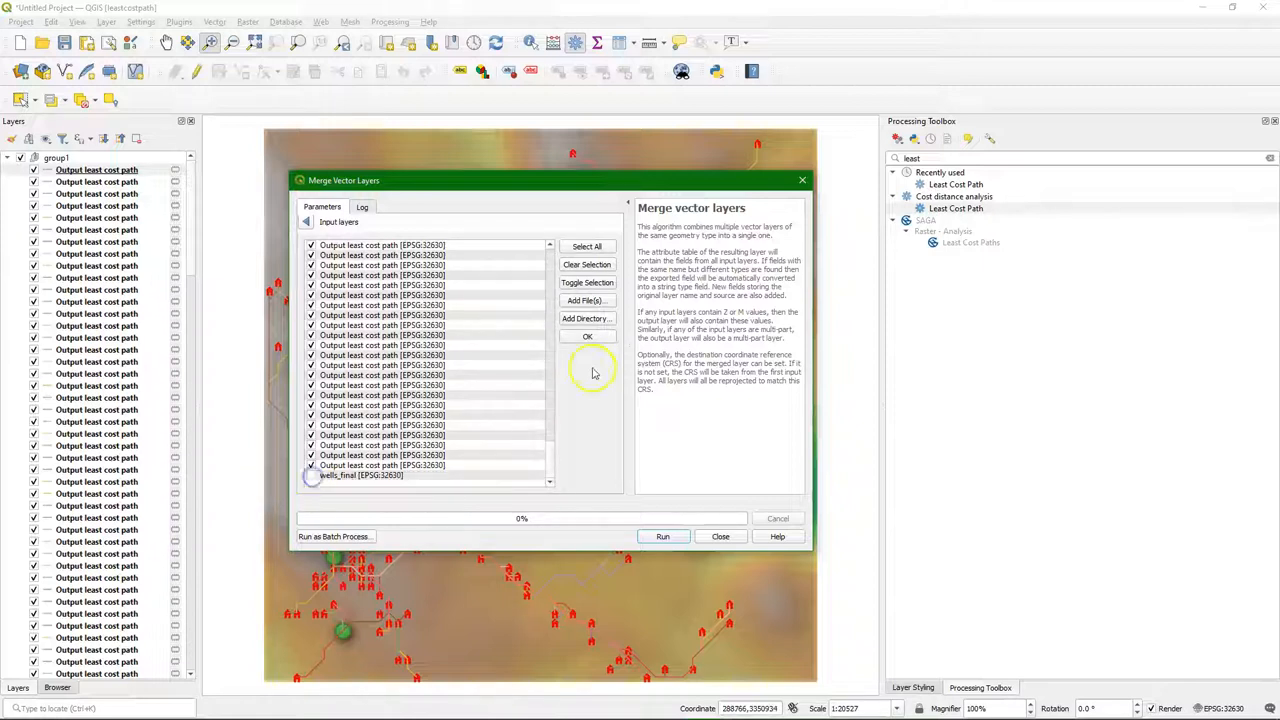
left_click(587, 336)
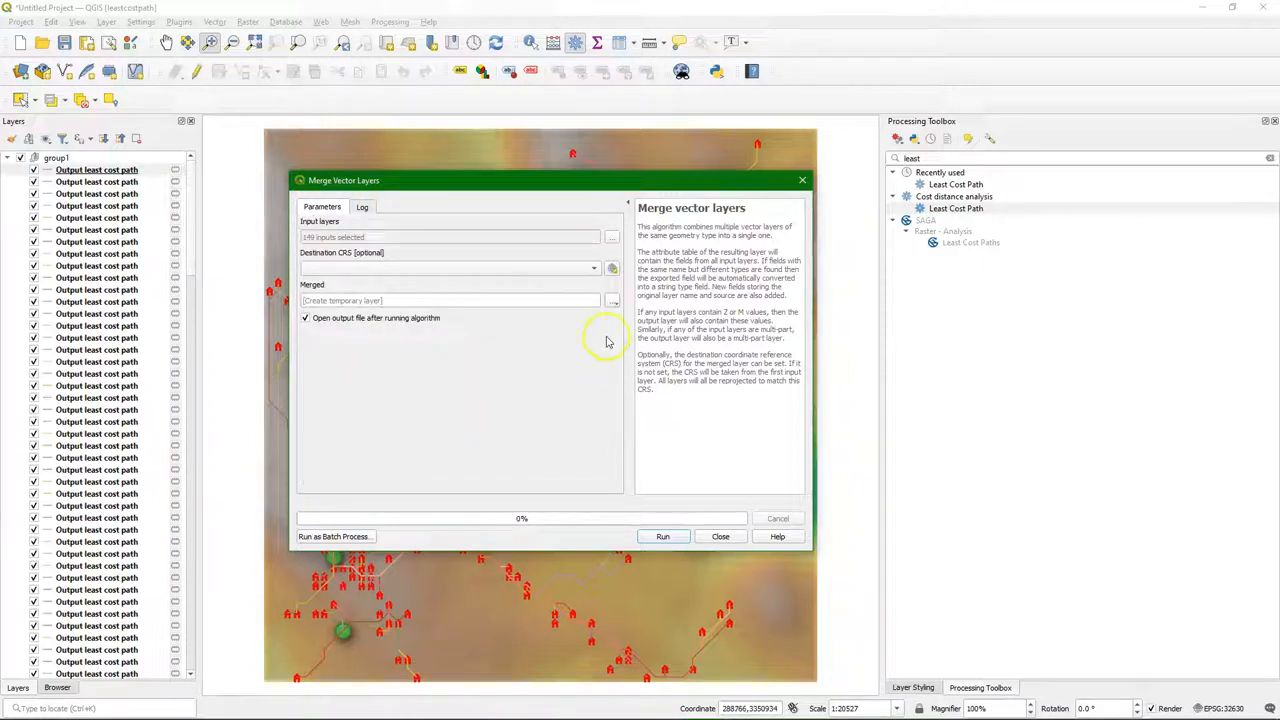
left_click(611, 300)
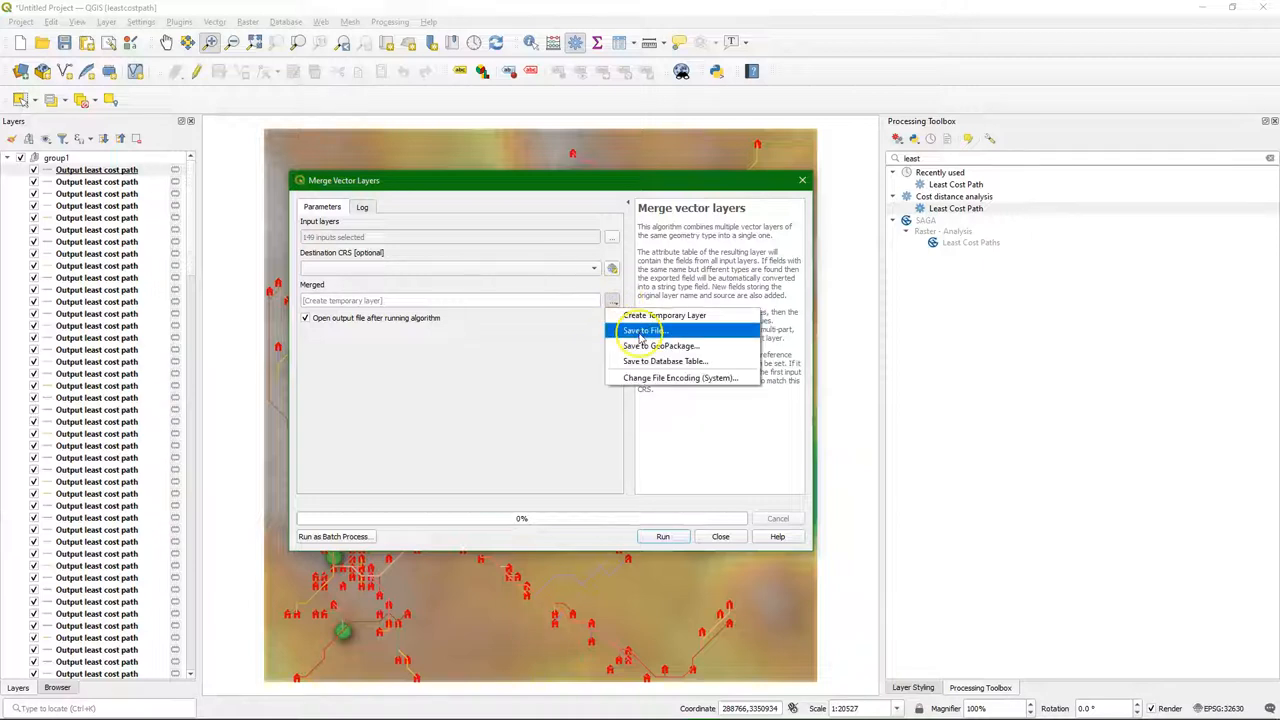
left_click(641, 331)
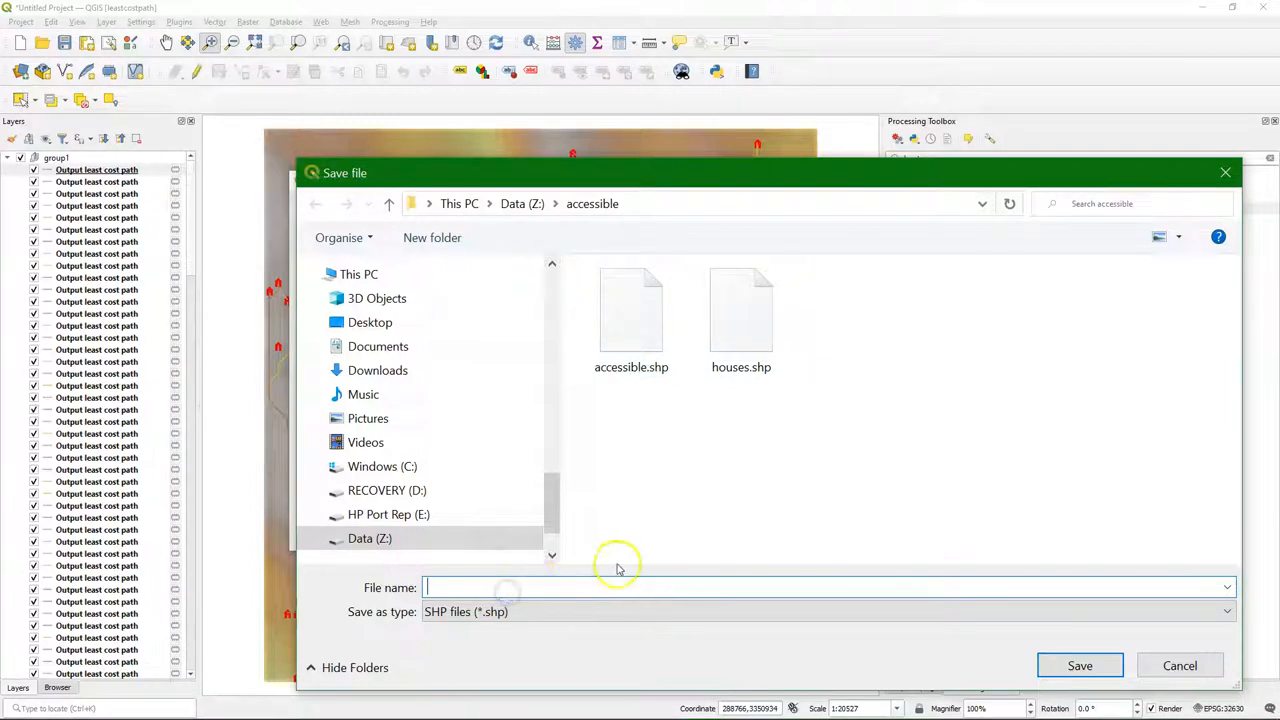
type("paths")
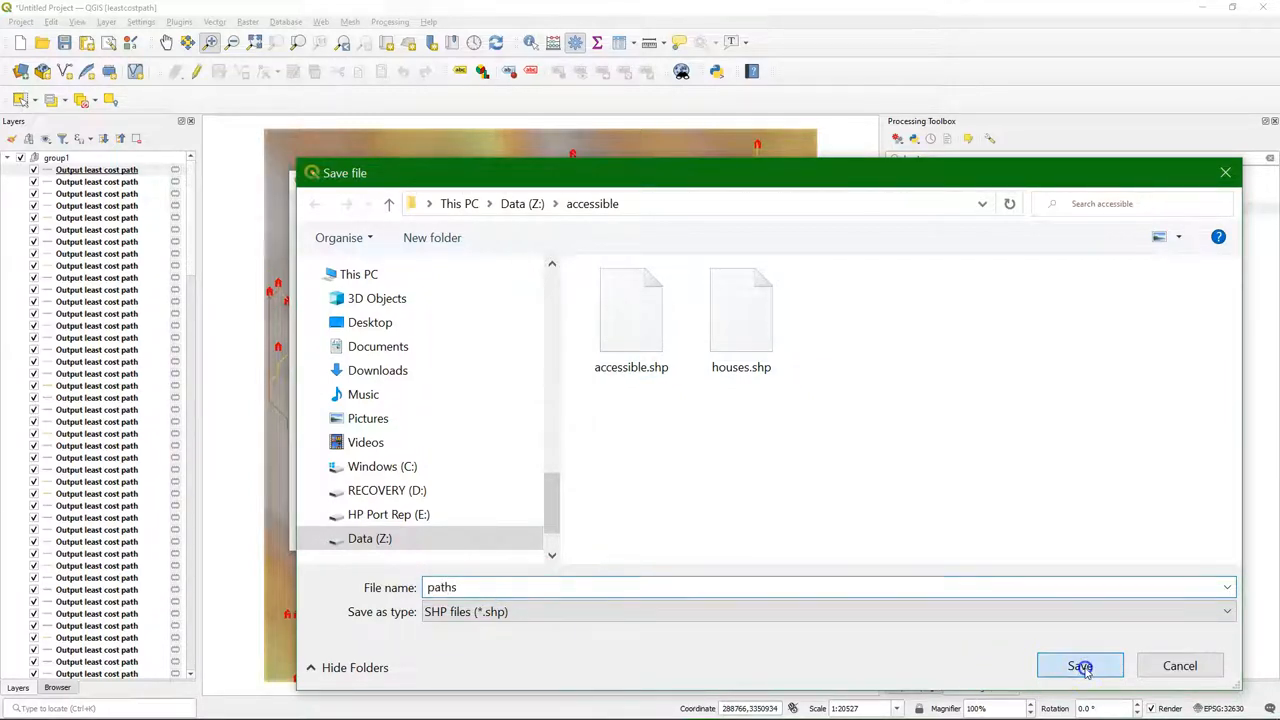
left_click(1079, 666)
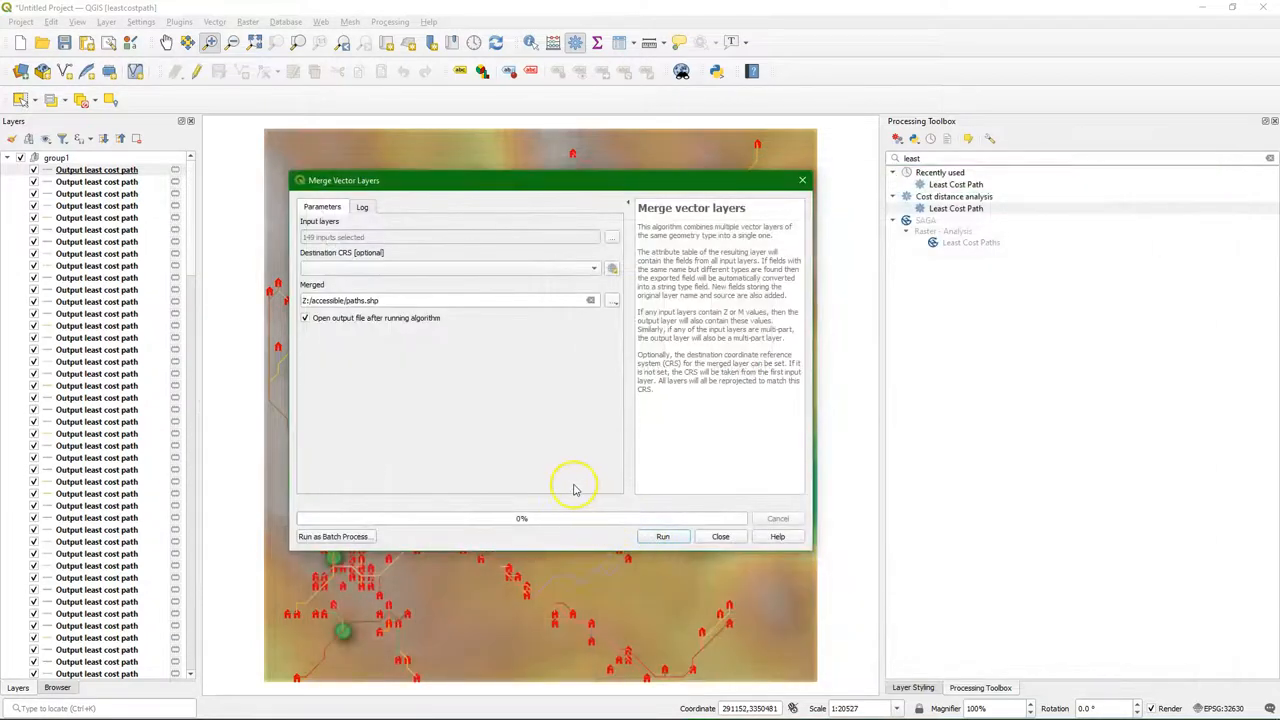
left_click(662, 536)
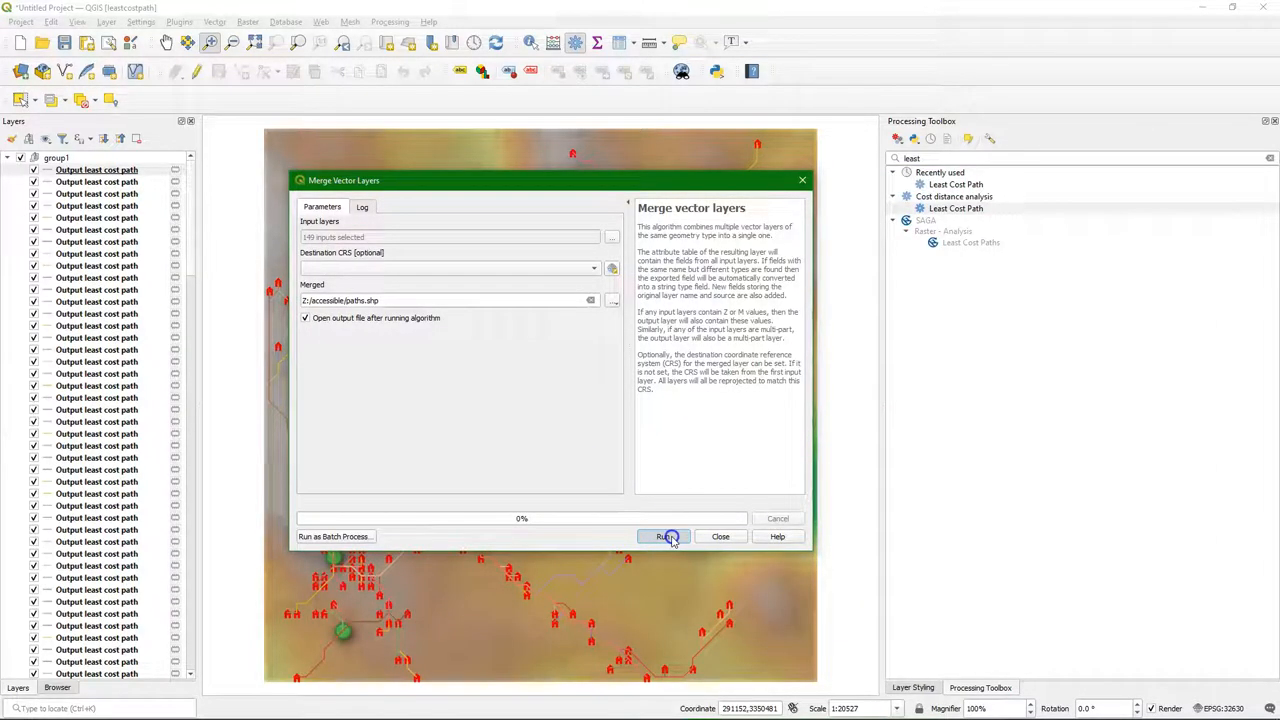
left_click(668, 536)
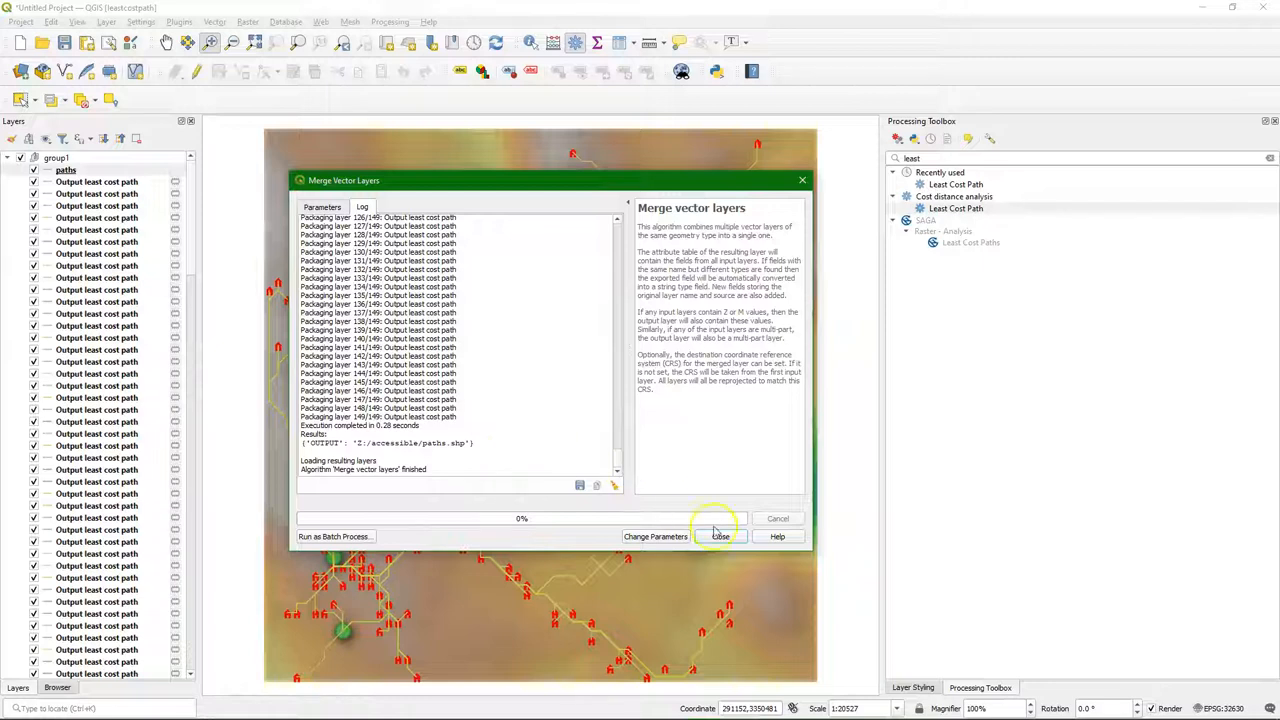
- Hide group1, sort paths by total cost, and zoom to the costliest path (421.117)
left_click(720, 536)
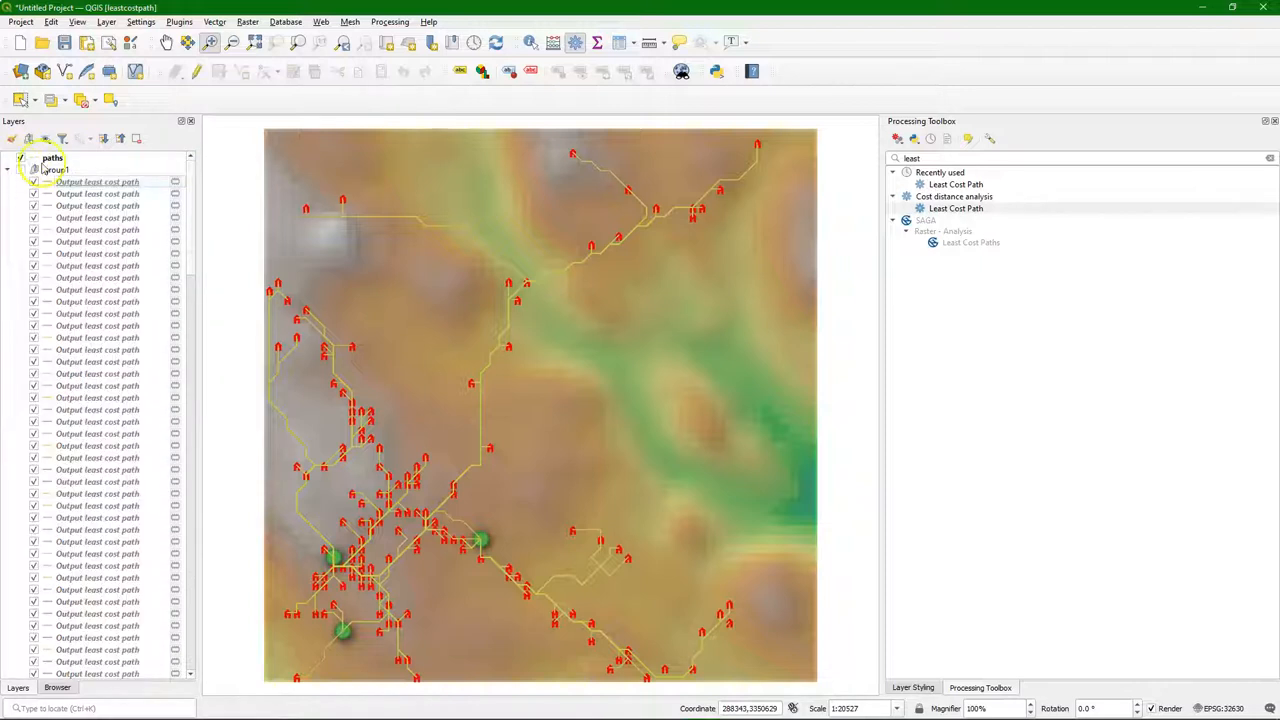
left_click(52, 157)
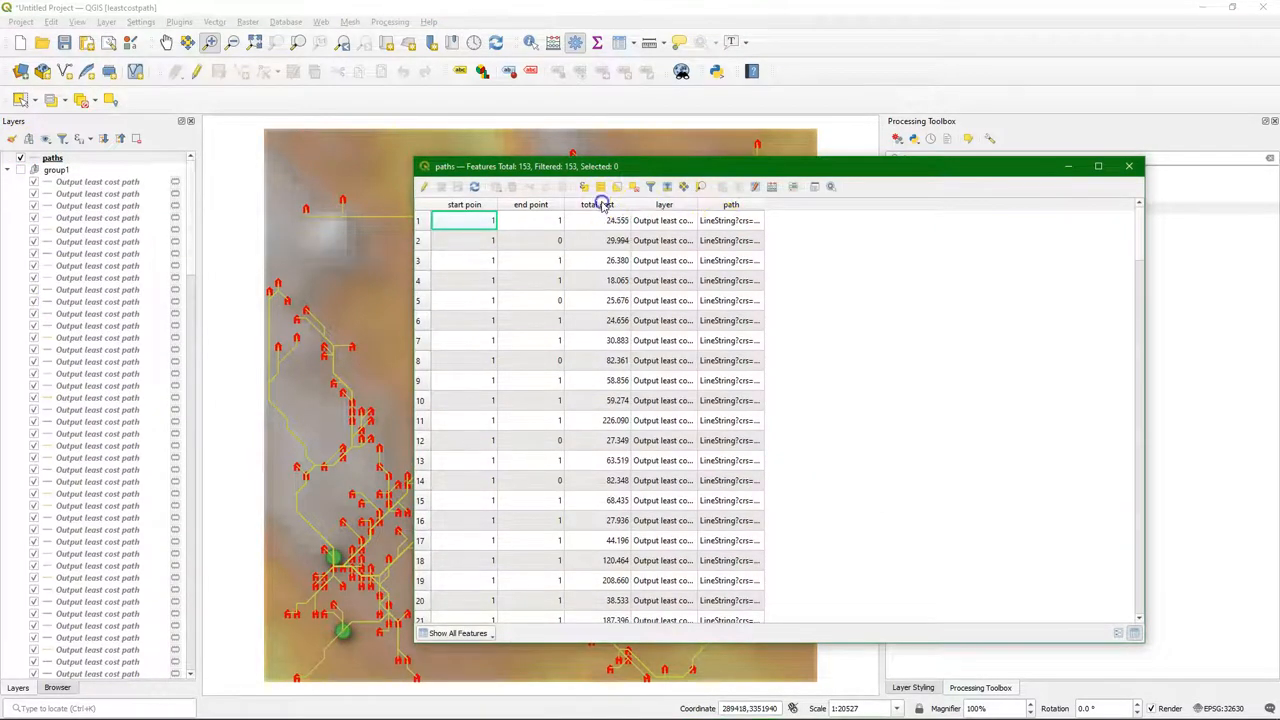
left_click(593, 204)
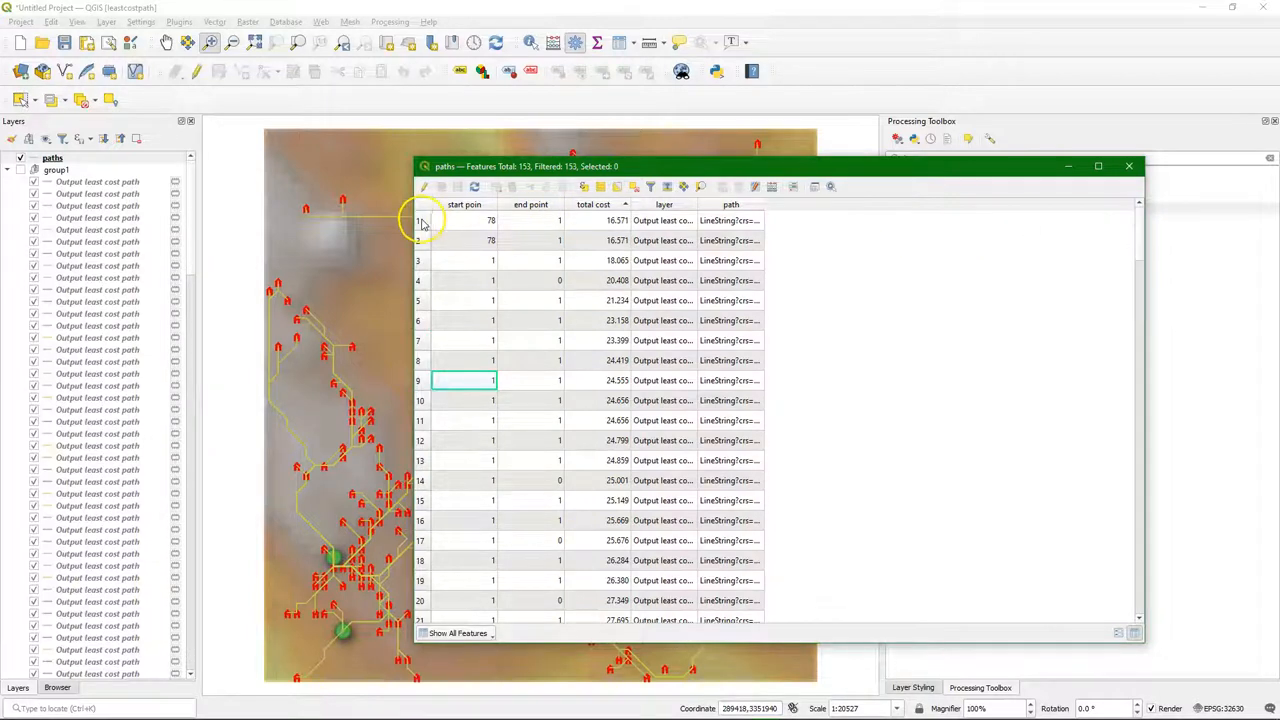
left_click(418, 220)
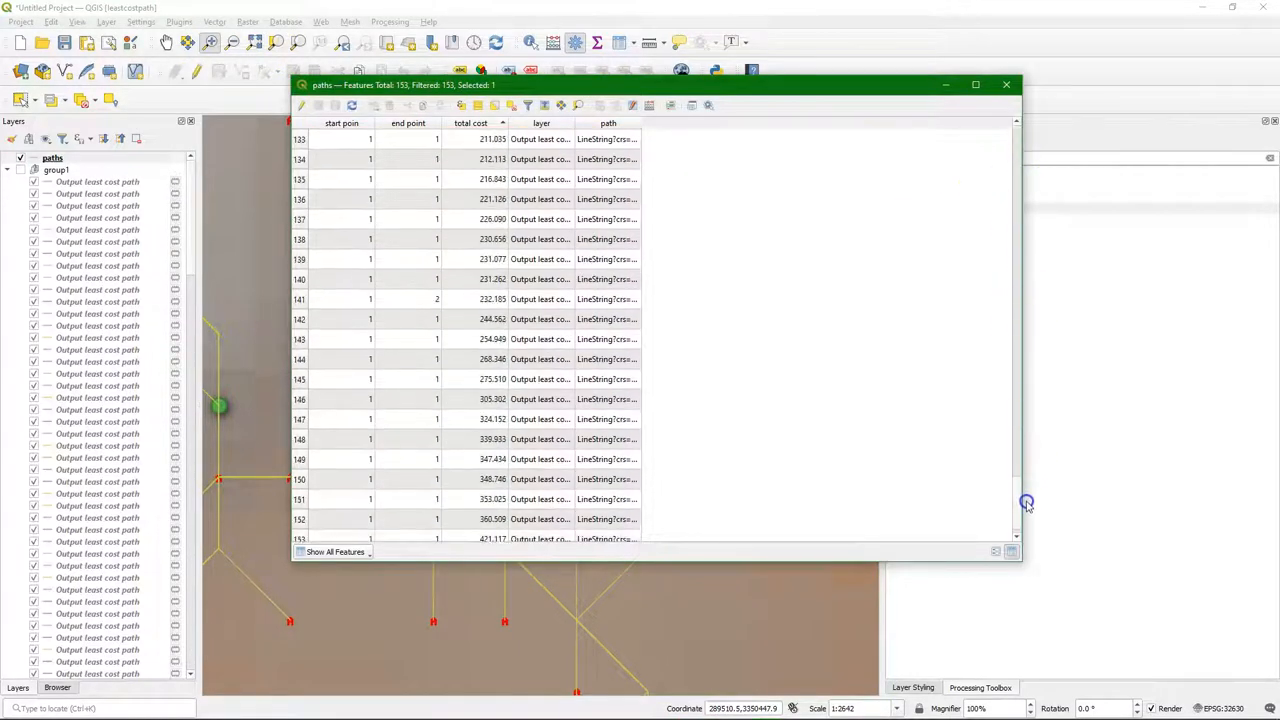
scroll("down", 3)
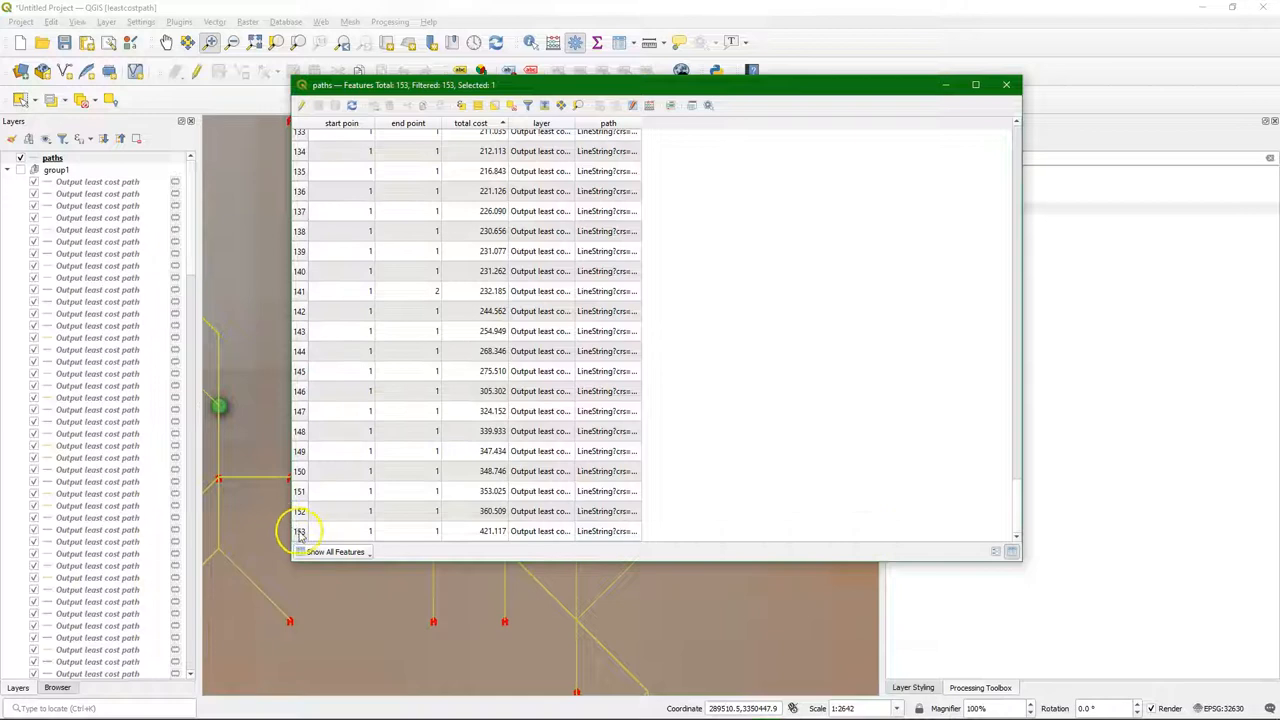
left_click(299, 531)
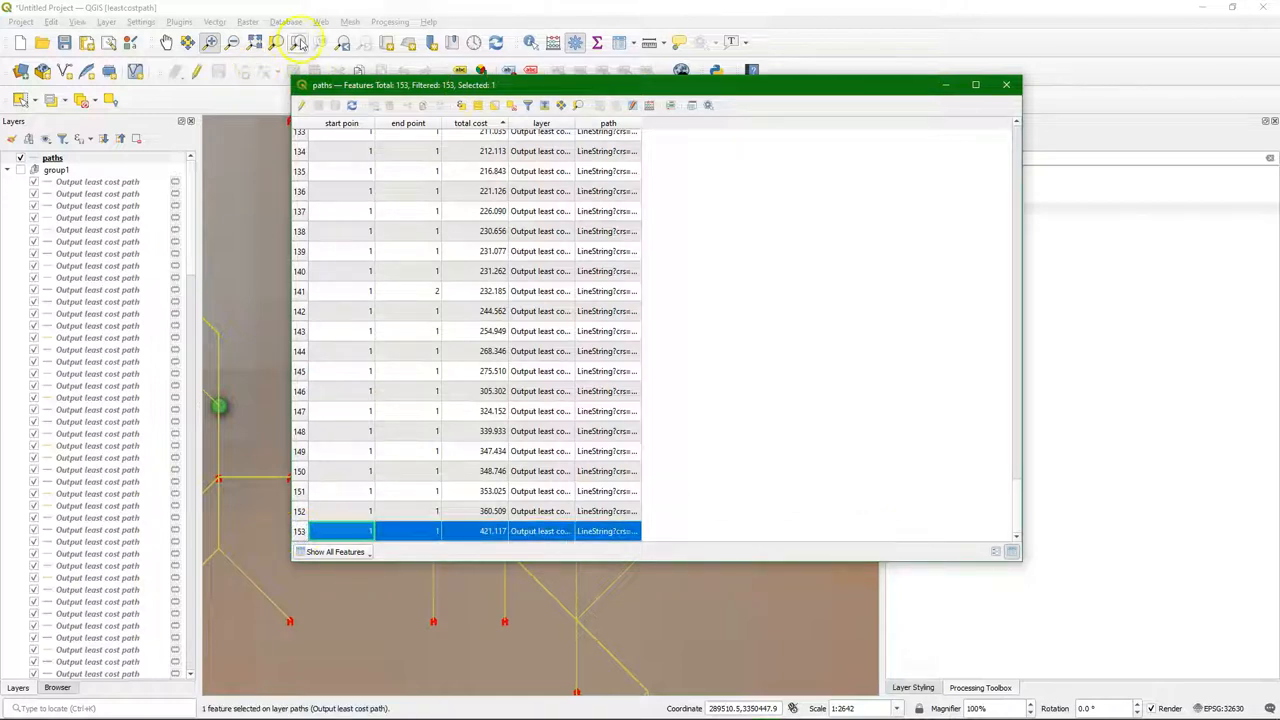
left_click(1006, 84)
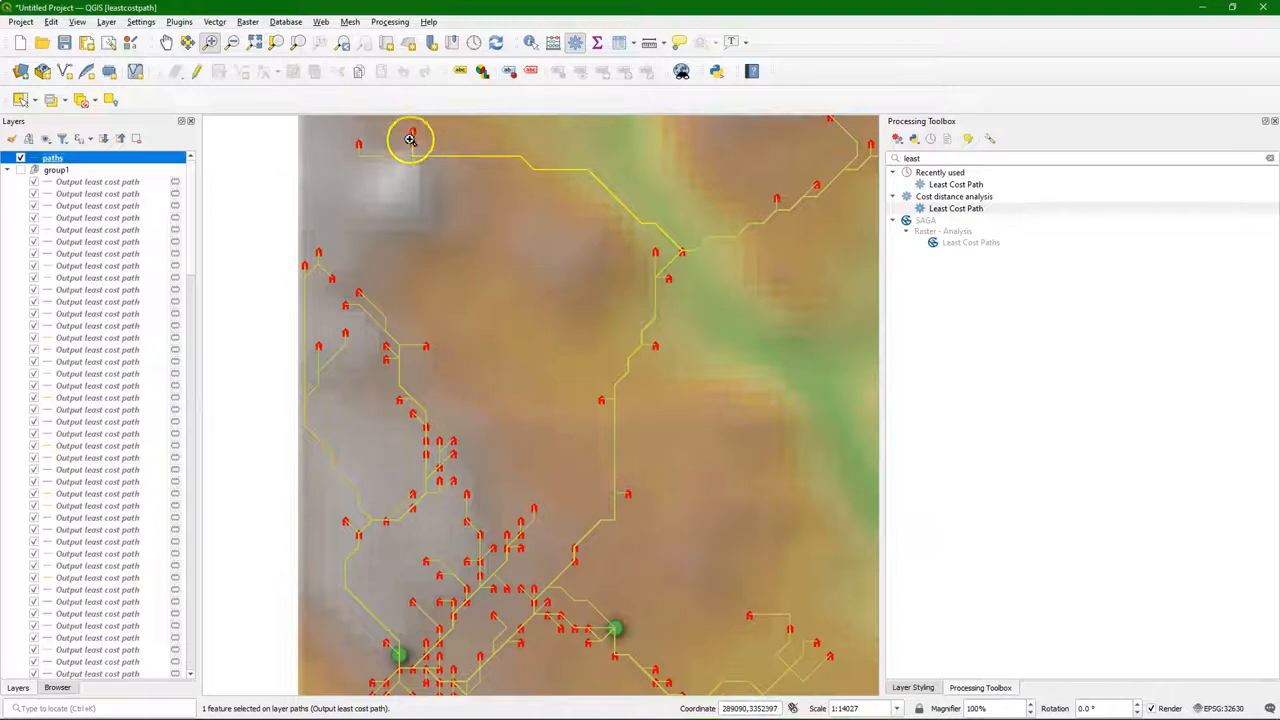
mouse_move(478, 259)
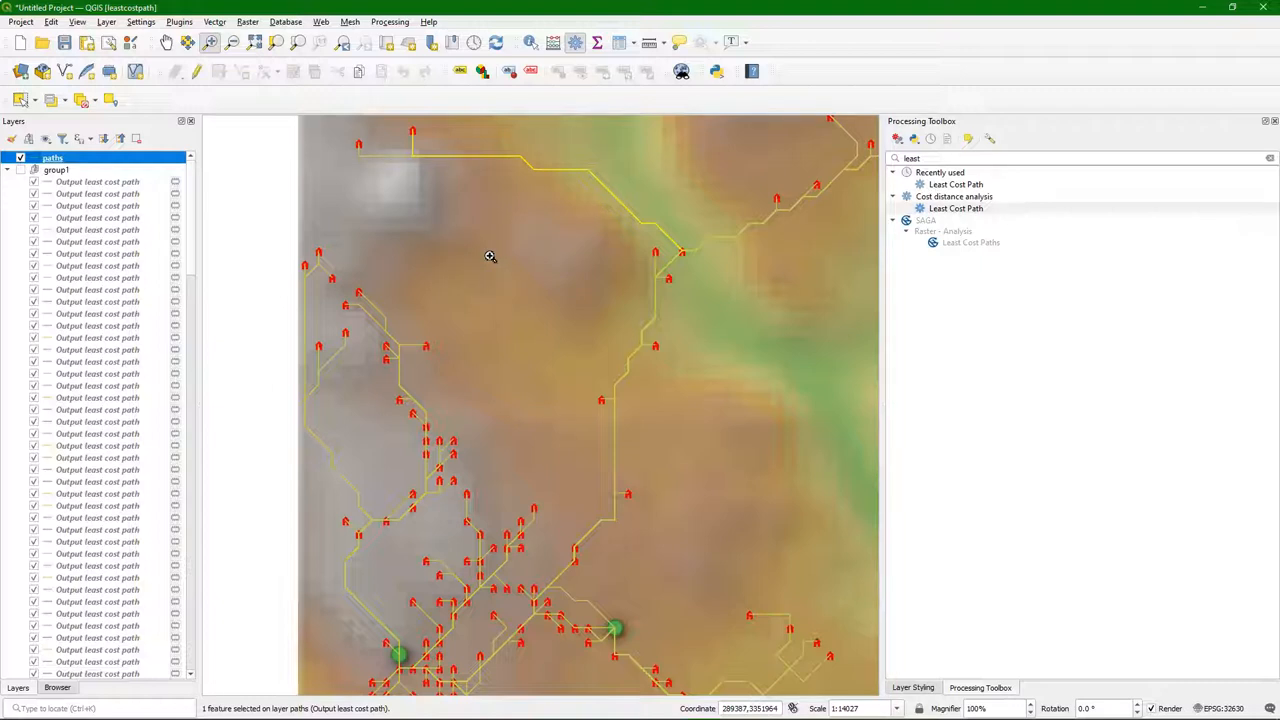
- Export the selected costliest path from paths to a new longestpath.shp layer
right_click(52, 158)
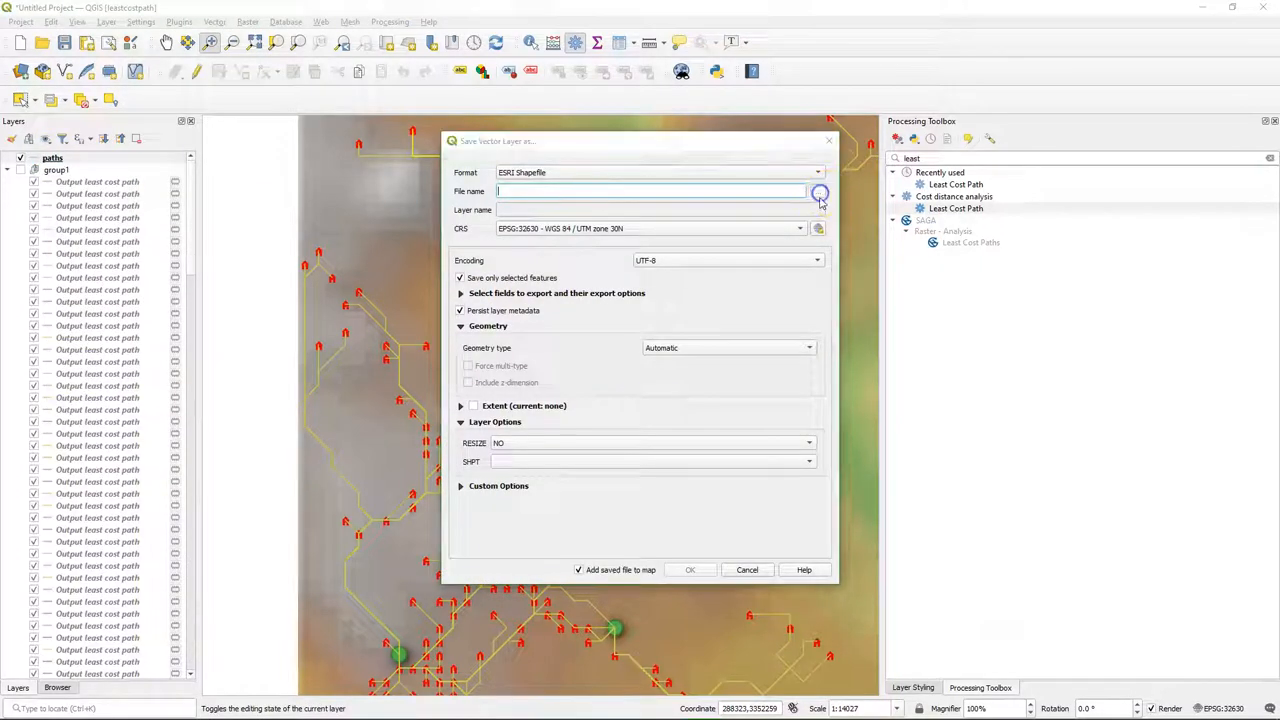
left_click(819, 191)
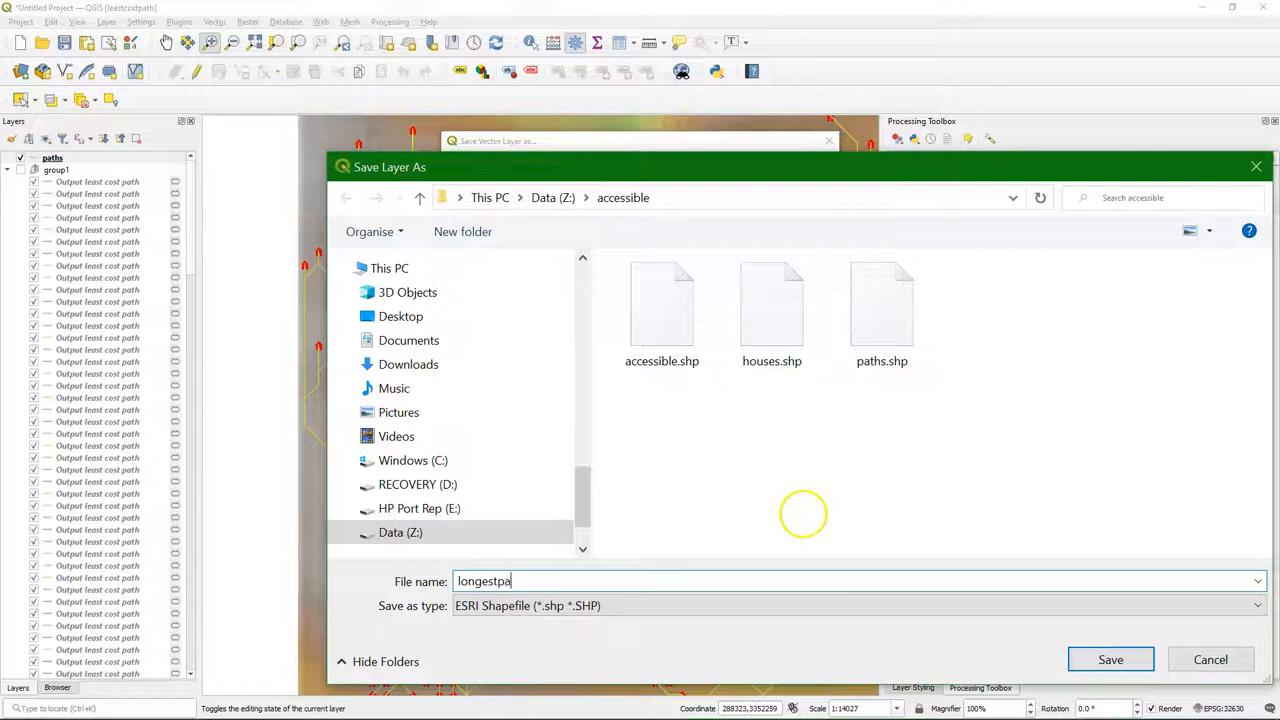
left_click(1110, 659)
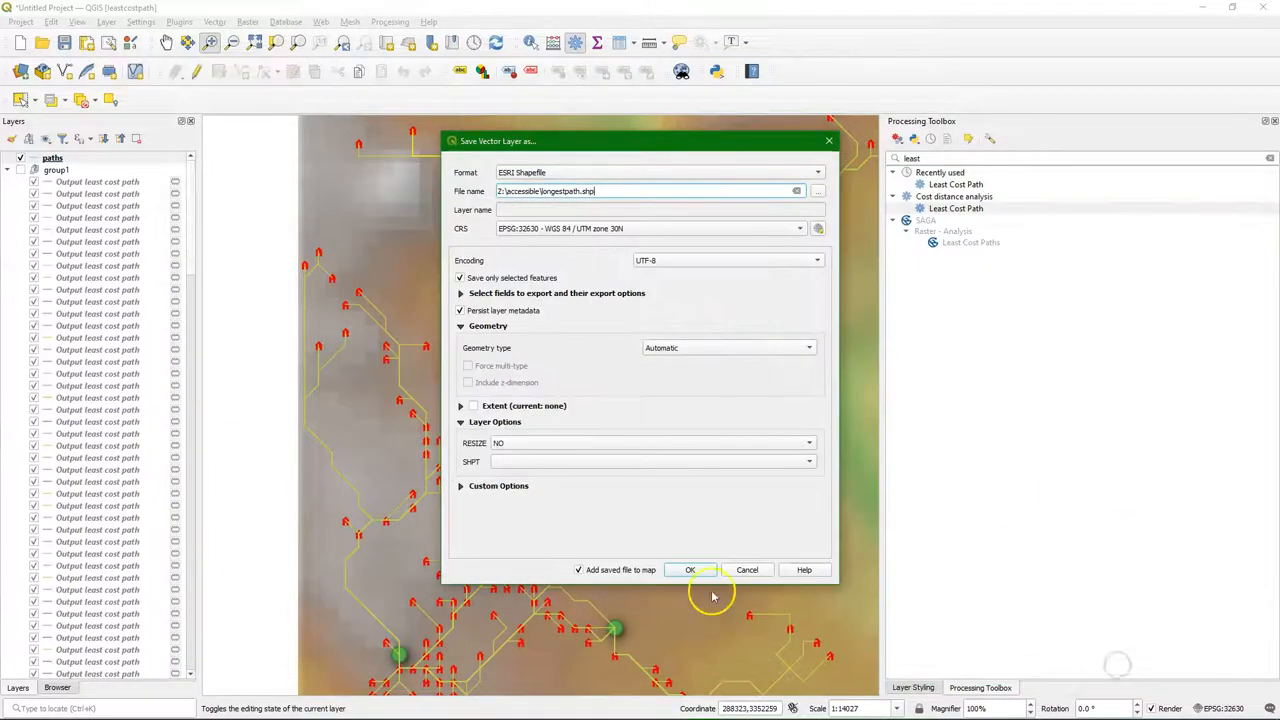
left_click(690, 569)
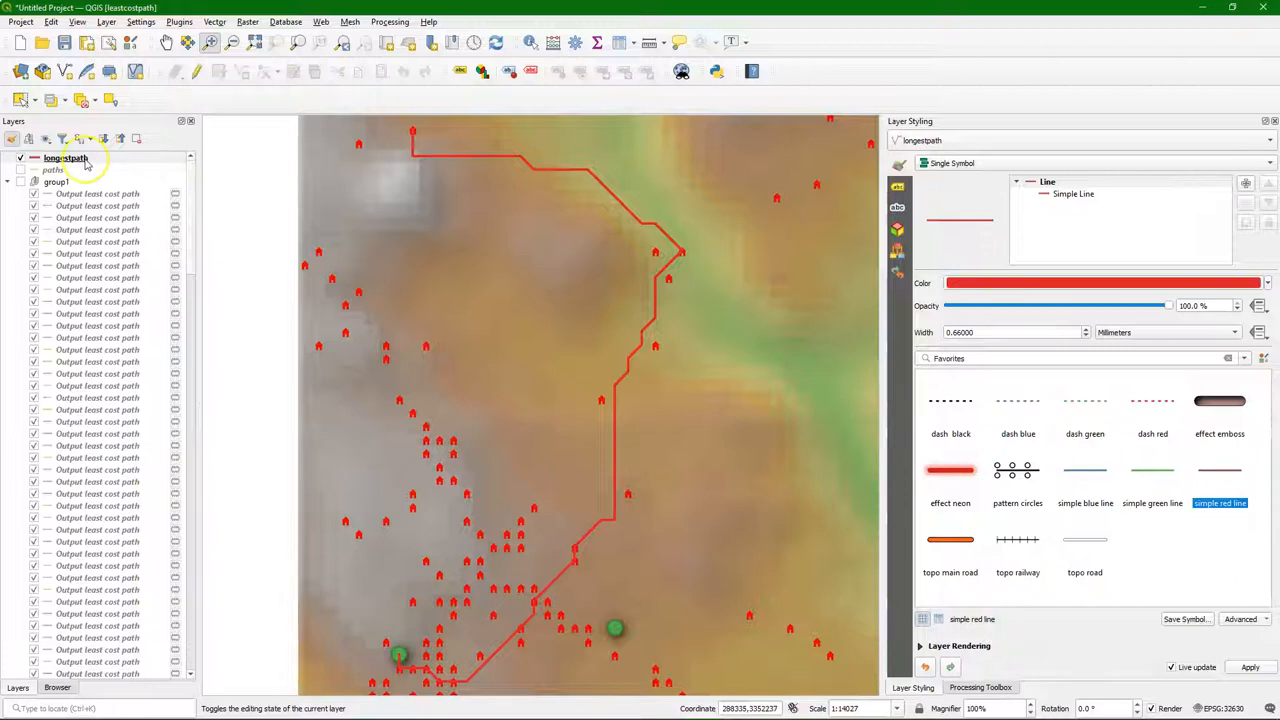
right_click(67, 158)
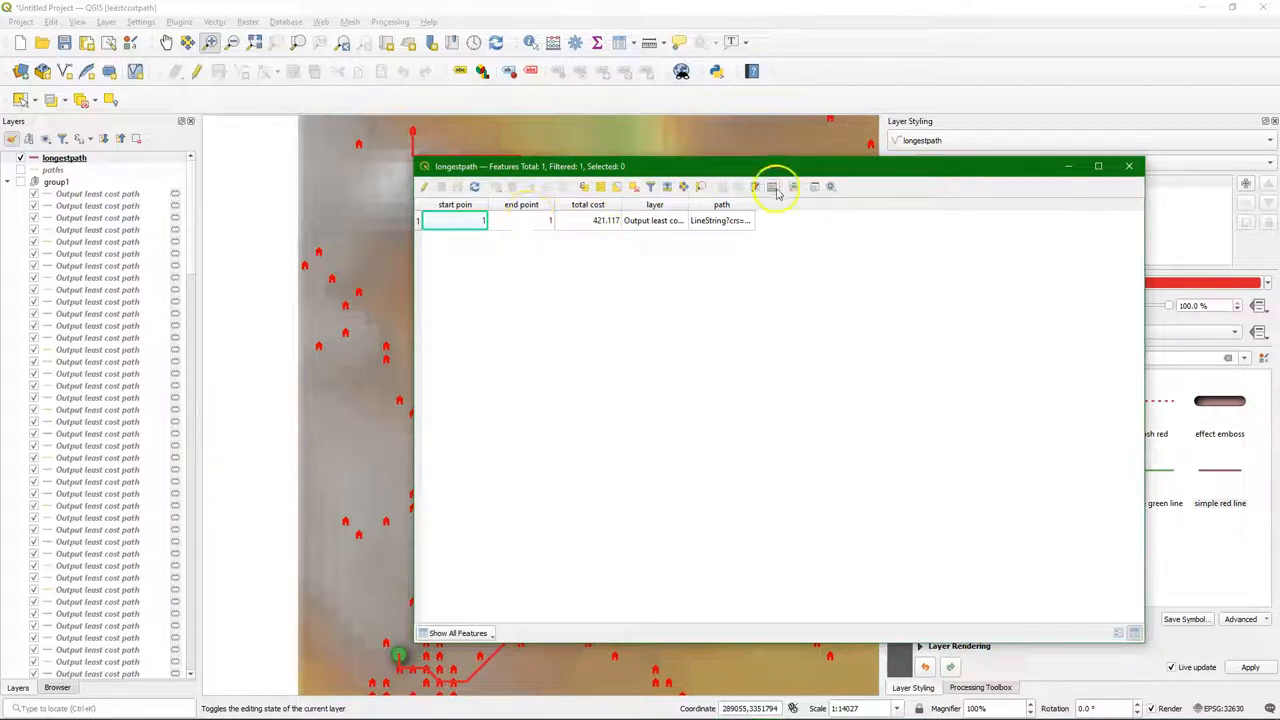
- Add a decimal Distance field to longestpath using the $length expression, giving 3525.831
left_click(772, 187)
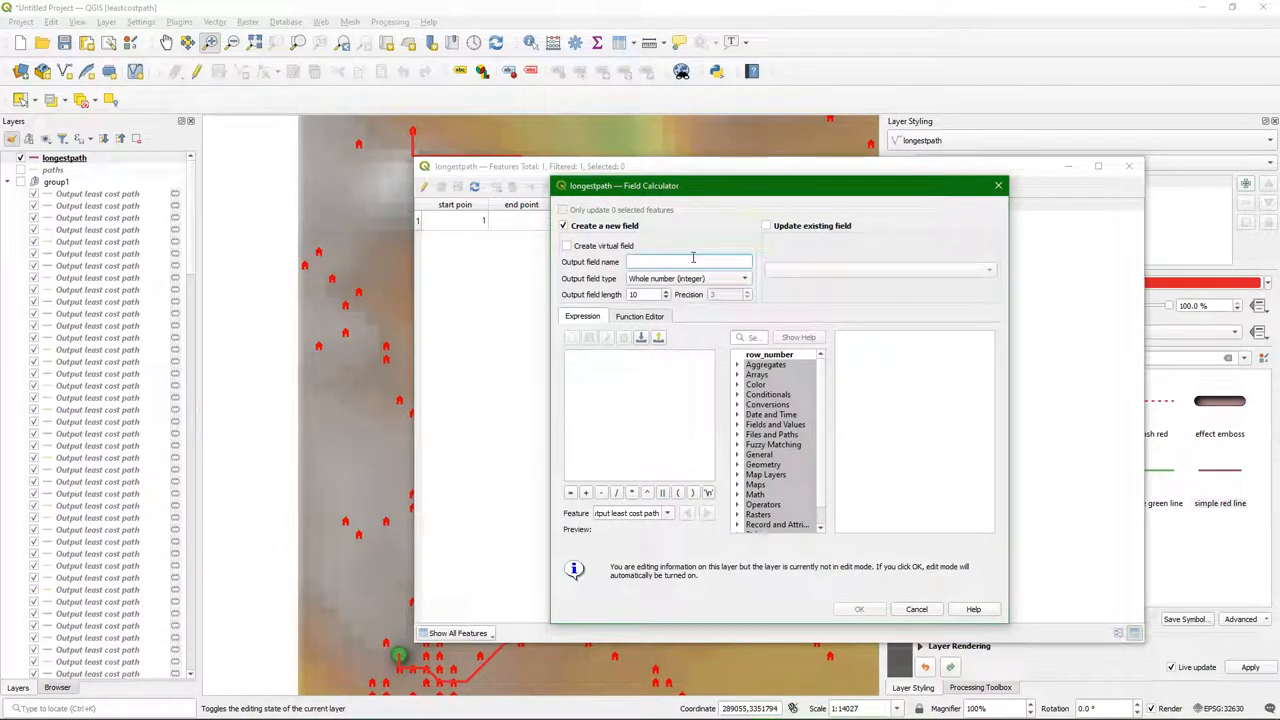
type("Distance")
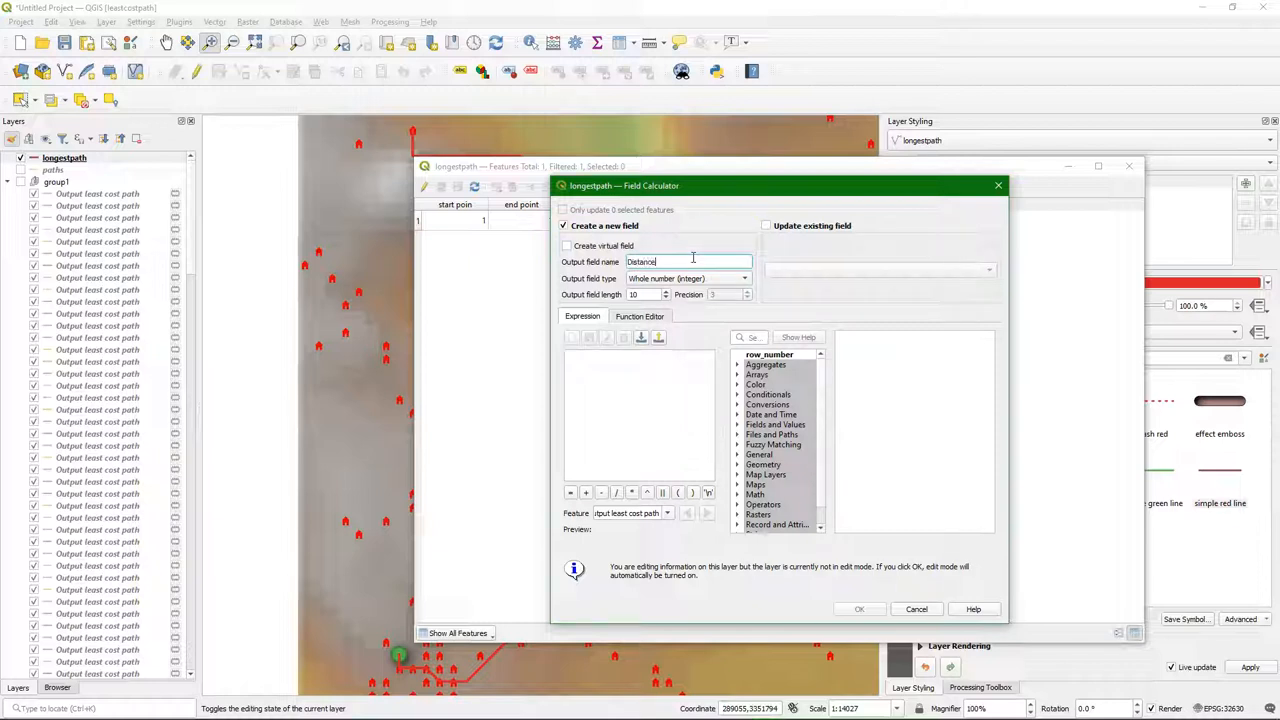
left_click(688, 278)
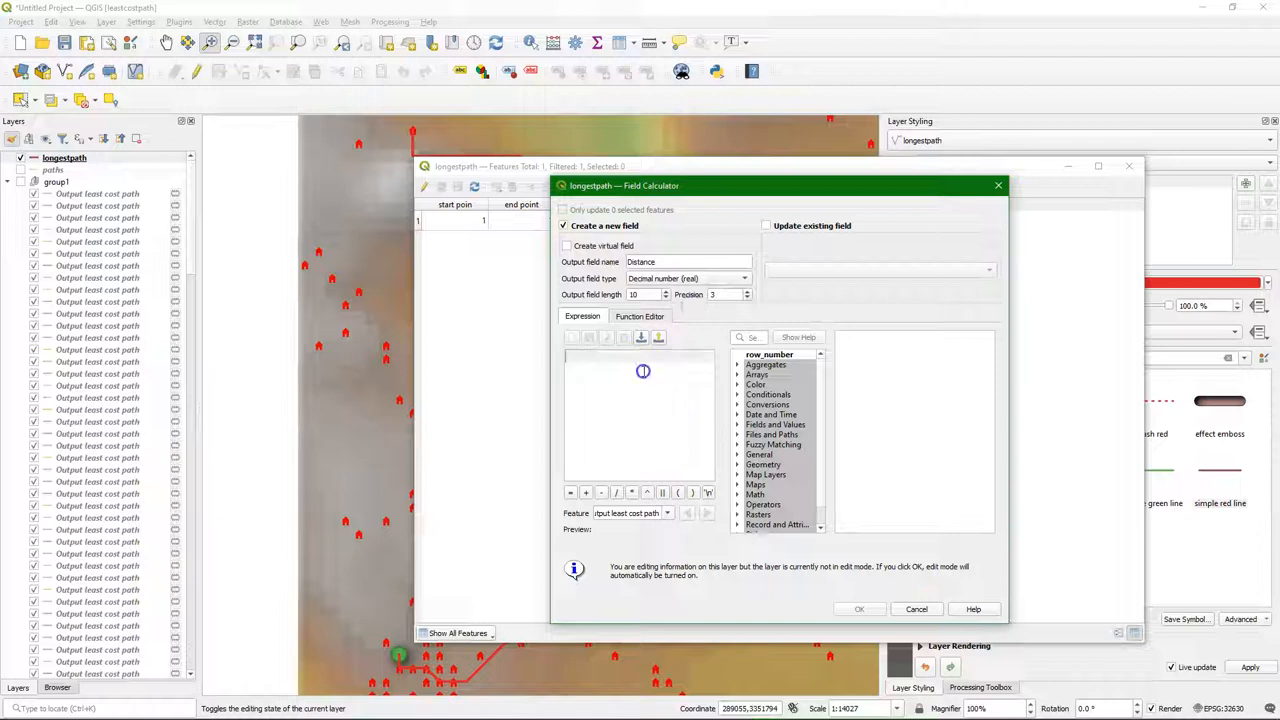
type("length")
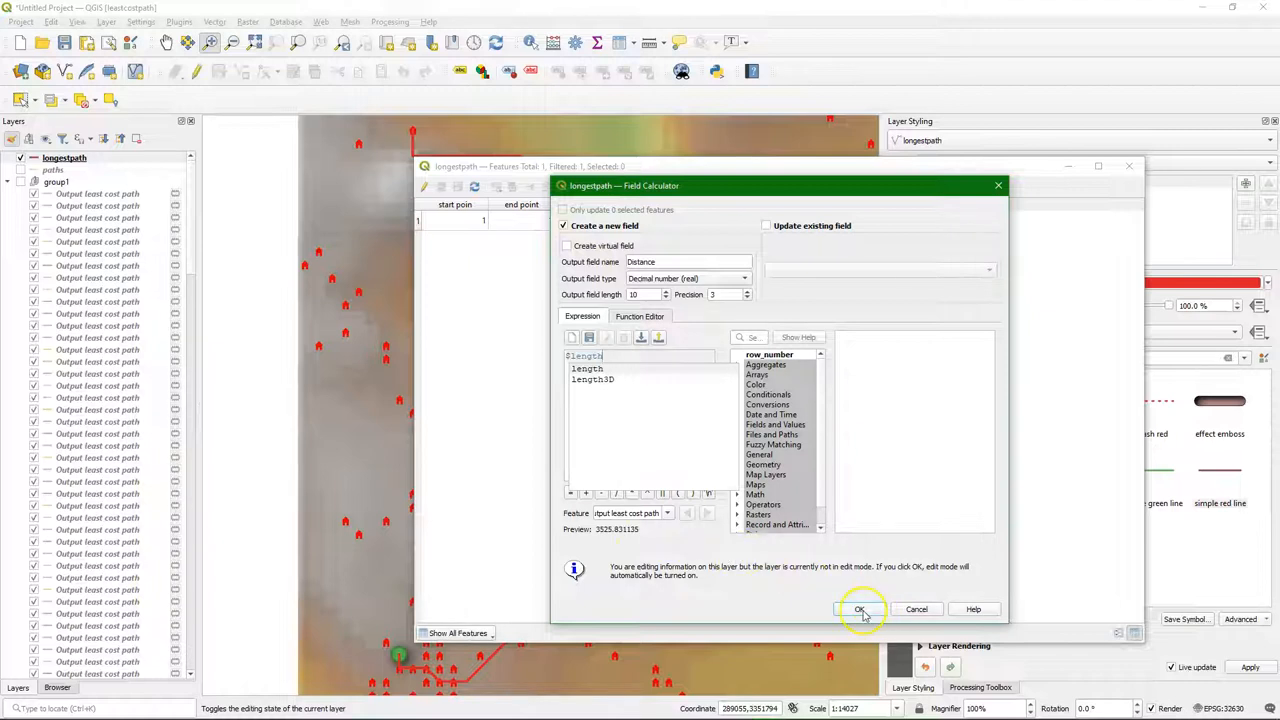
left_click(858, 609)
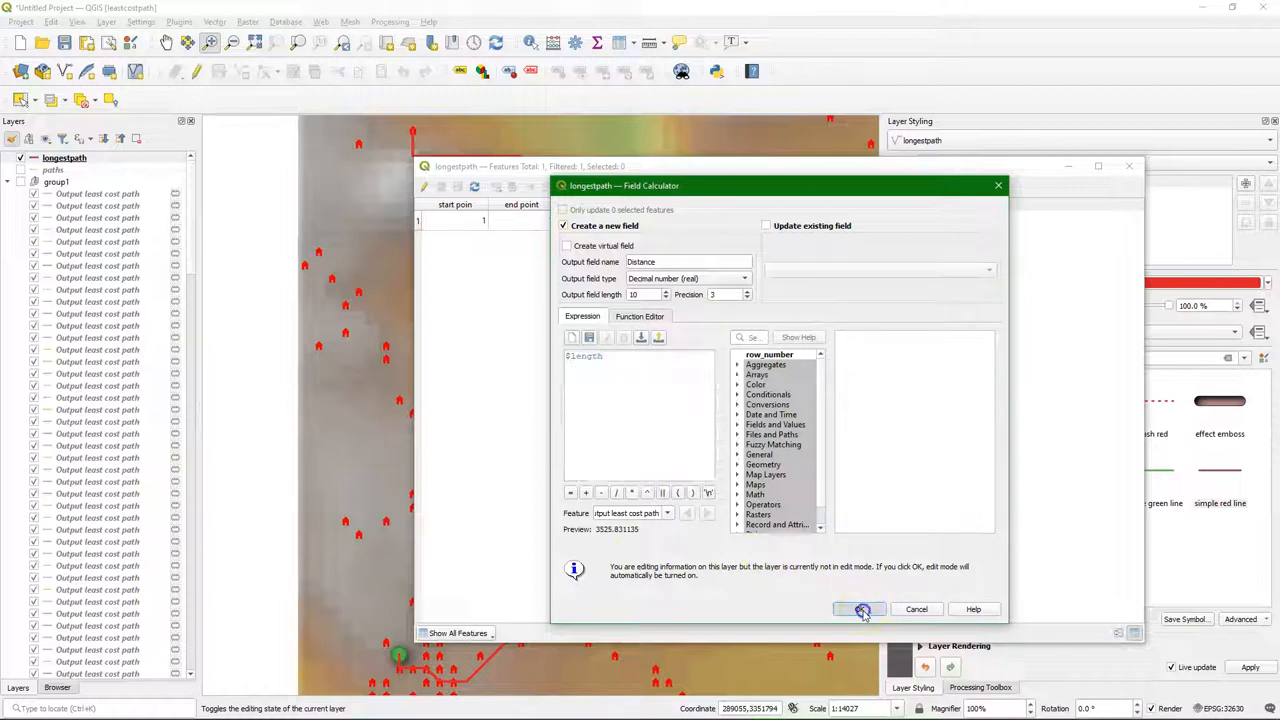
left_click(862, 609)
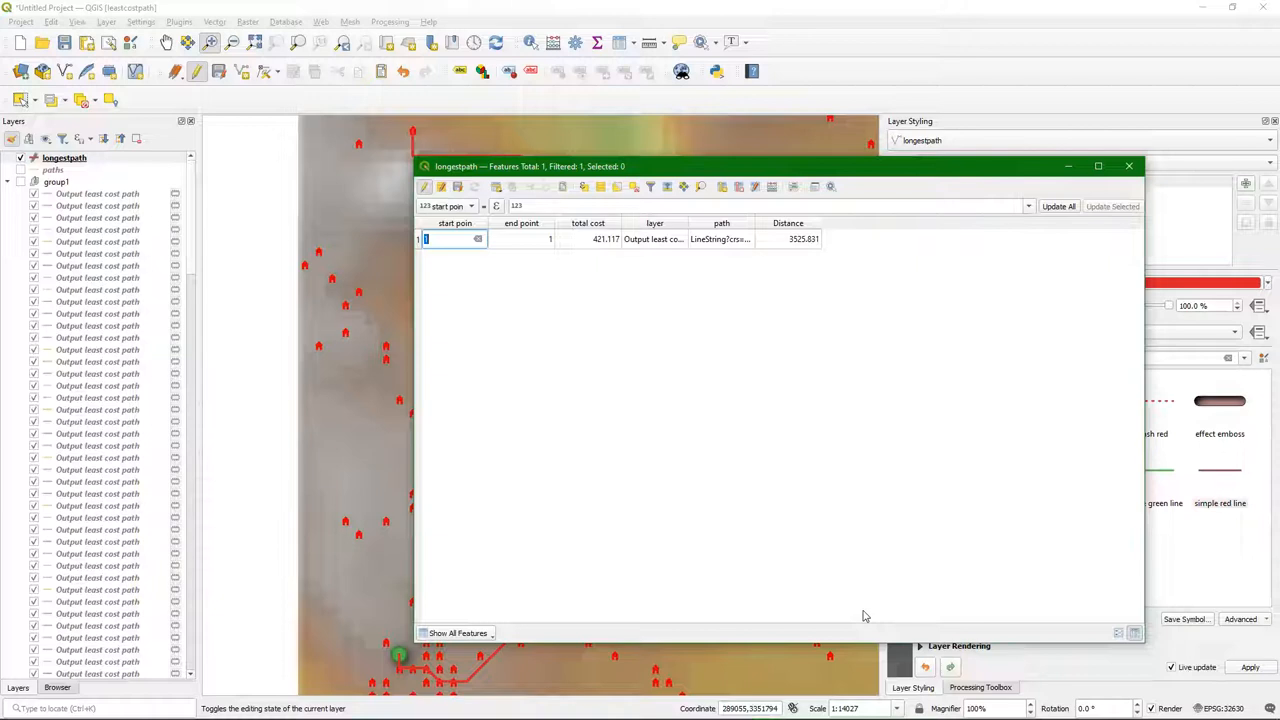